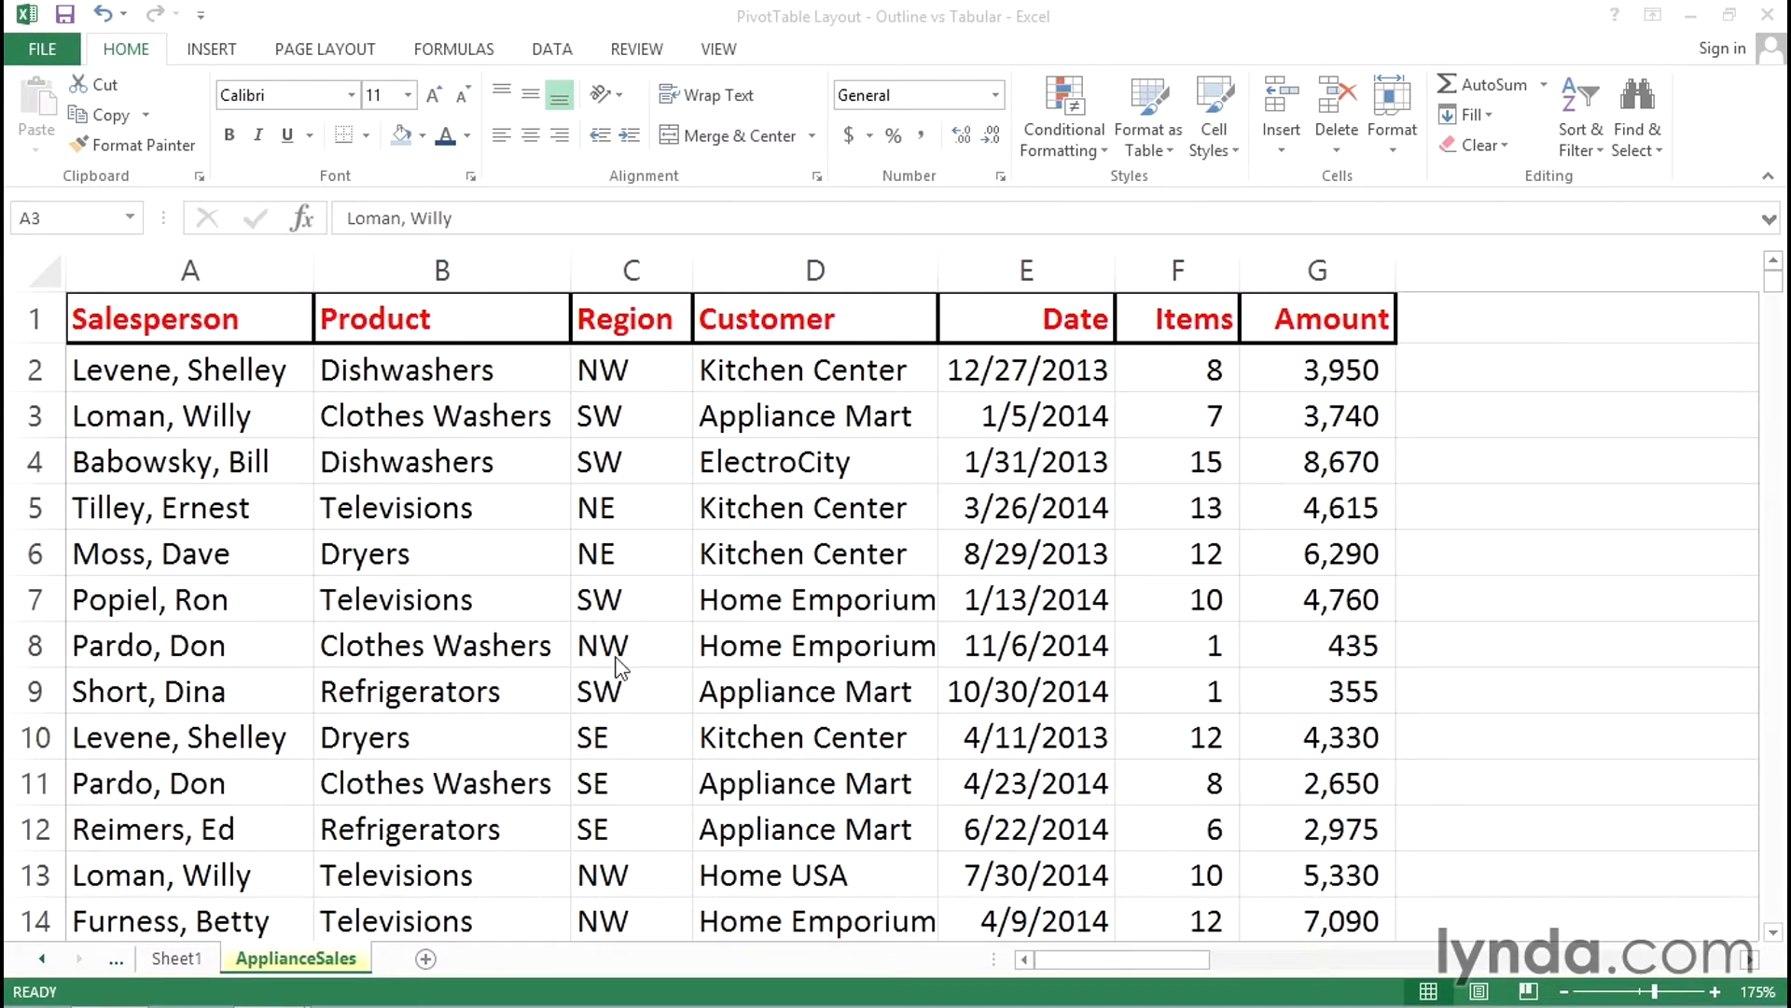
mouse_move(862, 560)
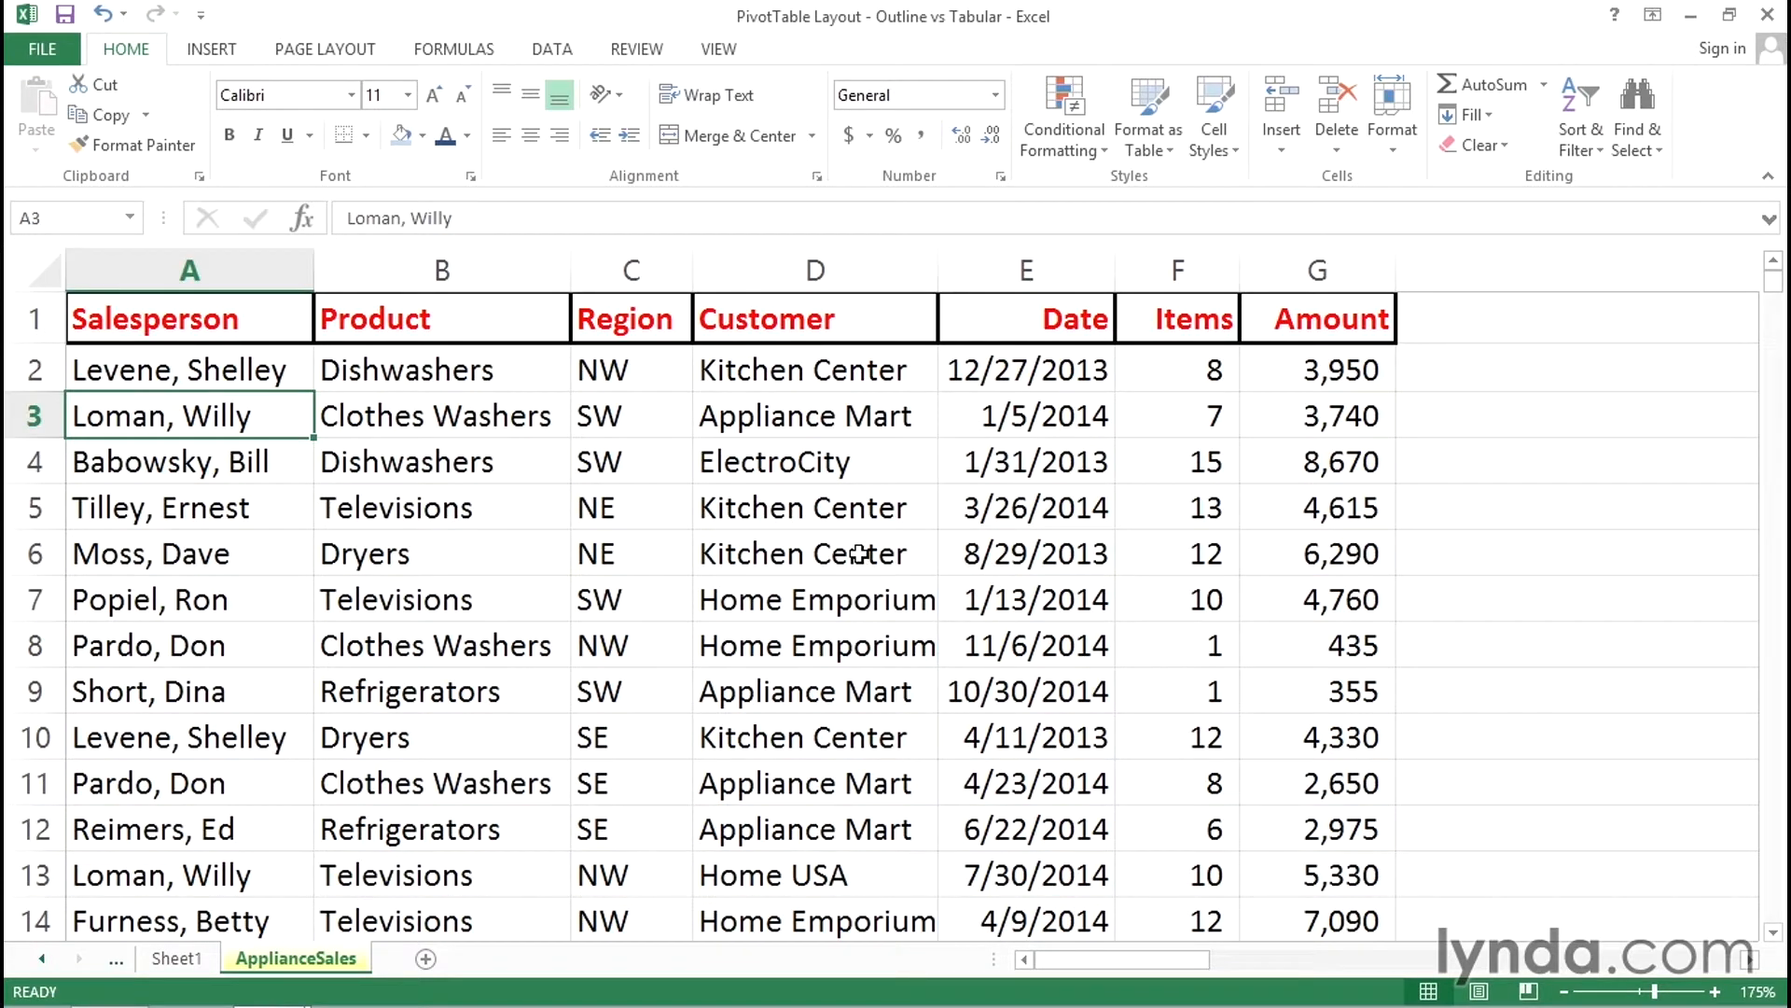
mouse_move(451, 537)
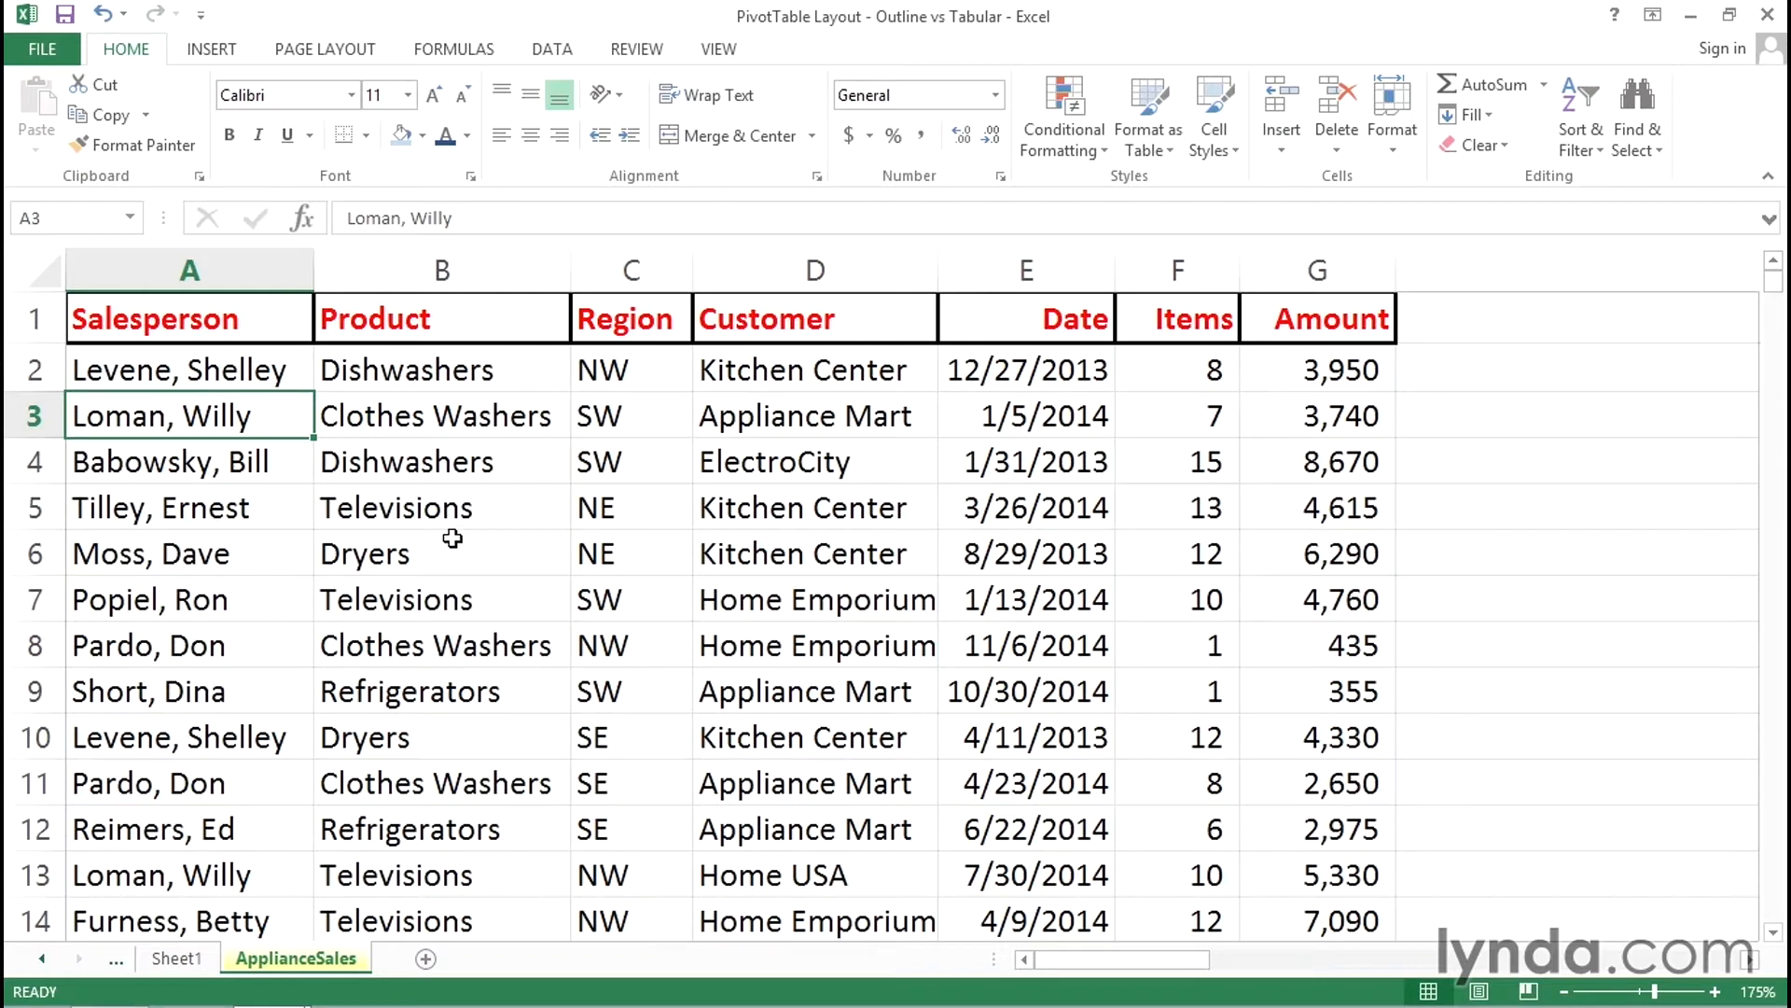
mouse_move(211, 49)
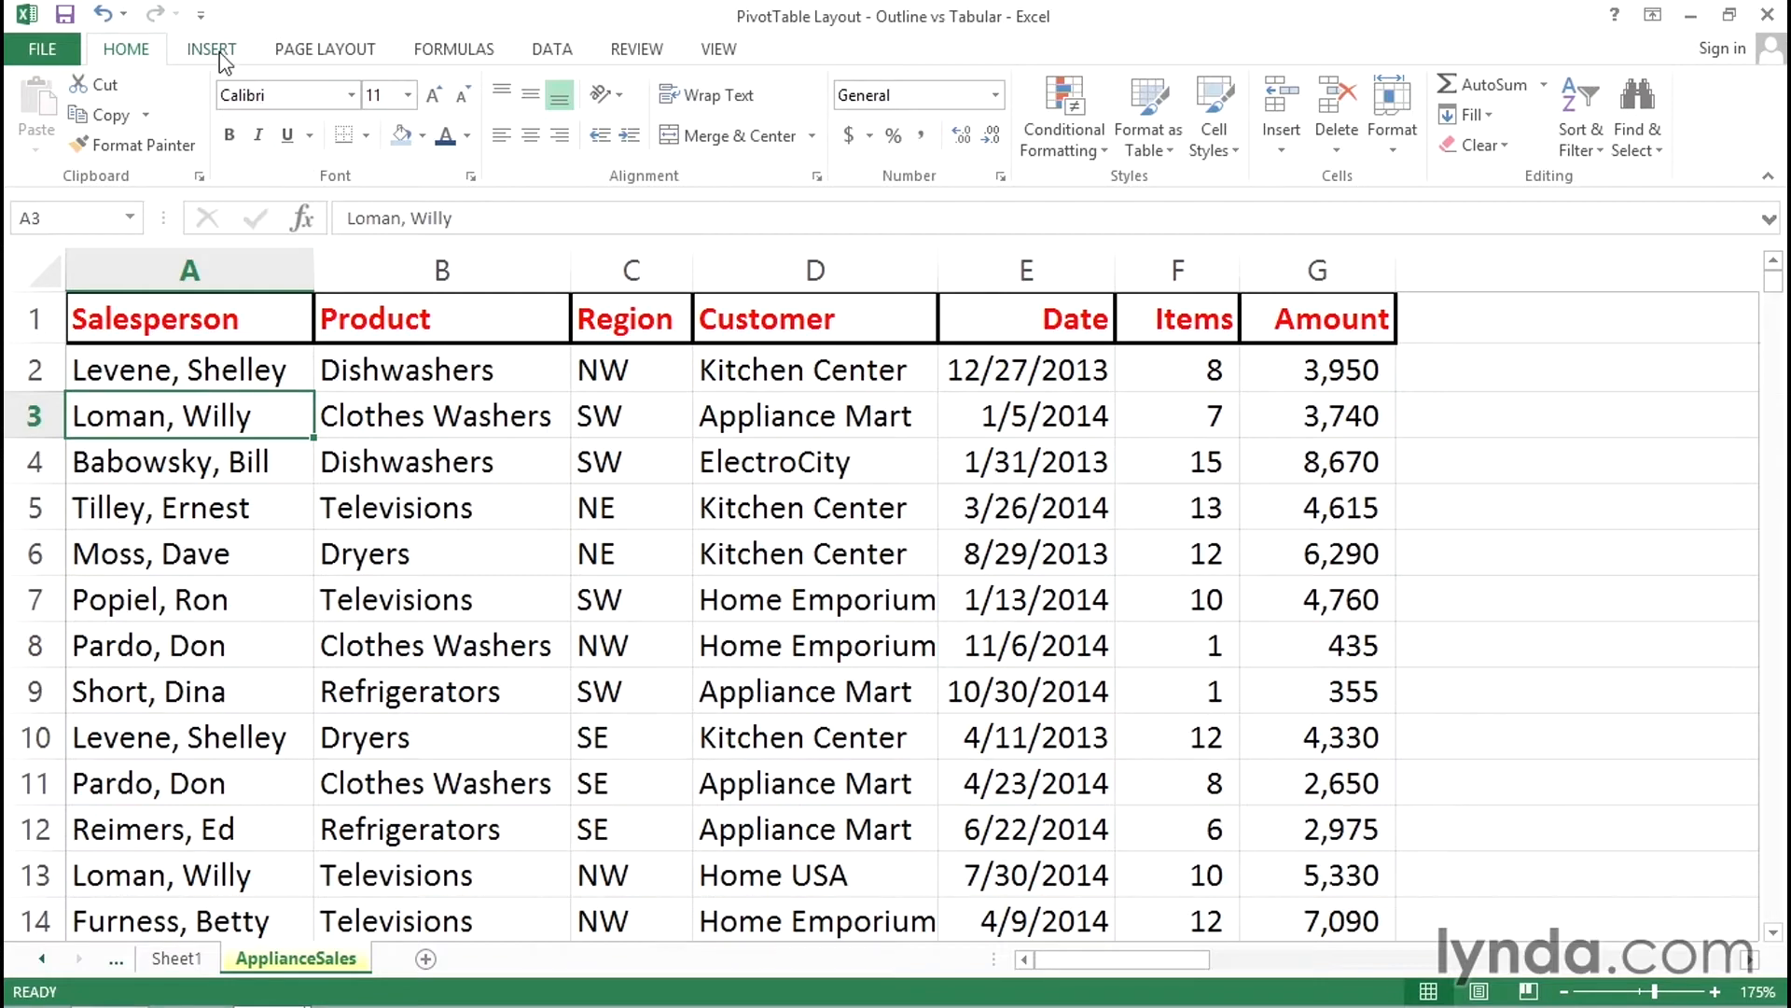
Step: Bring up Recommended PivotTables for the appliance sales data from the Insert ribbon
click(211, 48)
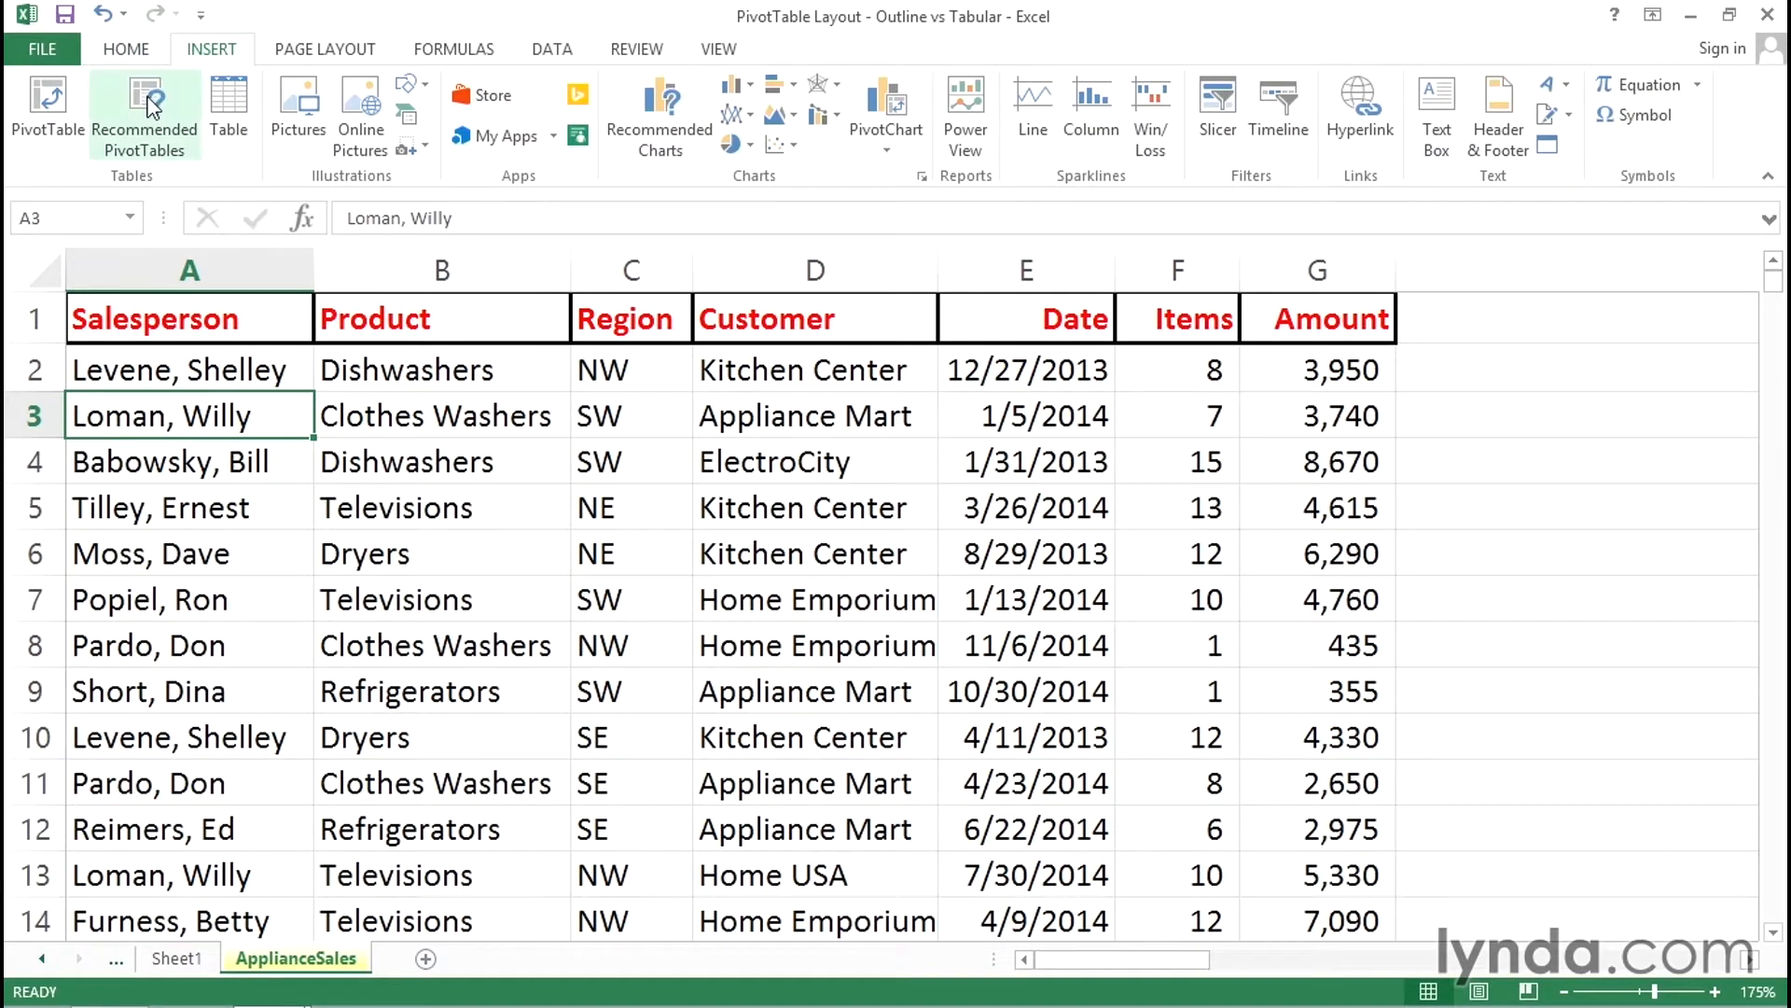
click(144, 110)
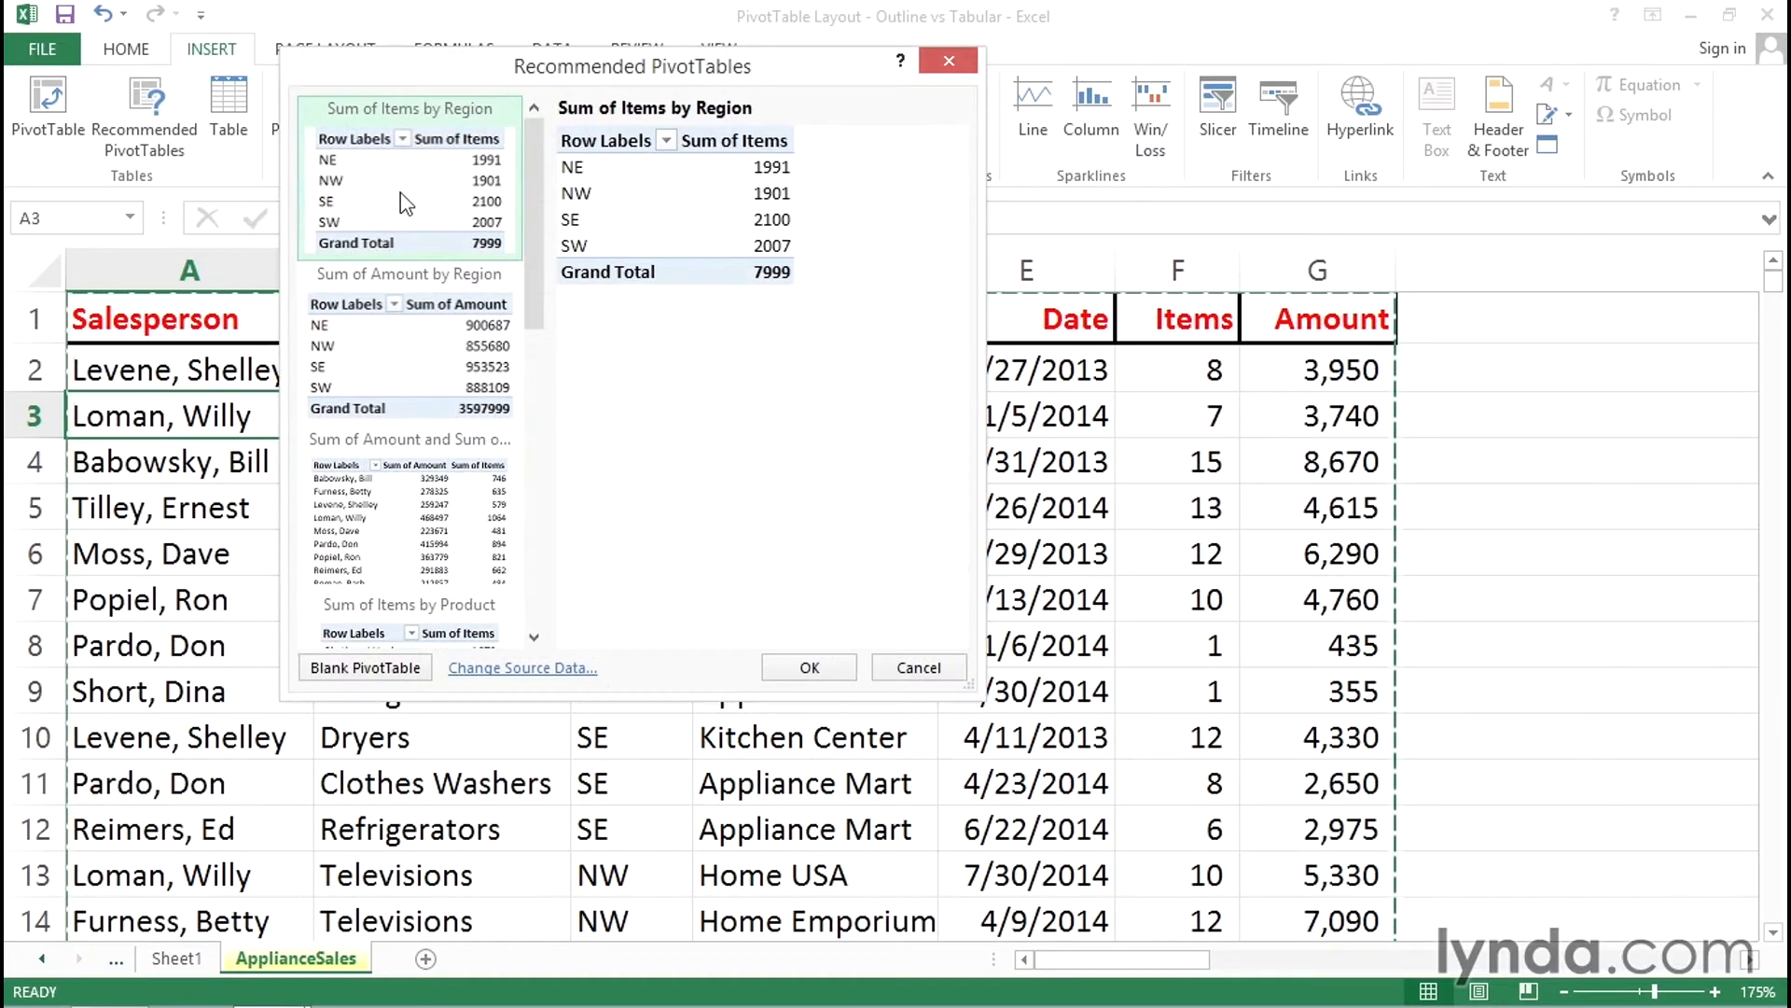
mouse_move(383, 189)
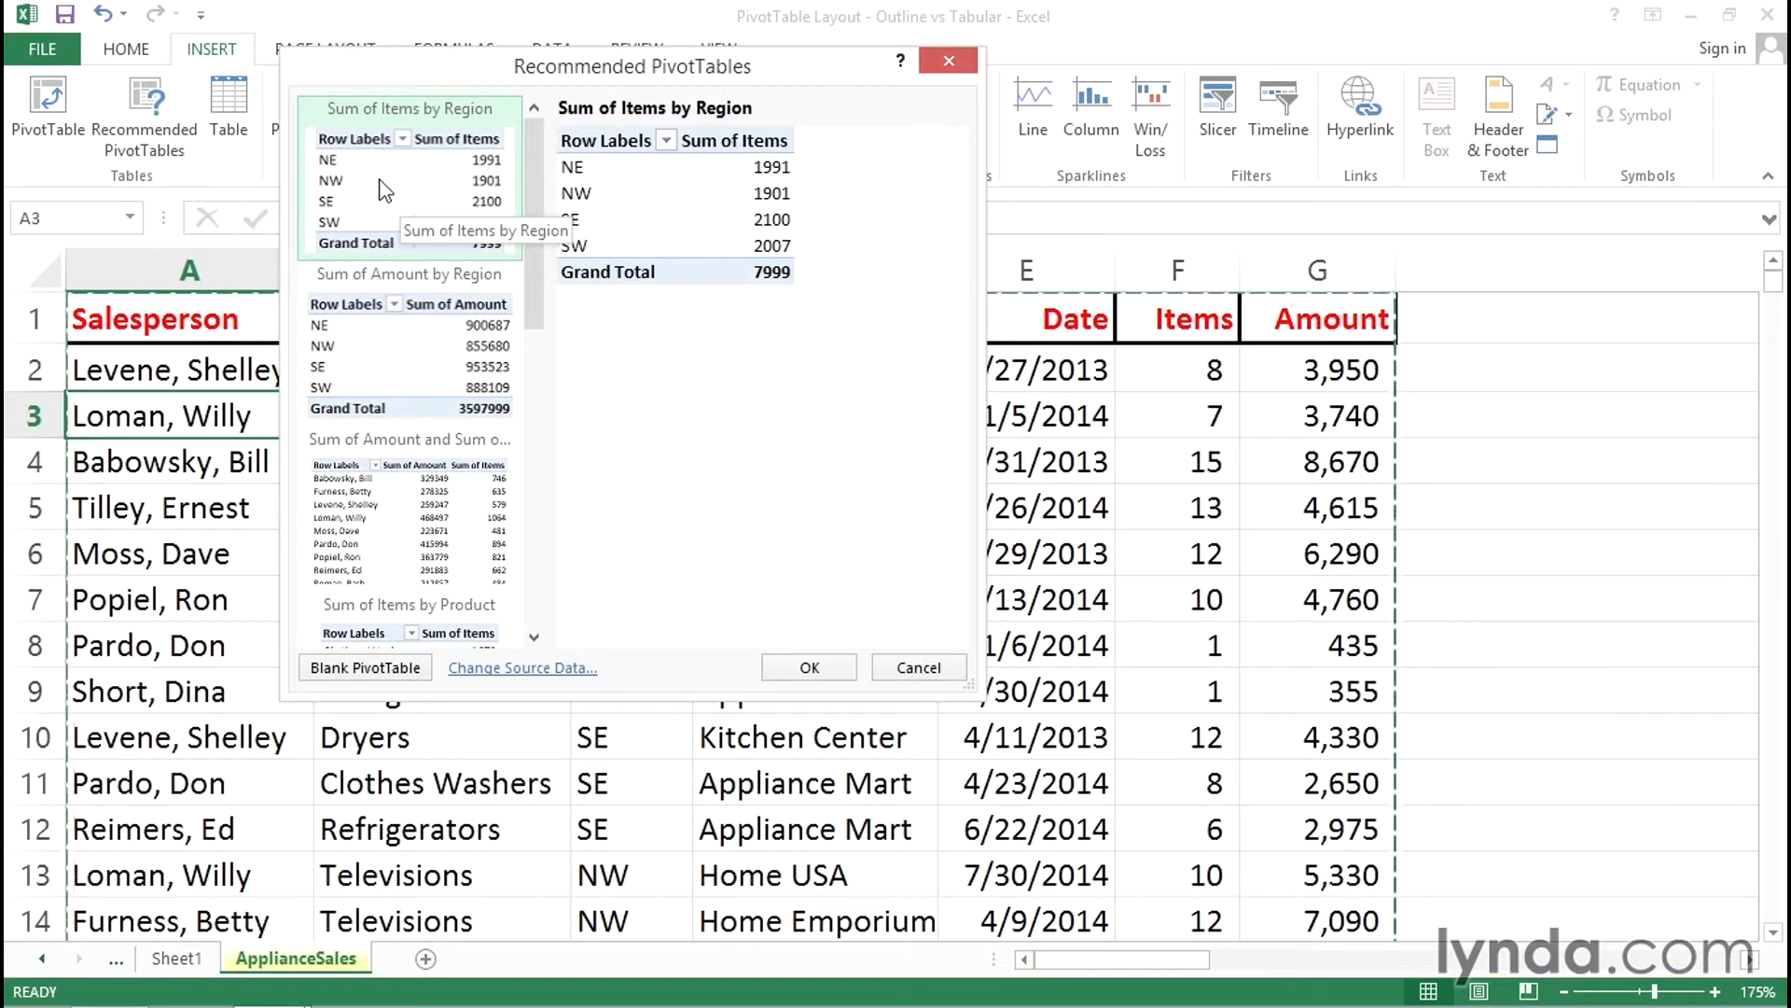
Step: Create the Sum of Items by Region PivotTable, adding Salesperson to rows and Product to columns
click(807, 668)
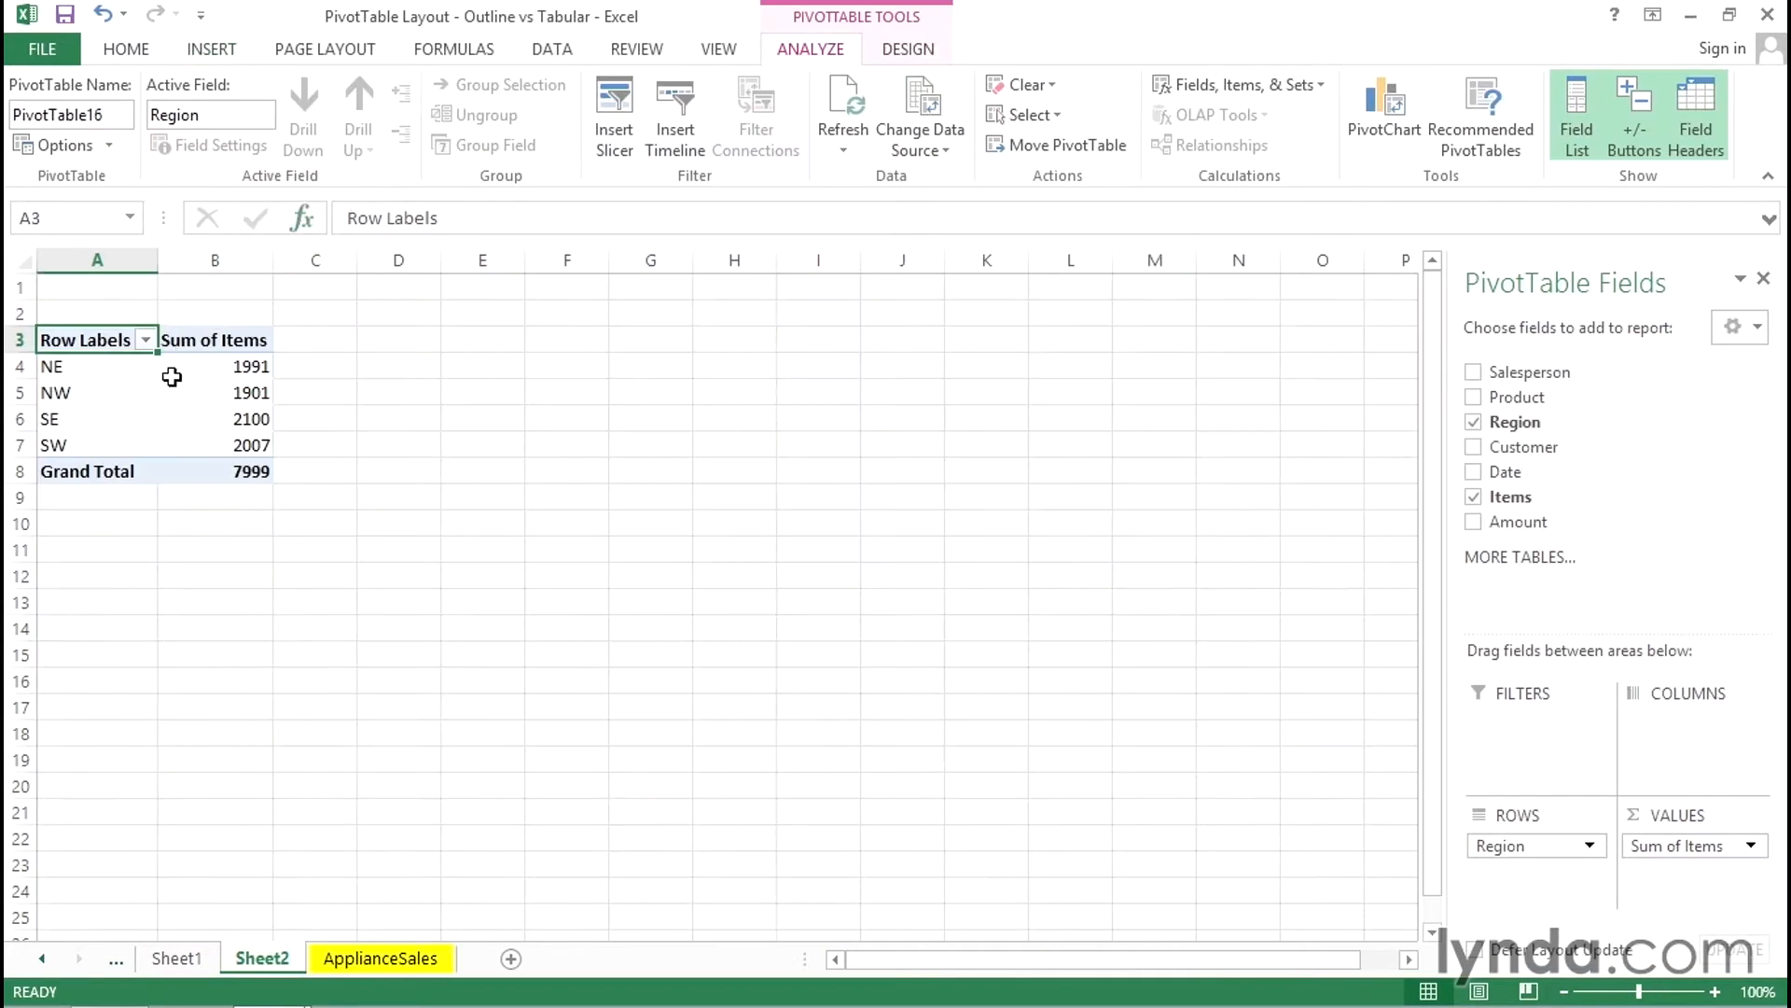
click(95, 392)
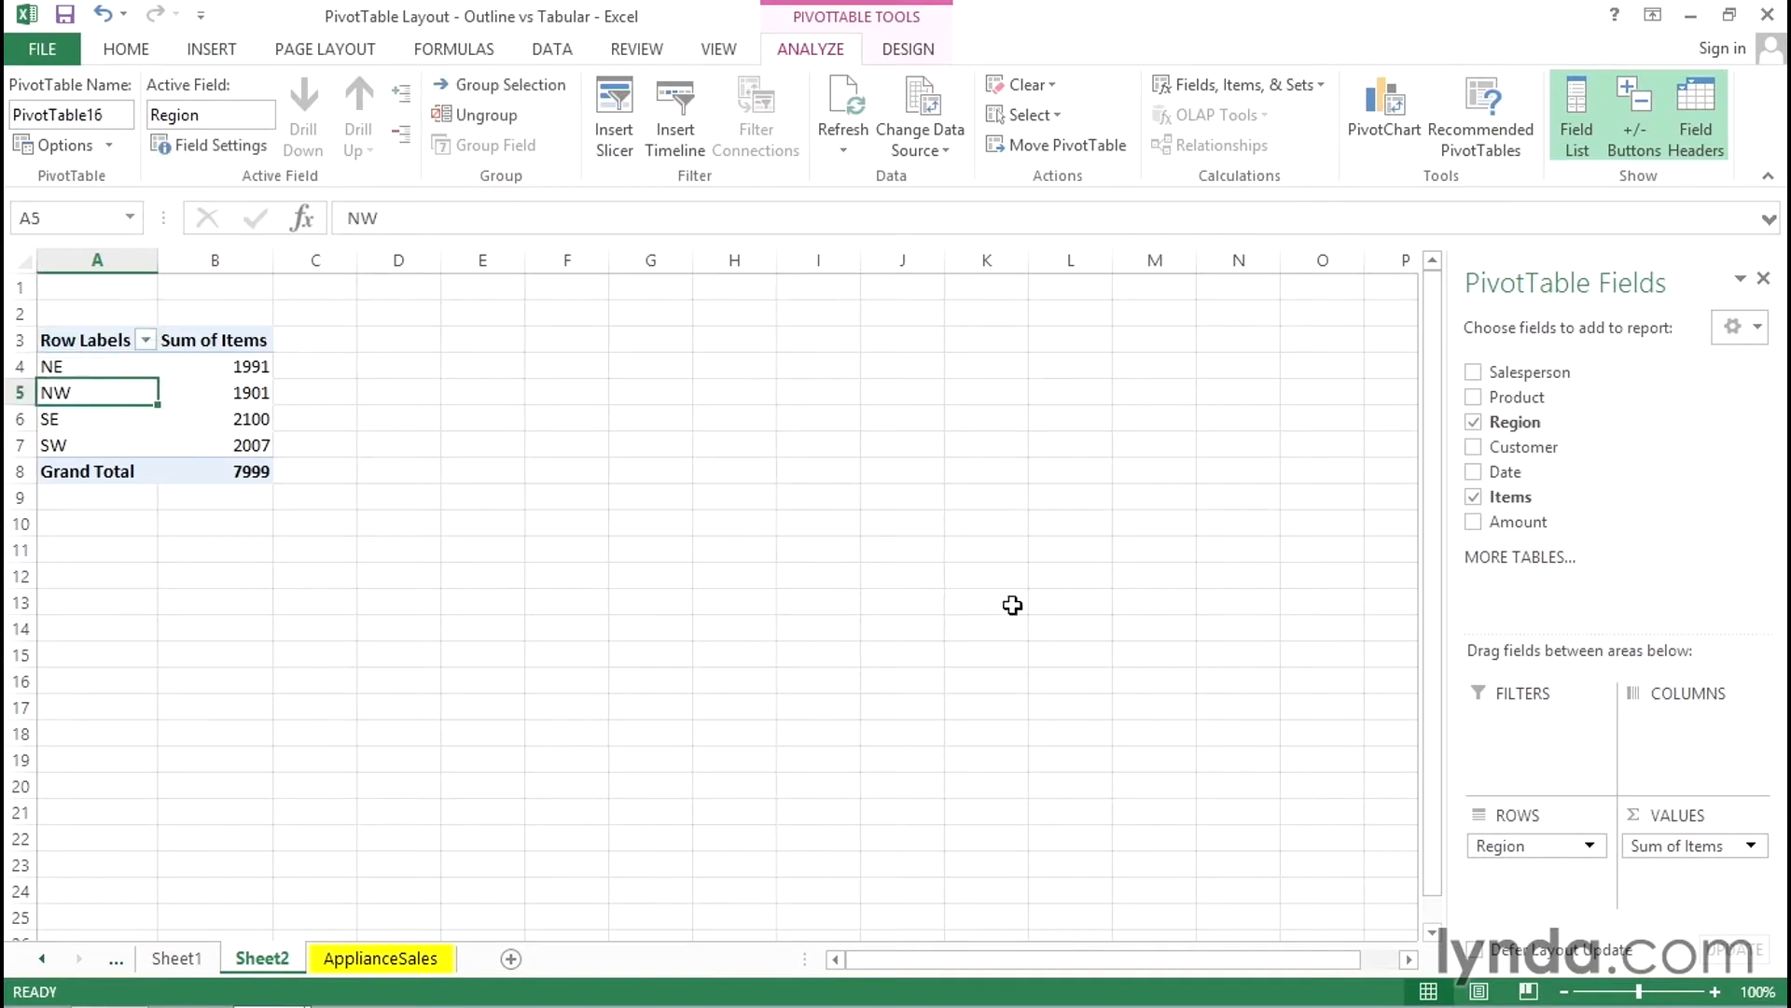
mouse_move(1502, 364)
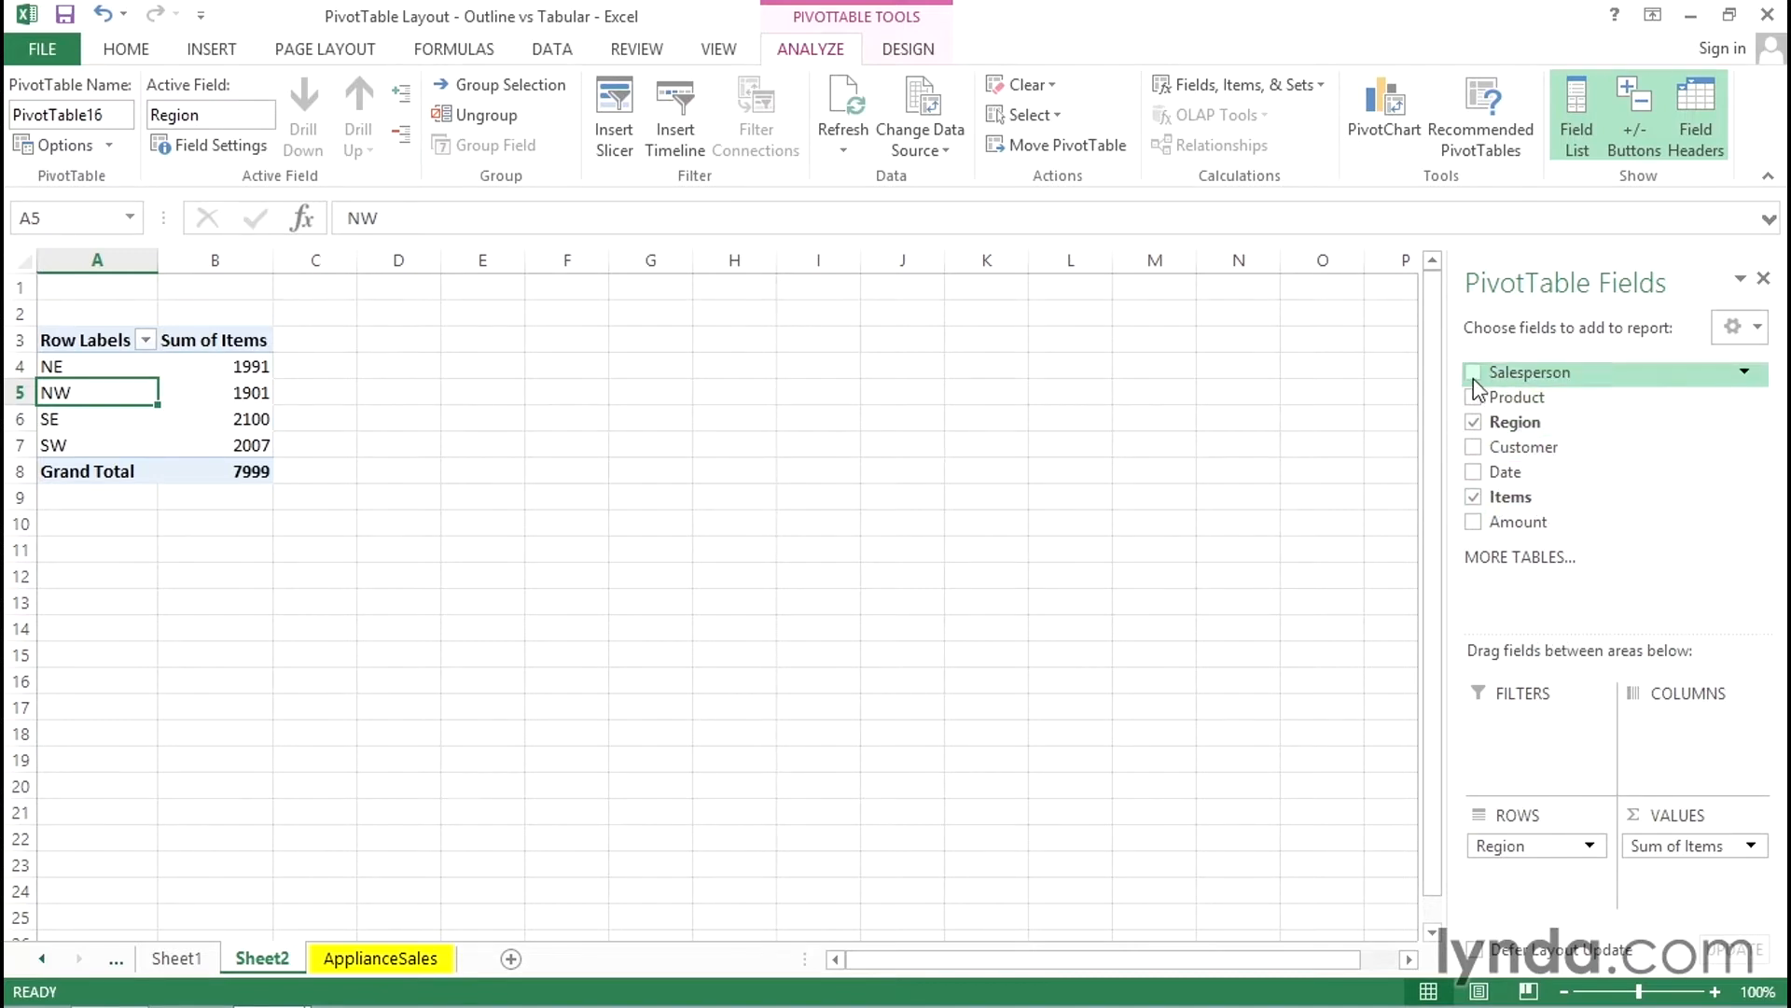
click(1474, 372)
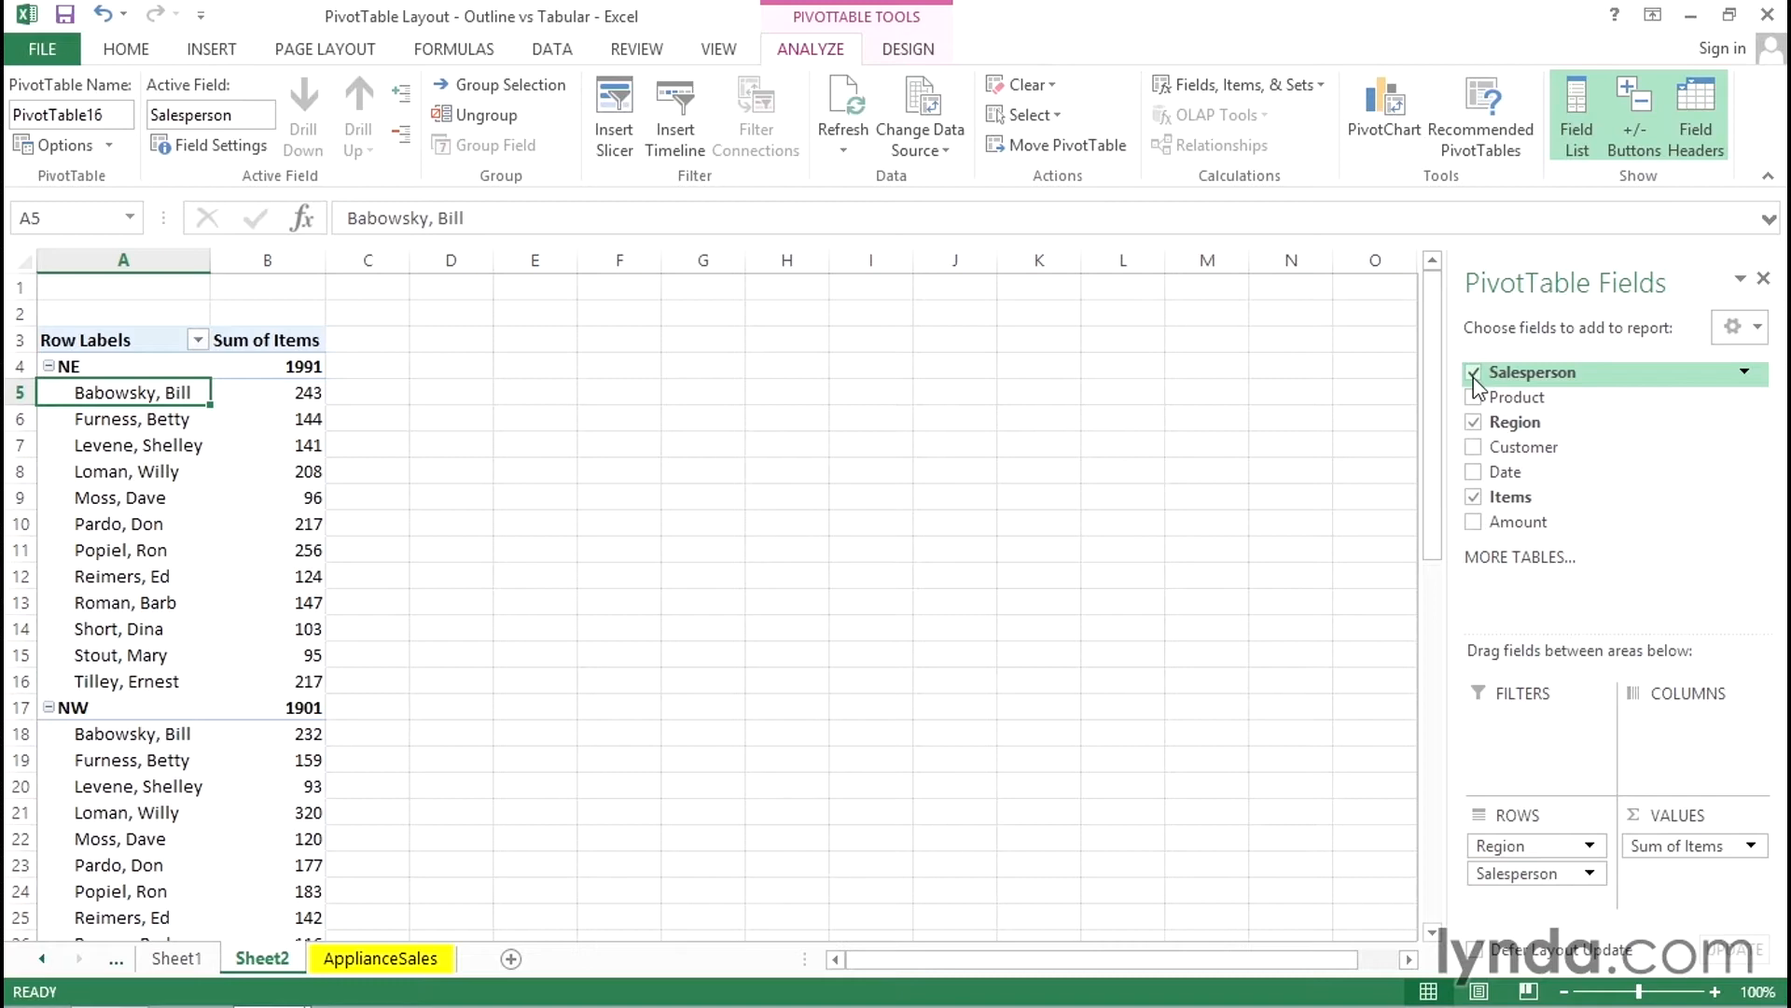
mouse_move(1515, 396)
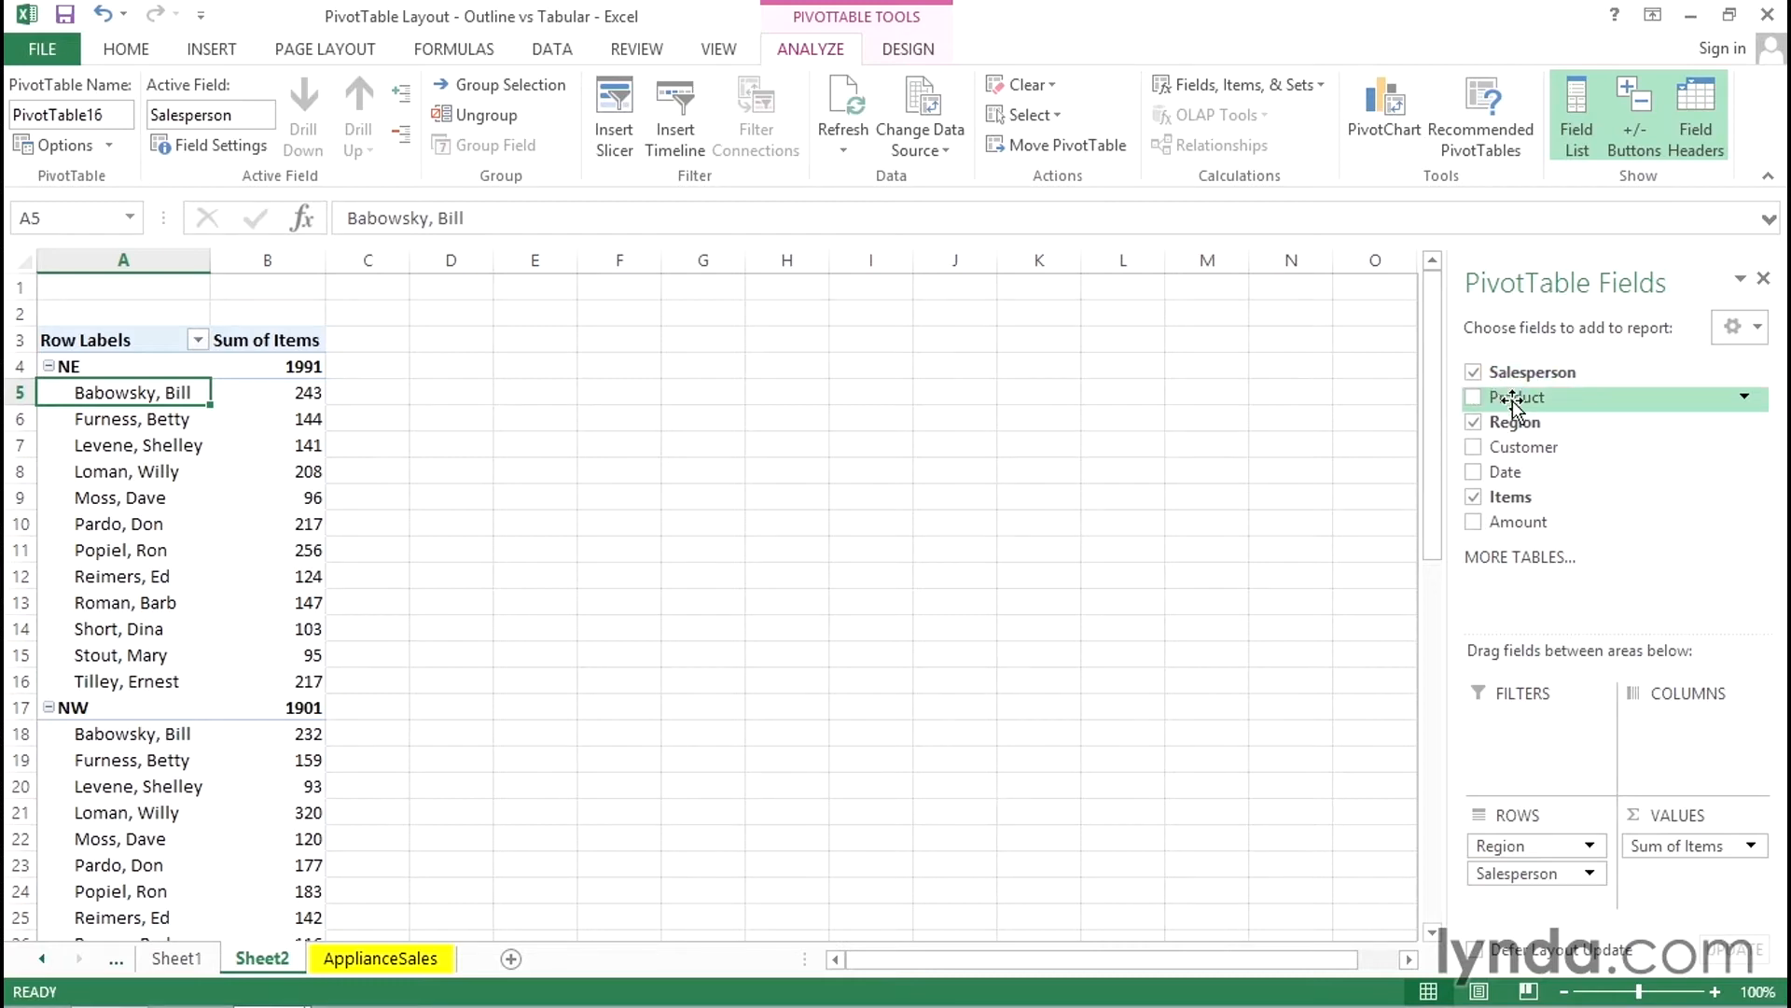
mouse_move(1677, 735)
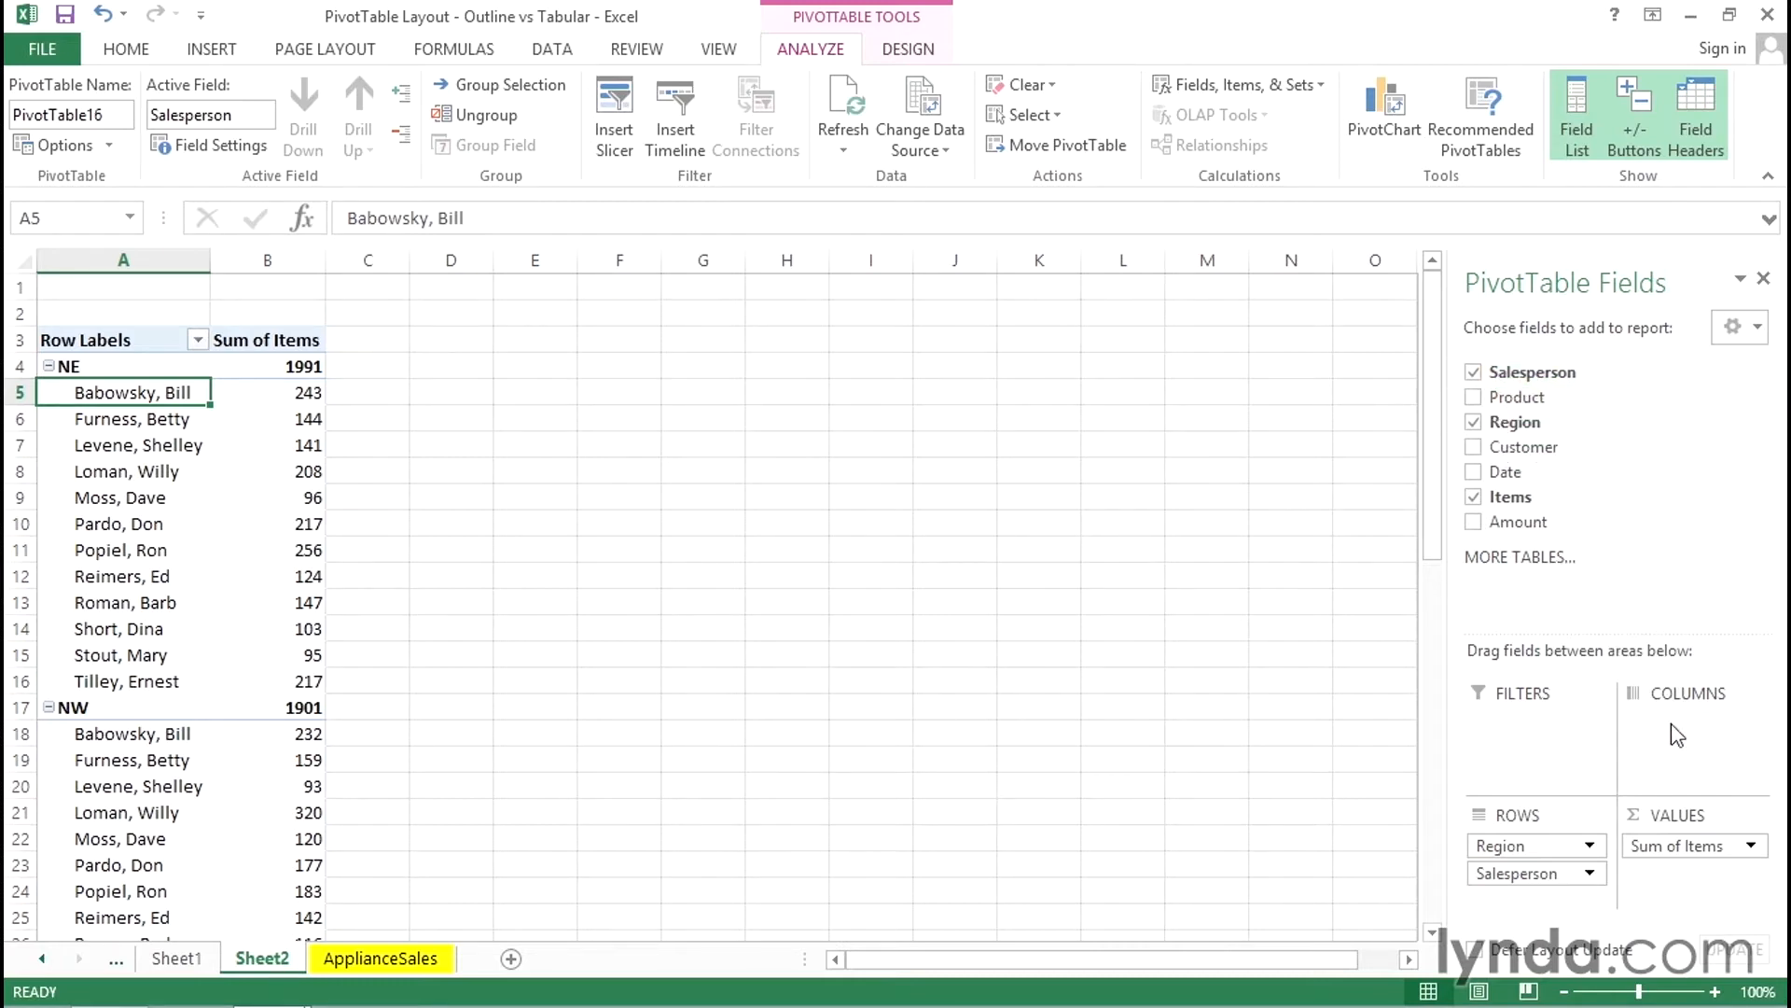
click(1474, 396)
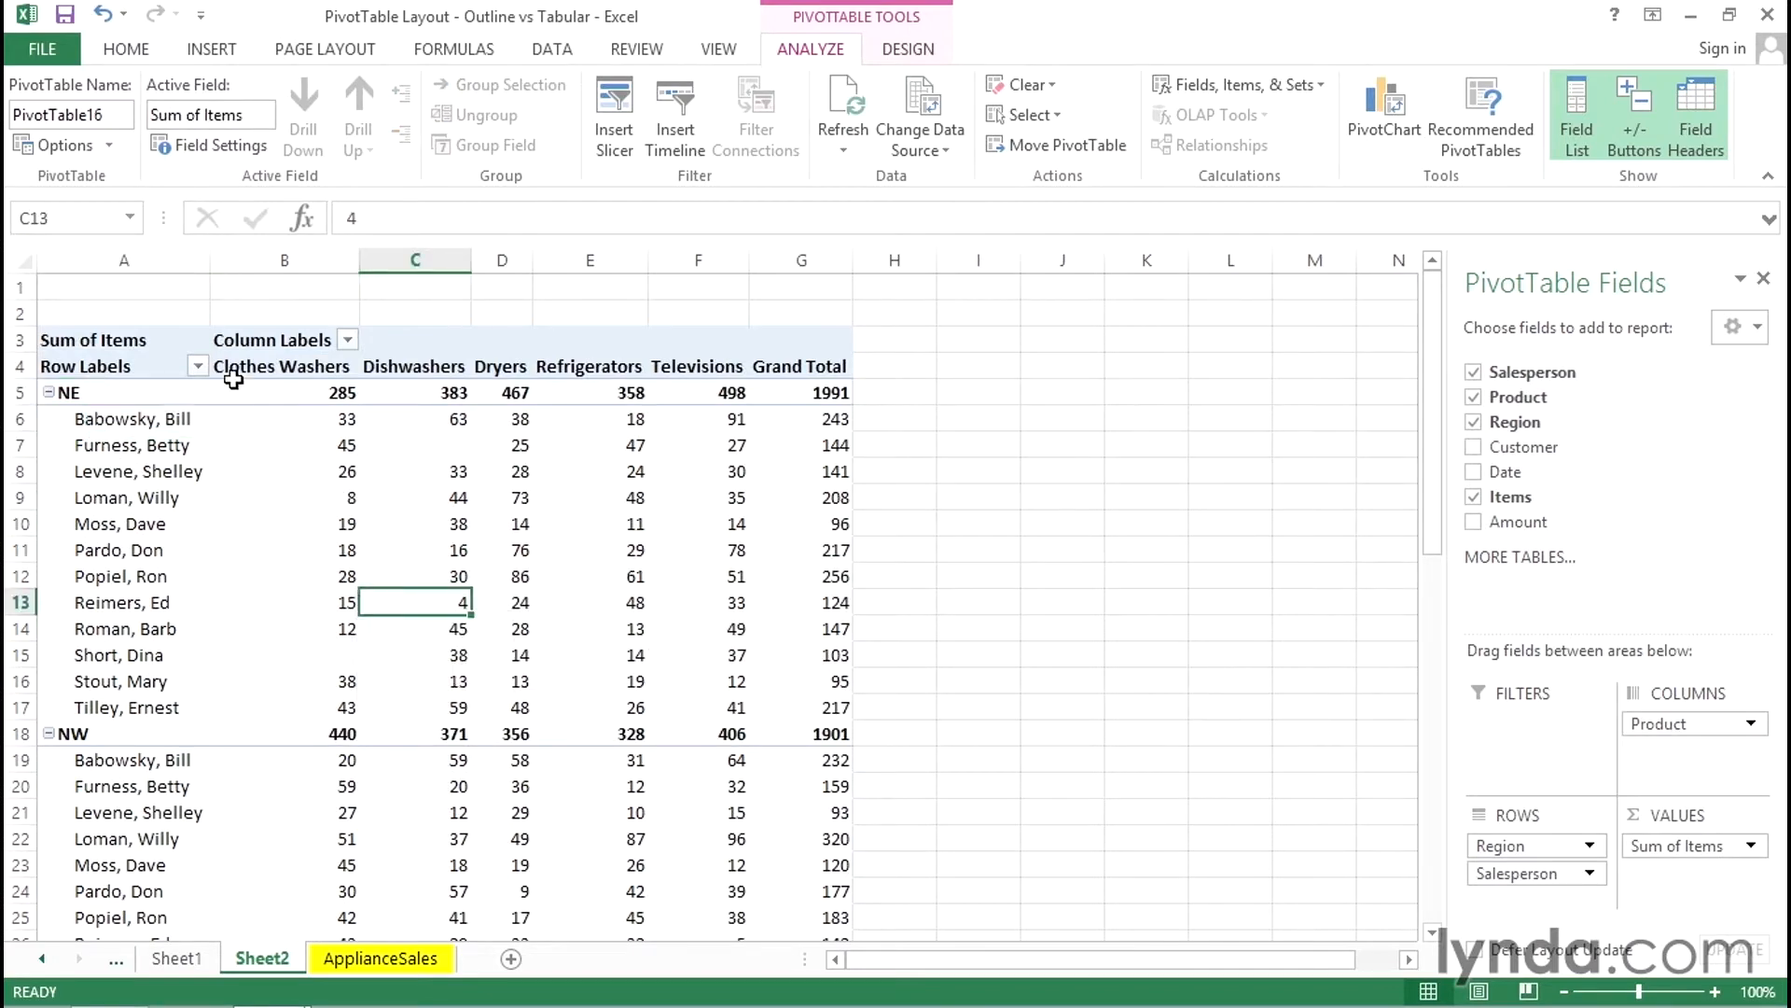
click(93, 339)
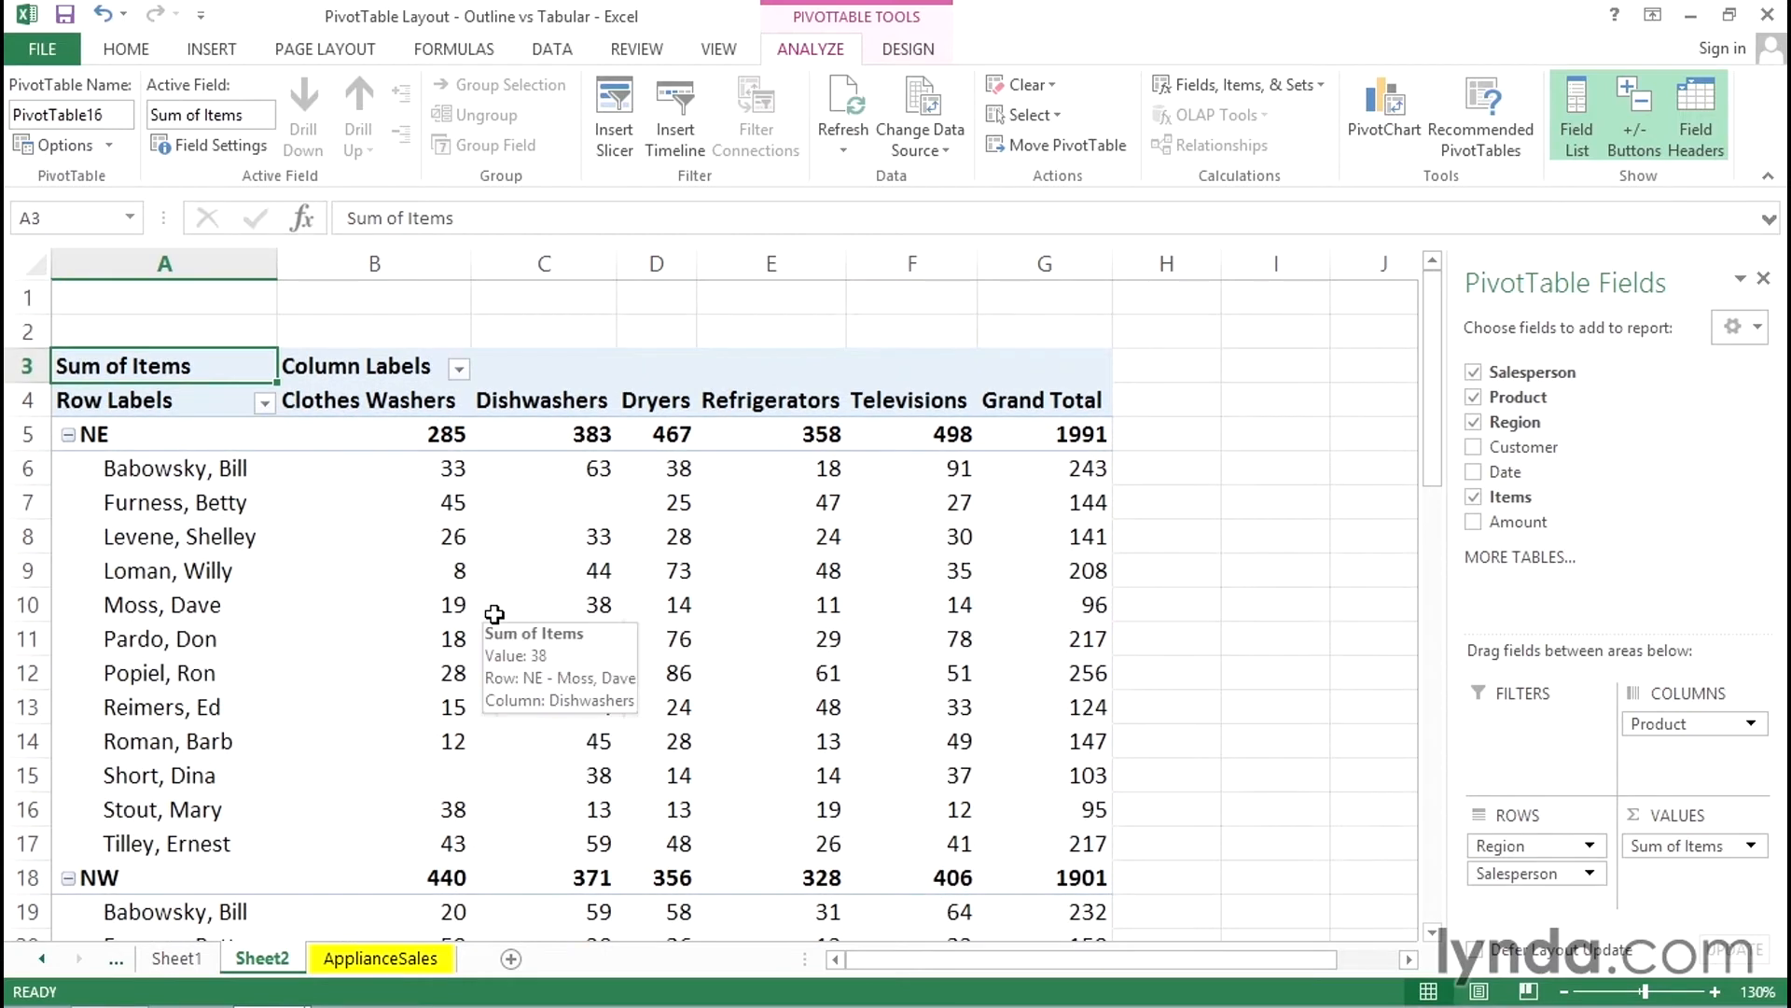
mouse_move(363, 554)
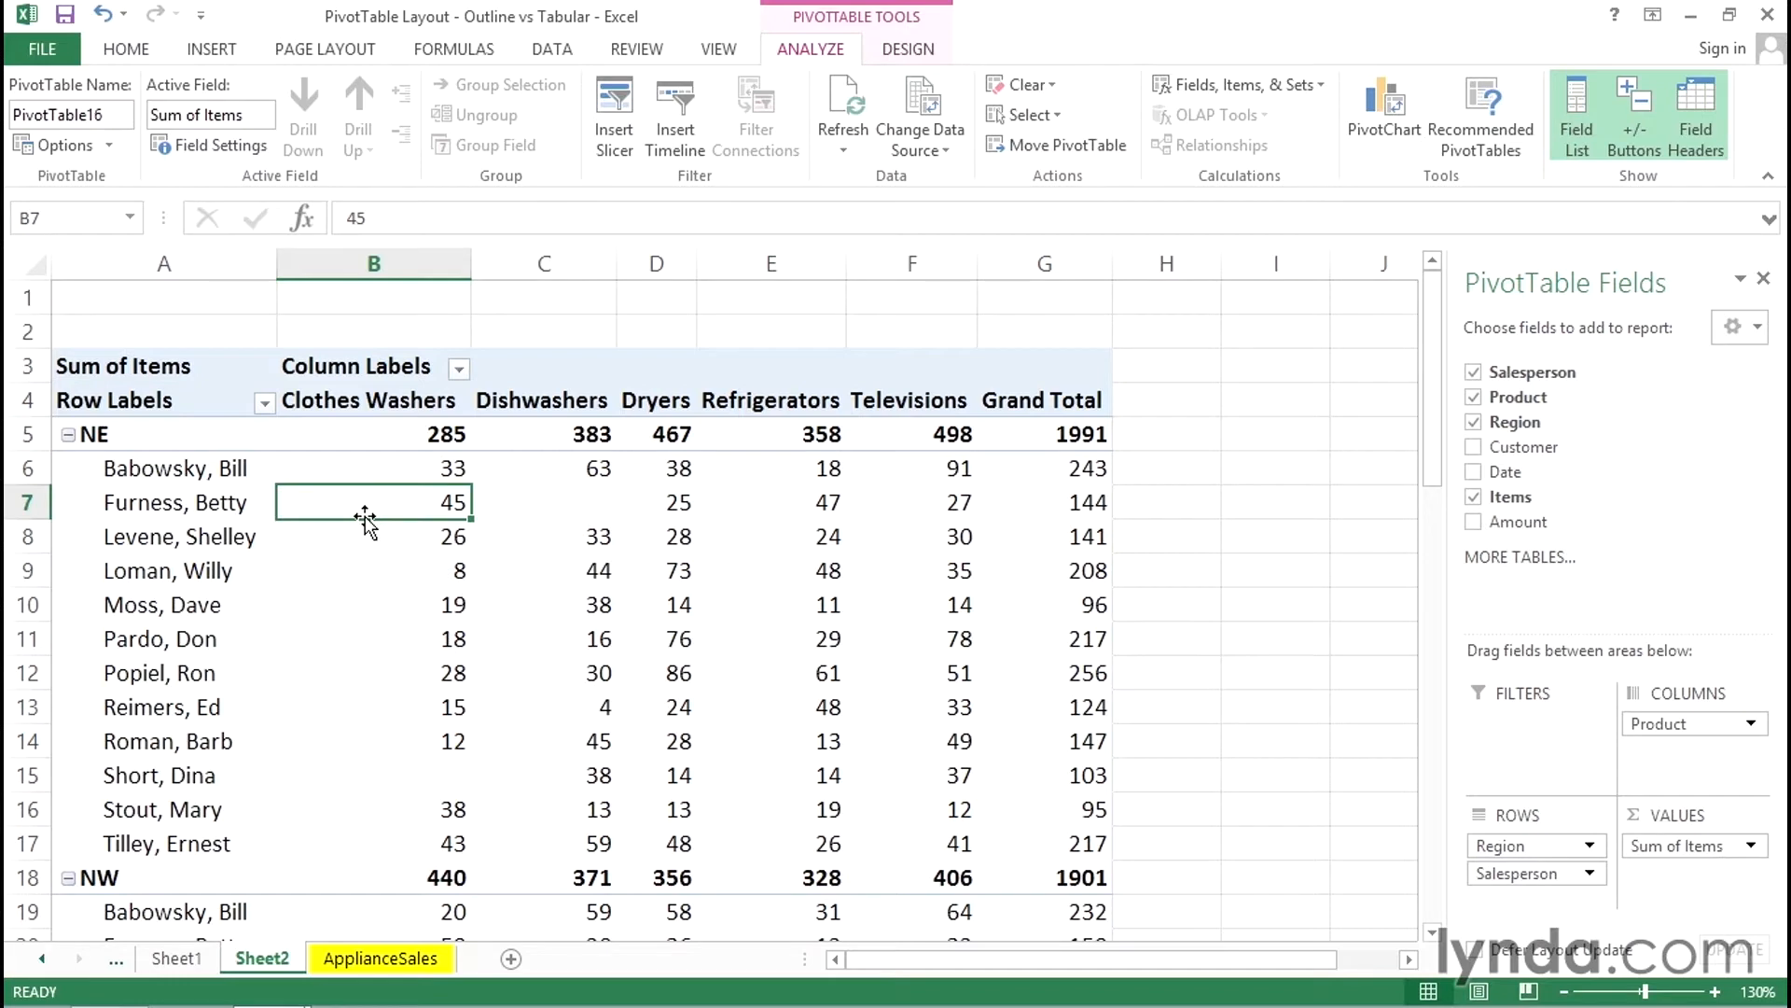
mouse_move(366, 507)
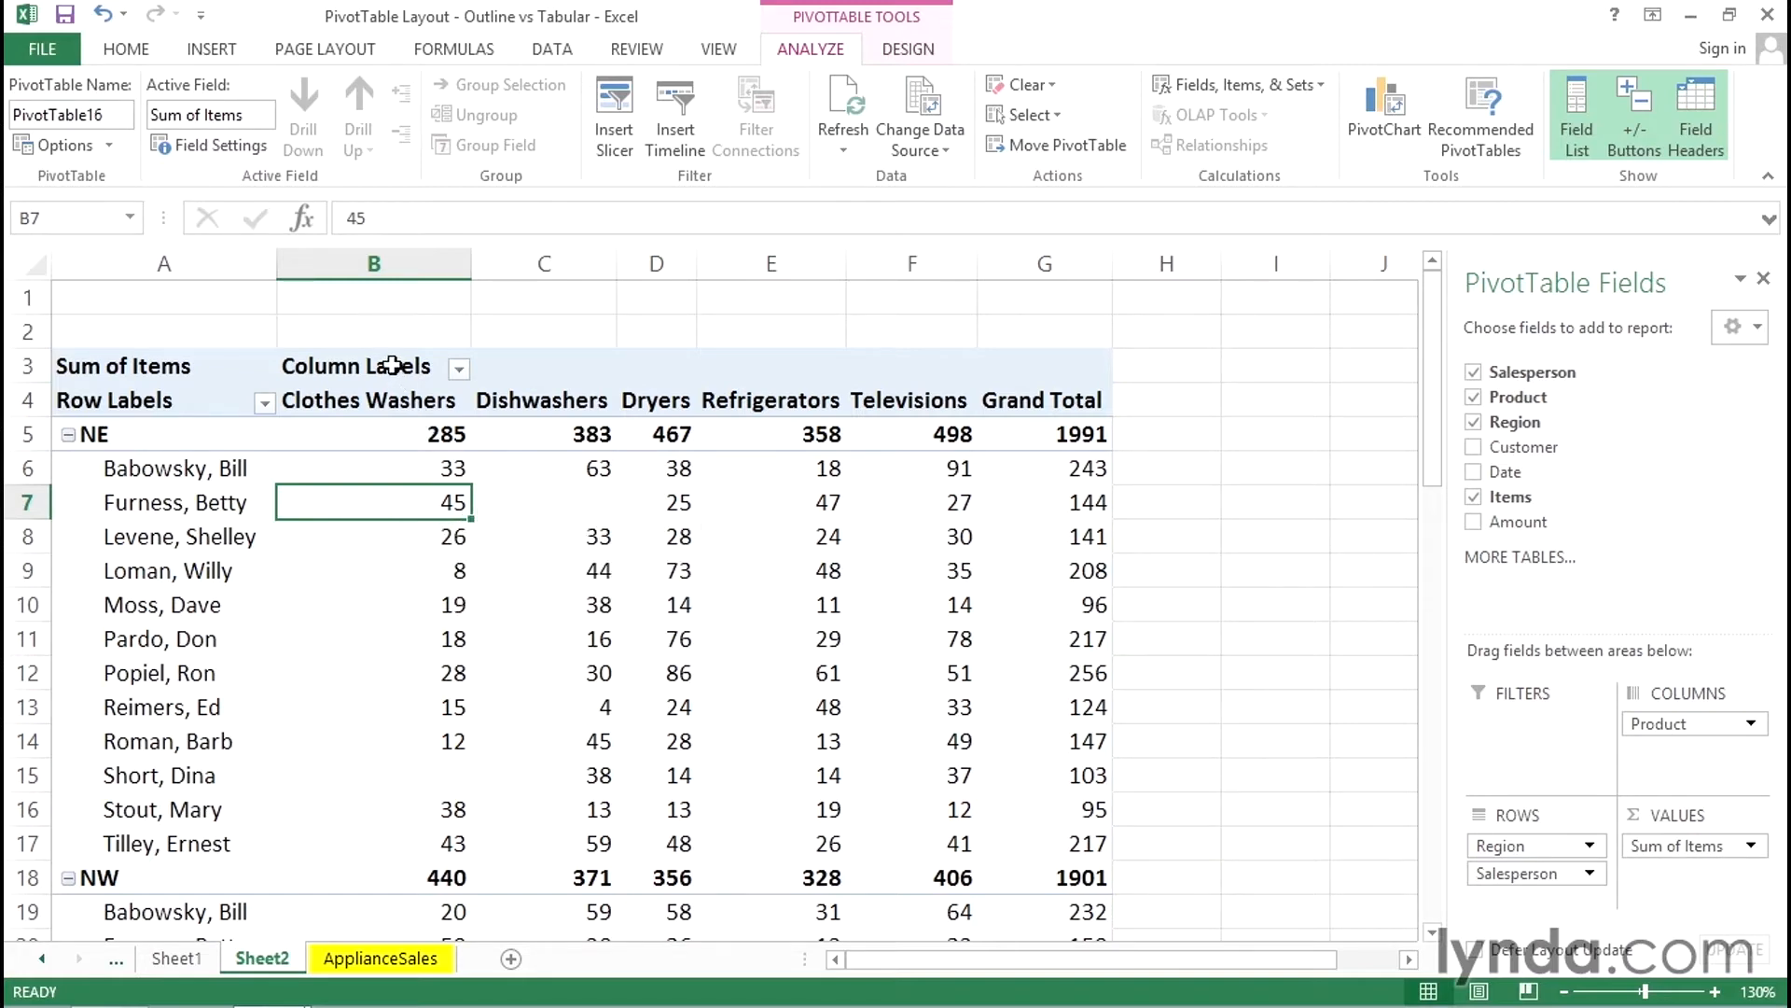
Step: Inspect the Row Labels and Column Labels header cells of the new PivotTable
click(373, 366)
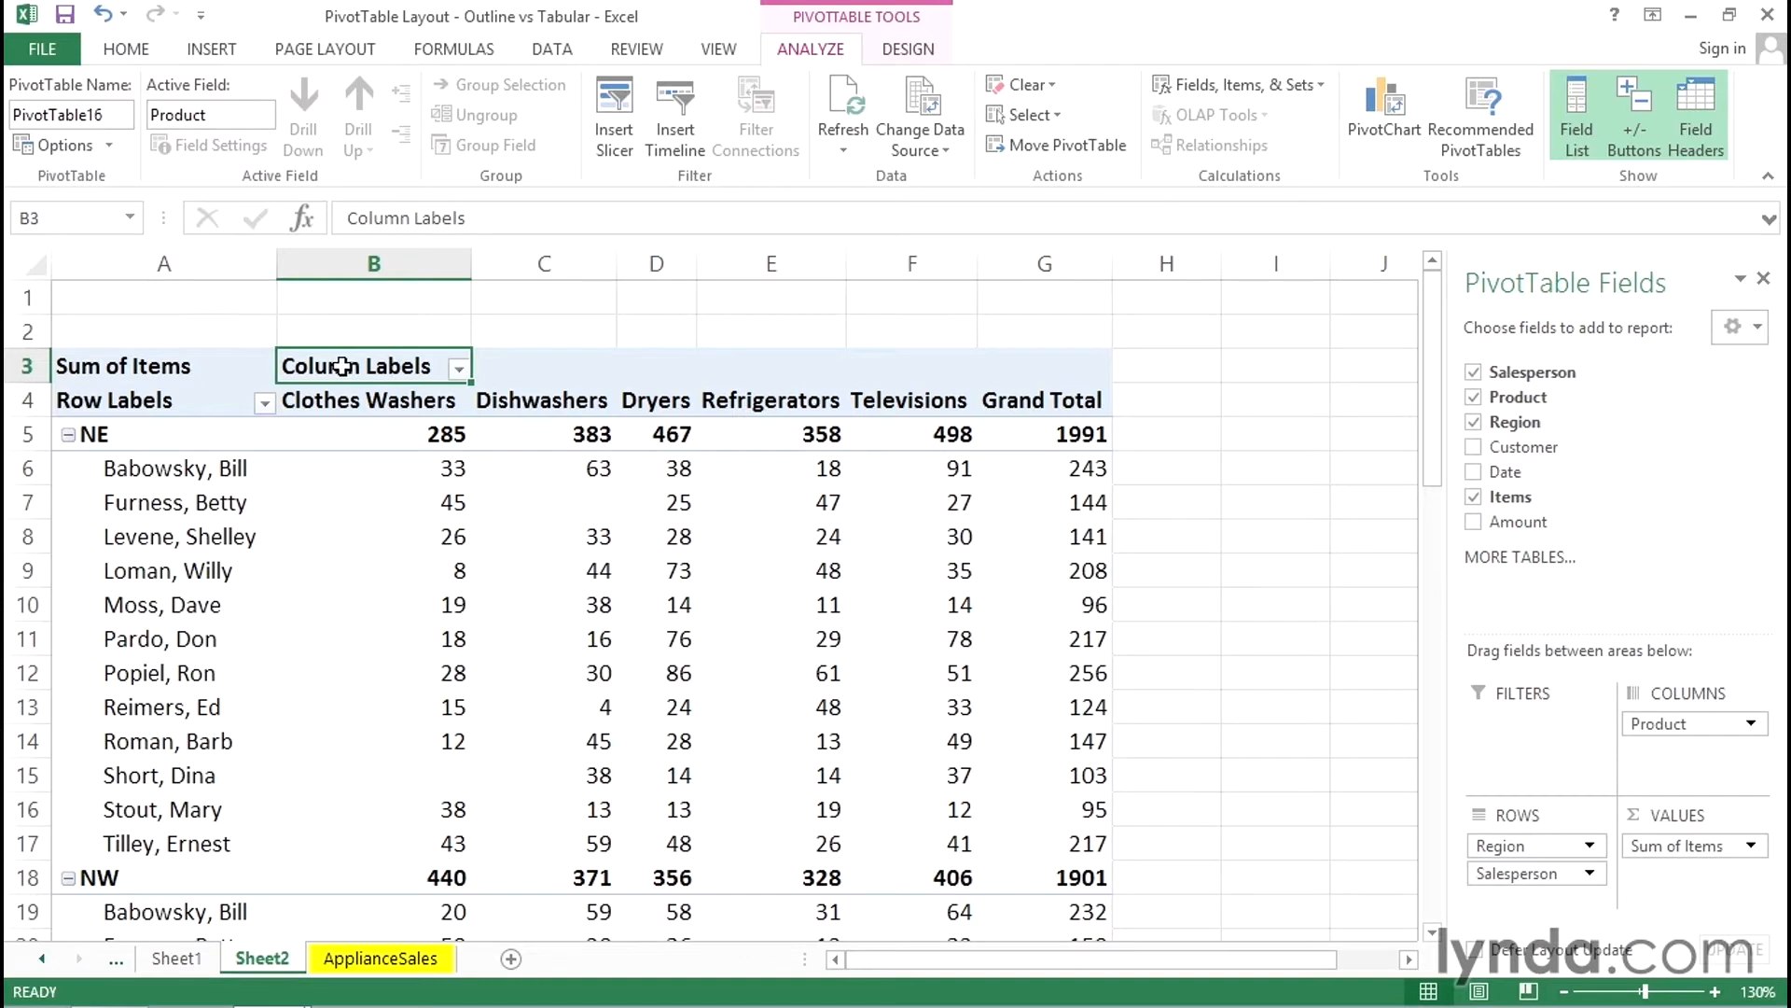
click(165, 399)
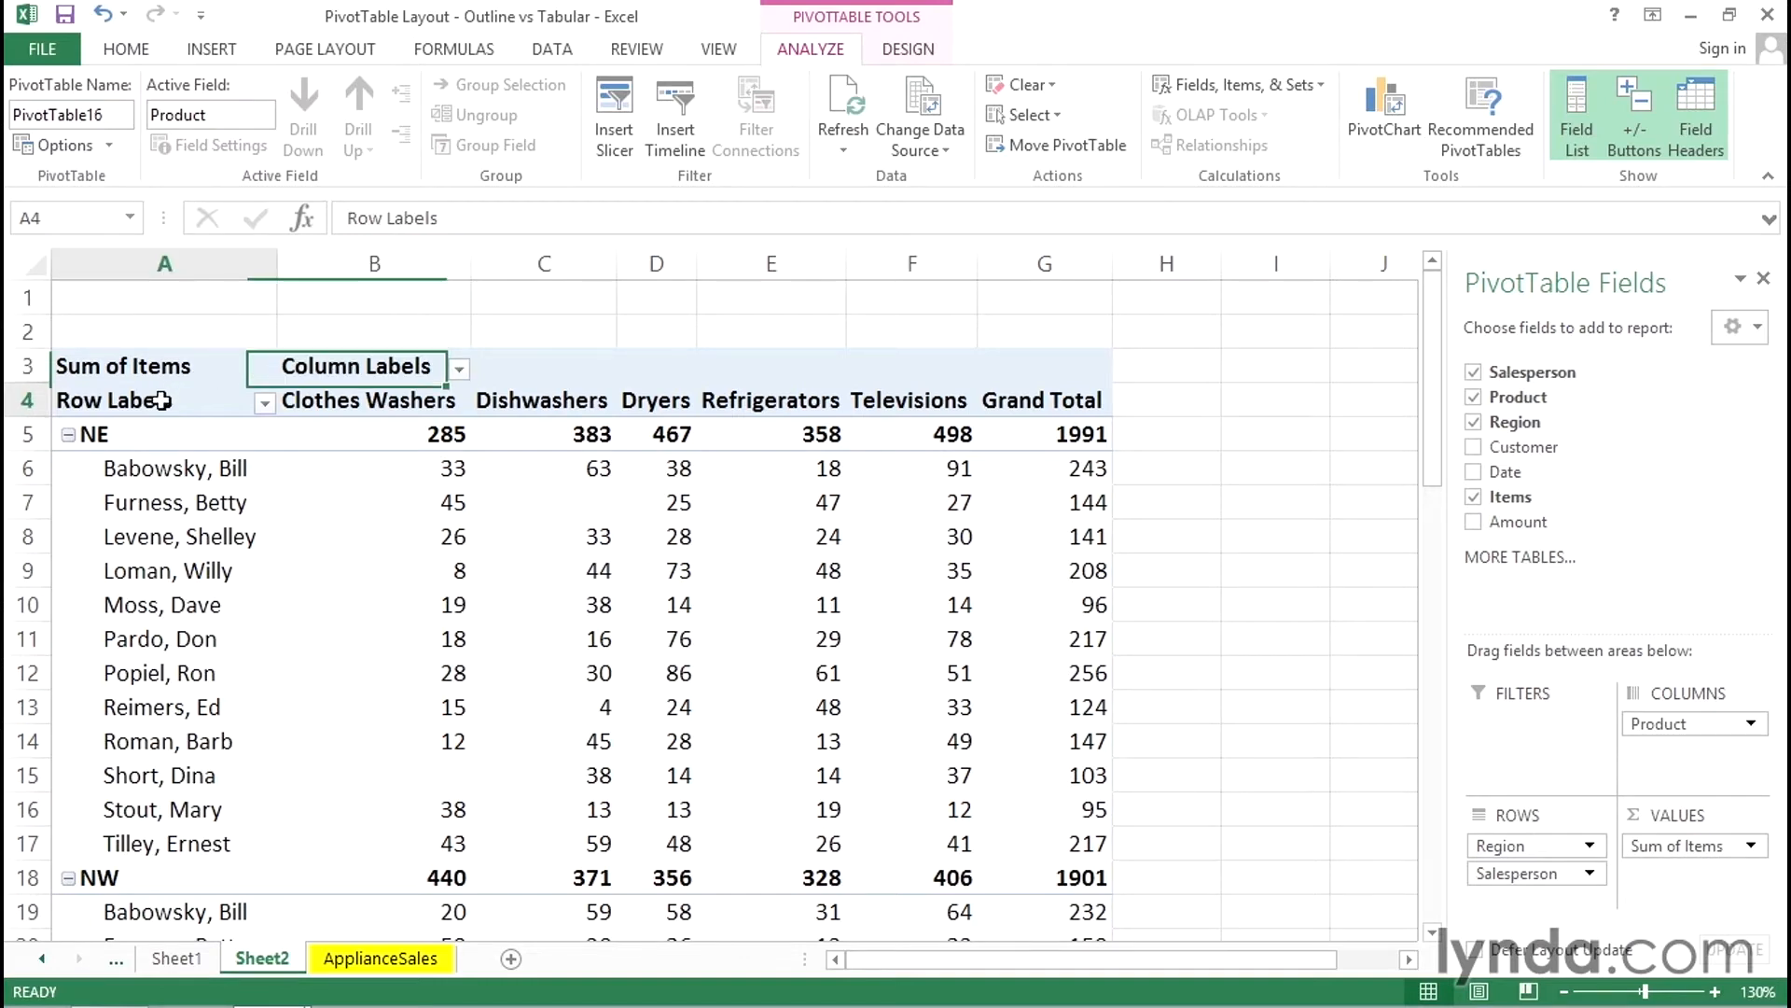
click(149, 399)
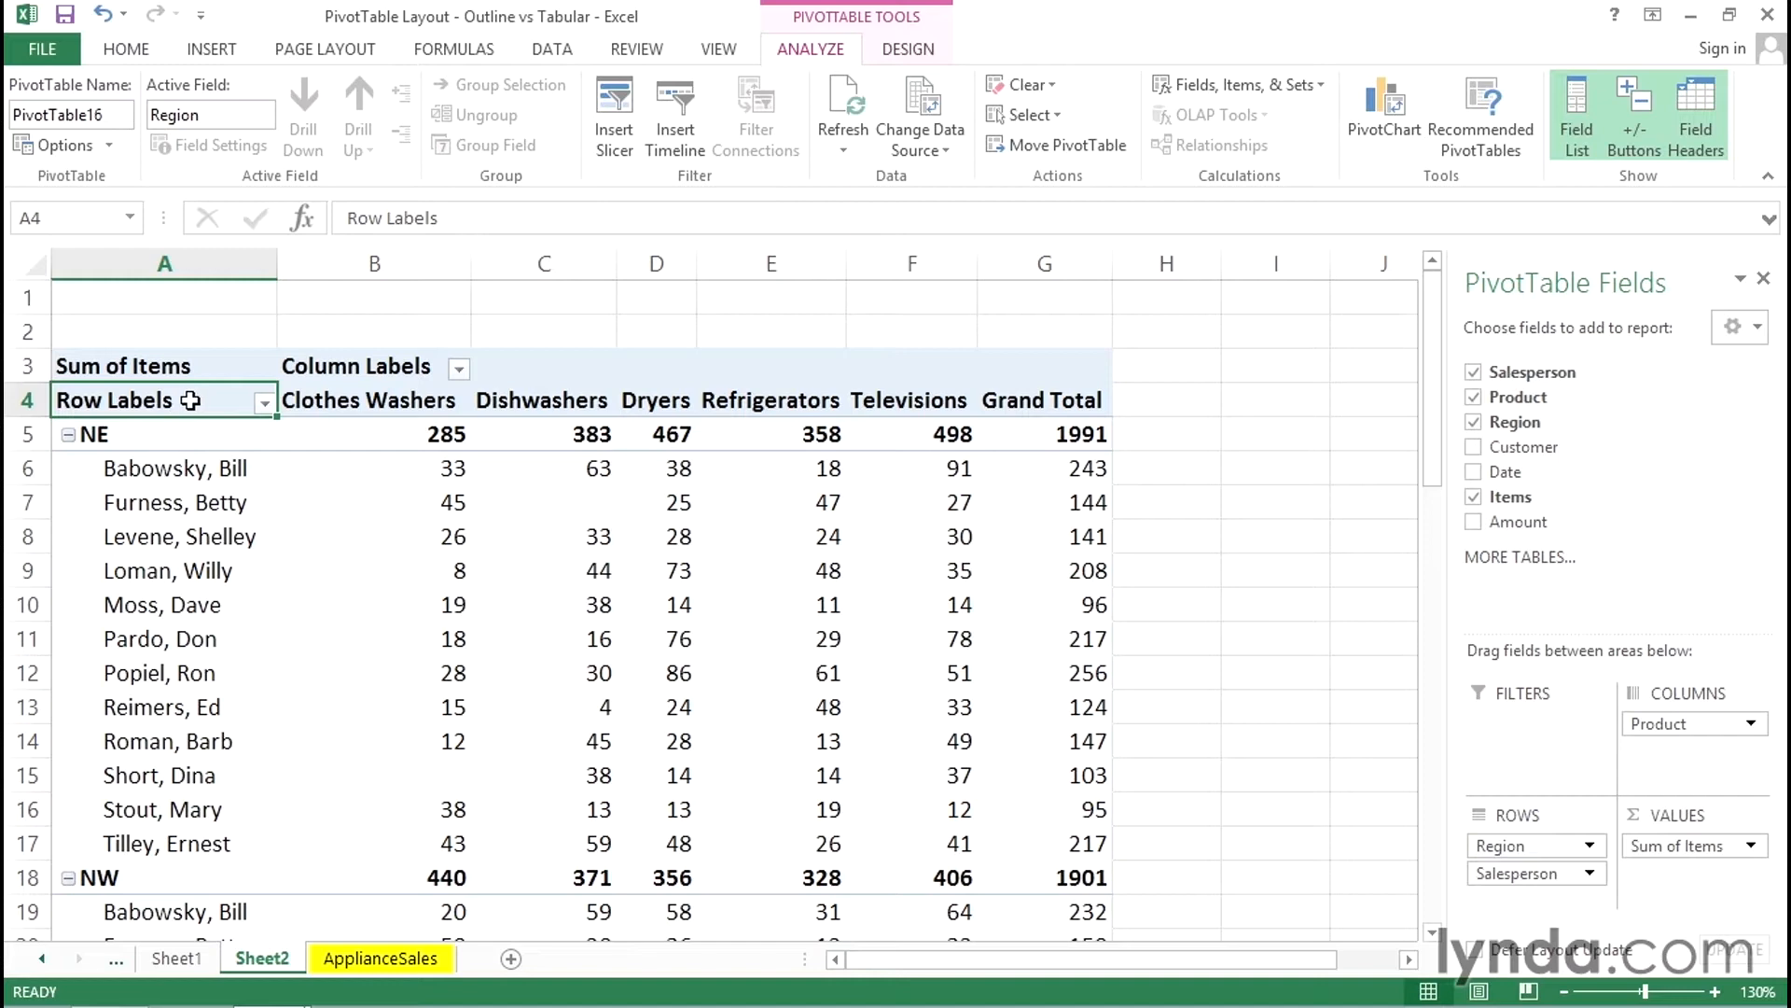
click(355, 366)
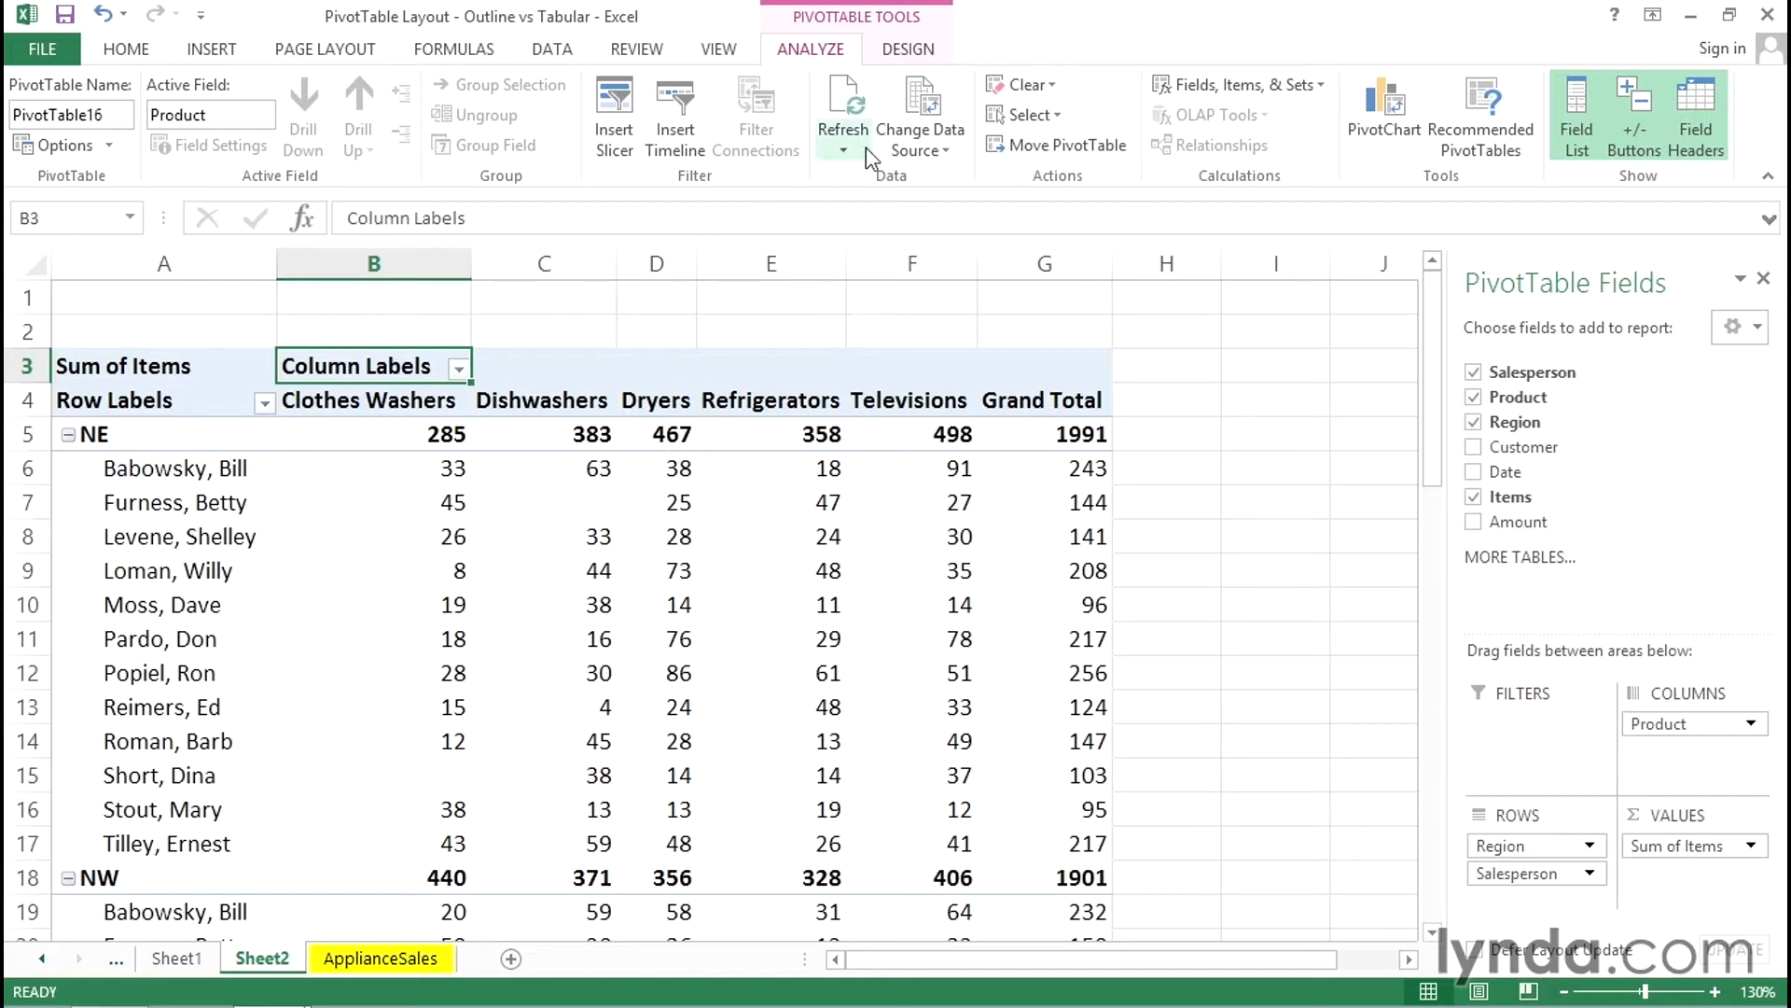
mouse_move(908, 58)
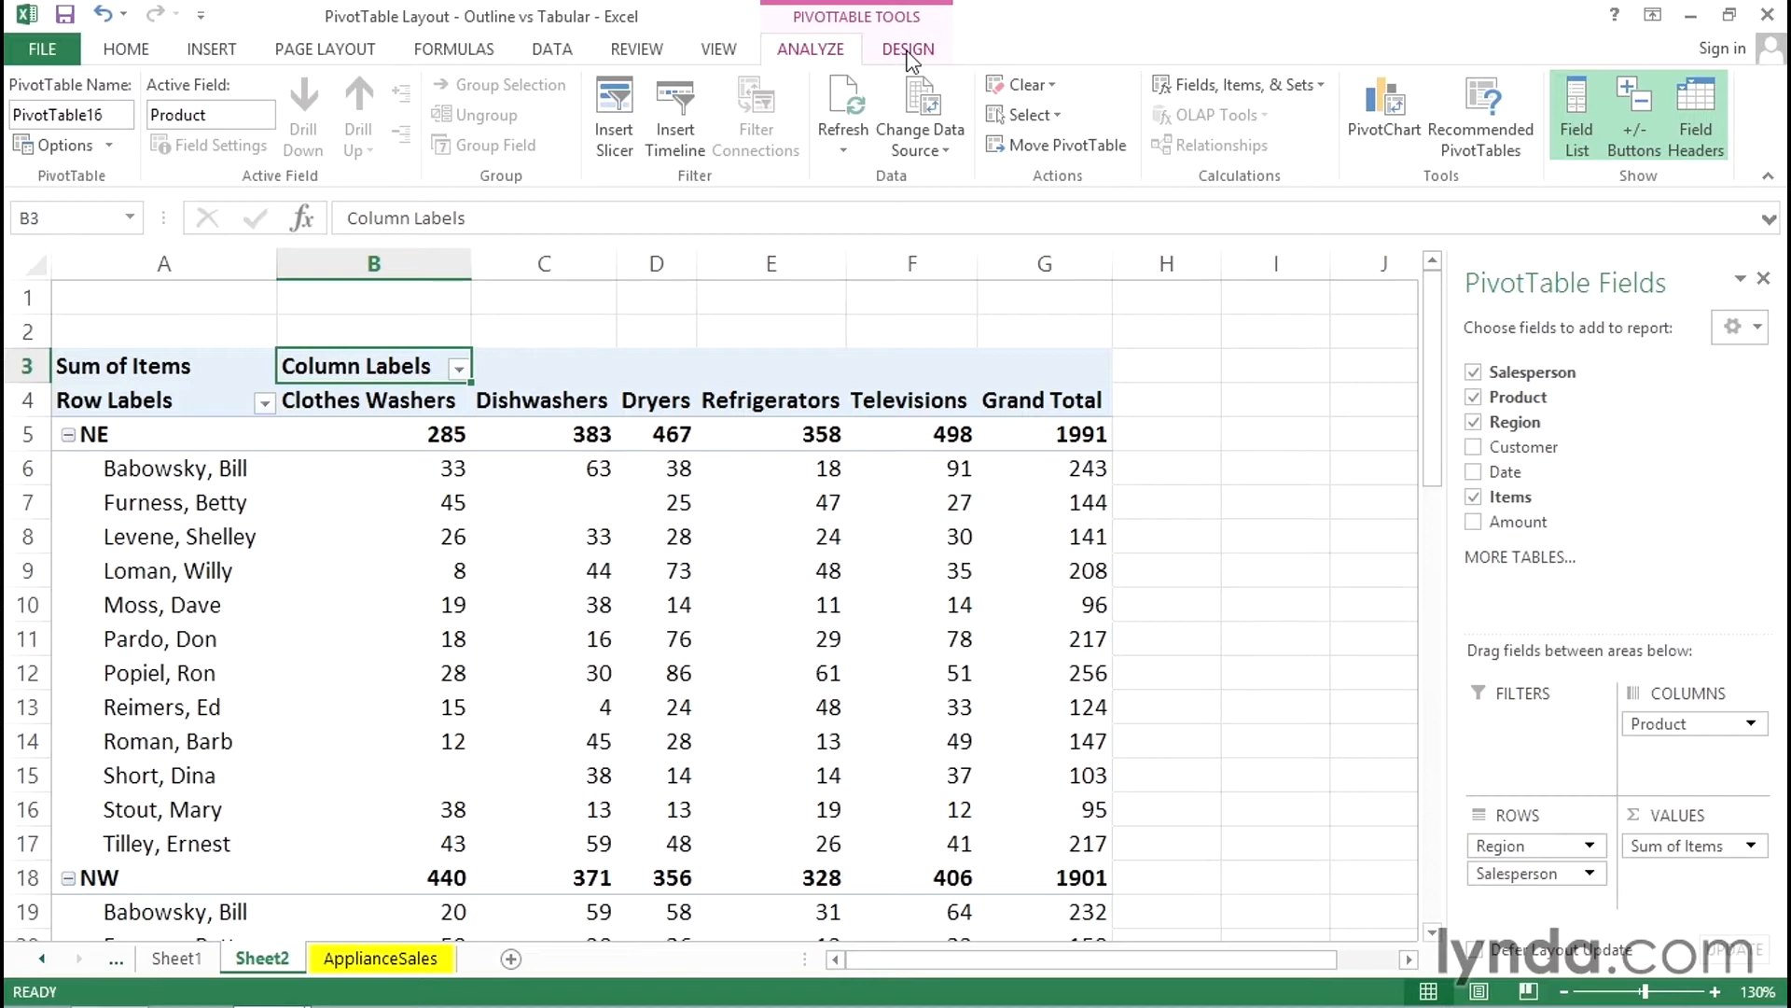
Step: Switch the PivotTable to outline form from the Design ribbon's Report Layout menu
click(907, 48)
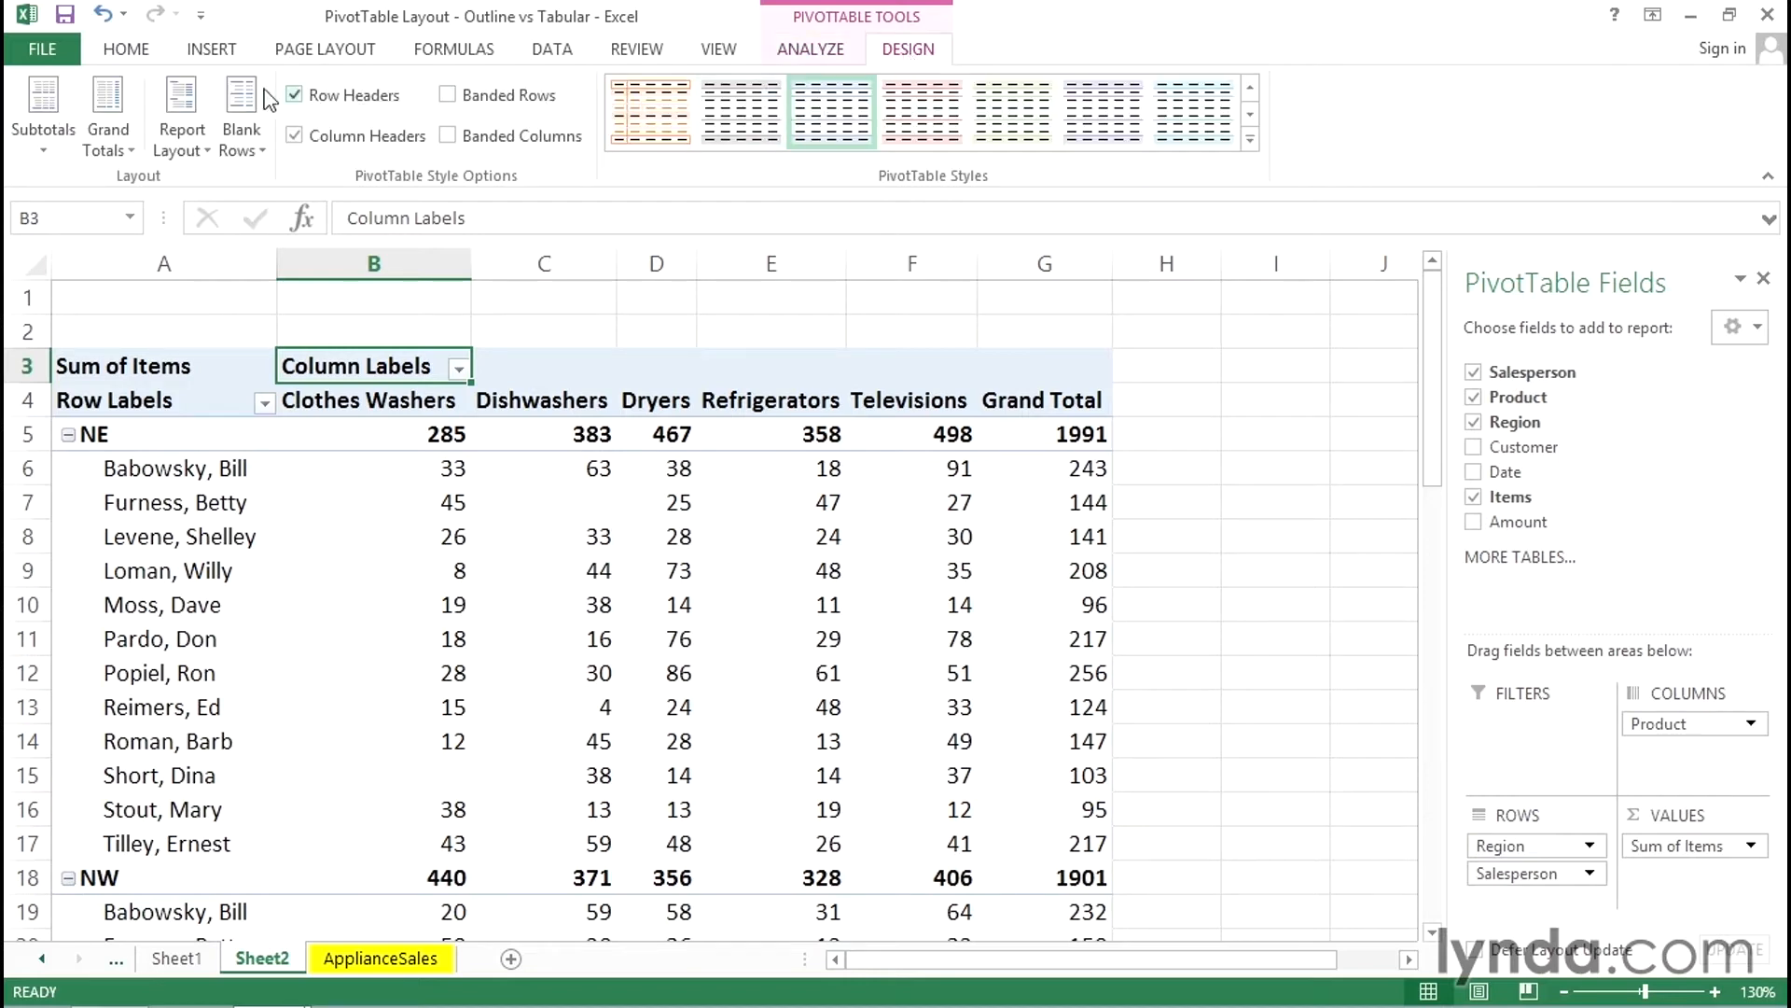
click(181, 110)
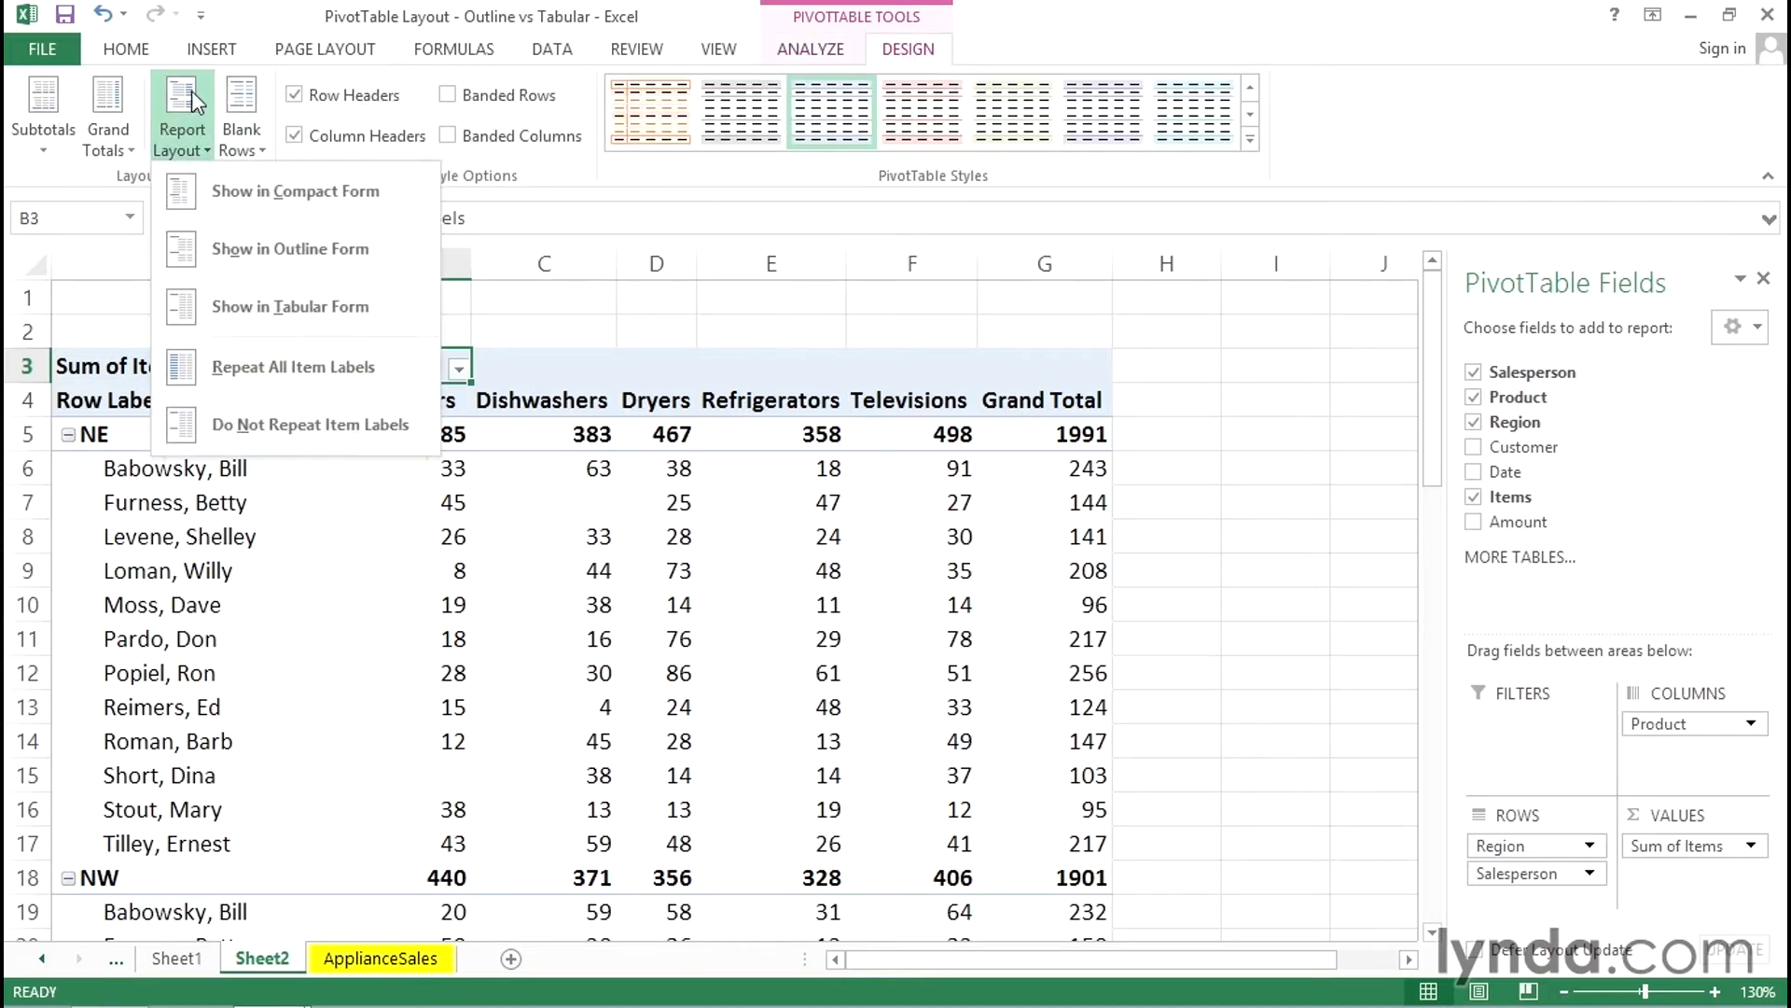
mouse_move(291, 306)
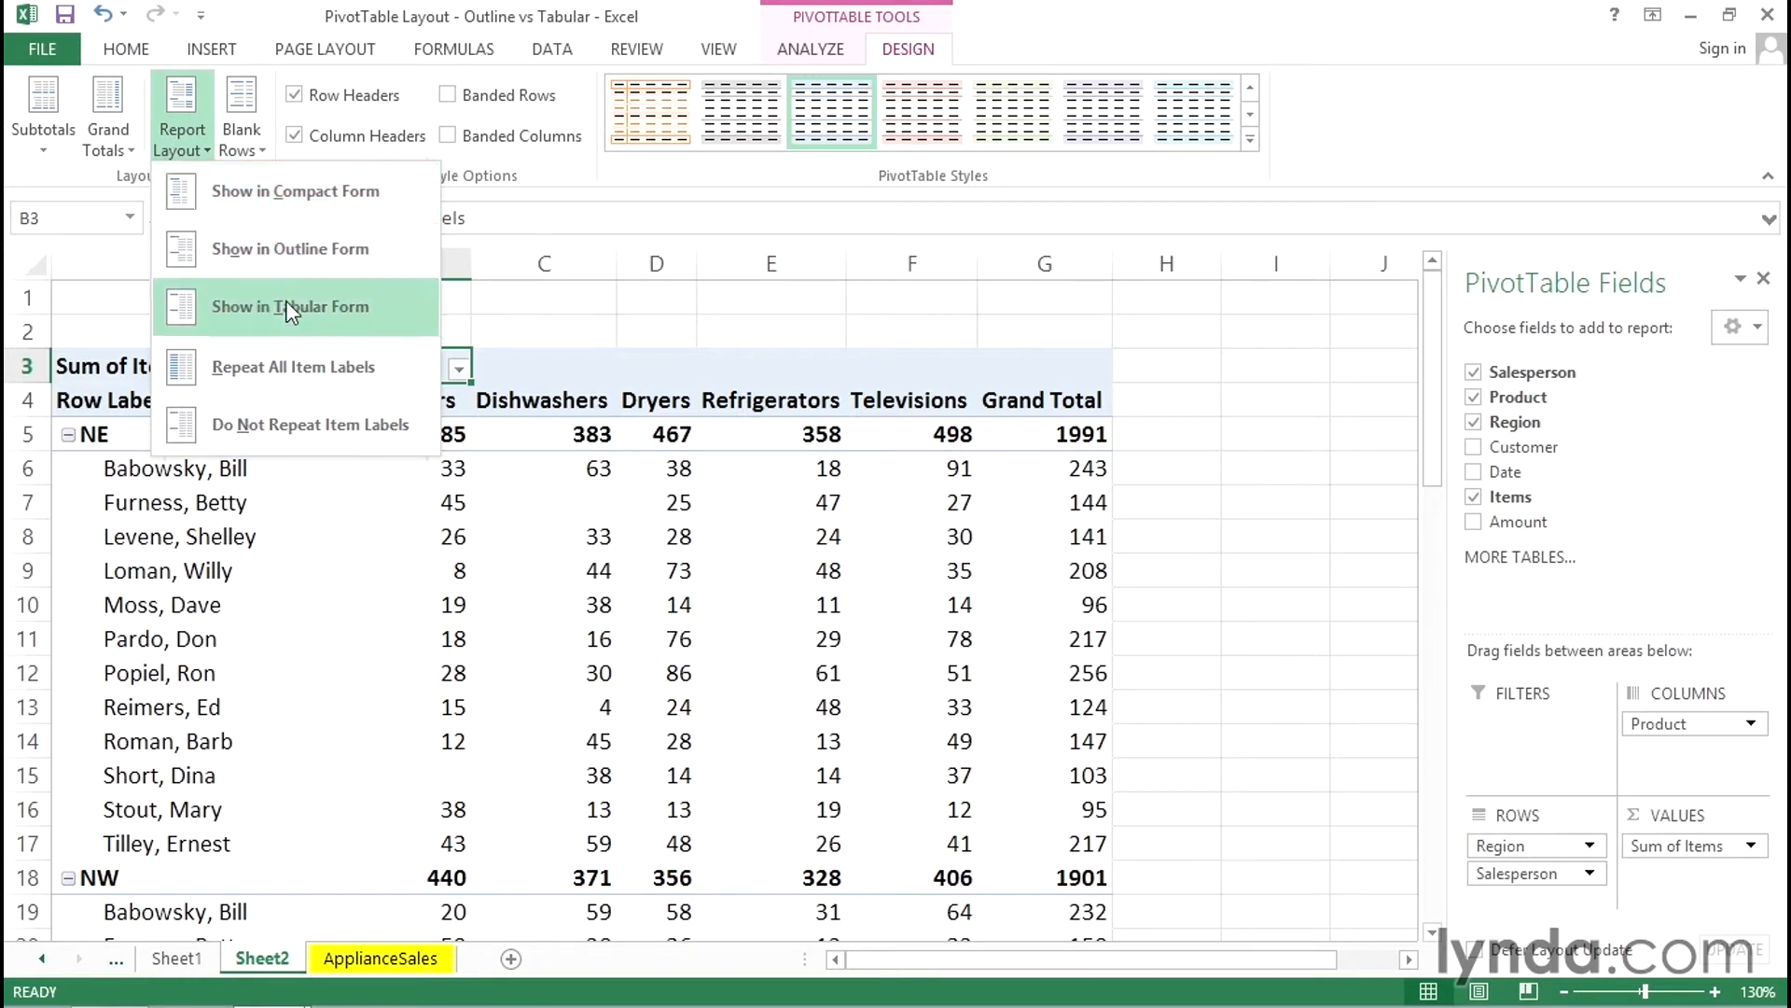
mouse_move(295, 191)
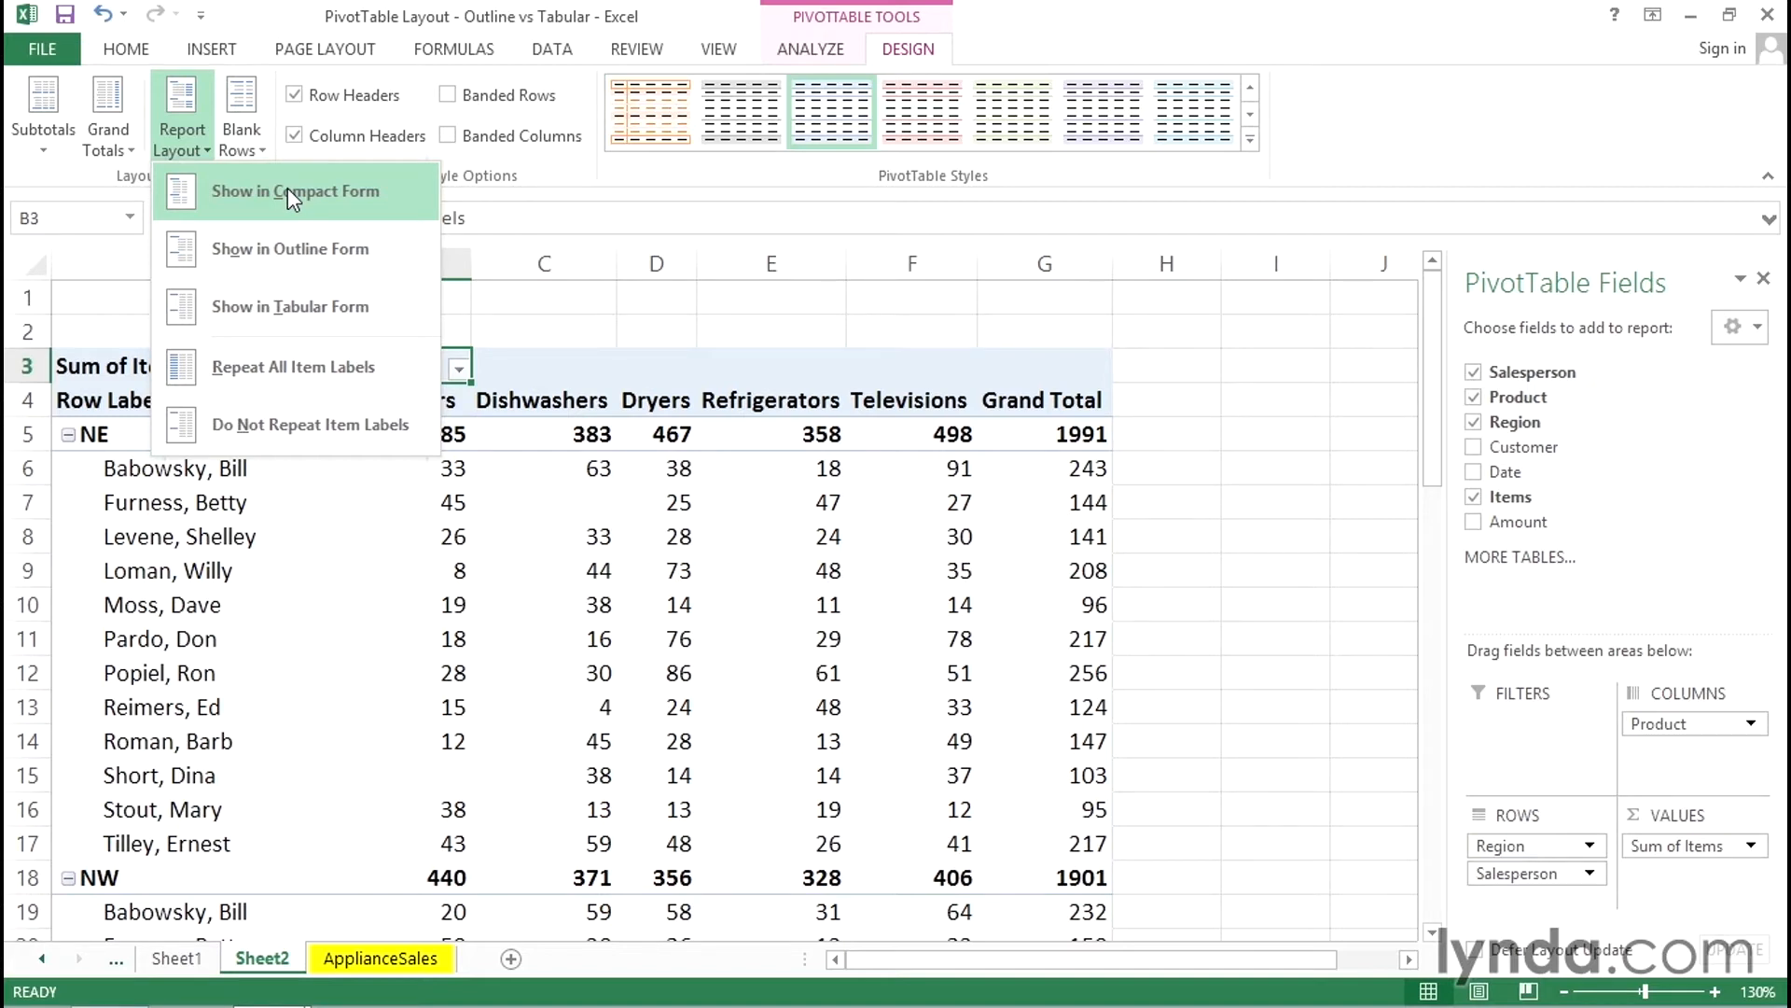
mouse_move(291, 248)
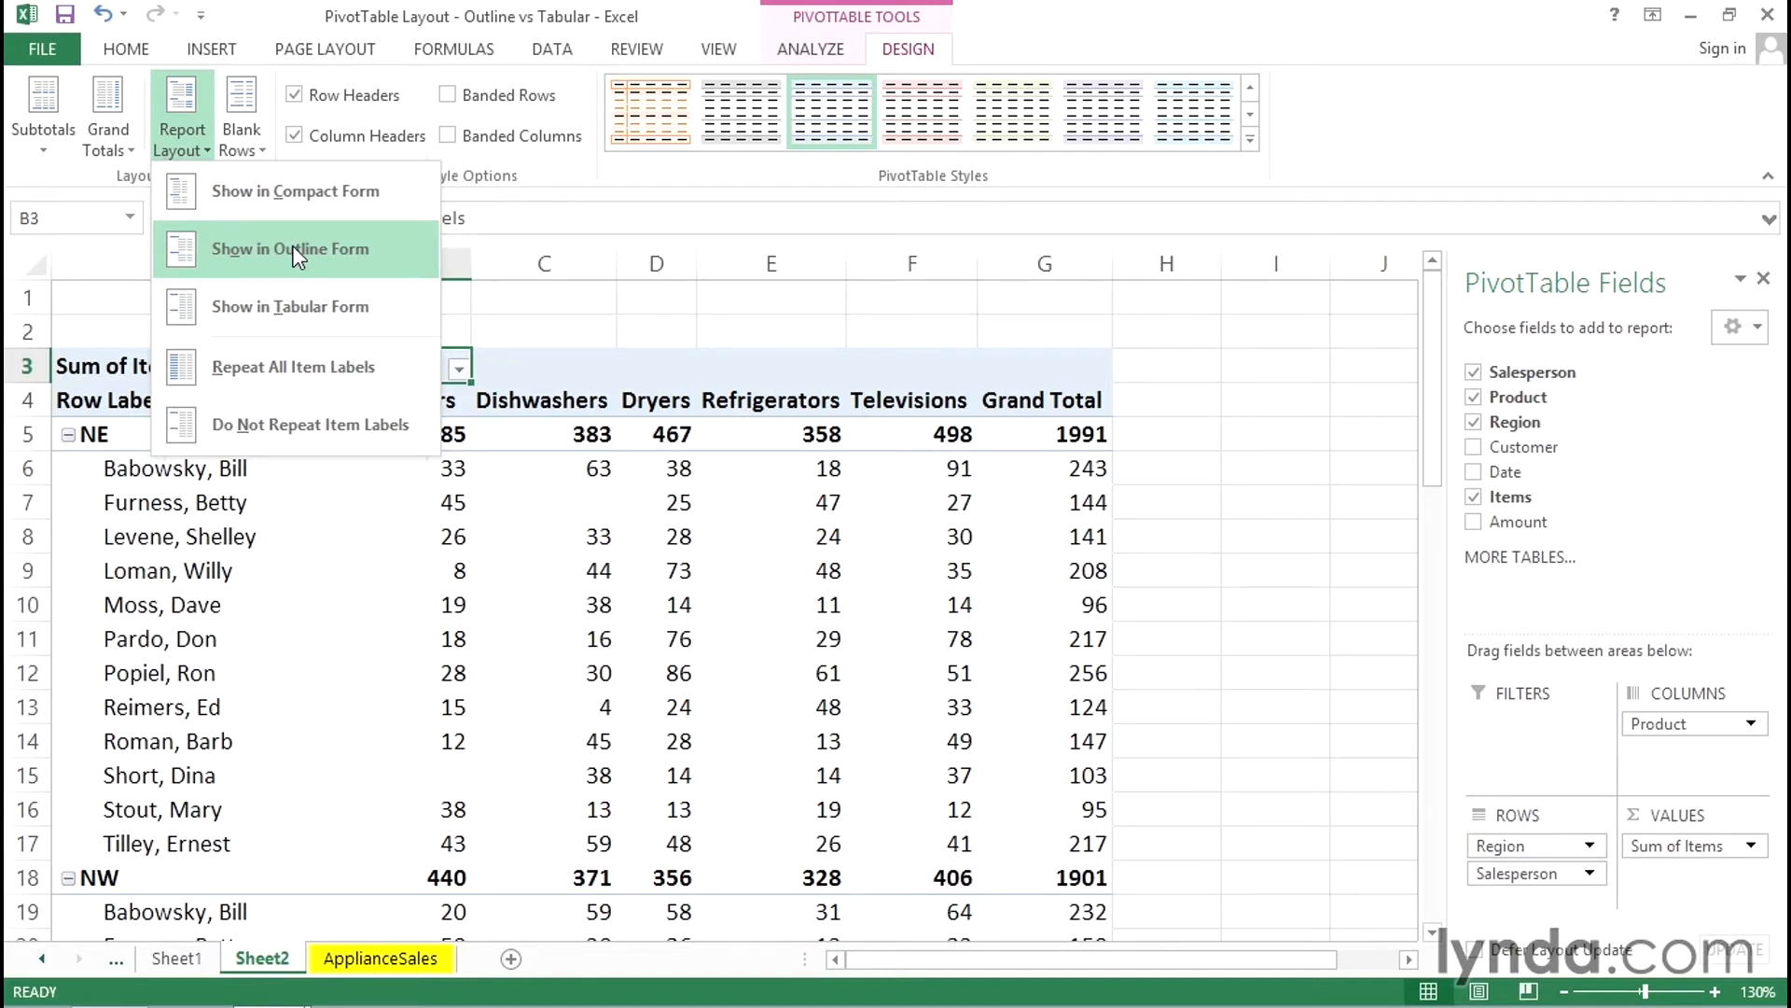
click(291, 248)
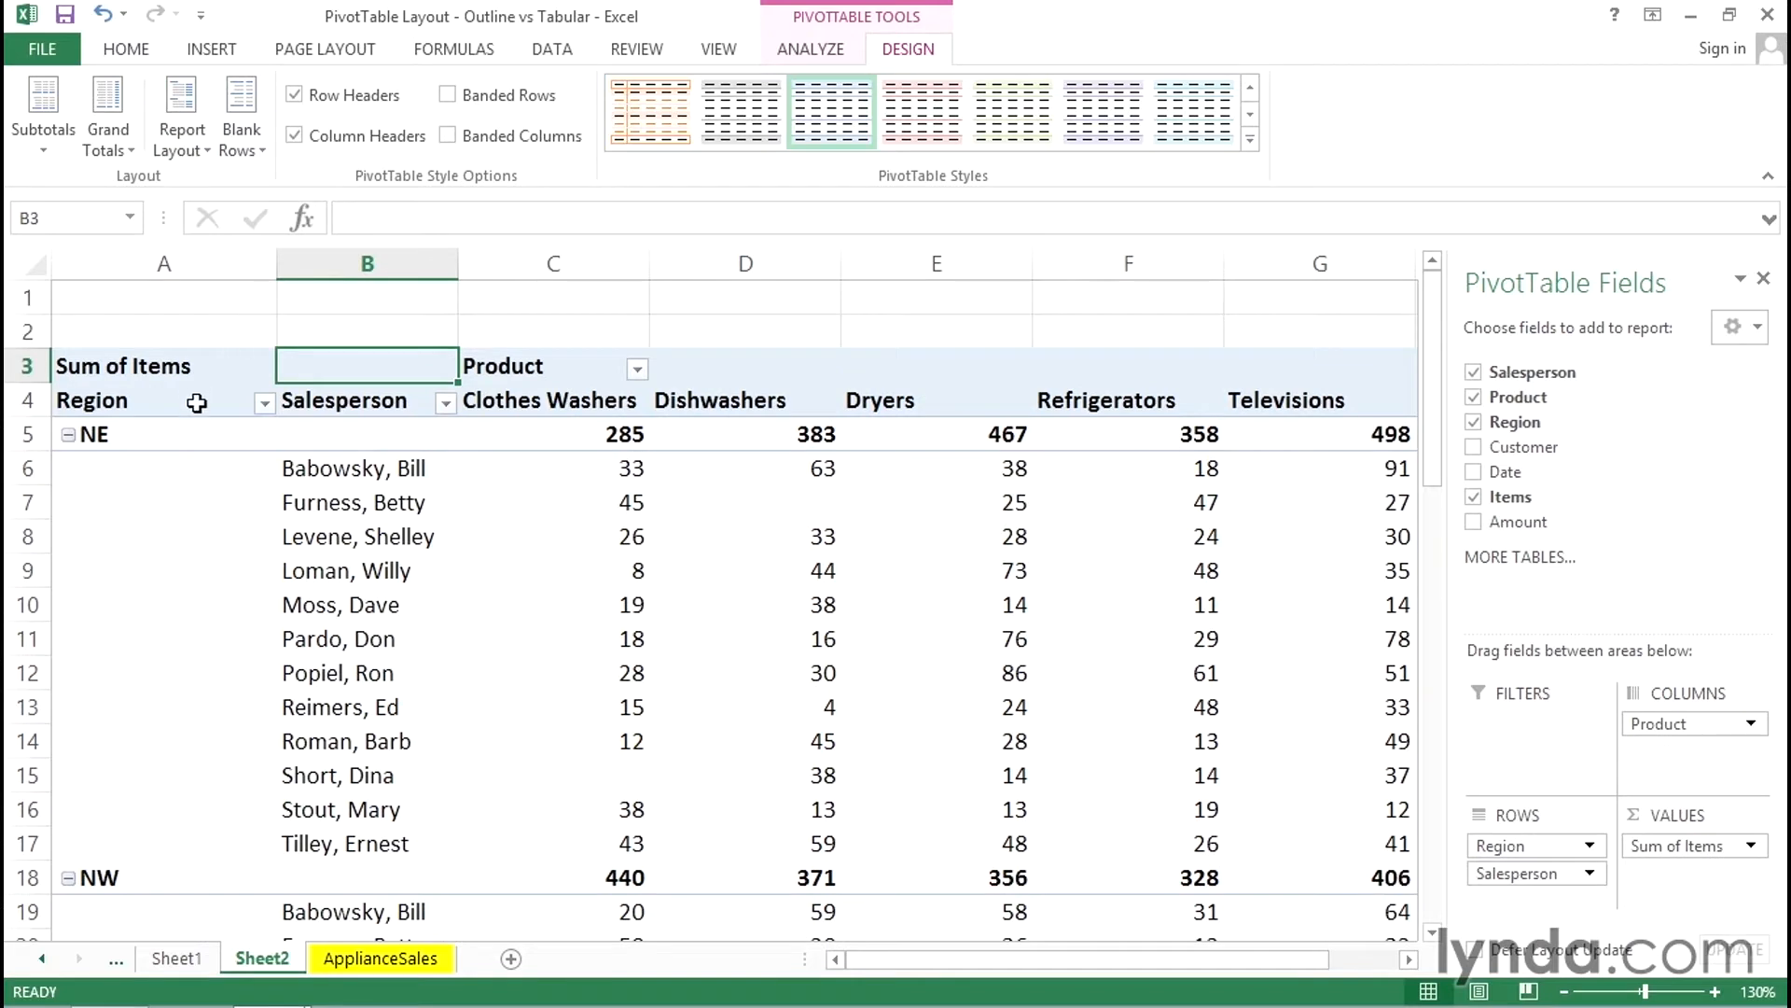
Step: Check the Salesperson and Product headers, then reopen the report layout choices
click(366, 399)
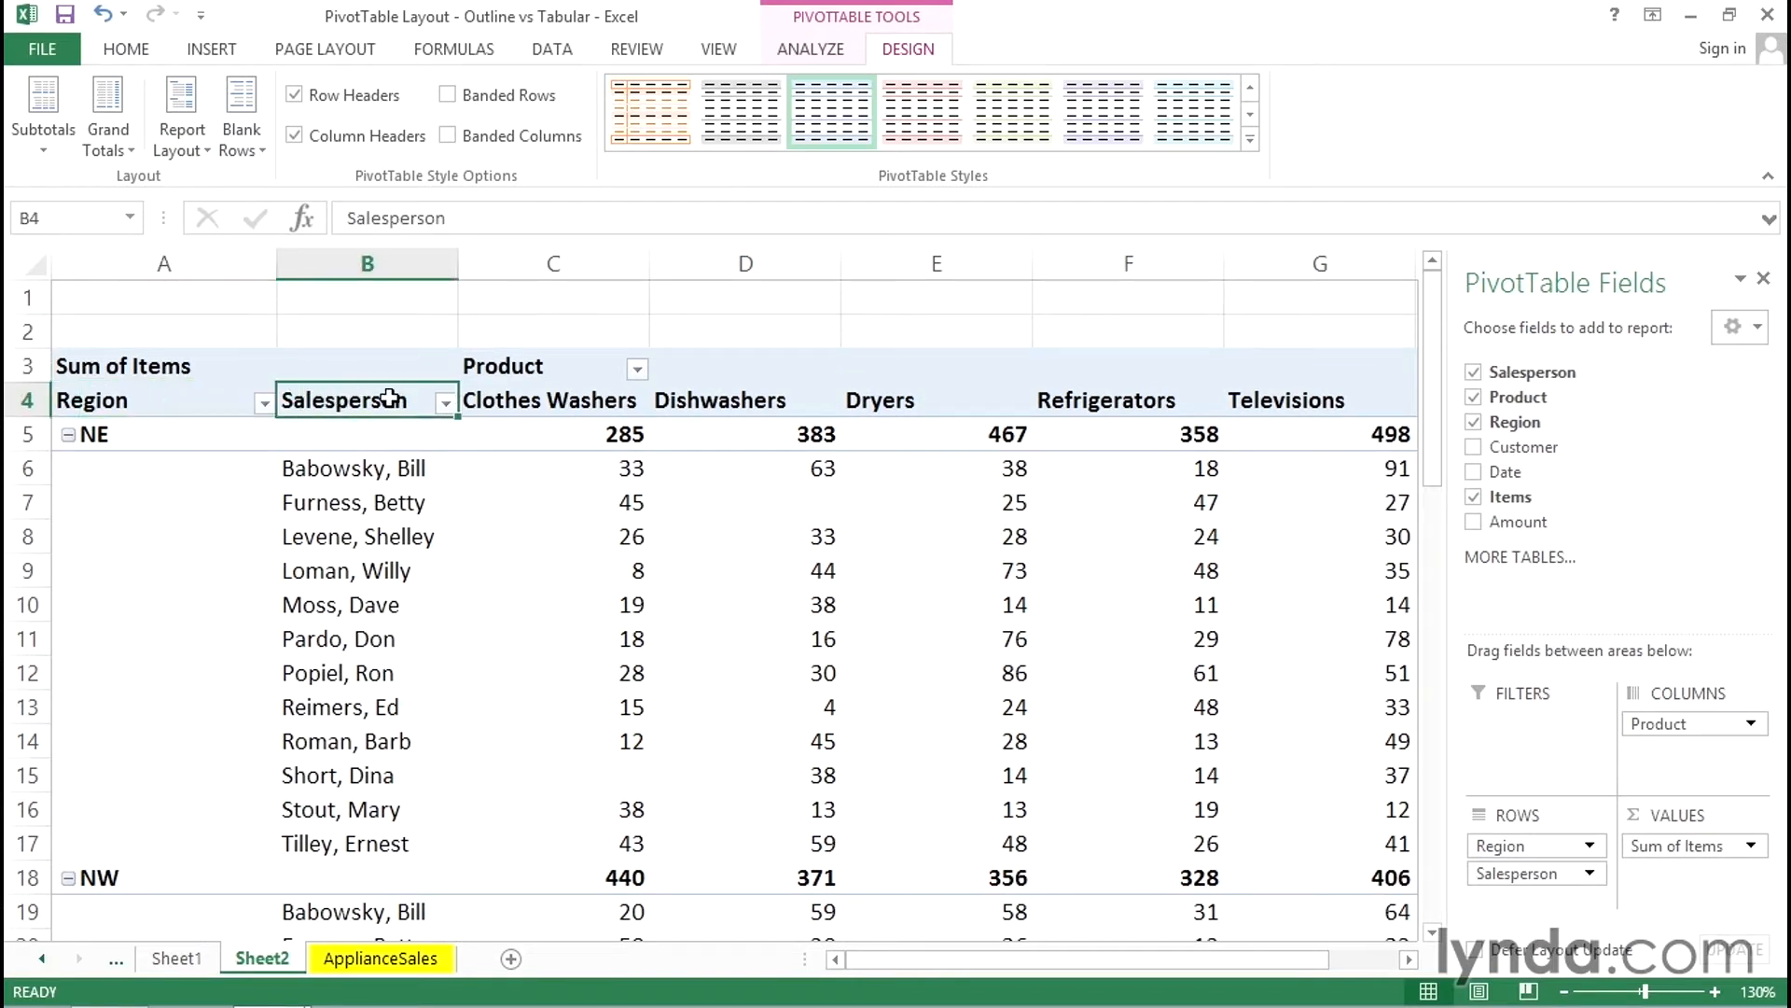
click(552, 366)
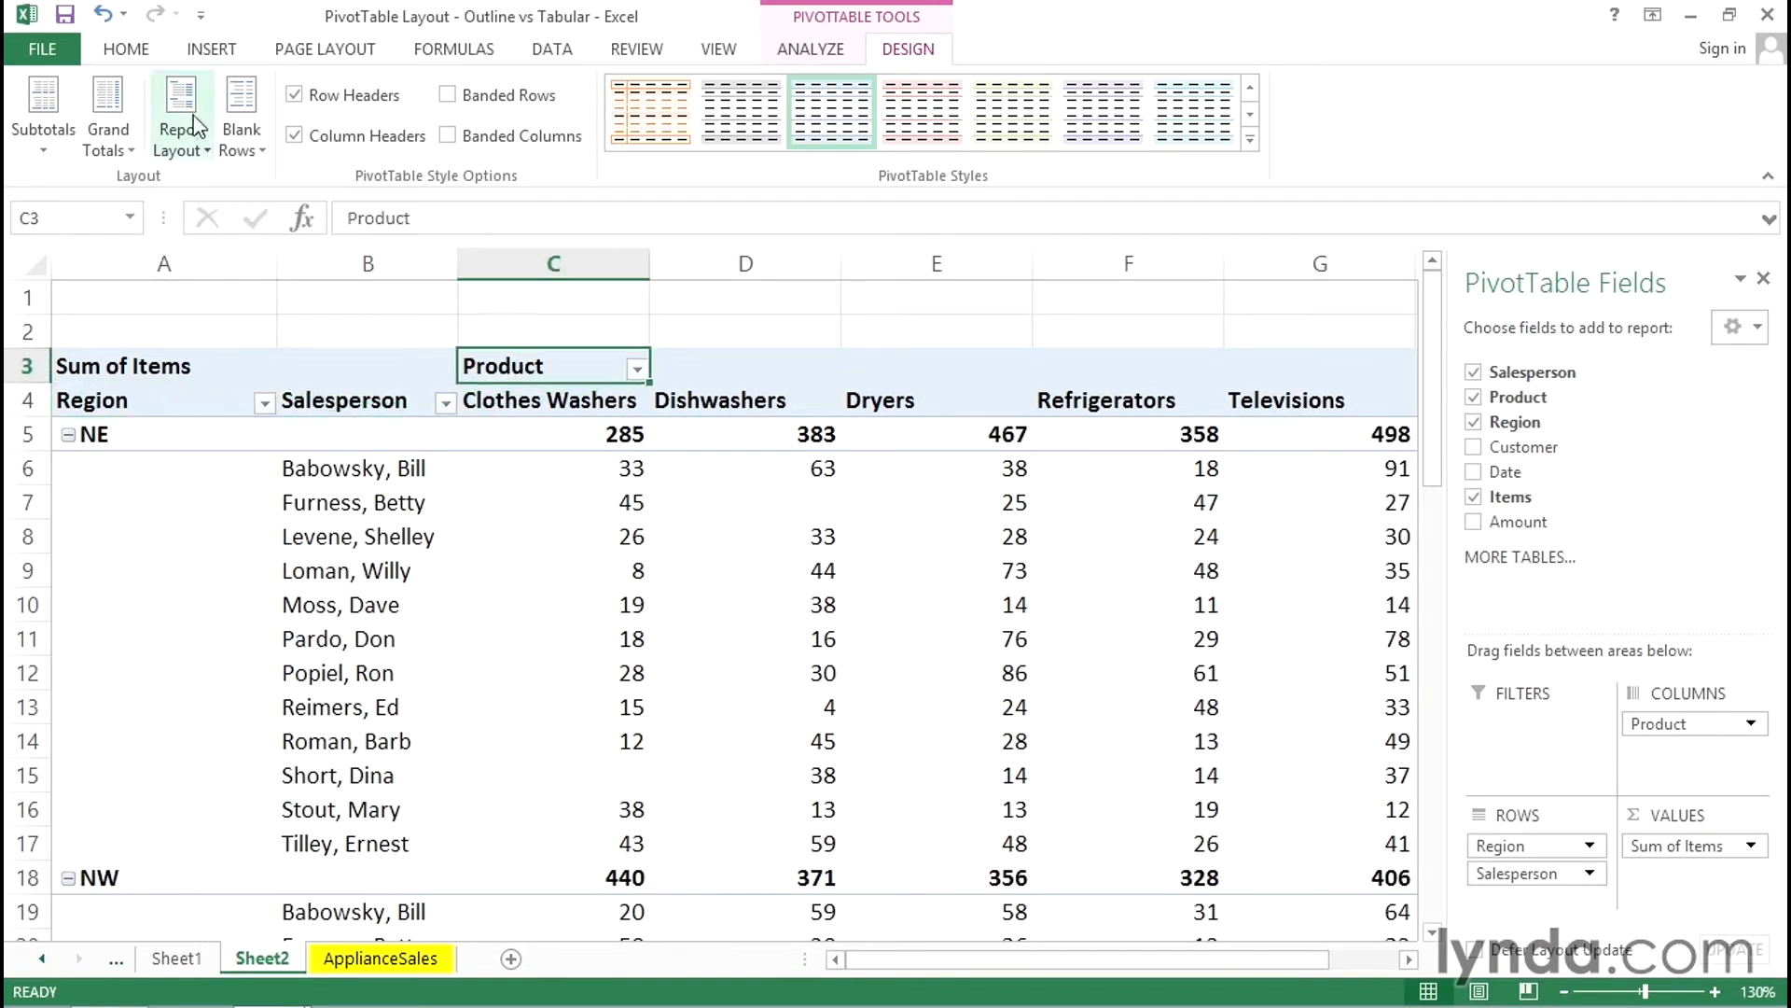
click(181, 114)
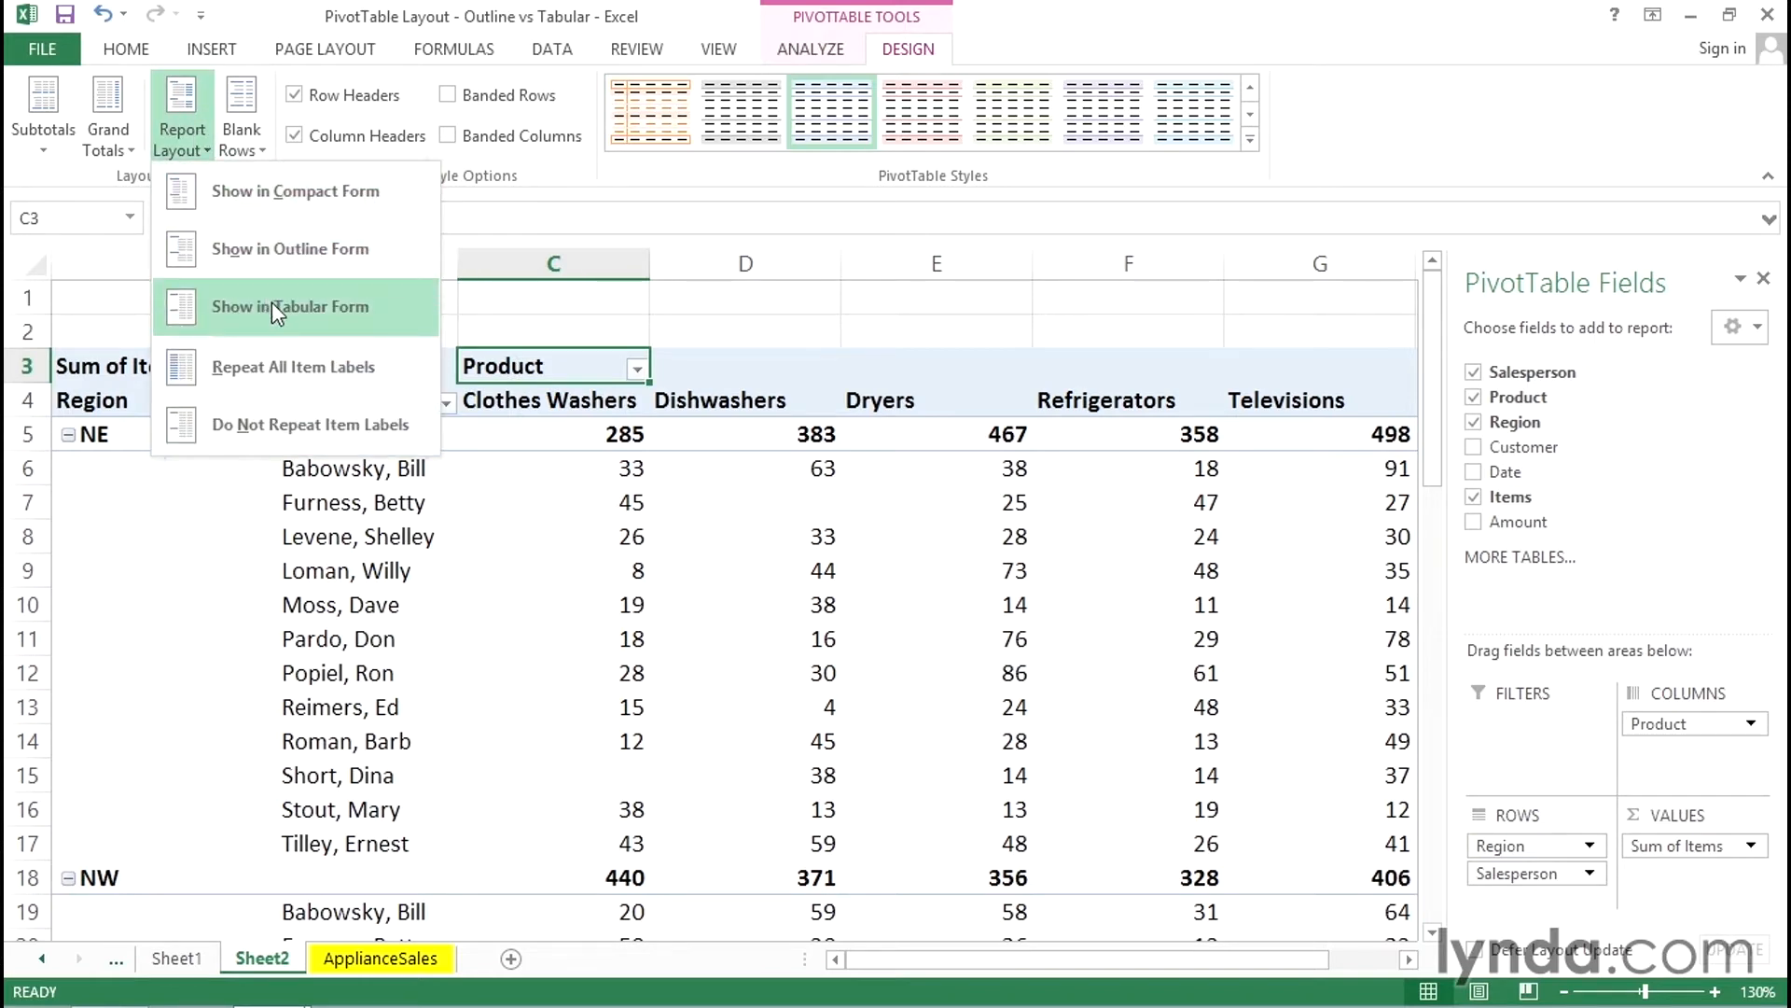
Step: Switch the PivotTable to tabular form and reopen the report layout choices
click(292, 306)
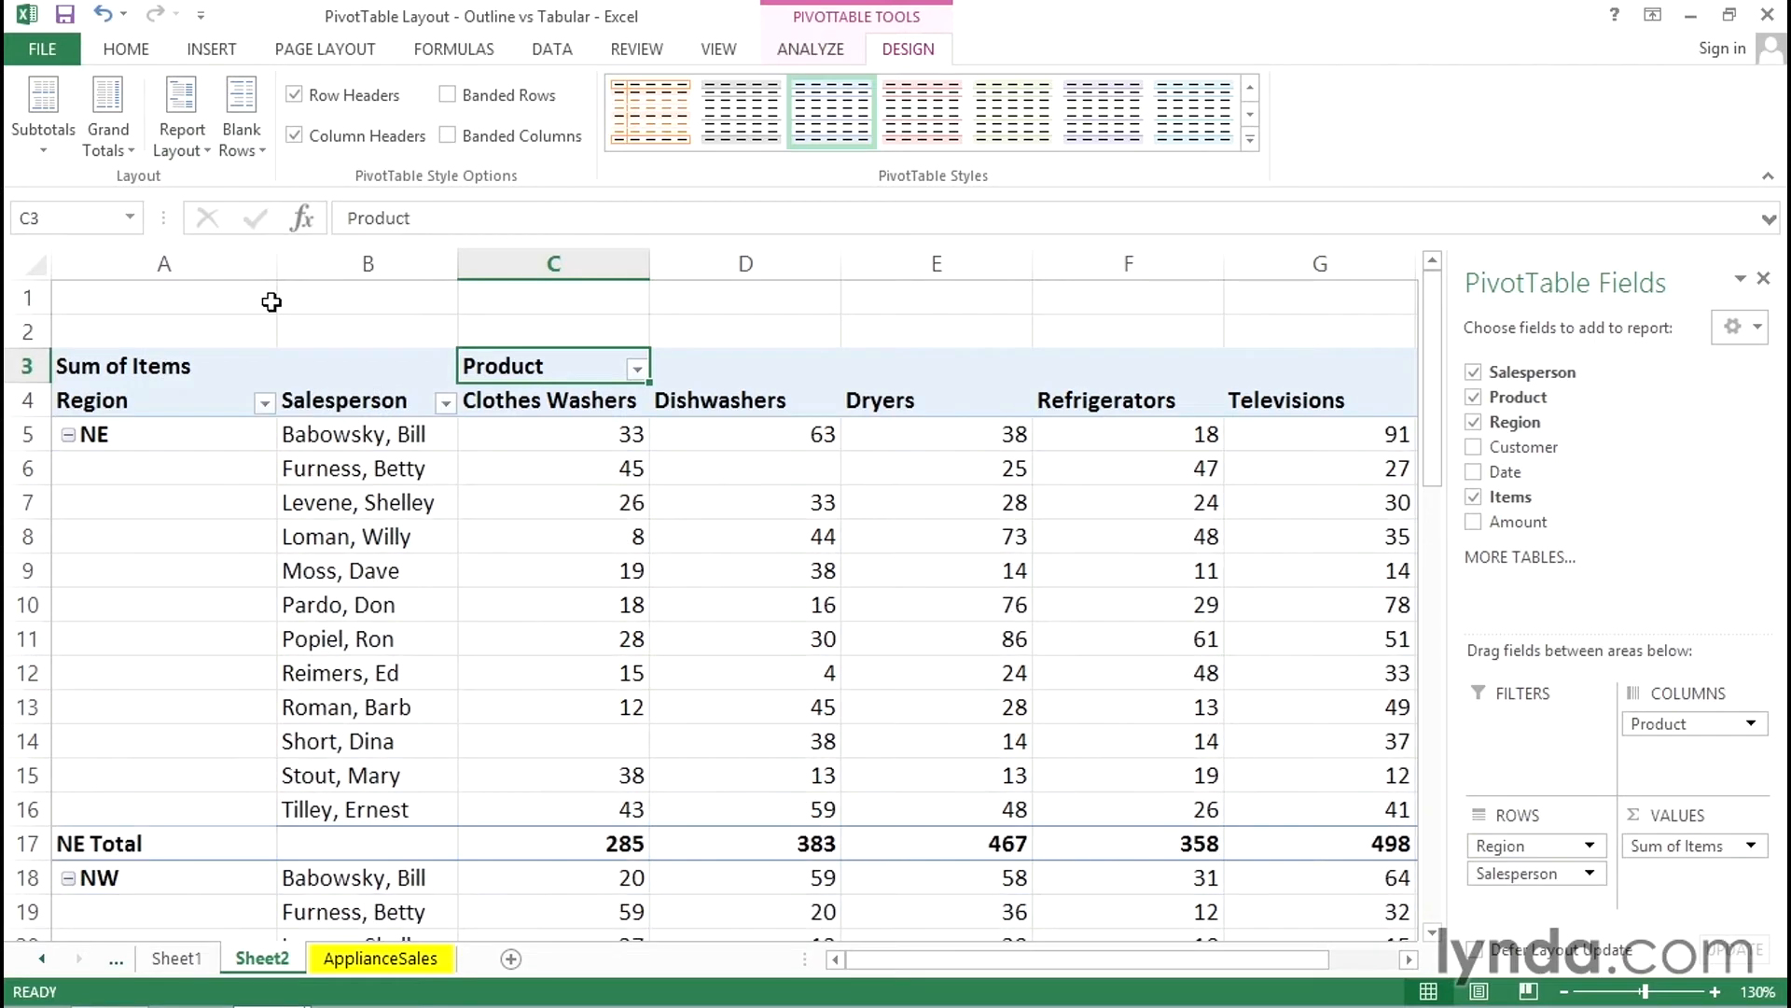
click(181, 110)
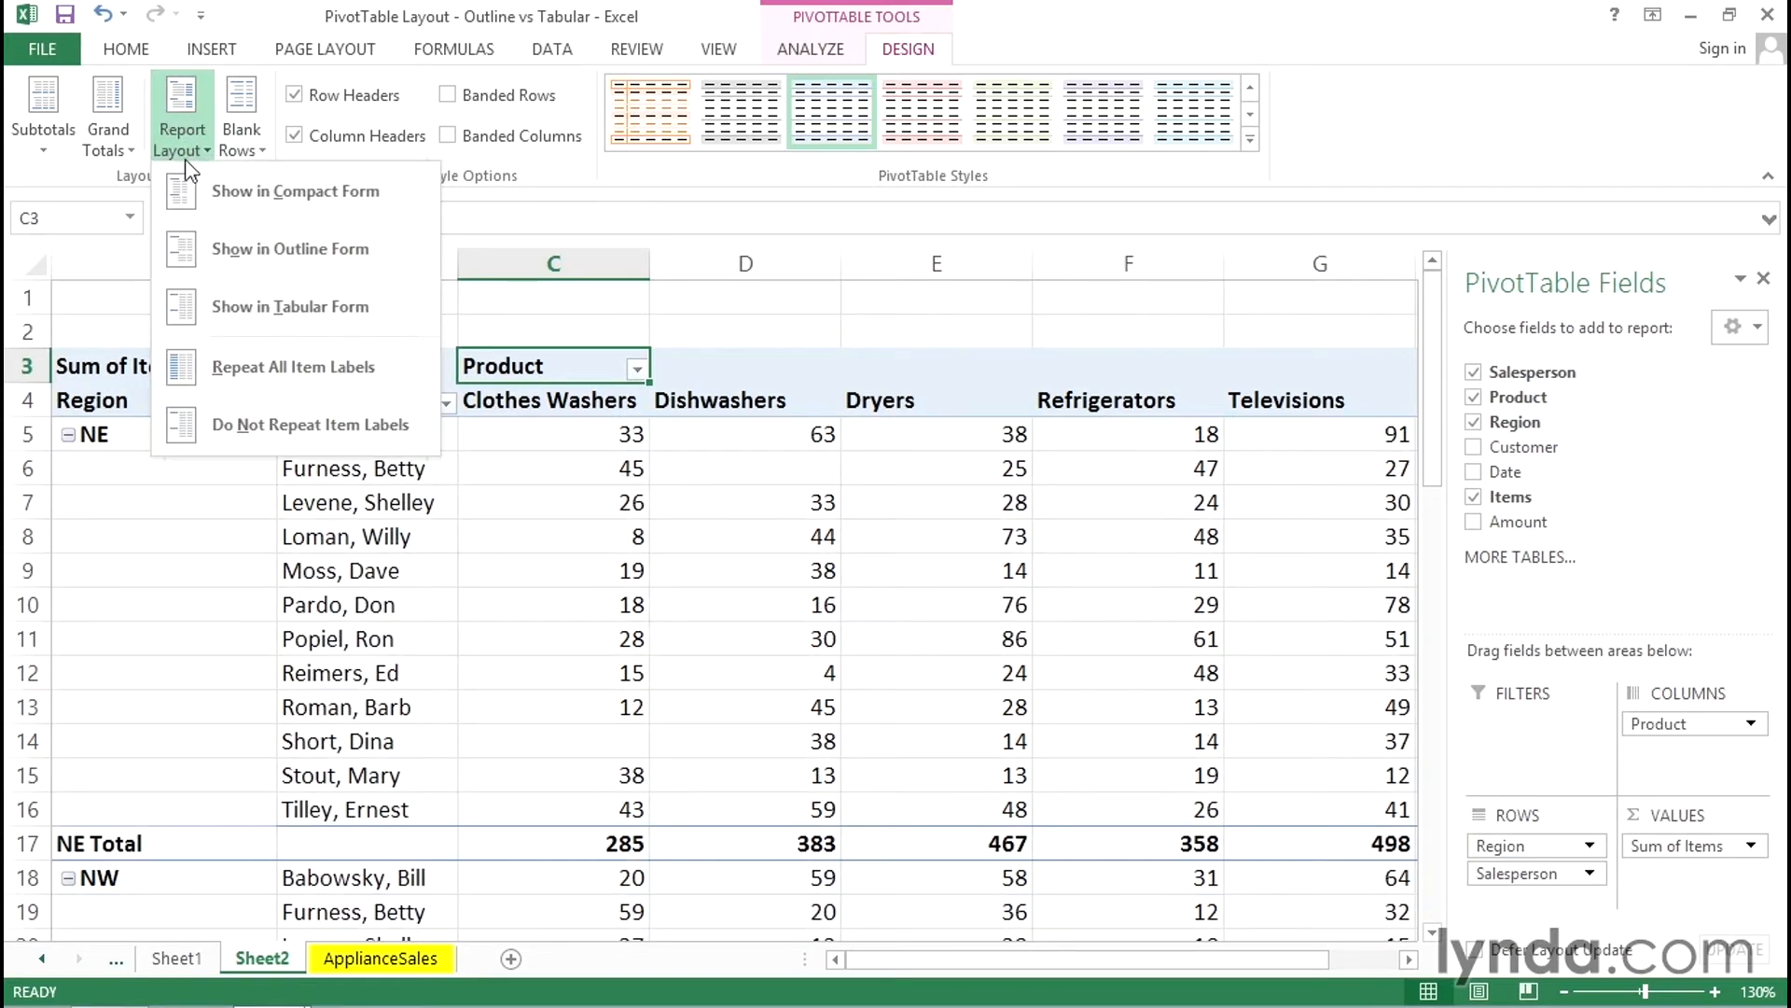
mouse_move(291, 306)
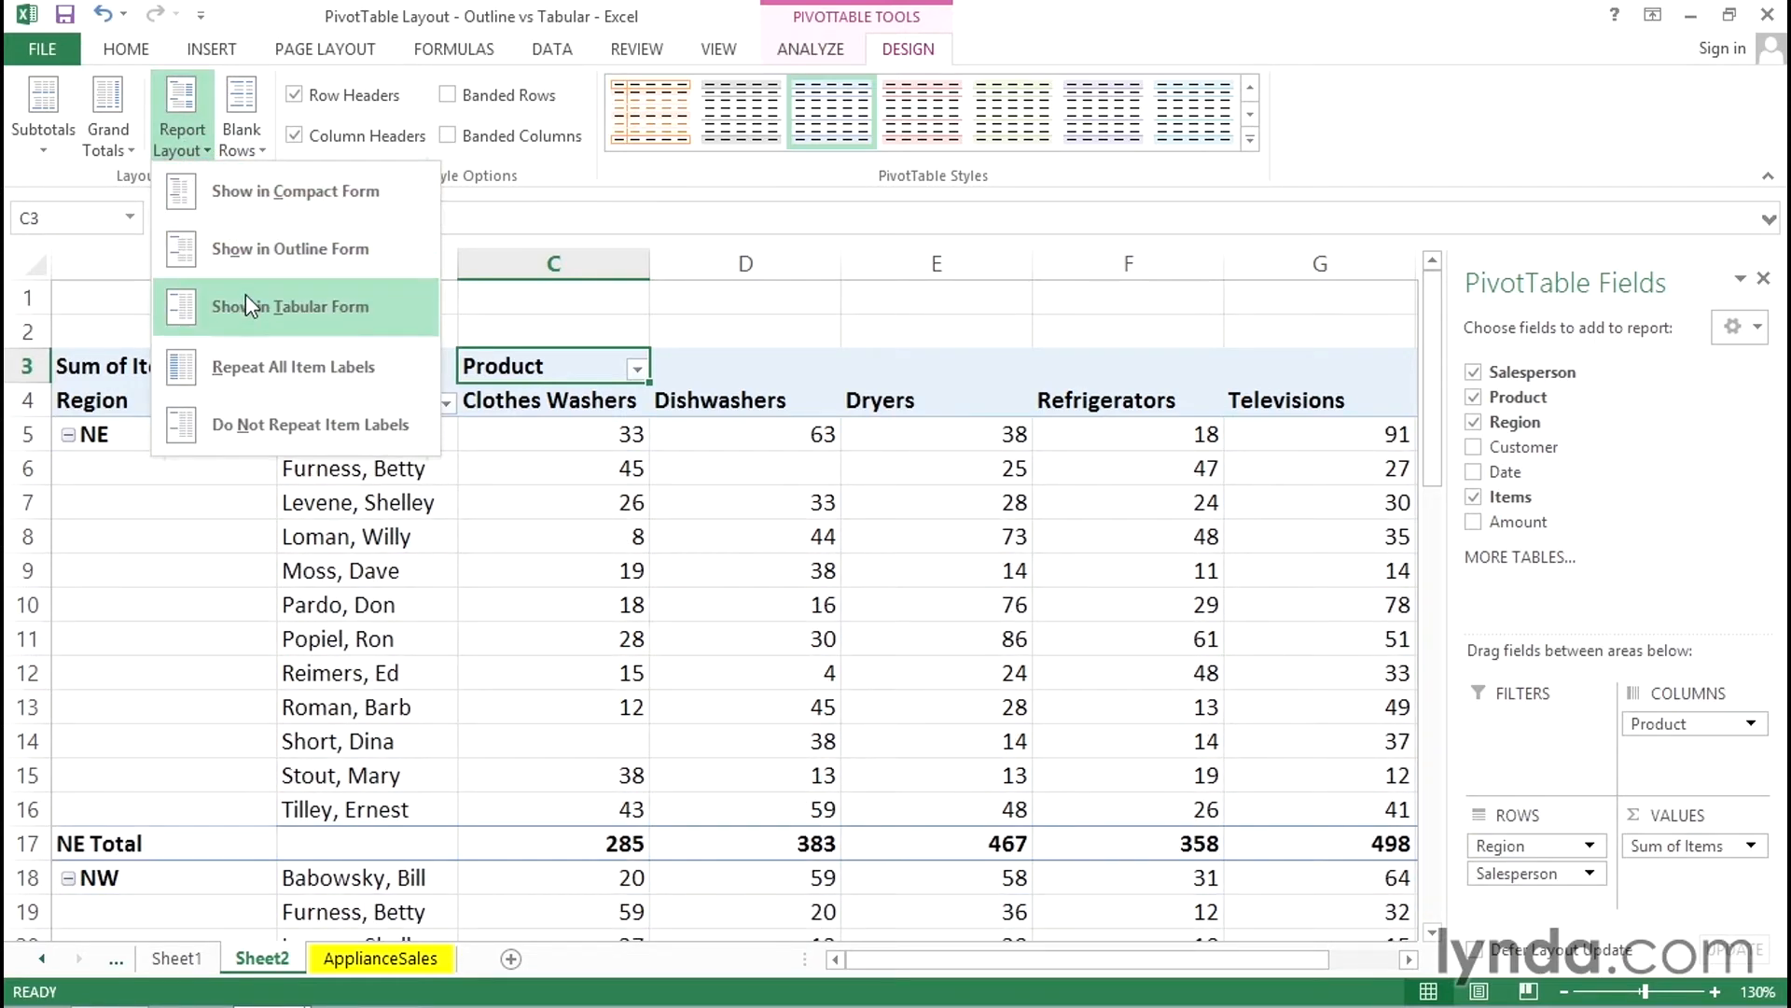
mouse_move(291, 248)
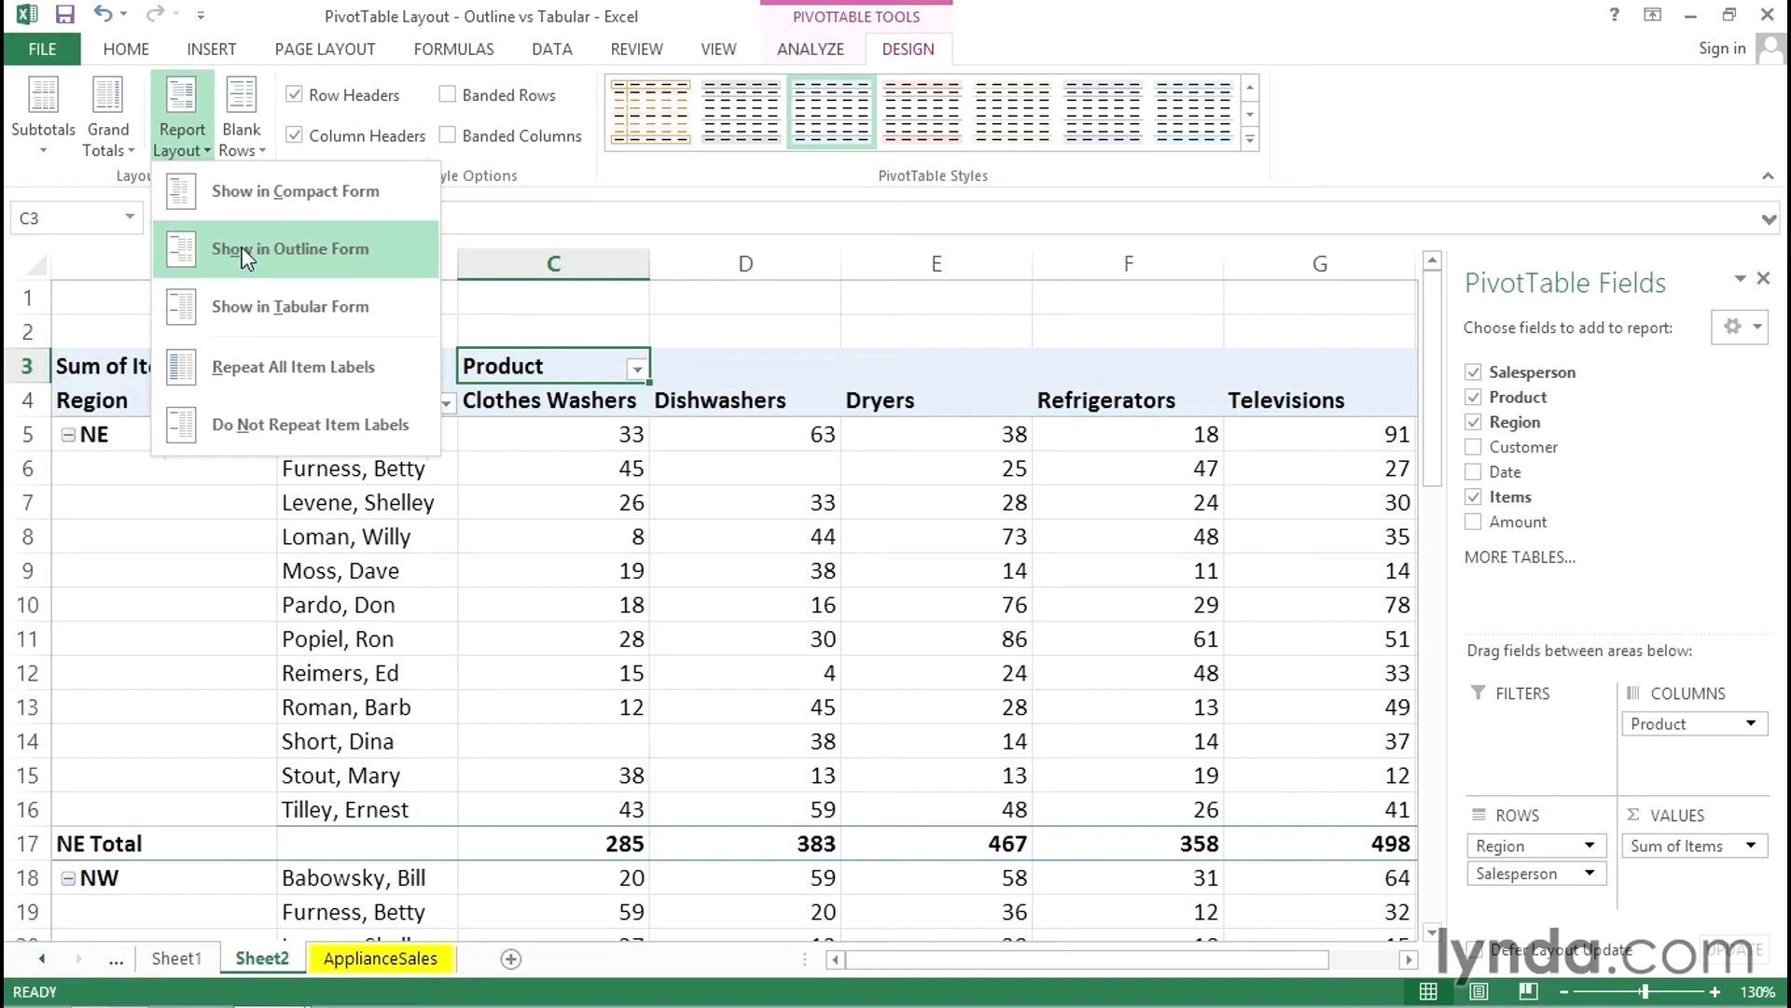
mouse_move(267, 266)
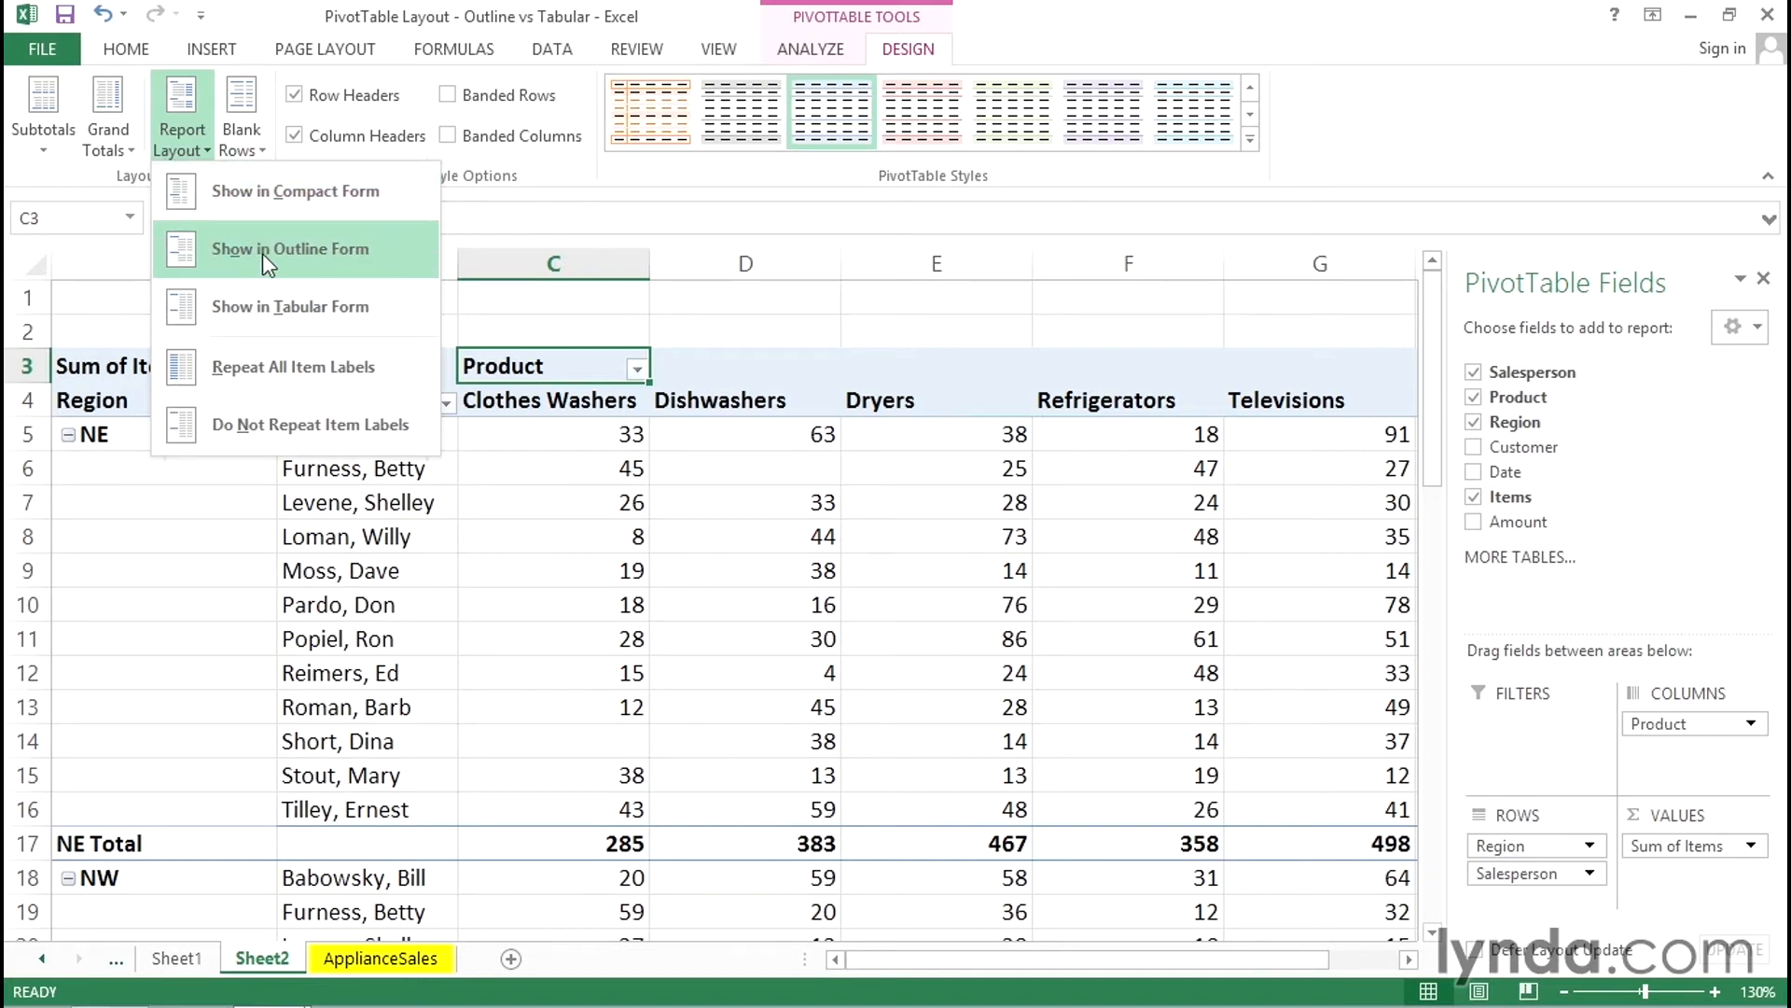
mouse_move(318, 254)
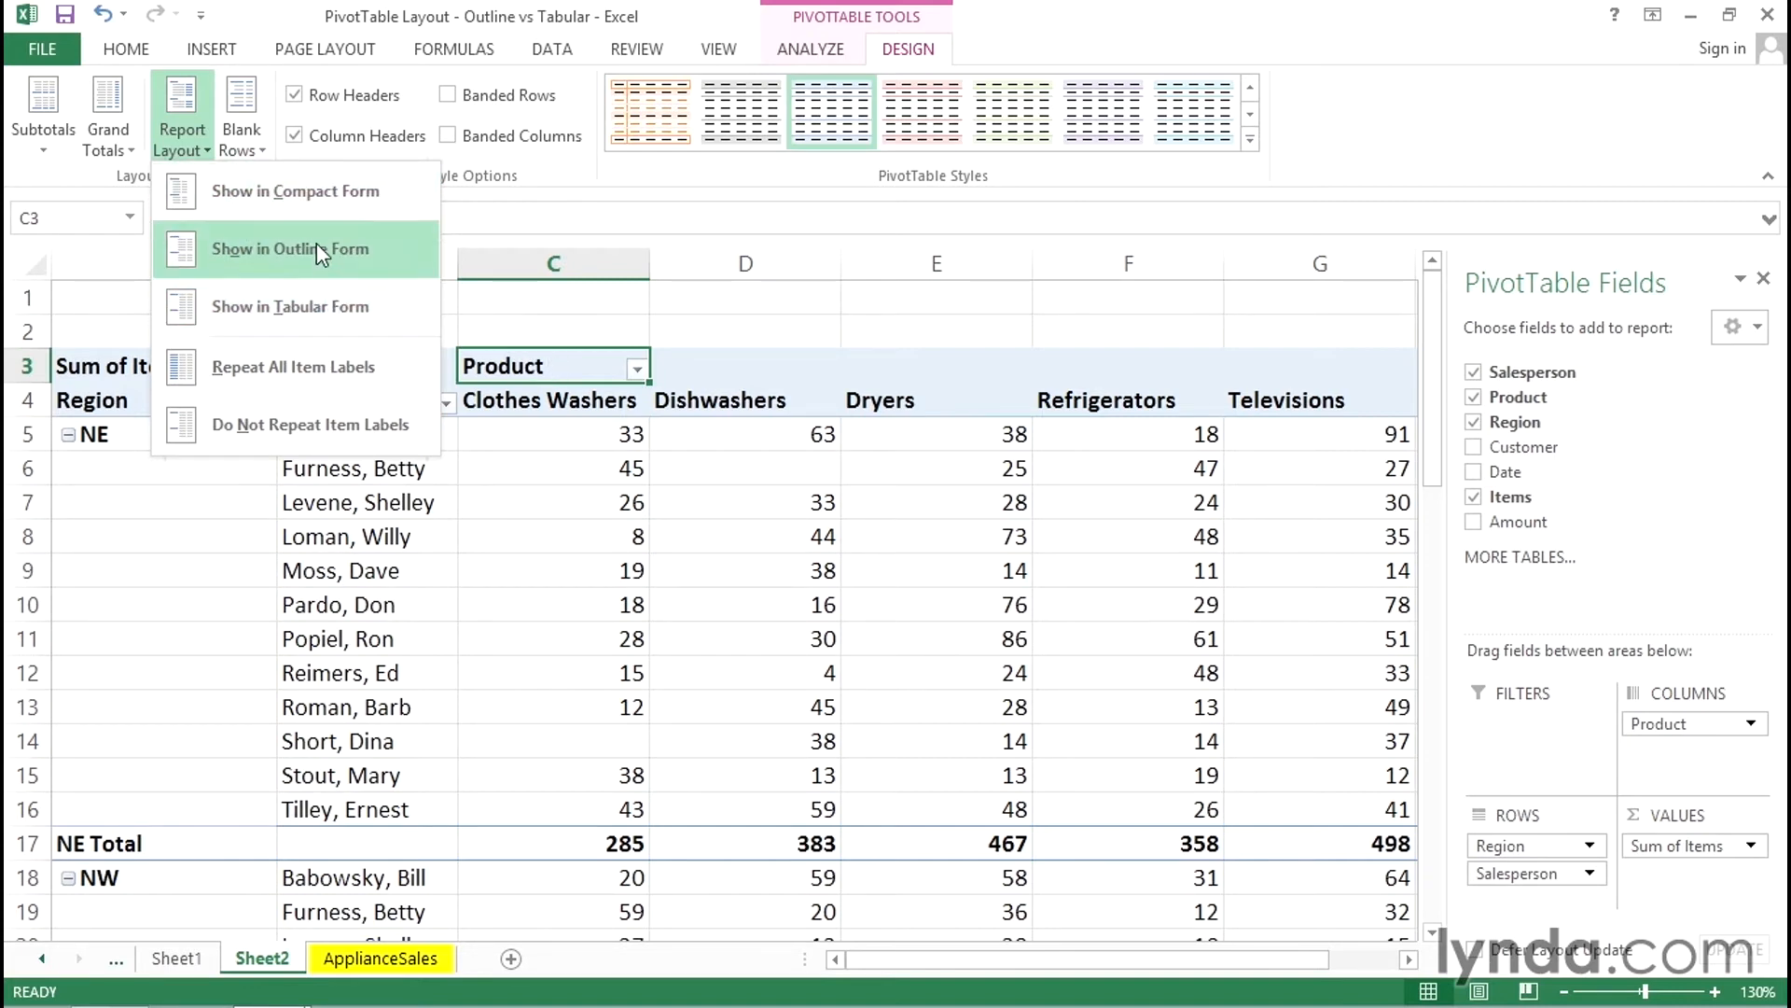
mouse_move(731, 323)
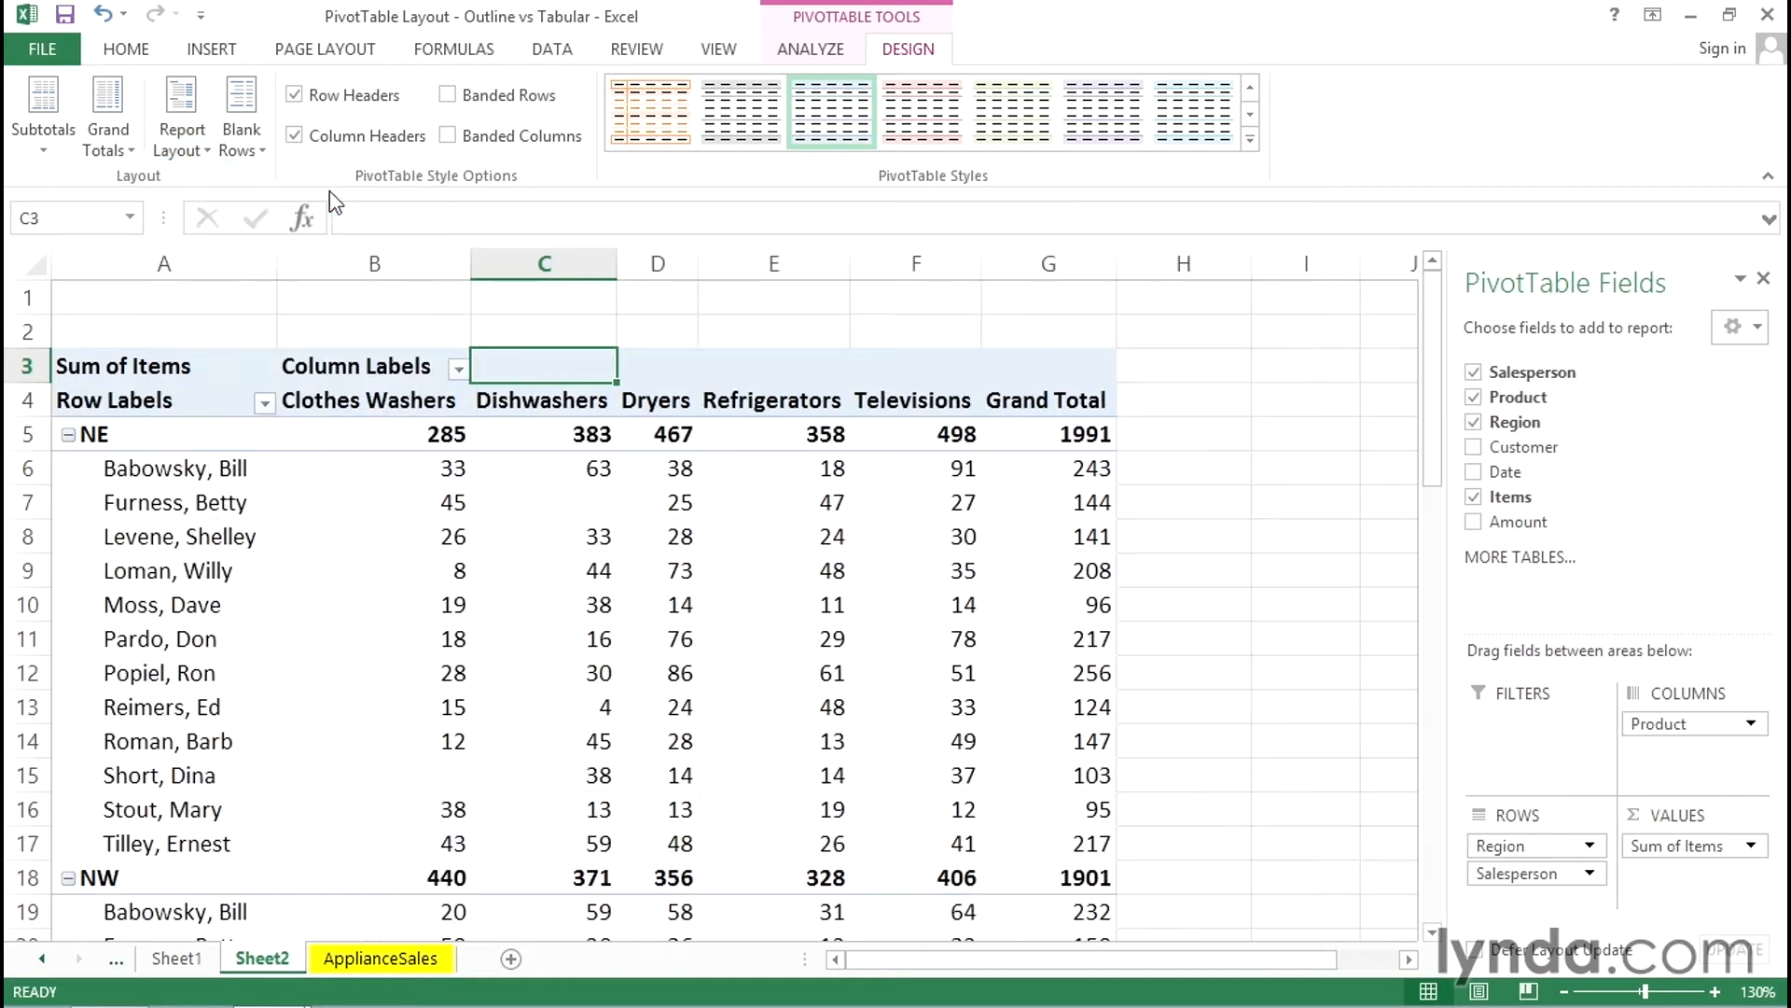
Step: Undo back to tabular layout, check the NW Total row and select Loman, Willy
click(114, 399)
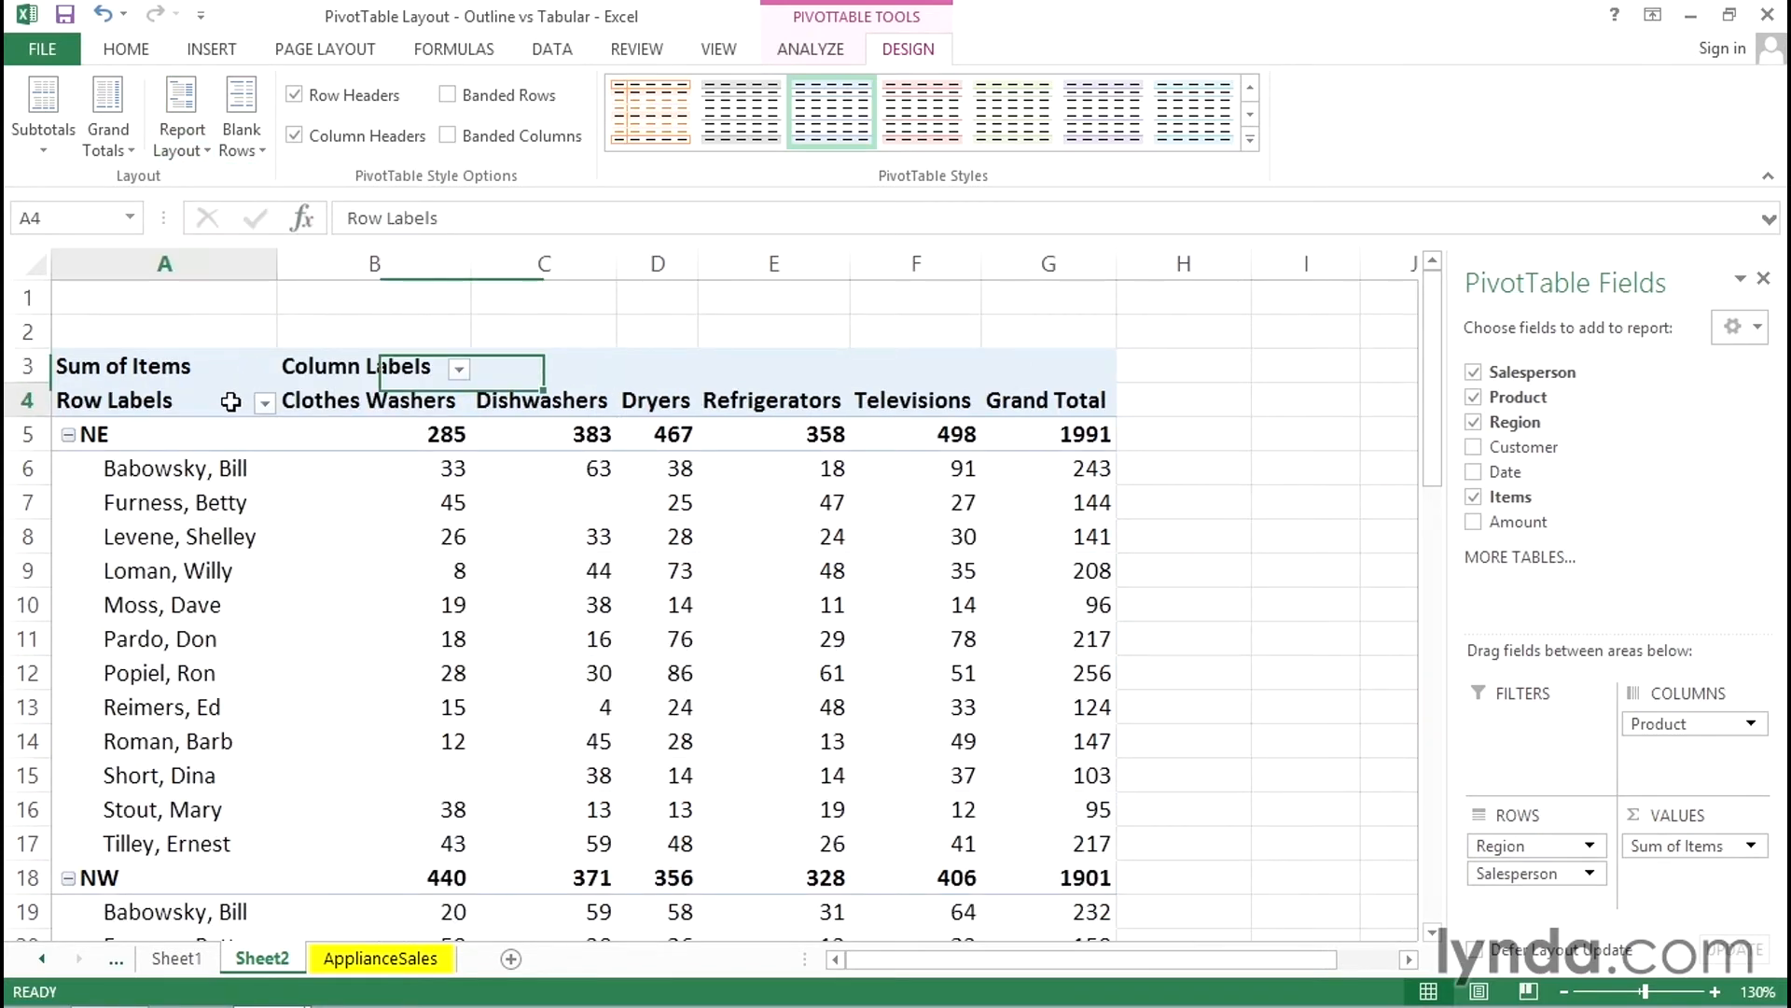
click(373, 366)
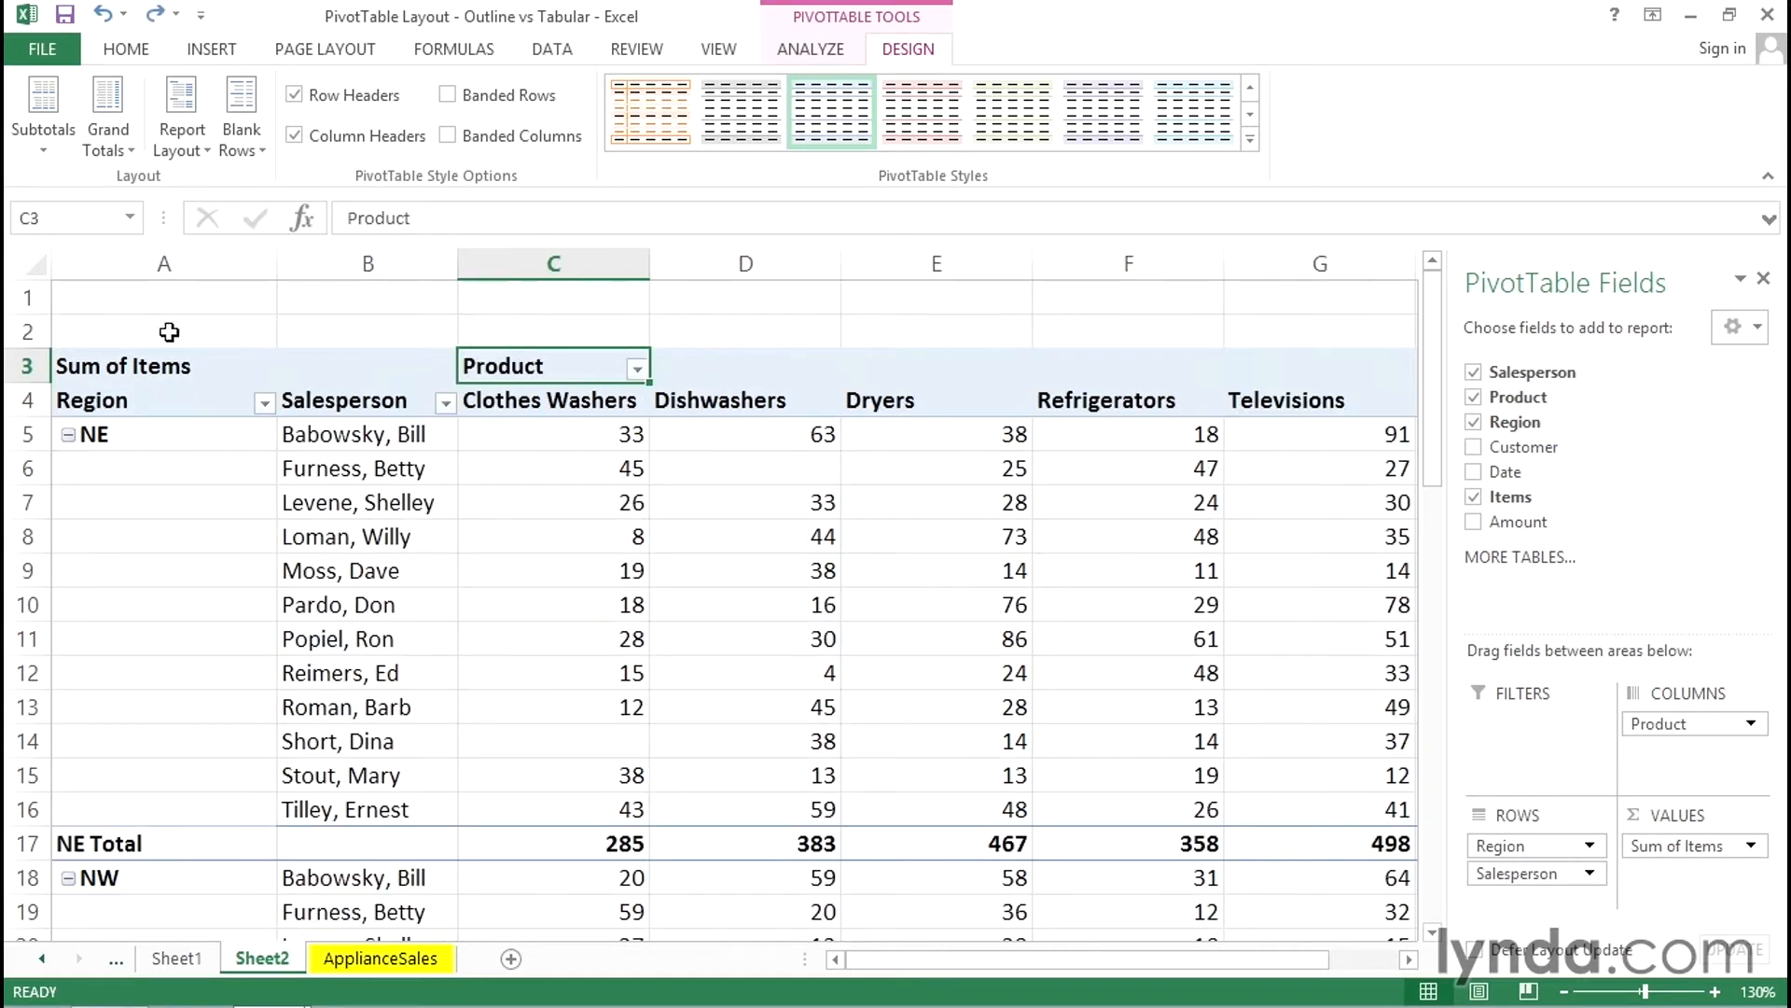
mouse_move(366, 435)
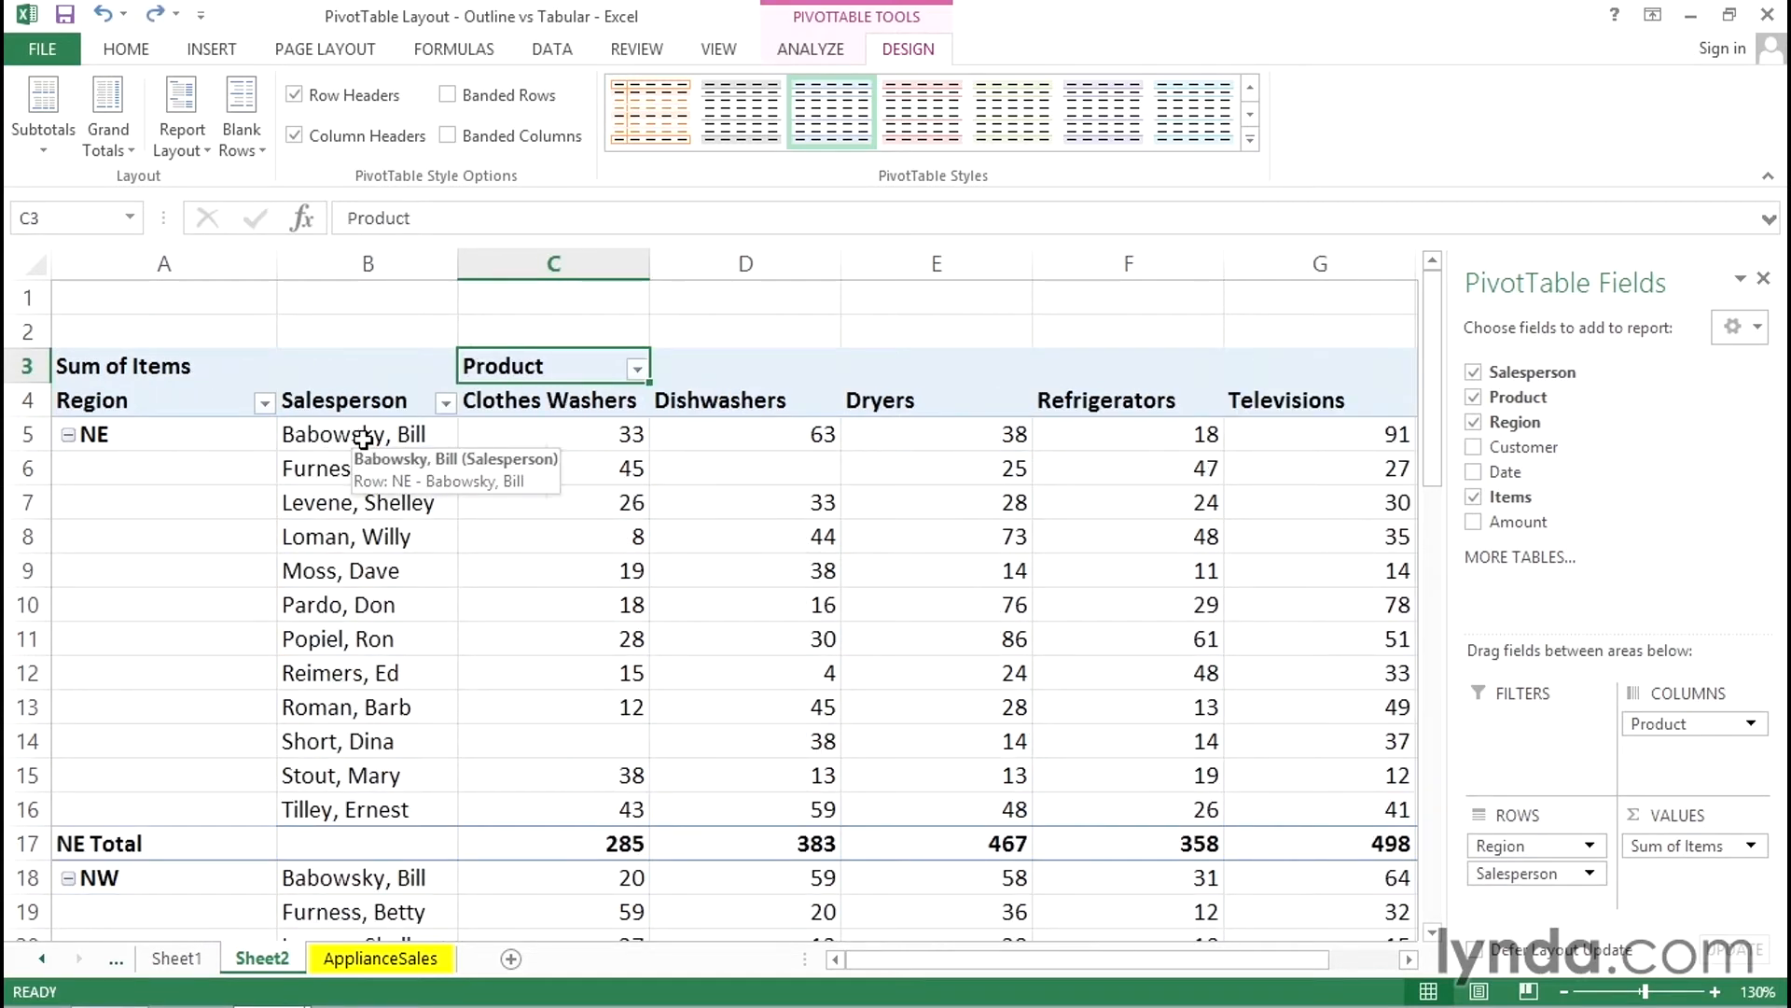
mouse_move(250, 240)
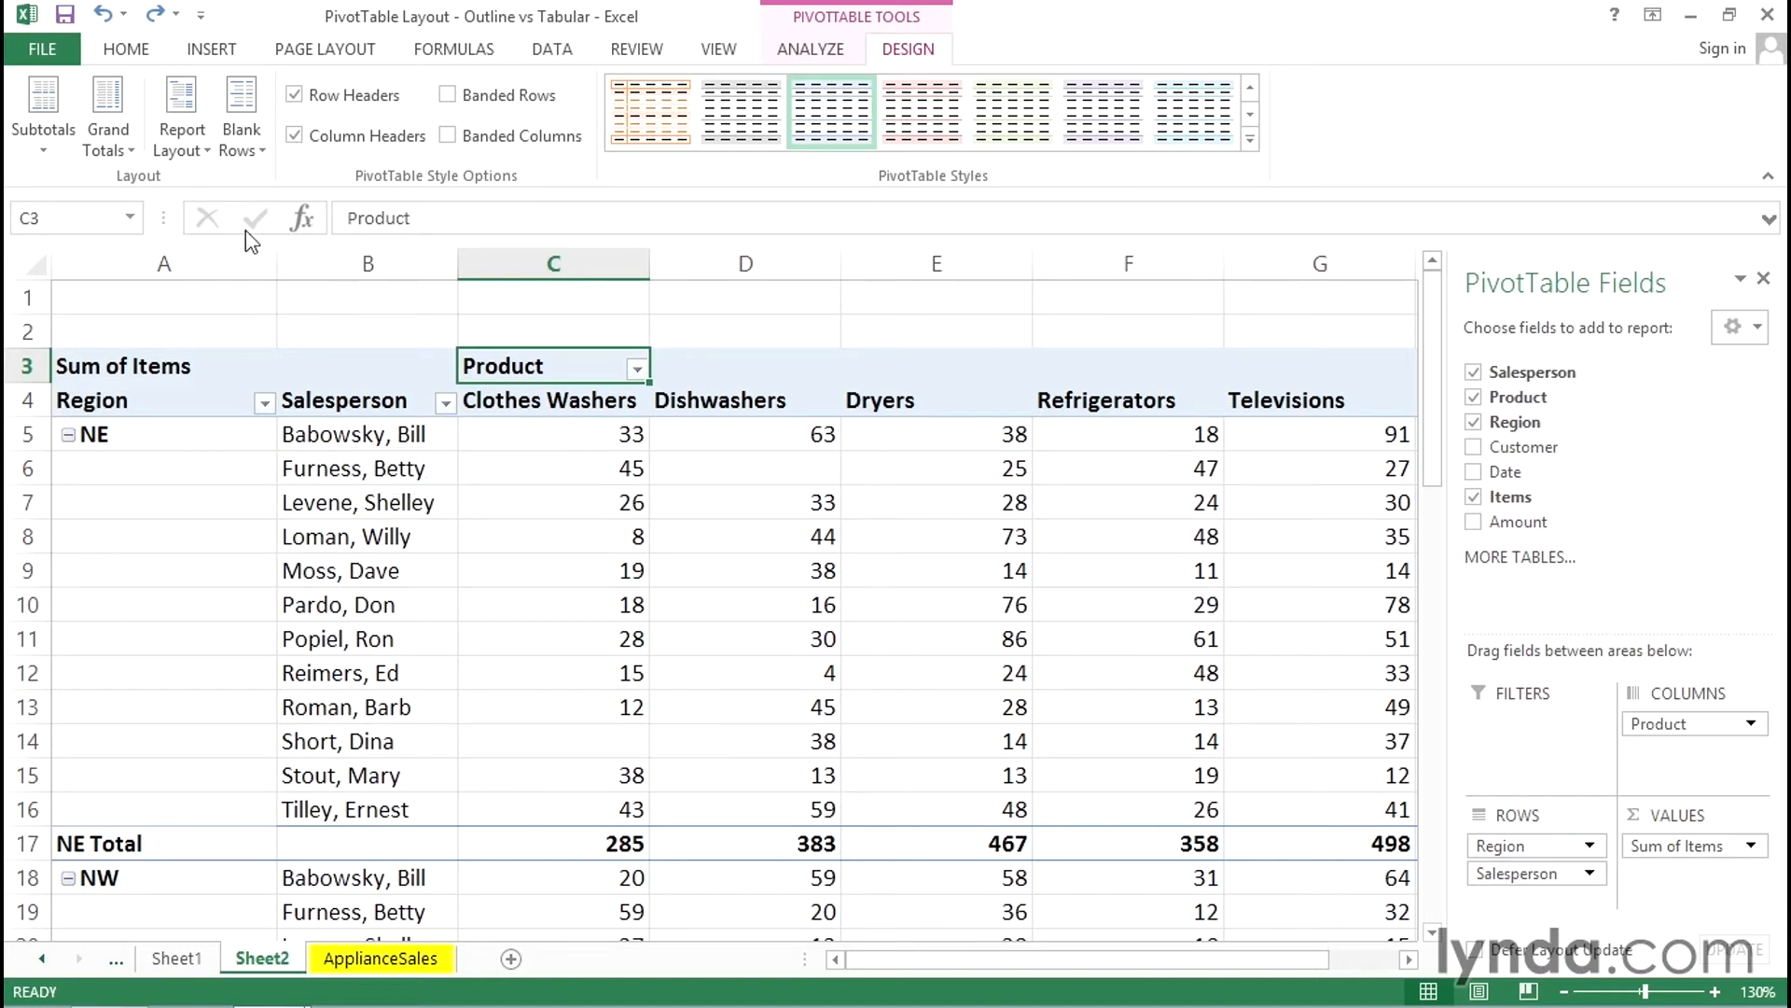
mouse_move(181, 109)
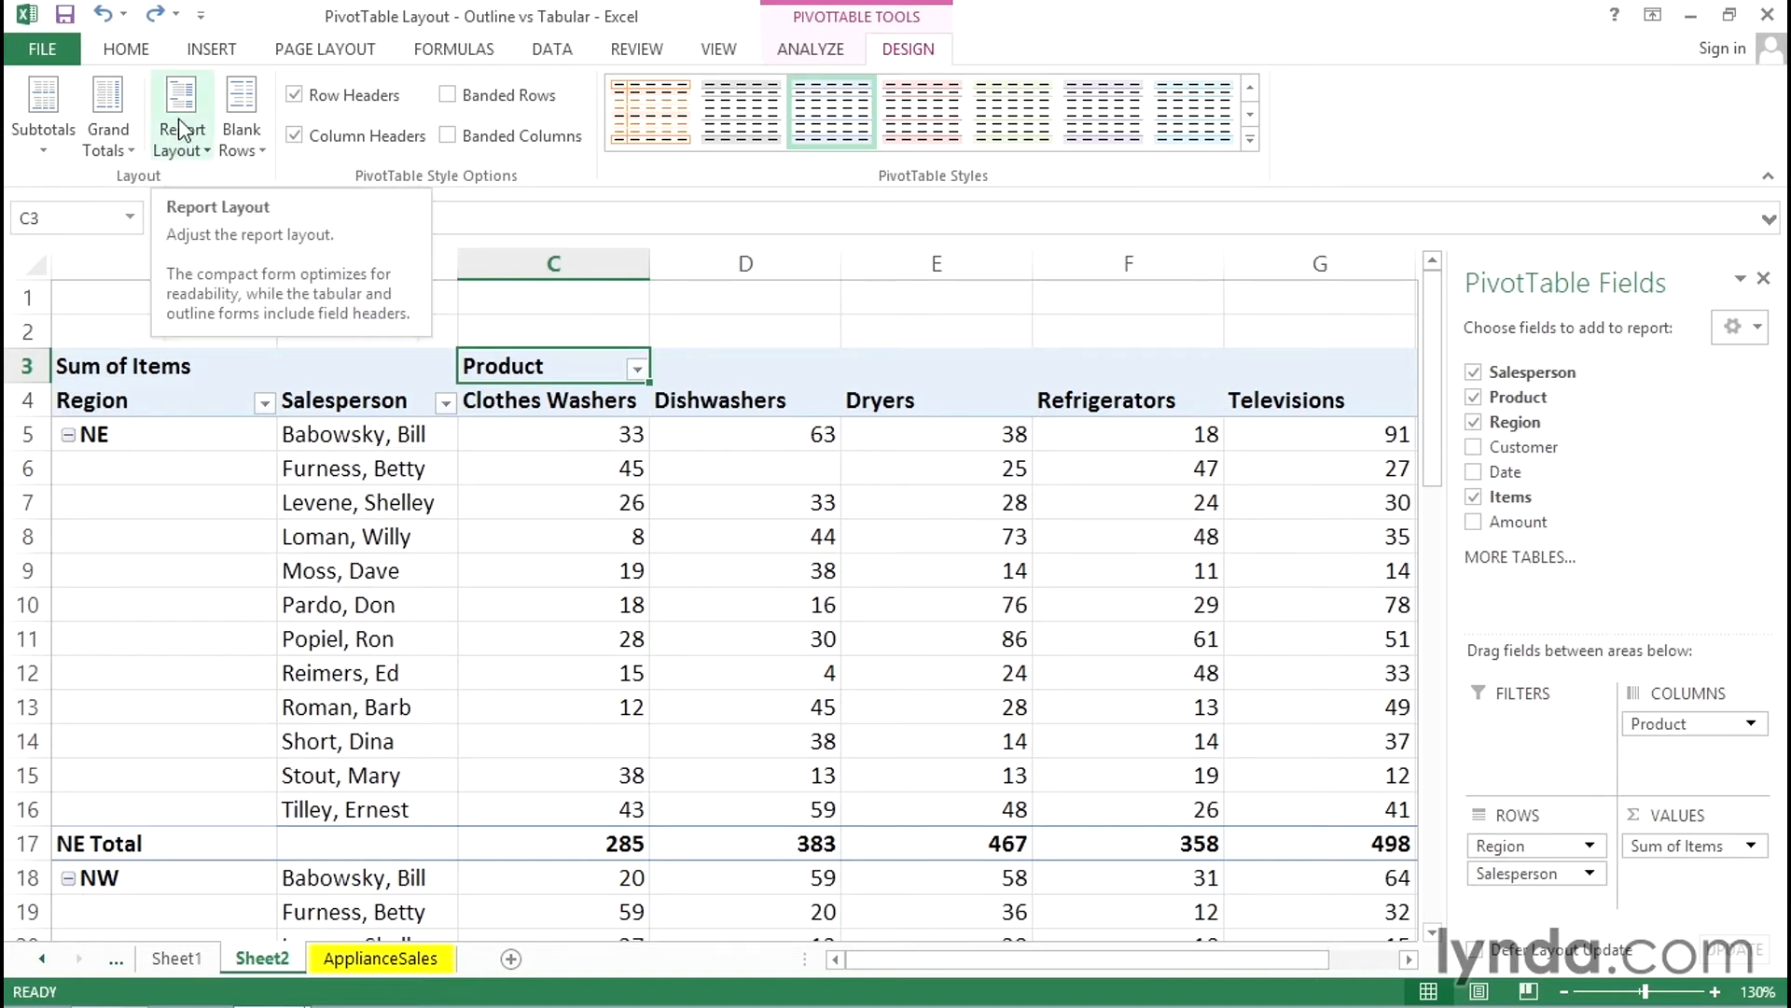
mouse_move(344, 431)
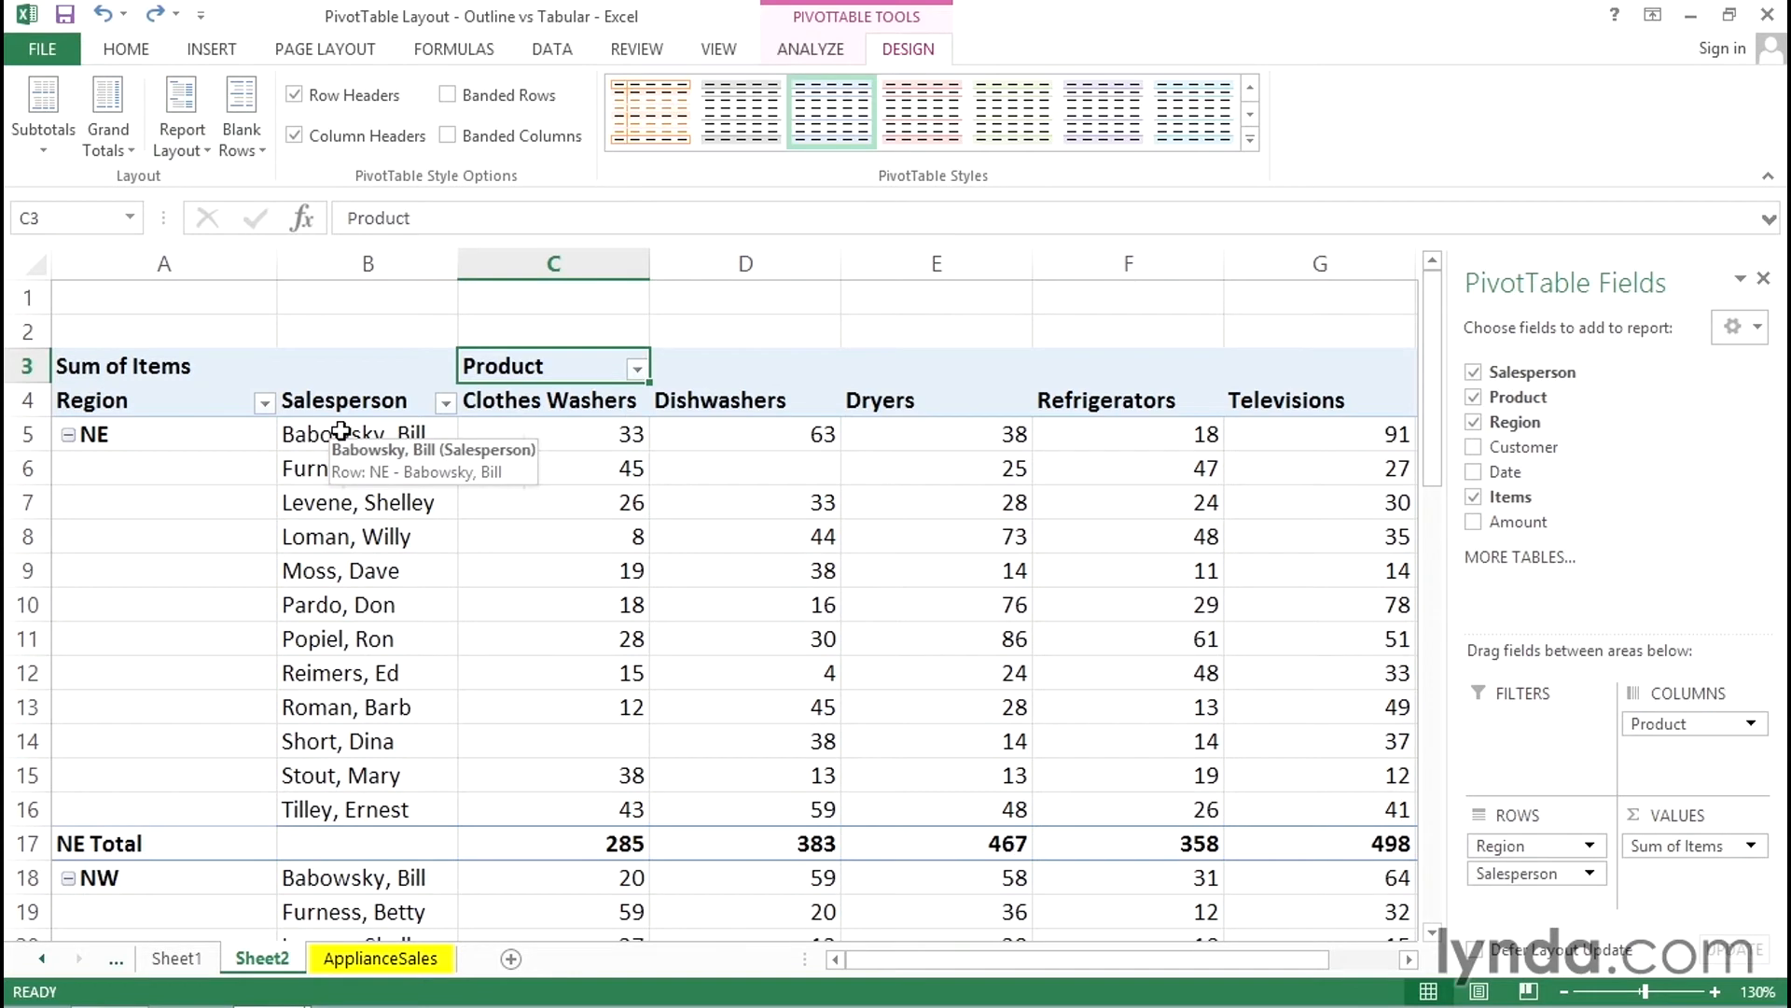
mouse_move(785, 554)
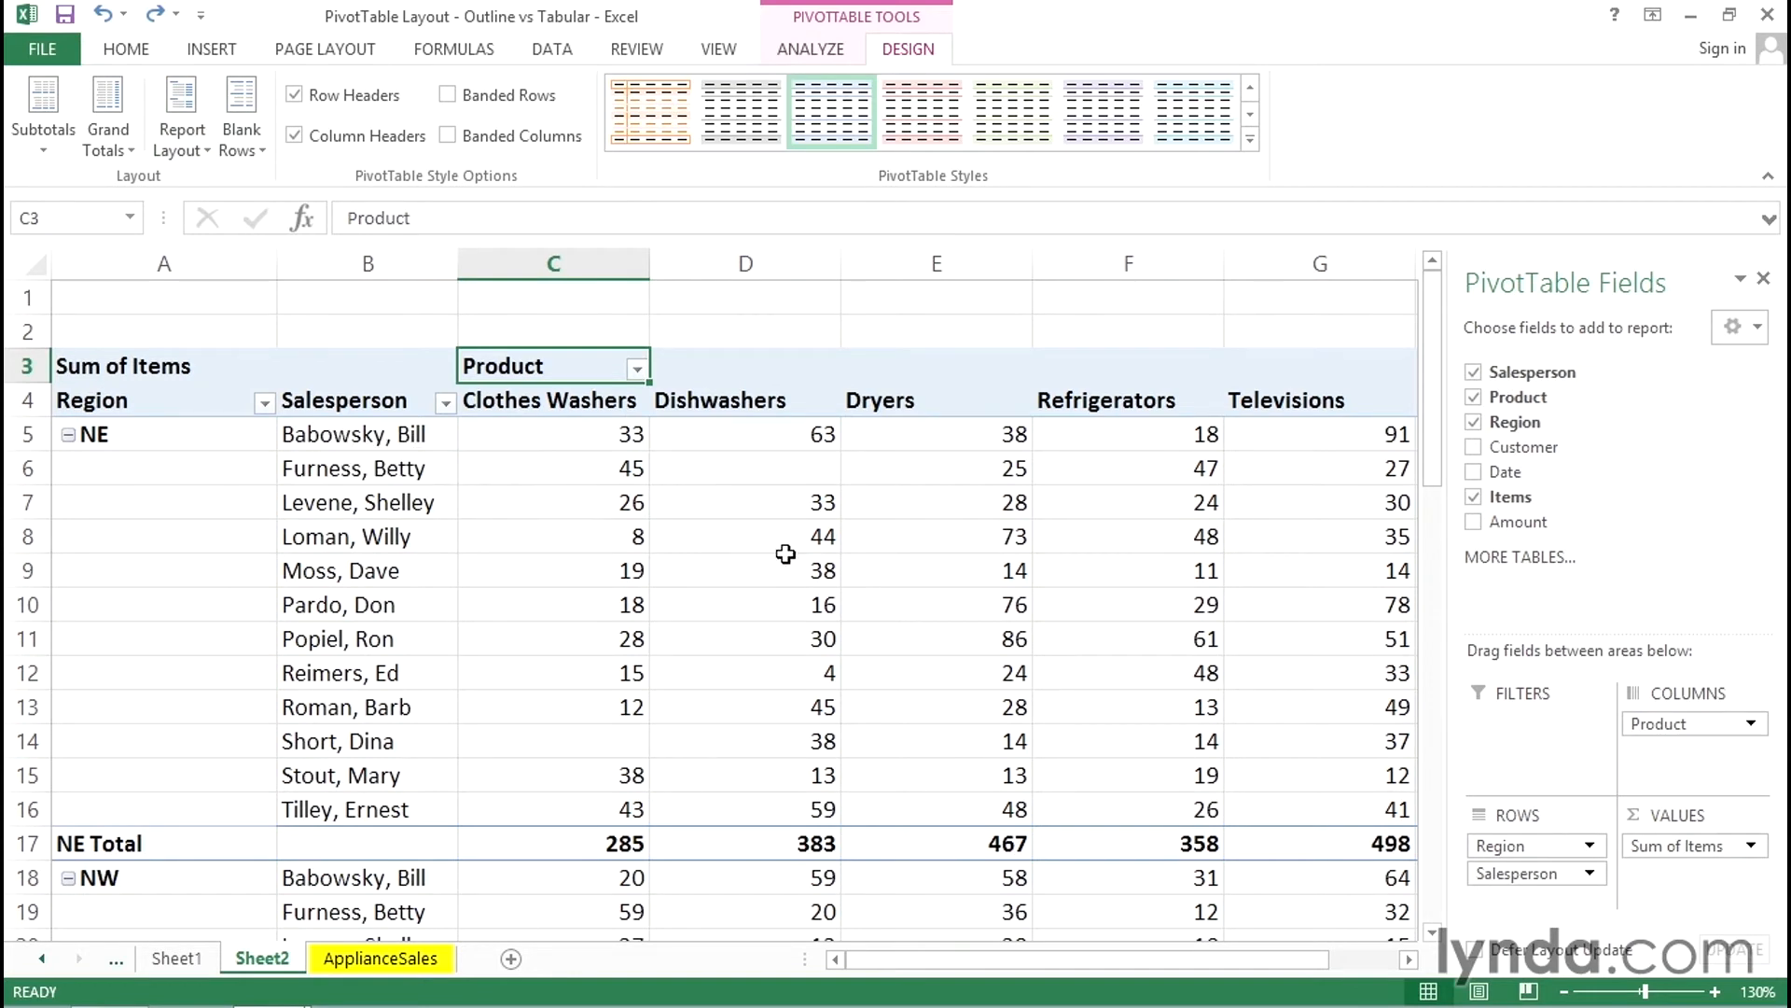
scroll(down, 3)
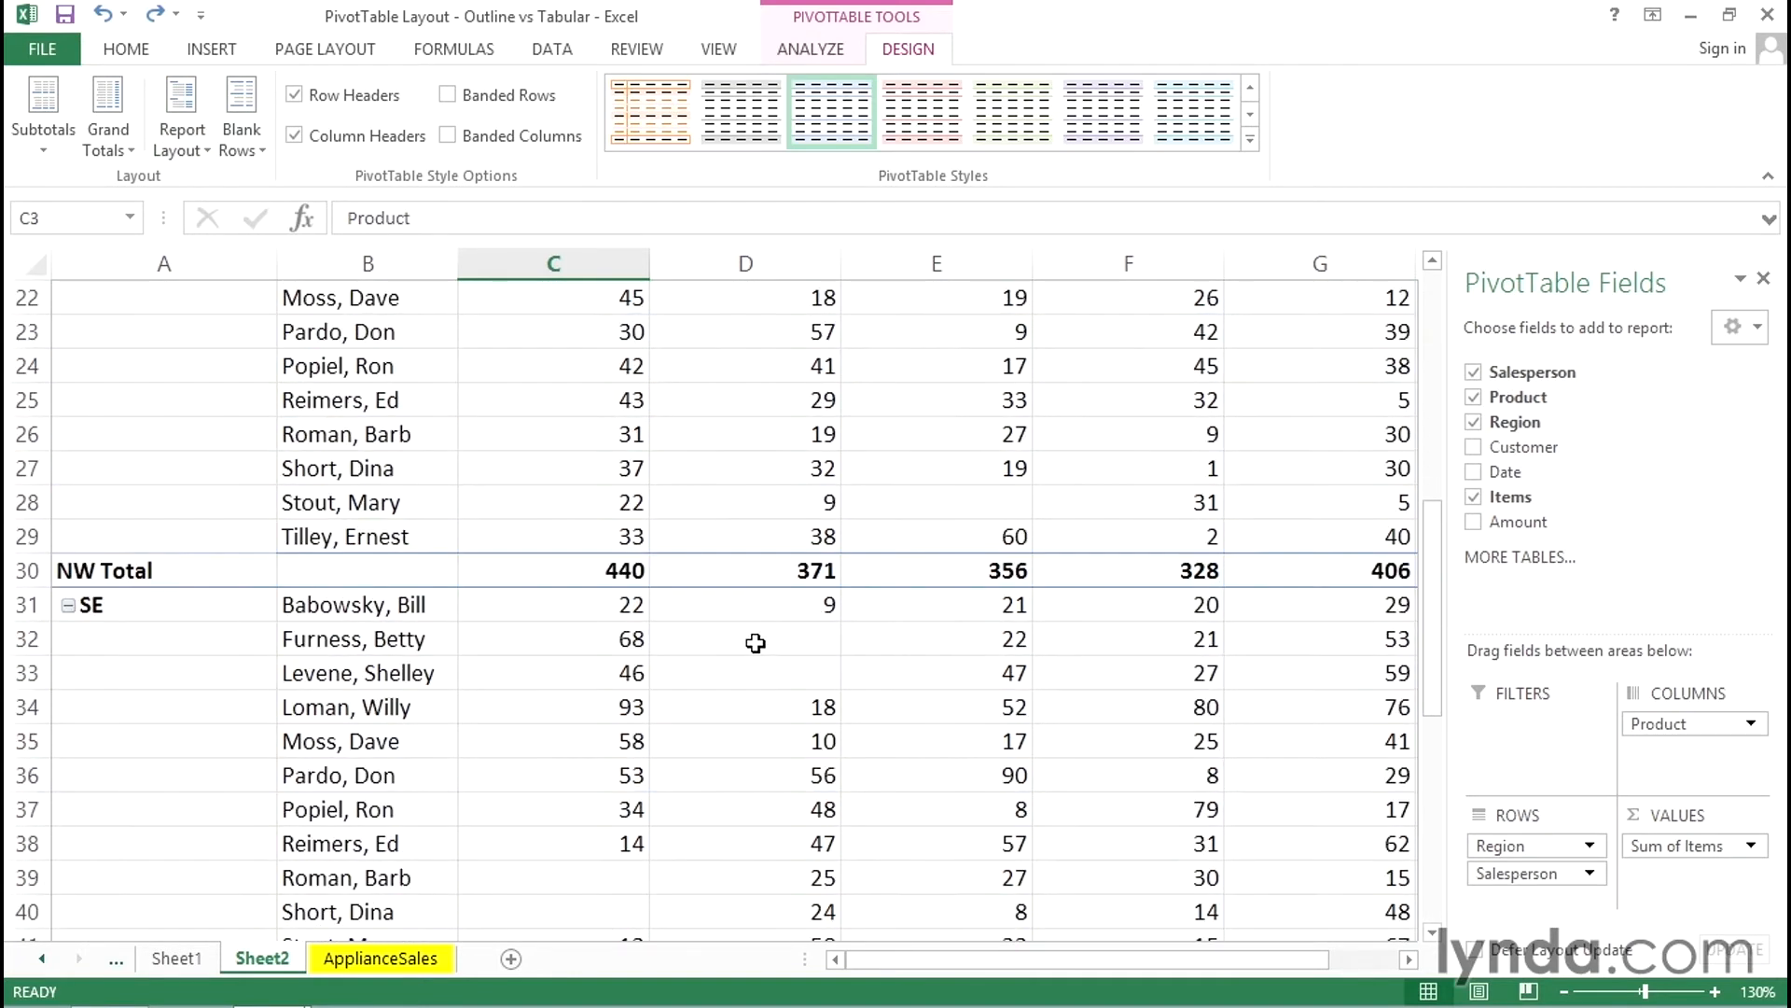
scroll(up, 3)
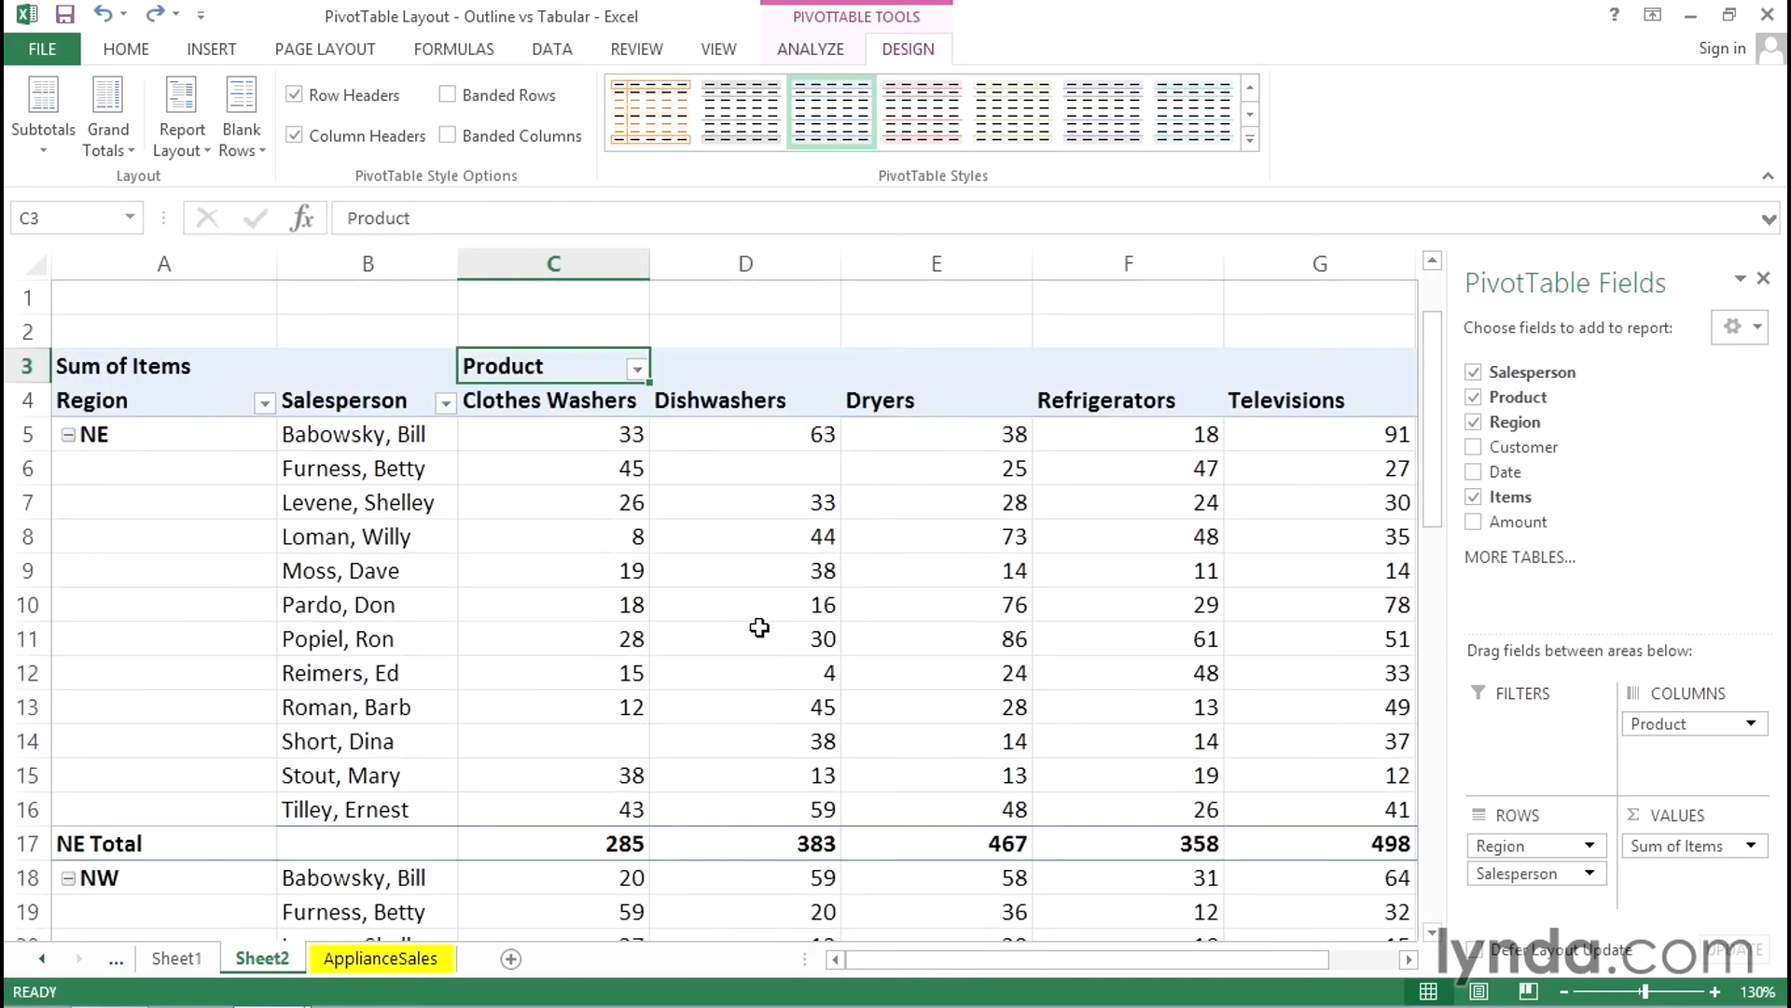
mouse_move(358, 543)
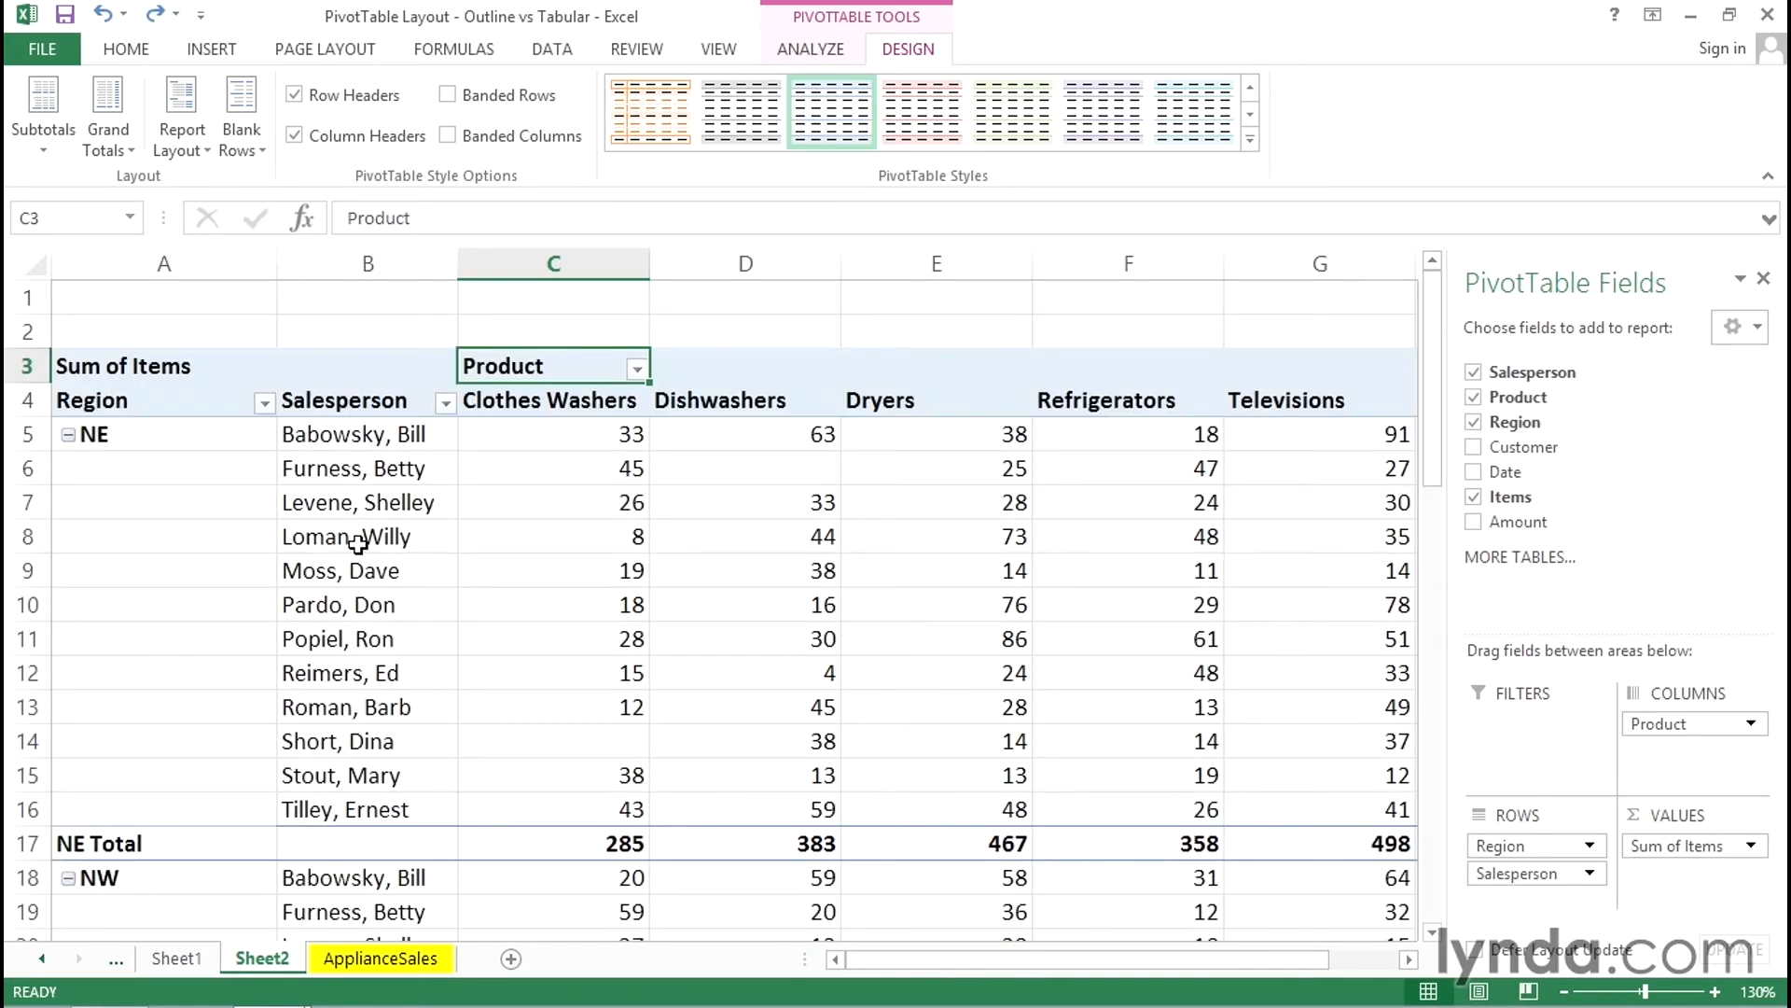
click(347, 536)
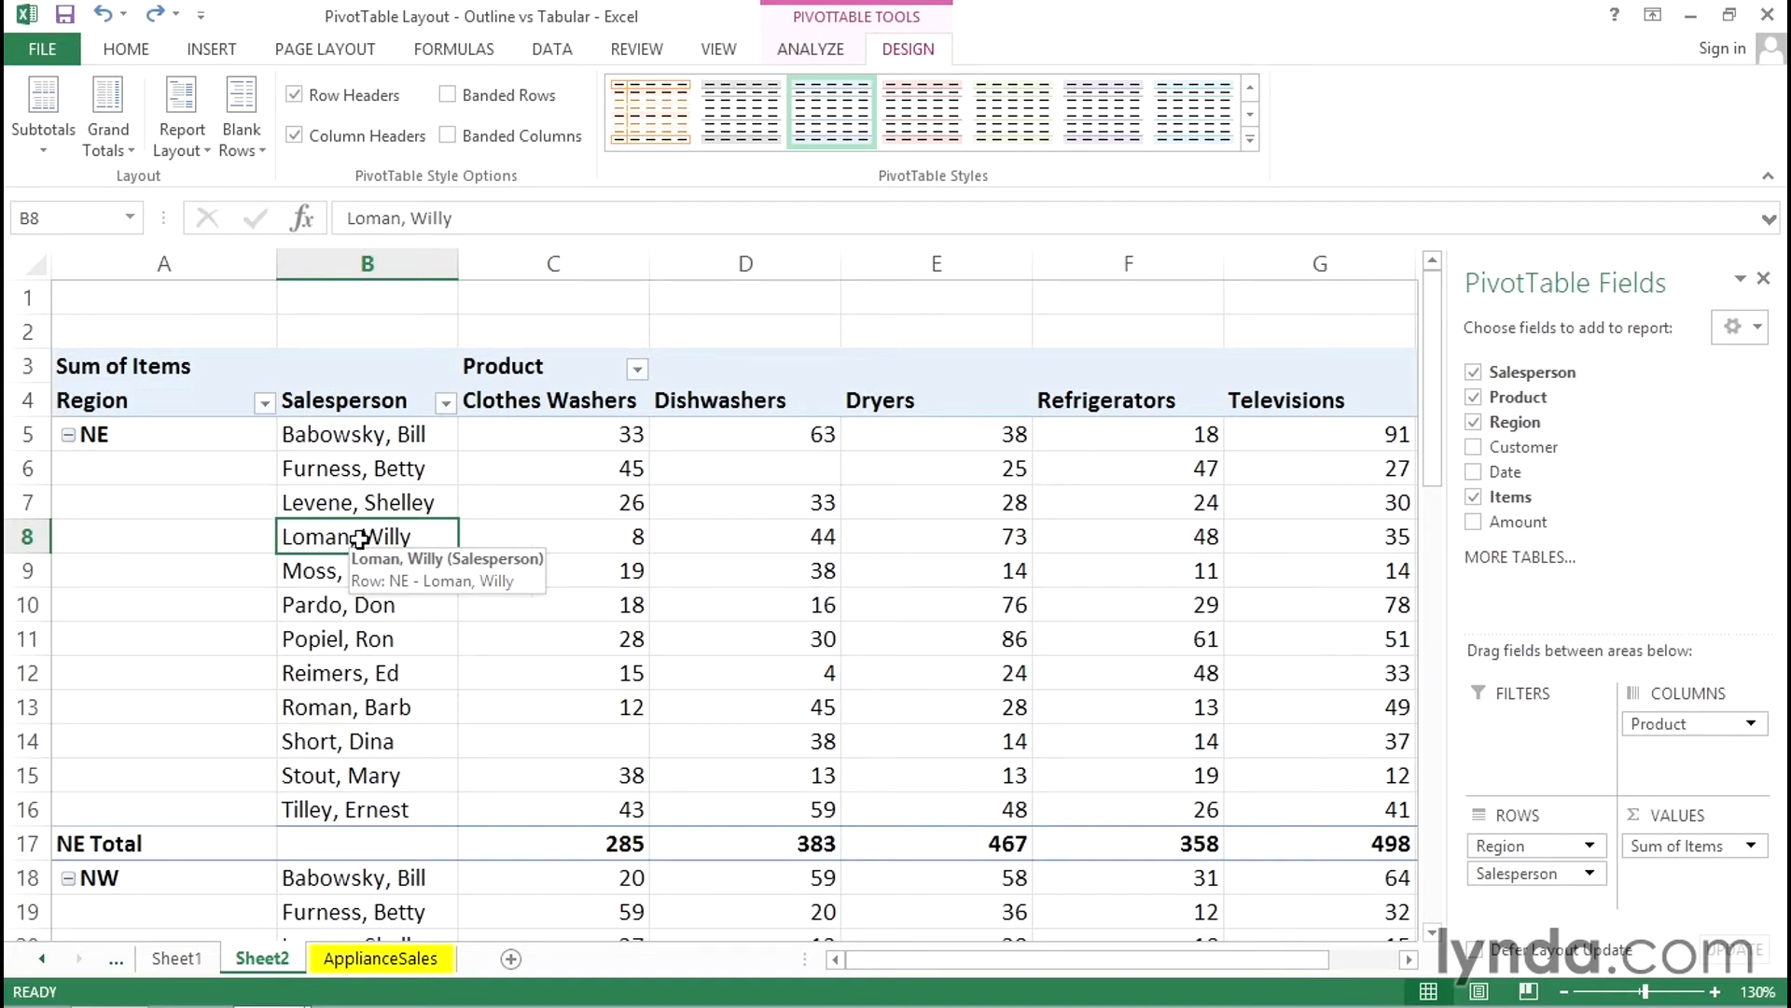
mouse_move(394, 538)
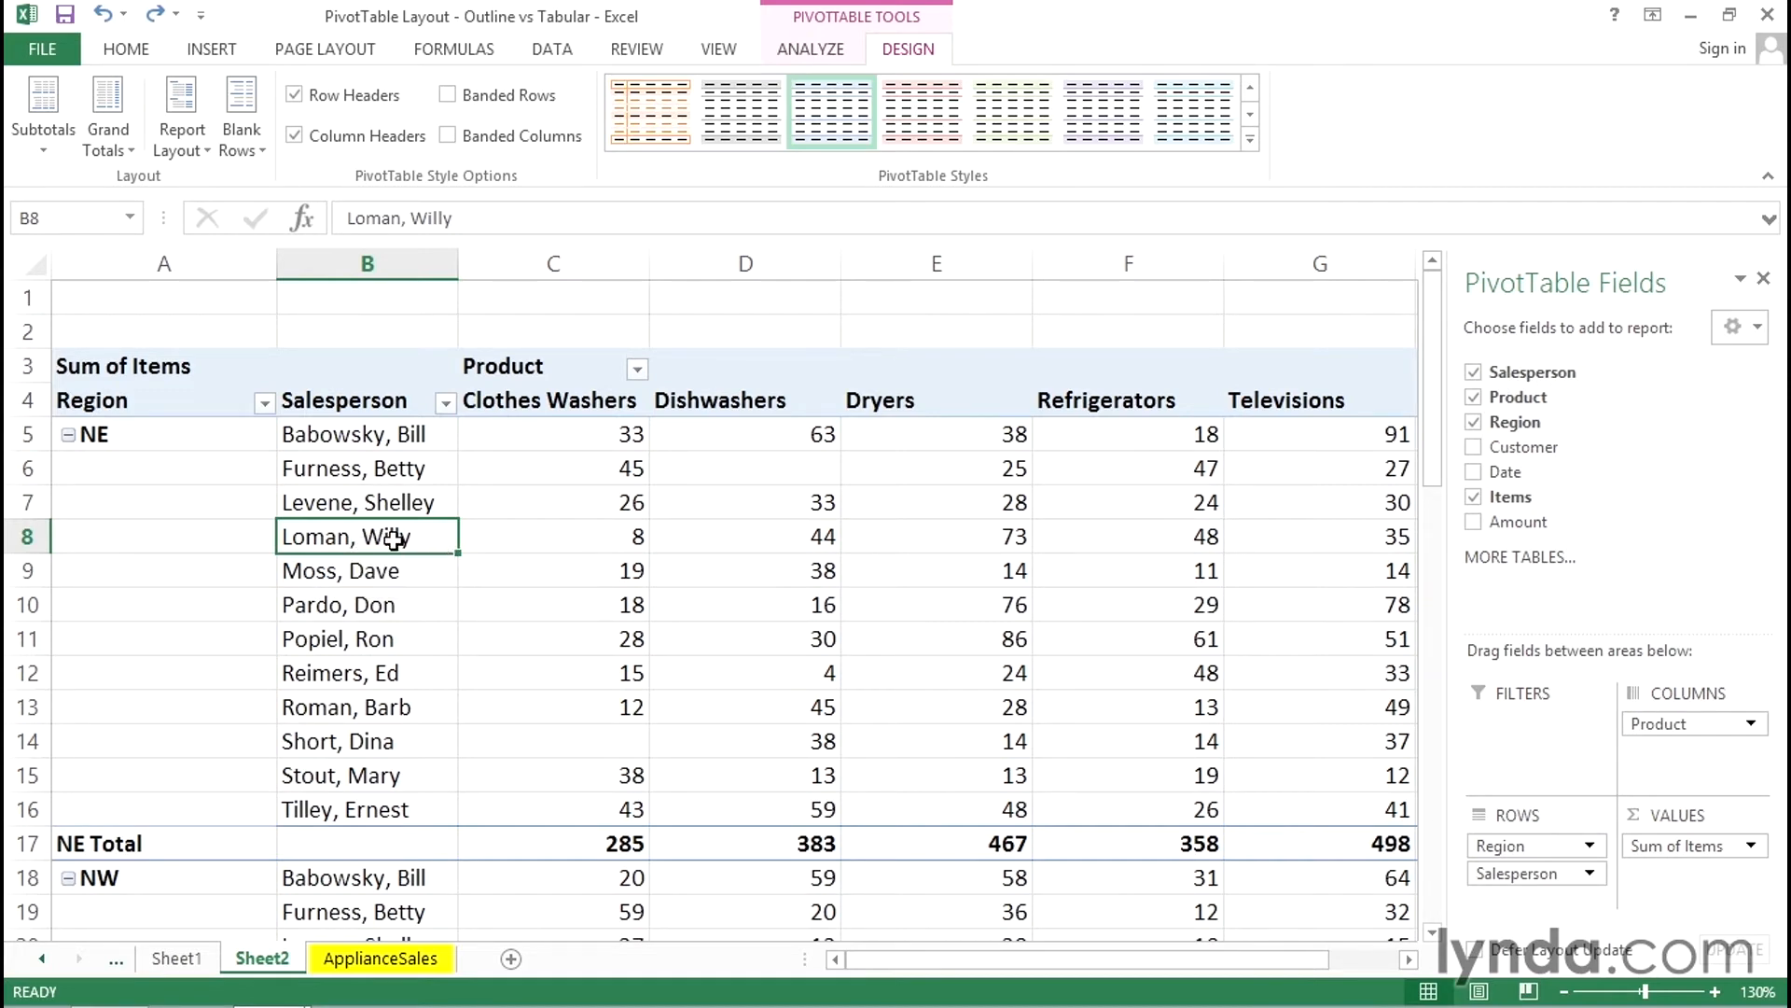
mouse_move(377, 535)
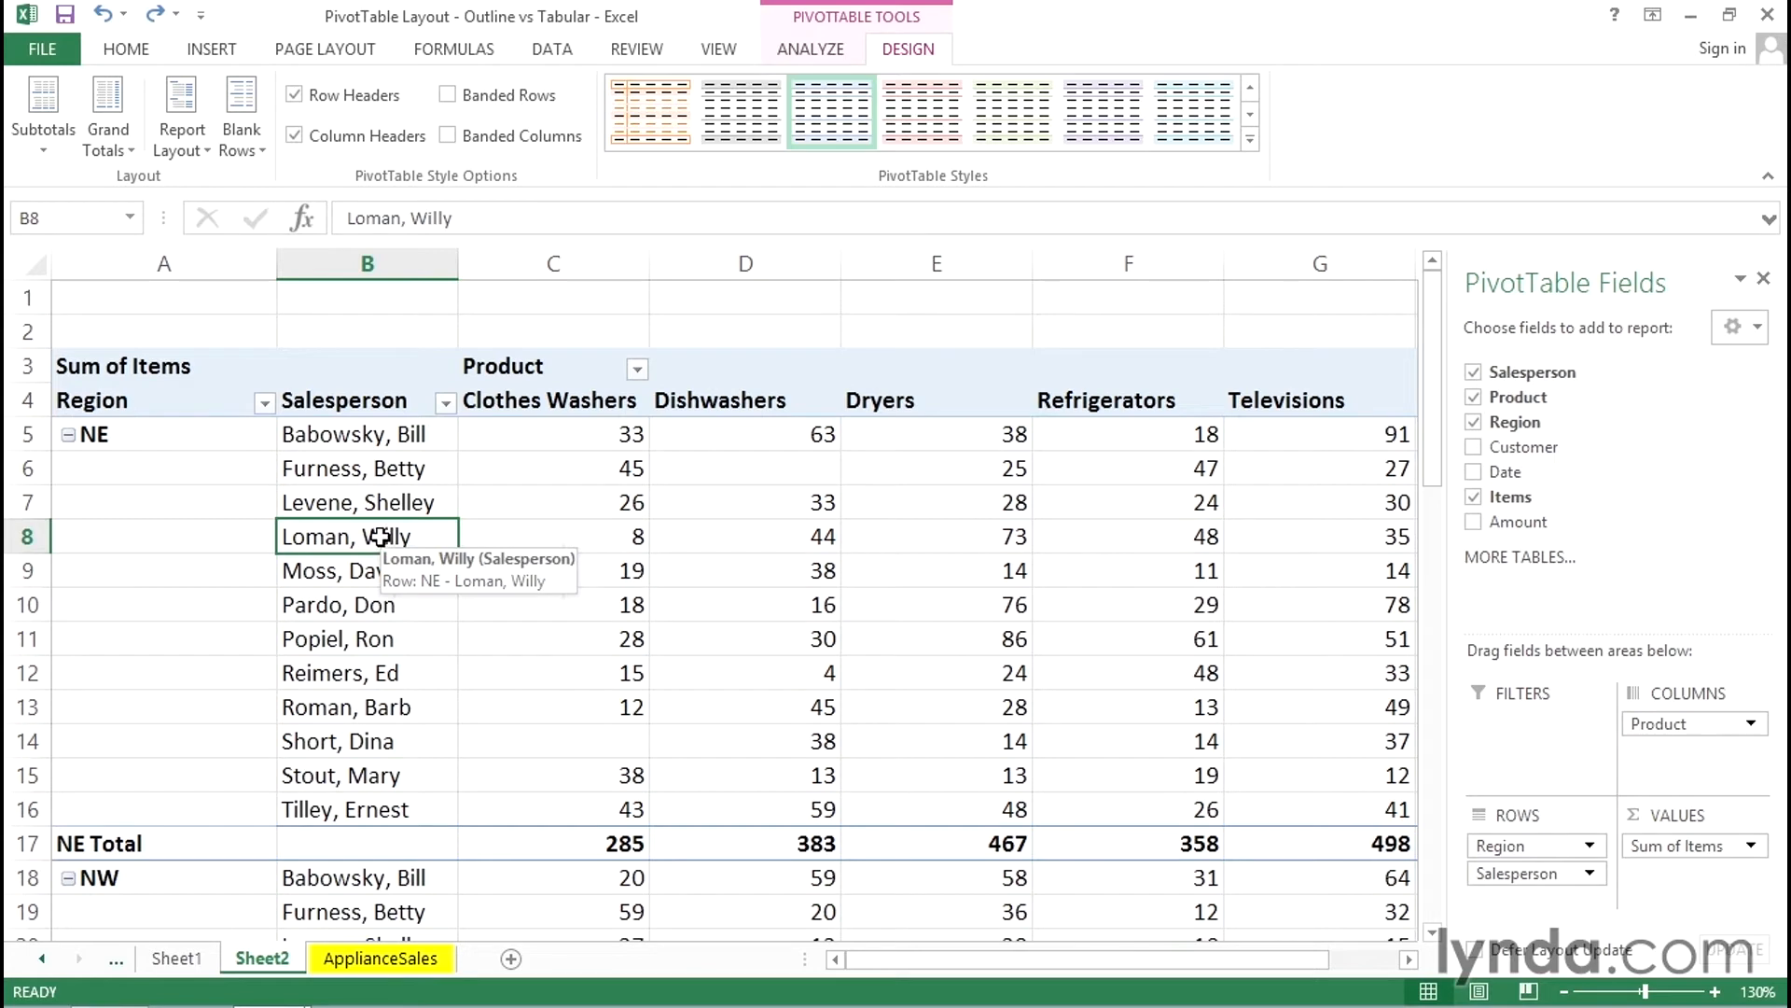
mouse_move(375, 532)
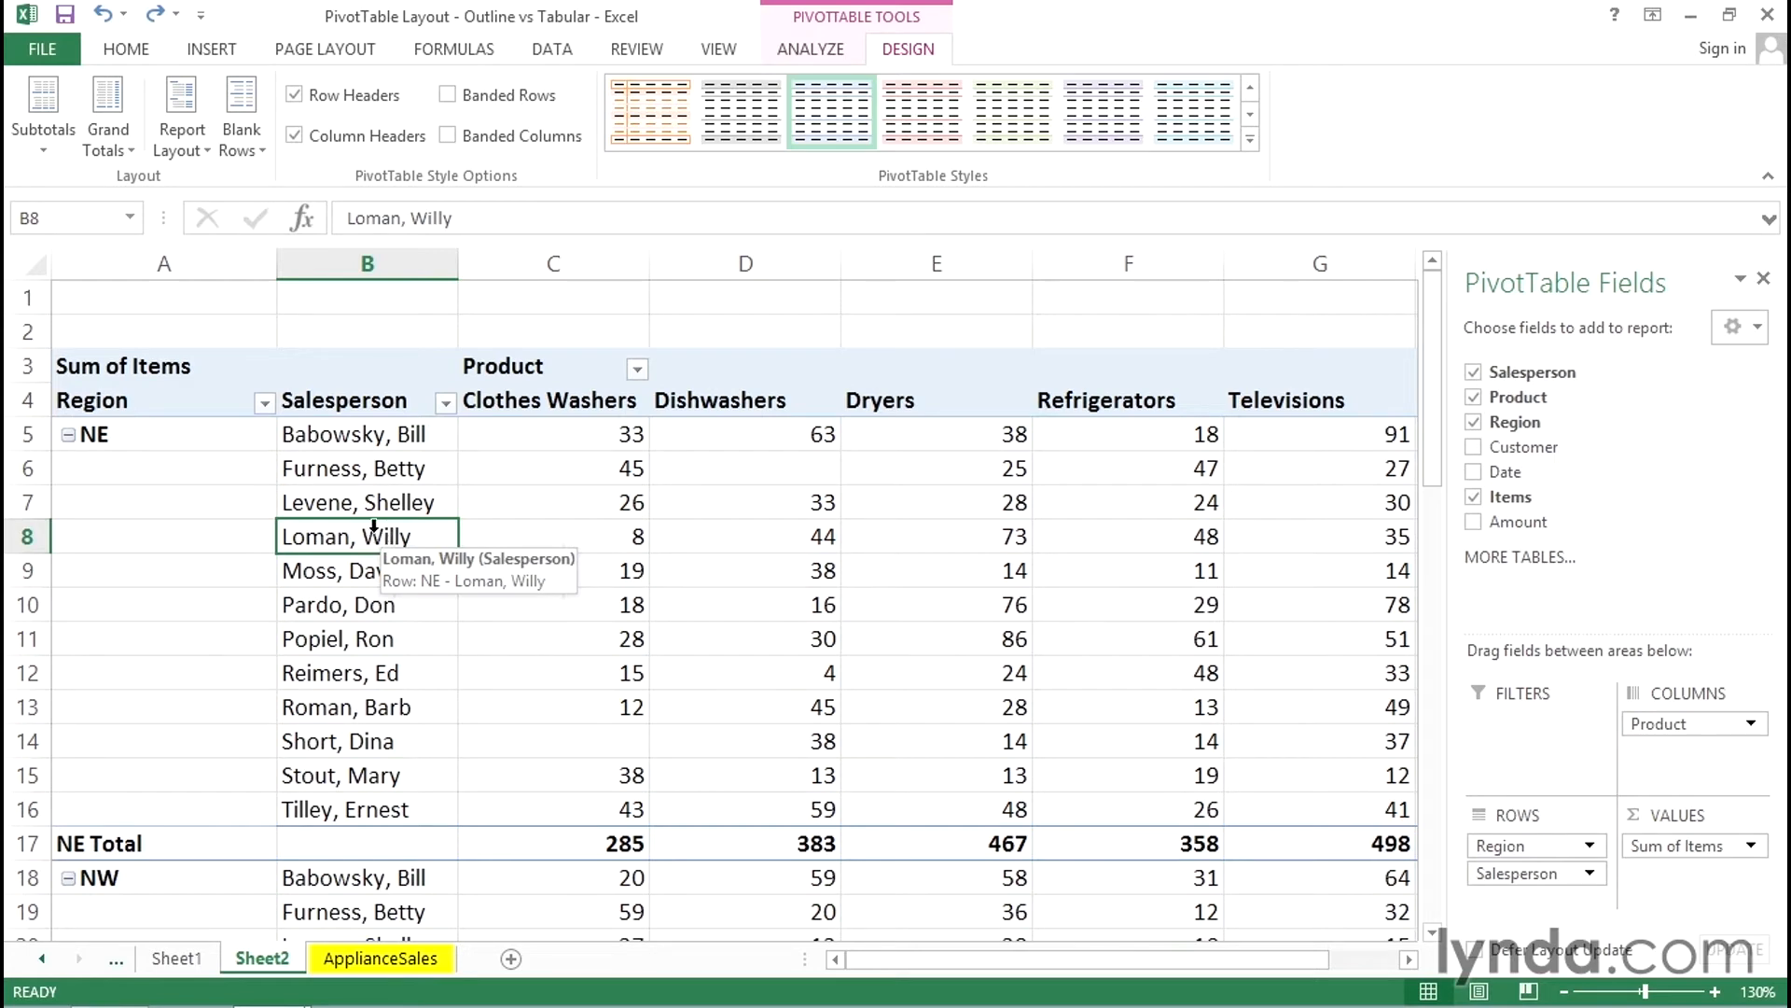
mouse_move(1032, 927)
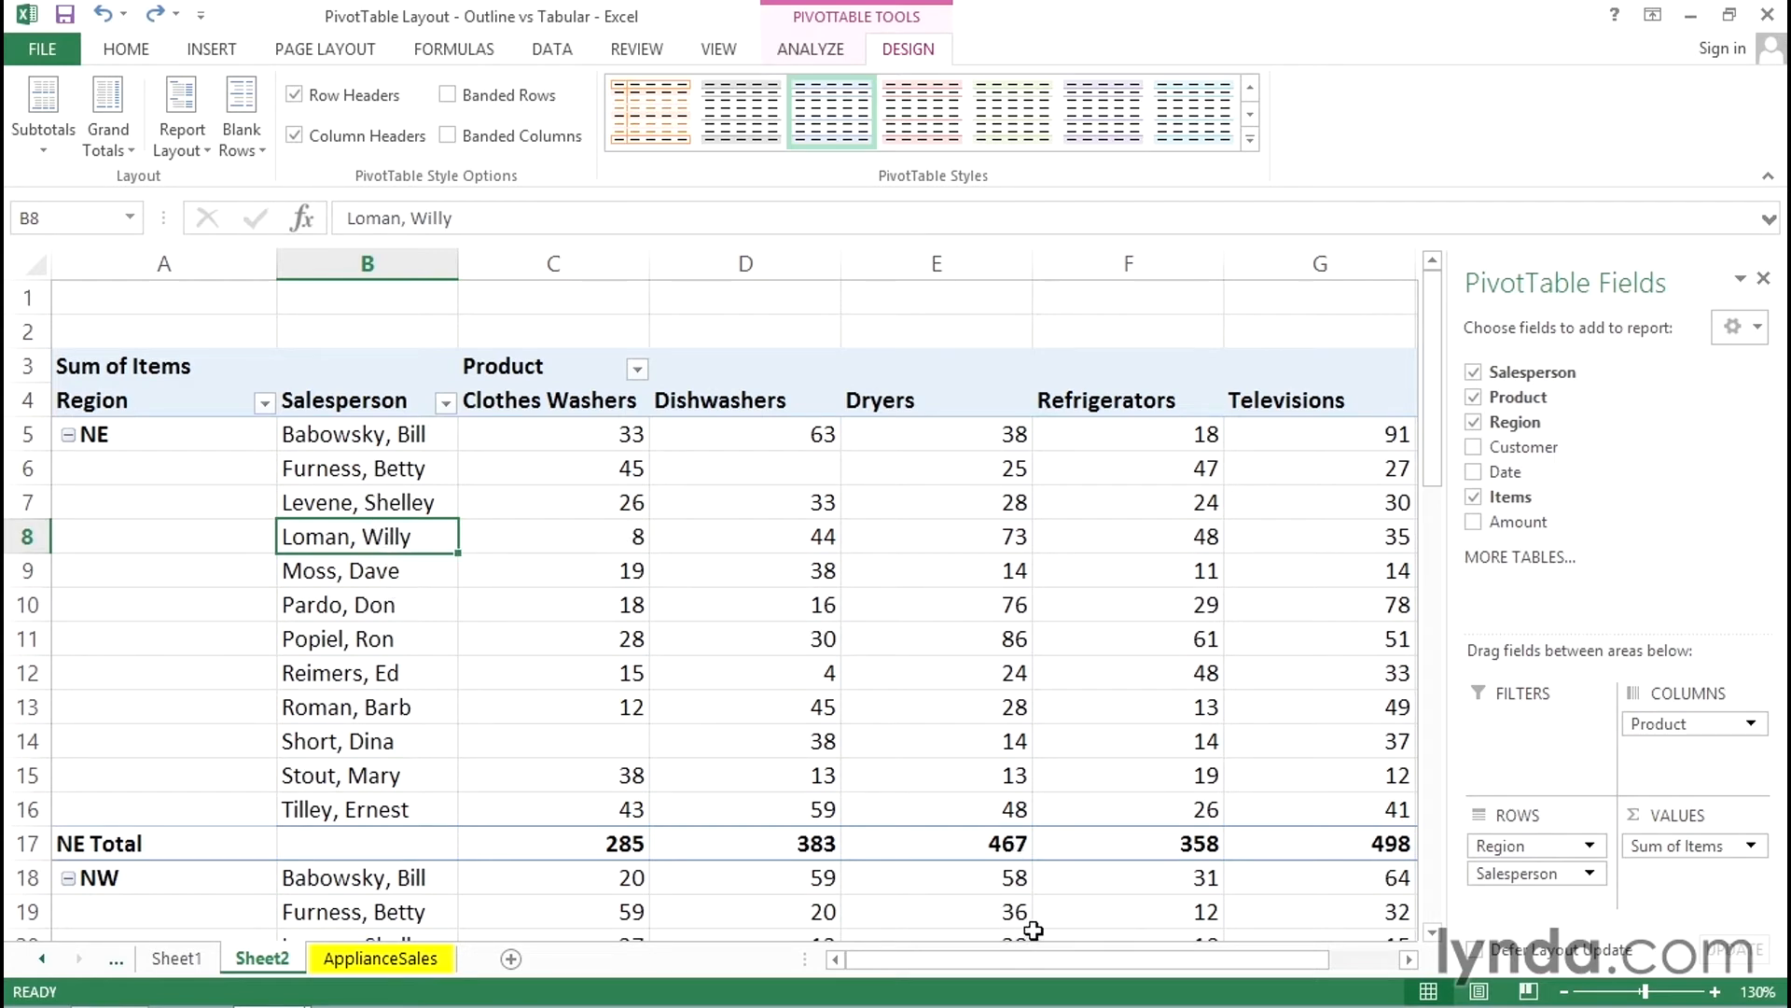
mouse_move(449, 205)
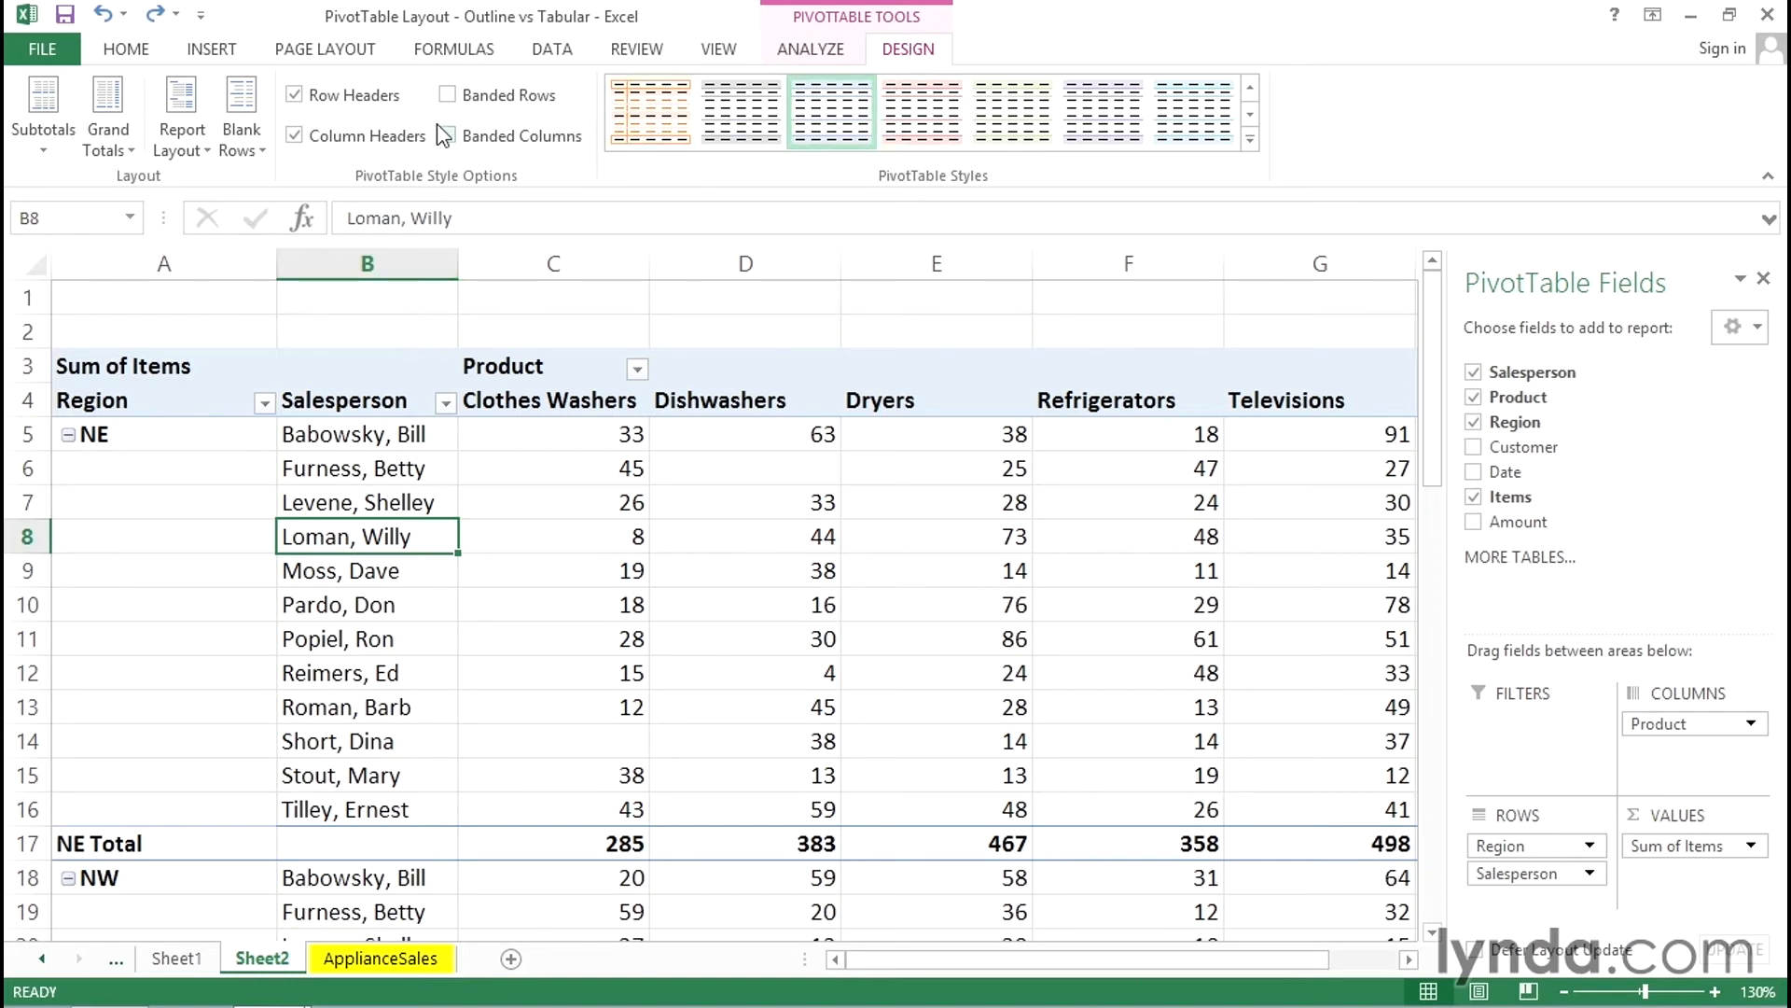
click(43, 109)
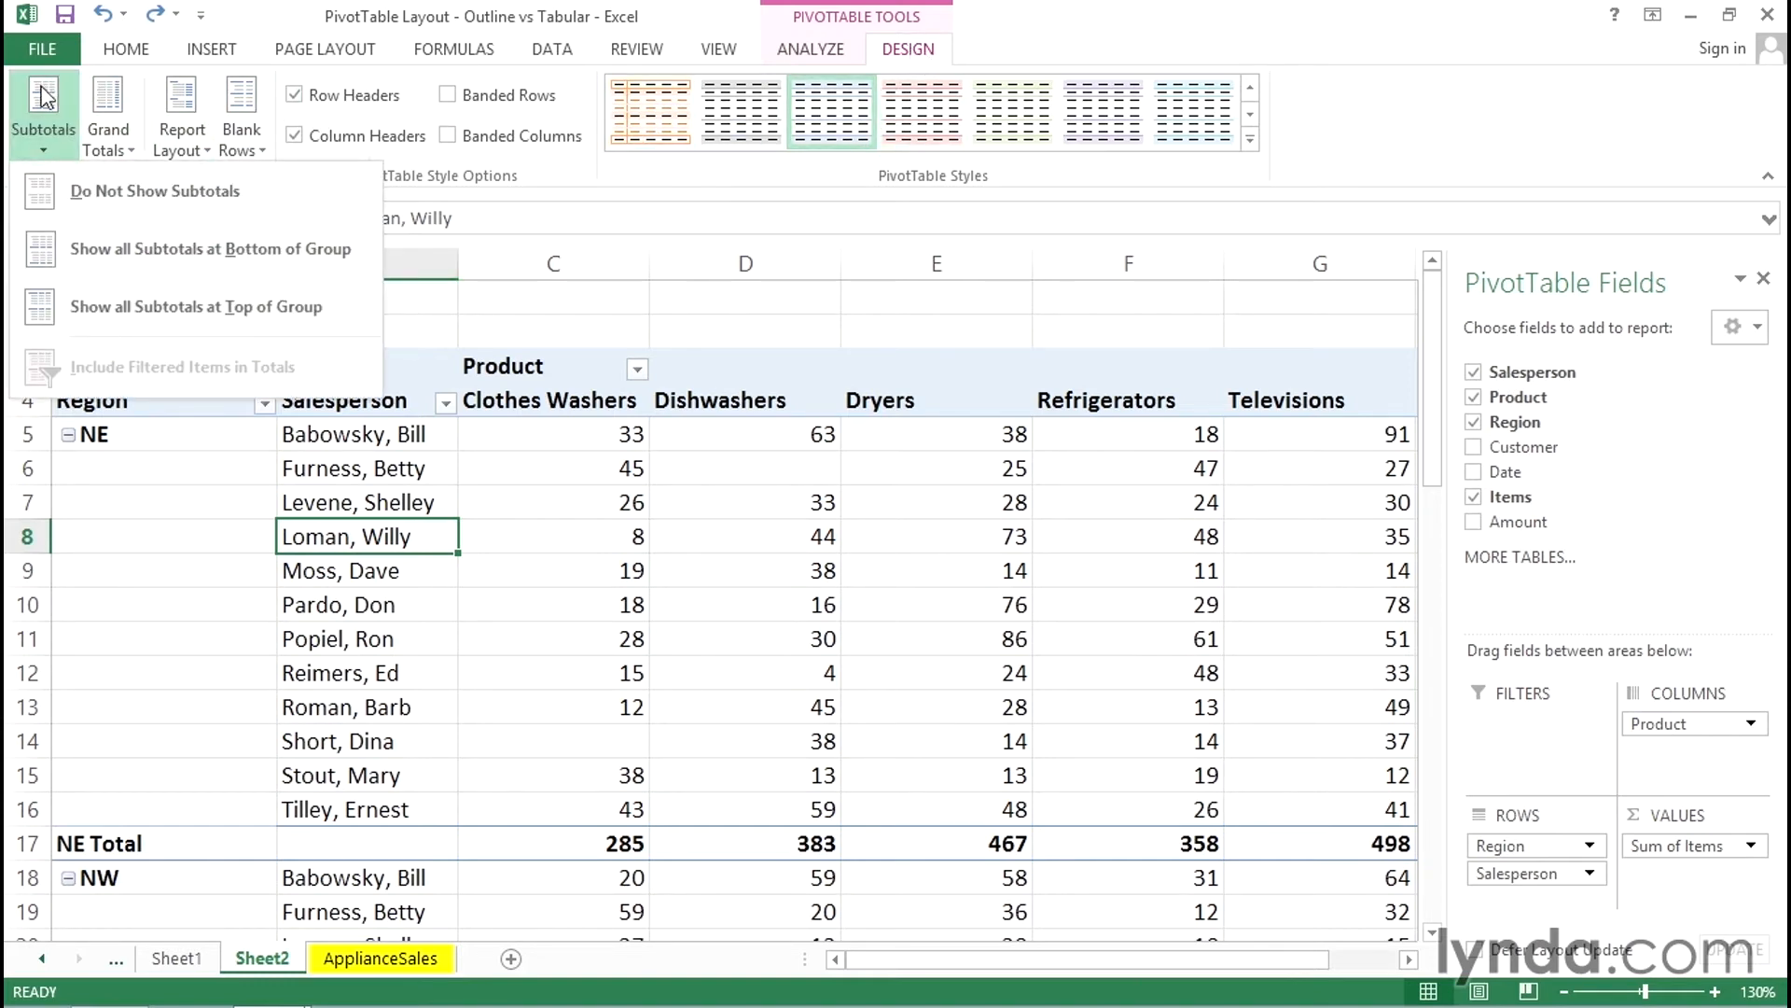
mouse_move(194, 306)
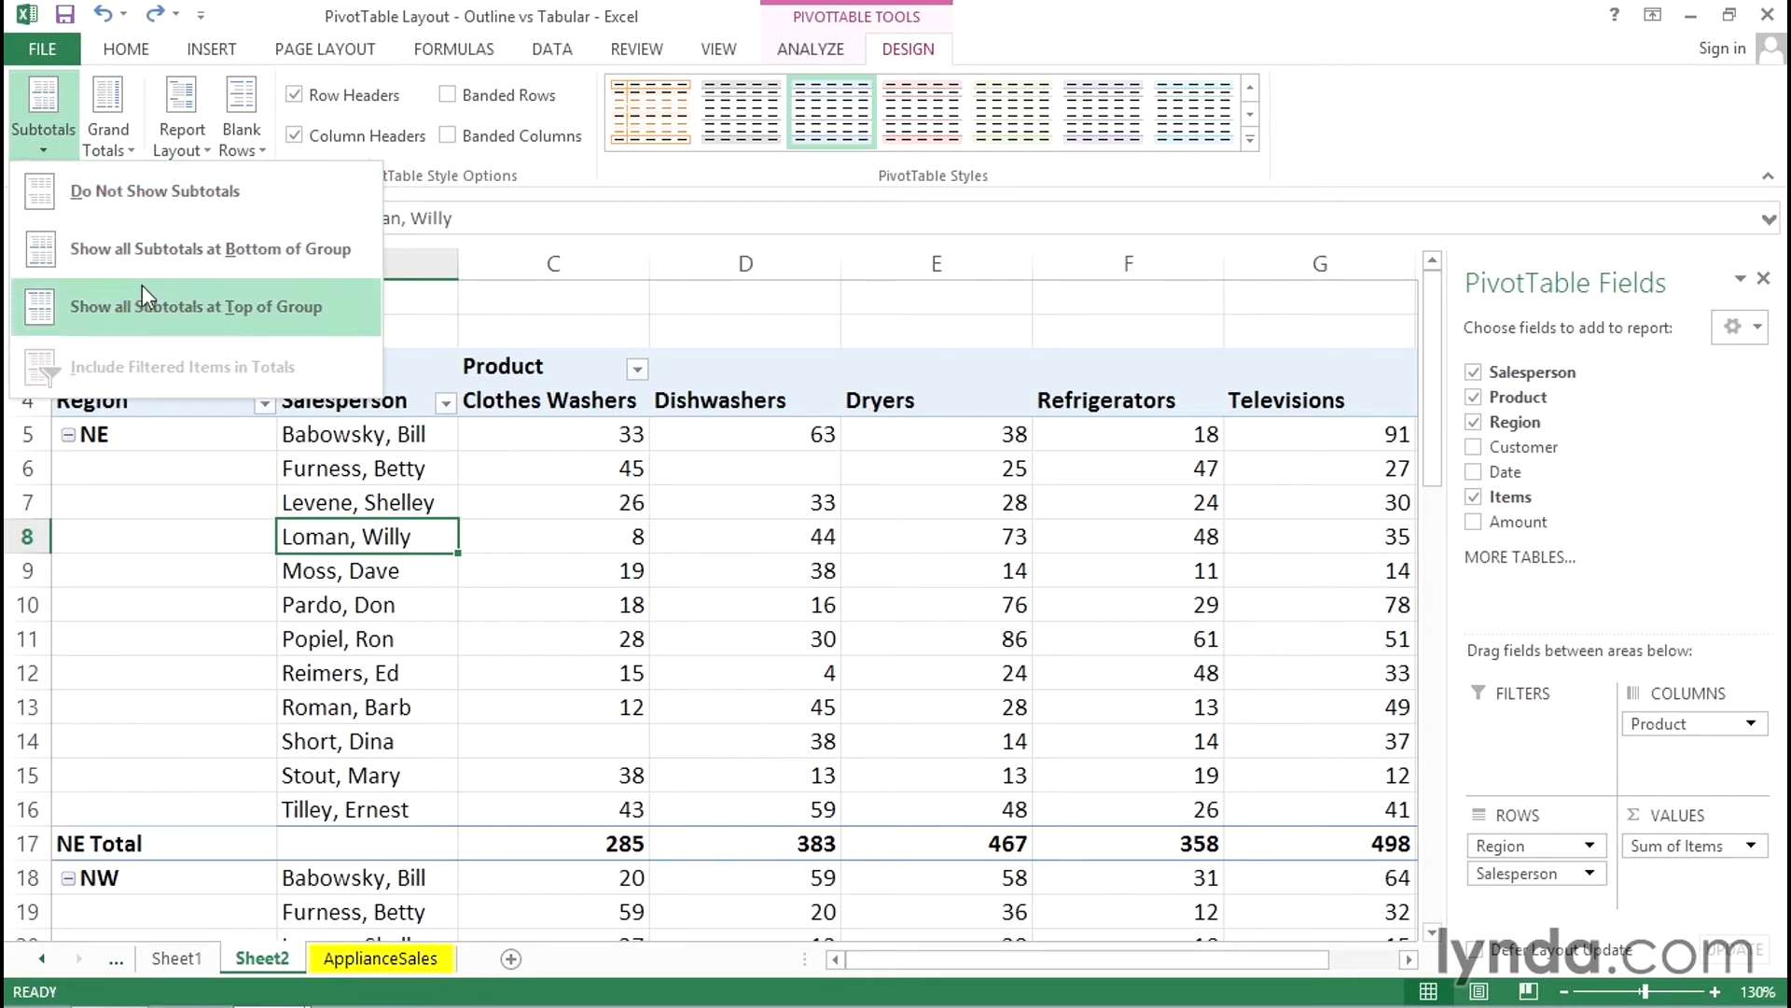
mouse_move(202, 311)
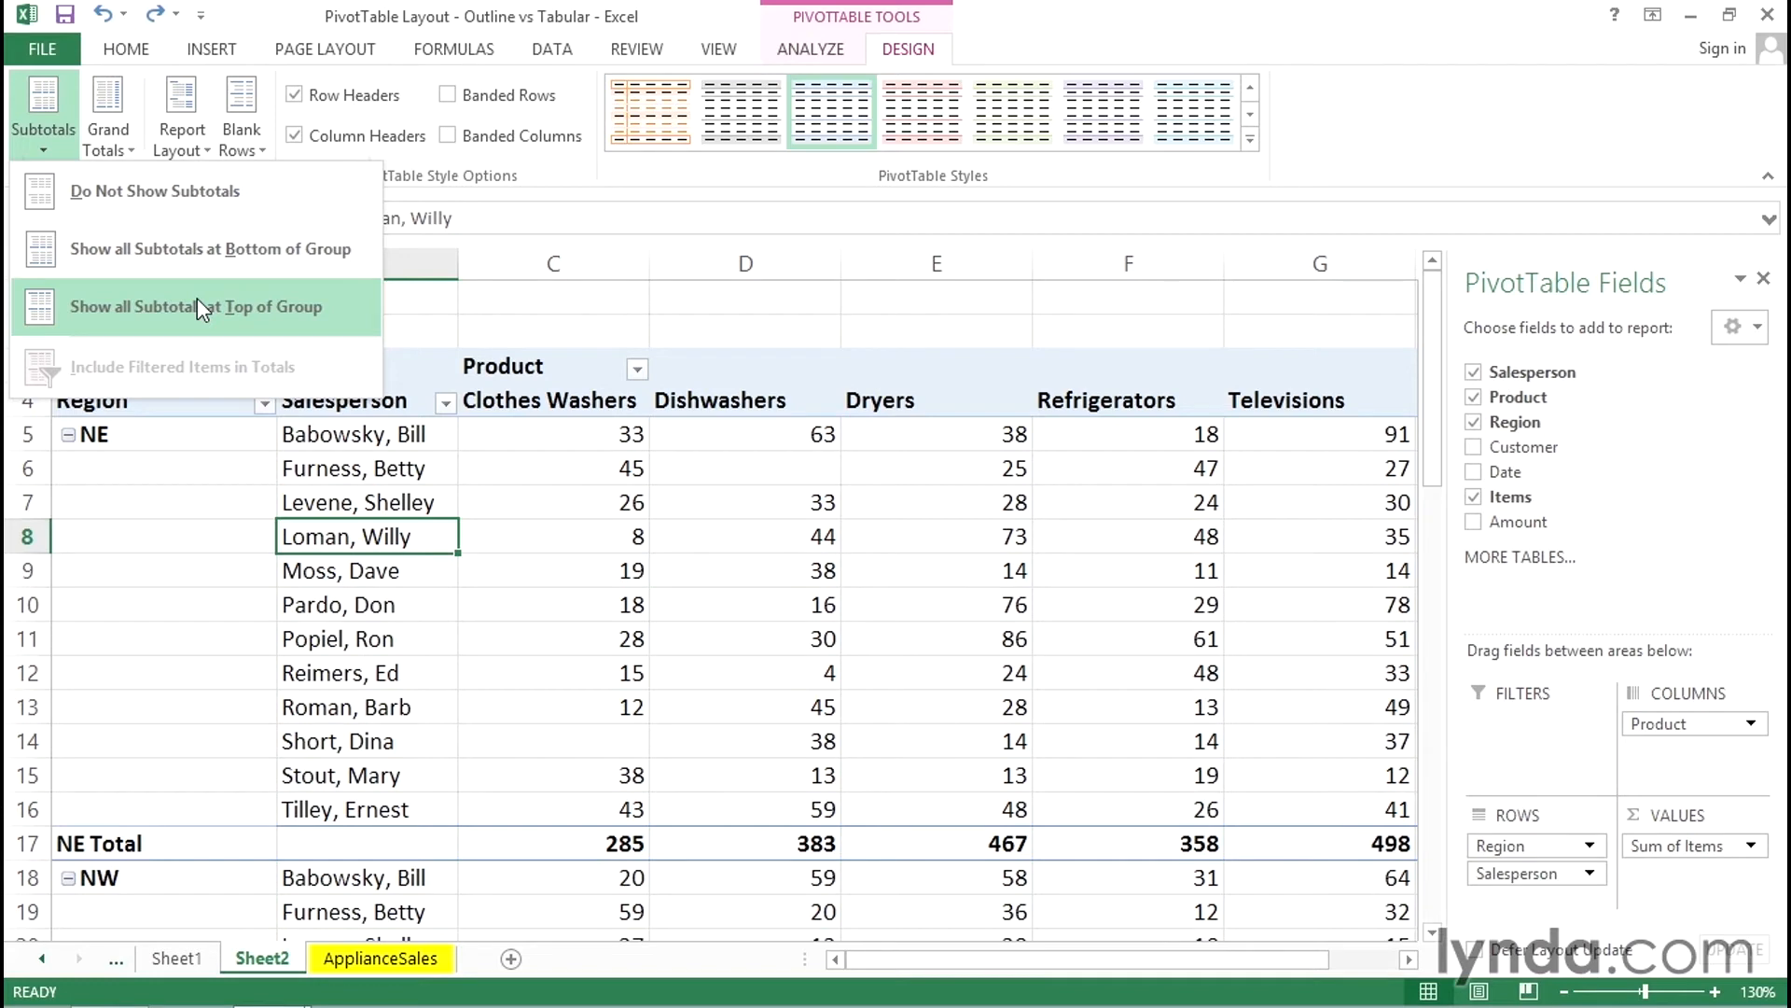
mouse_move(188, 314)
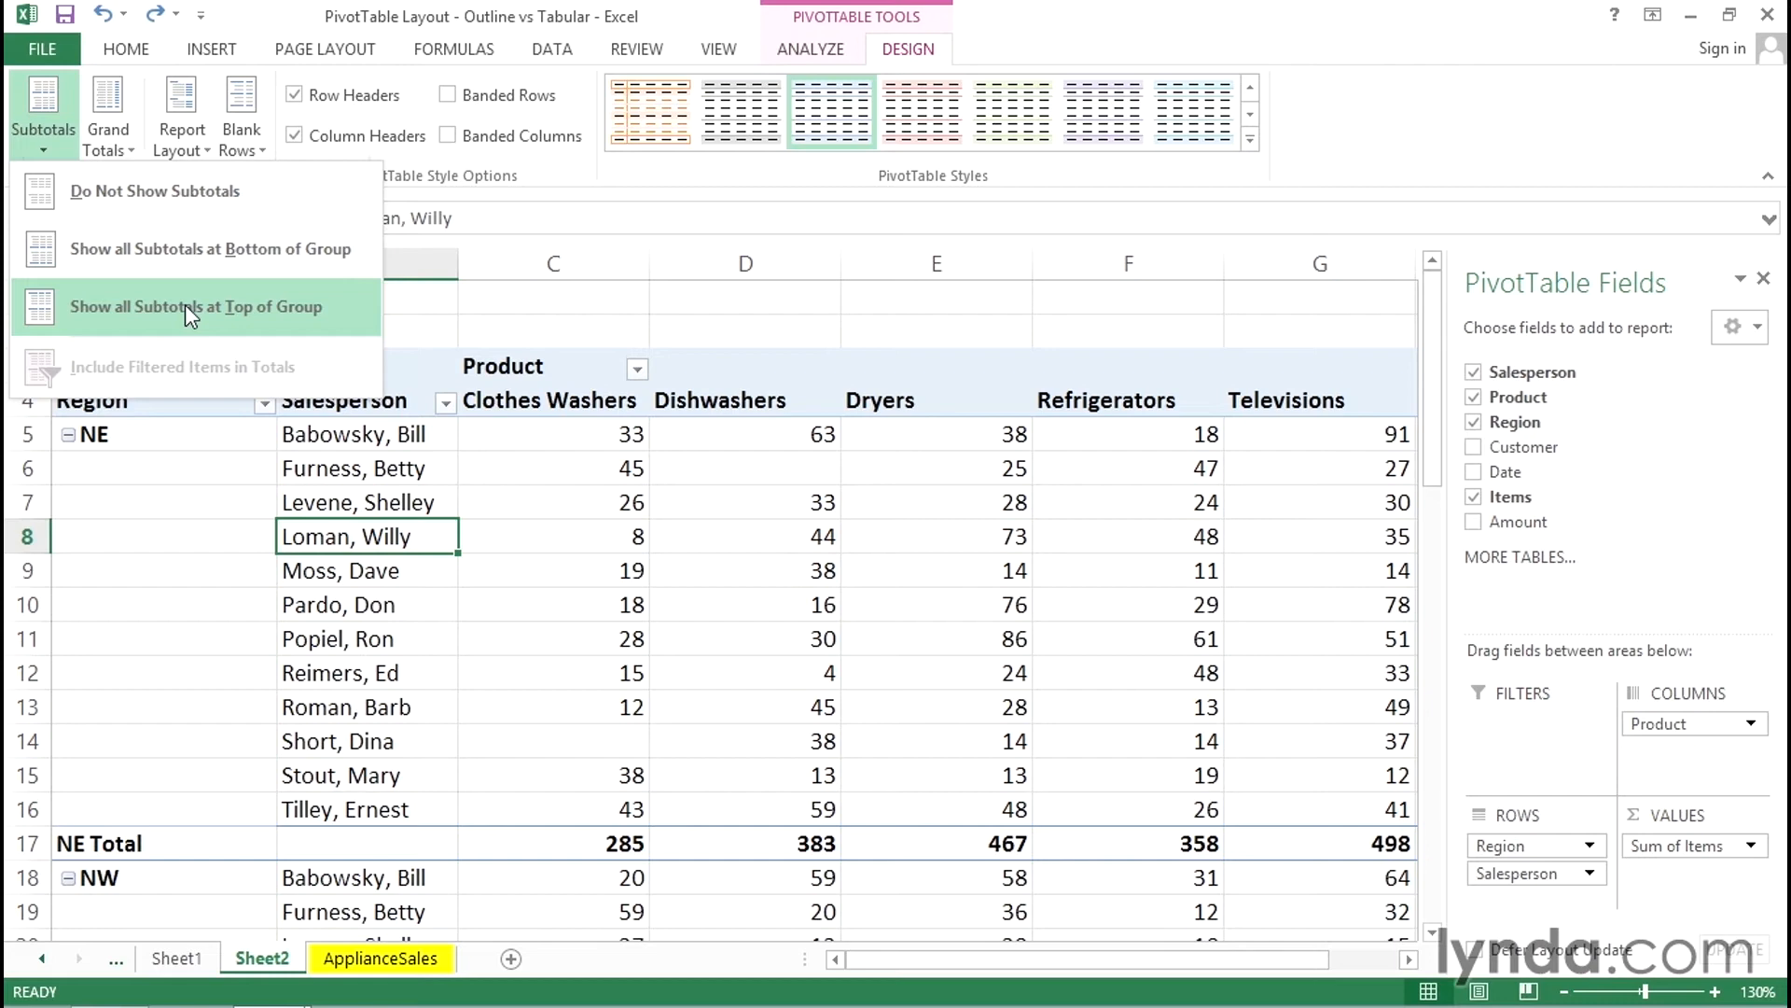
click(196, 306)
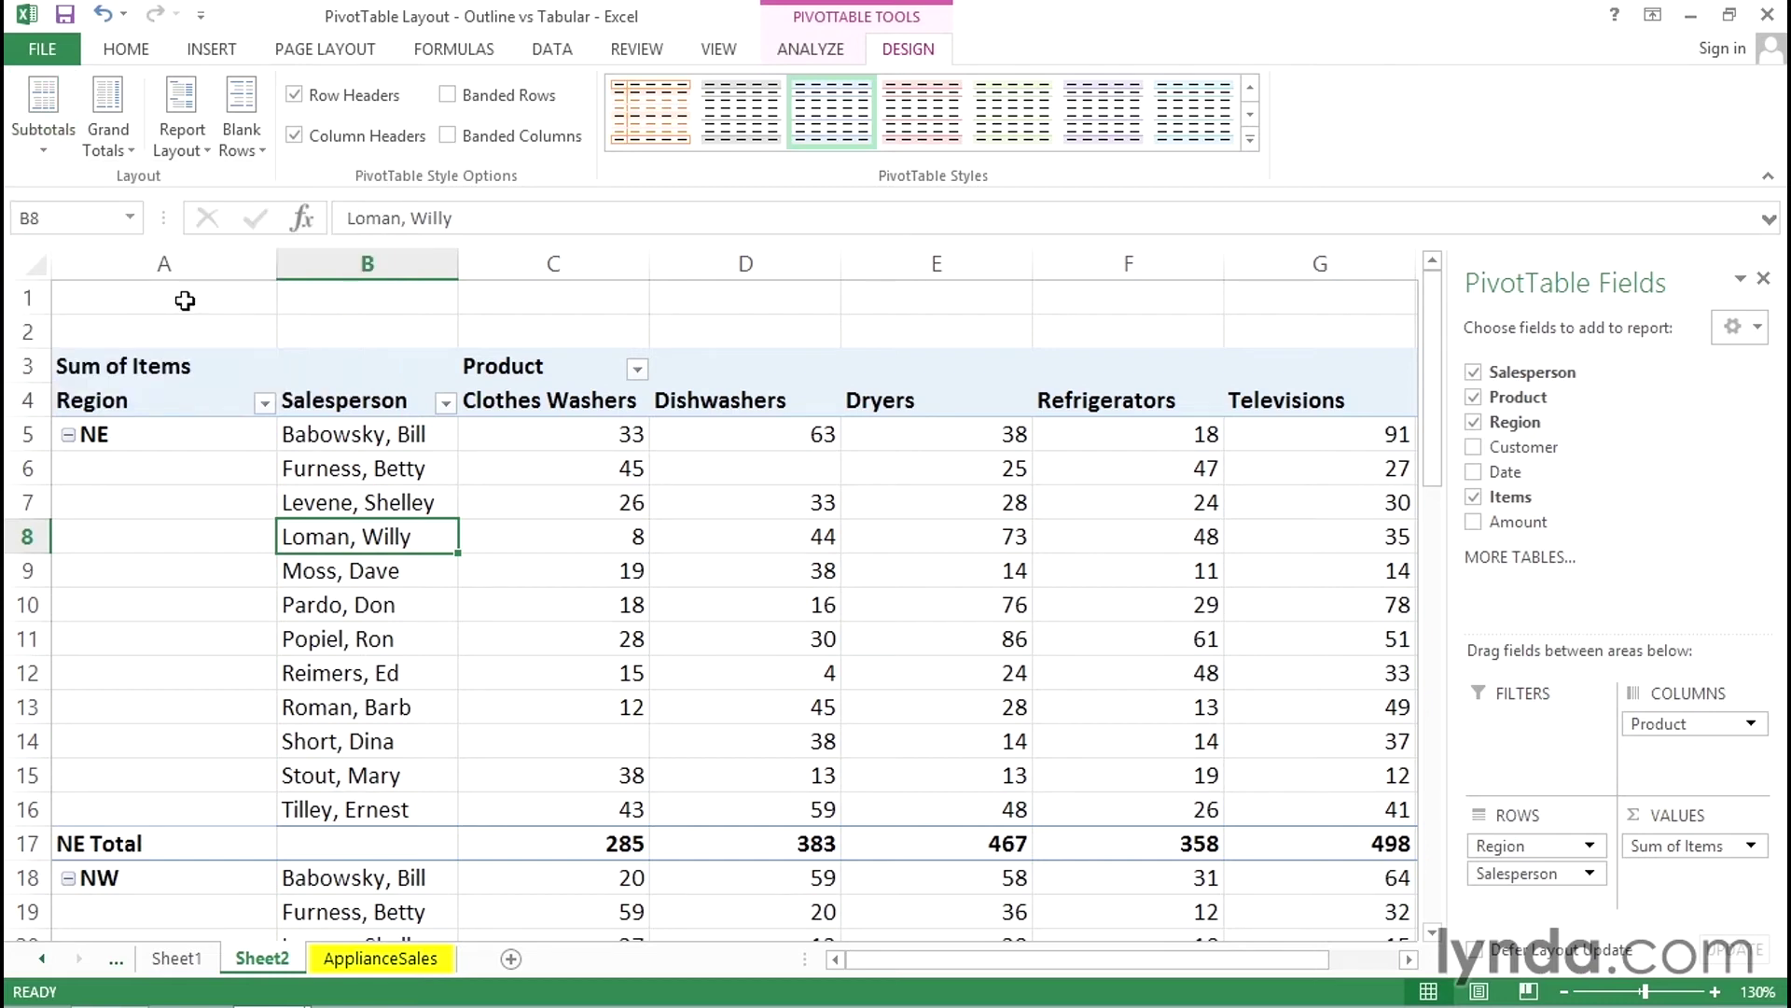
click(43, 112)
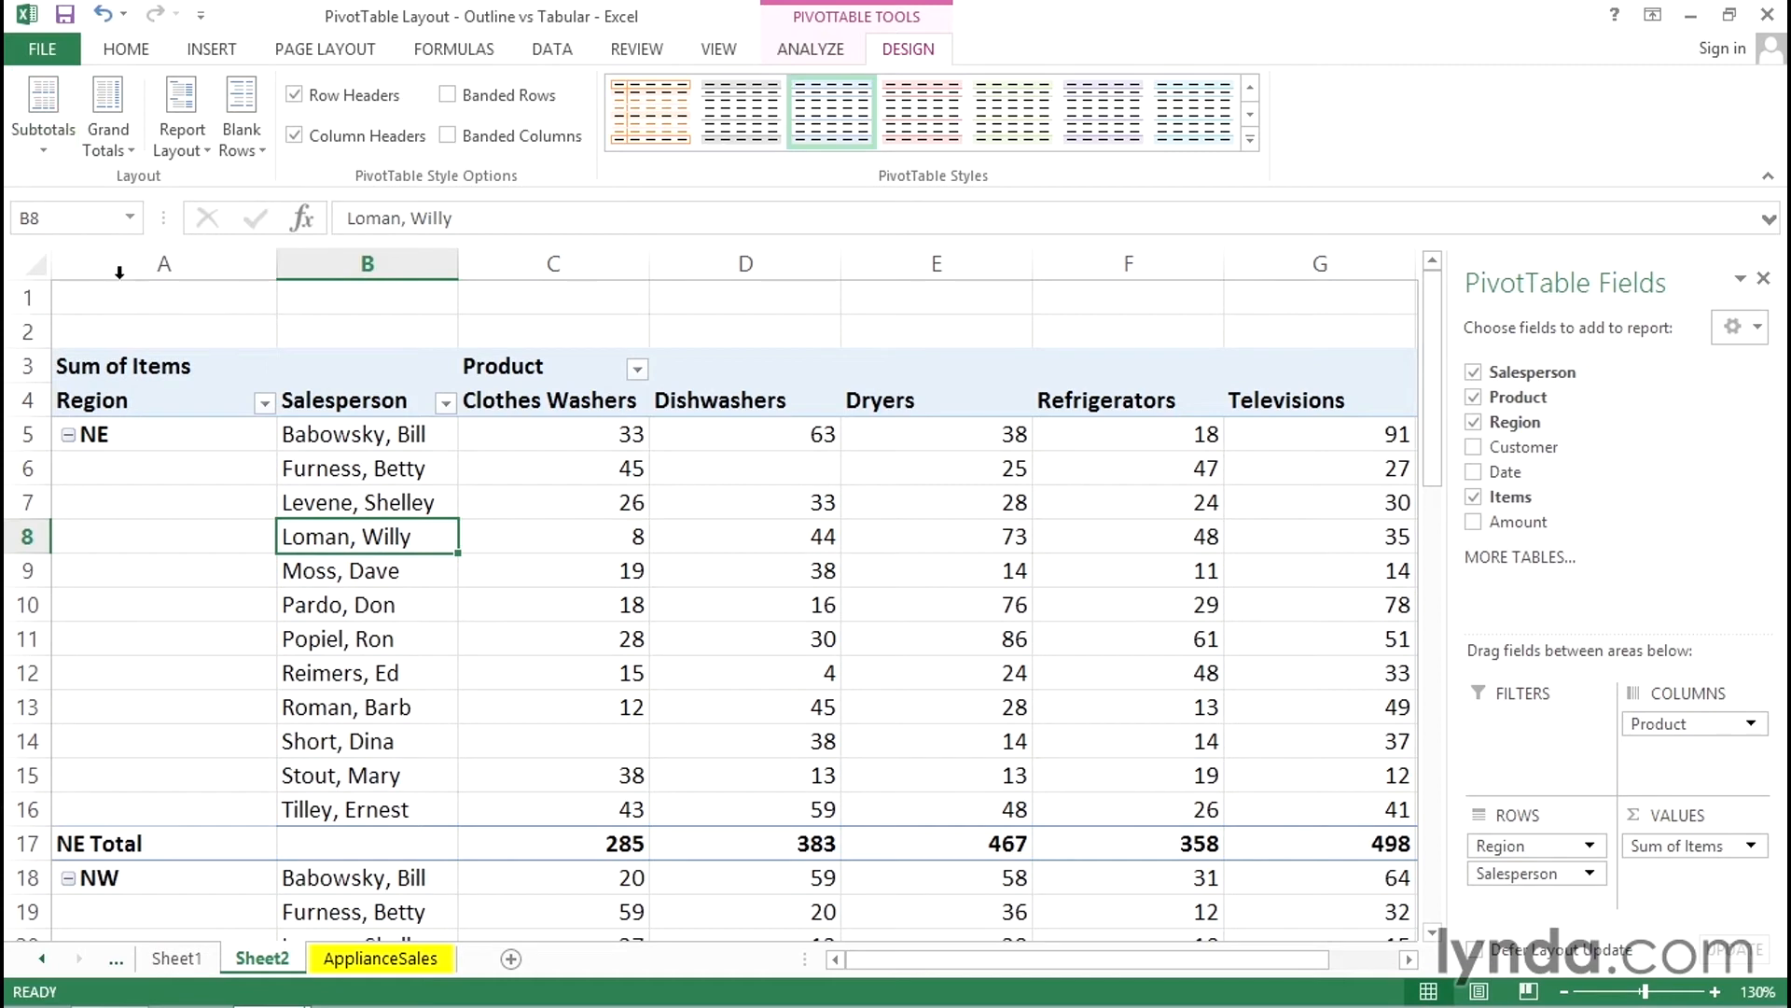
mouse_move(43, 109)
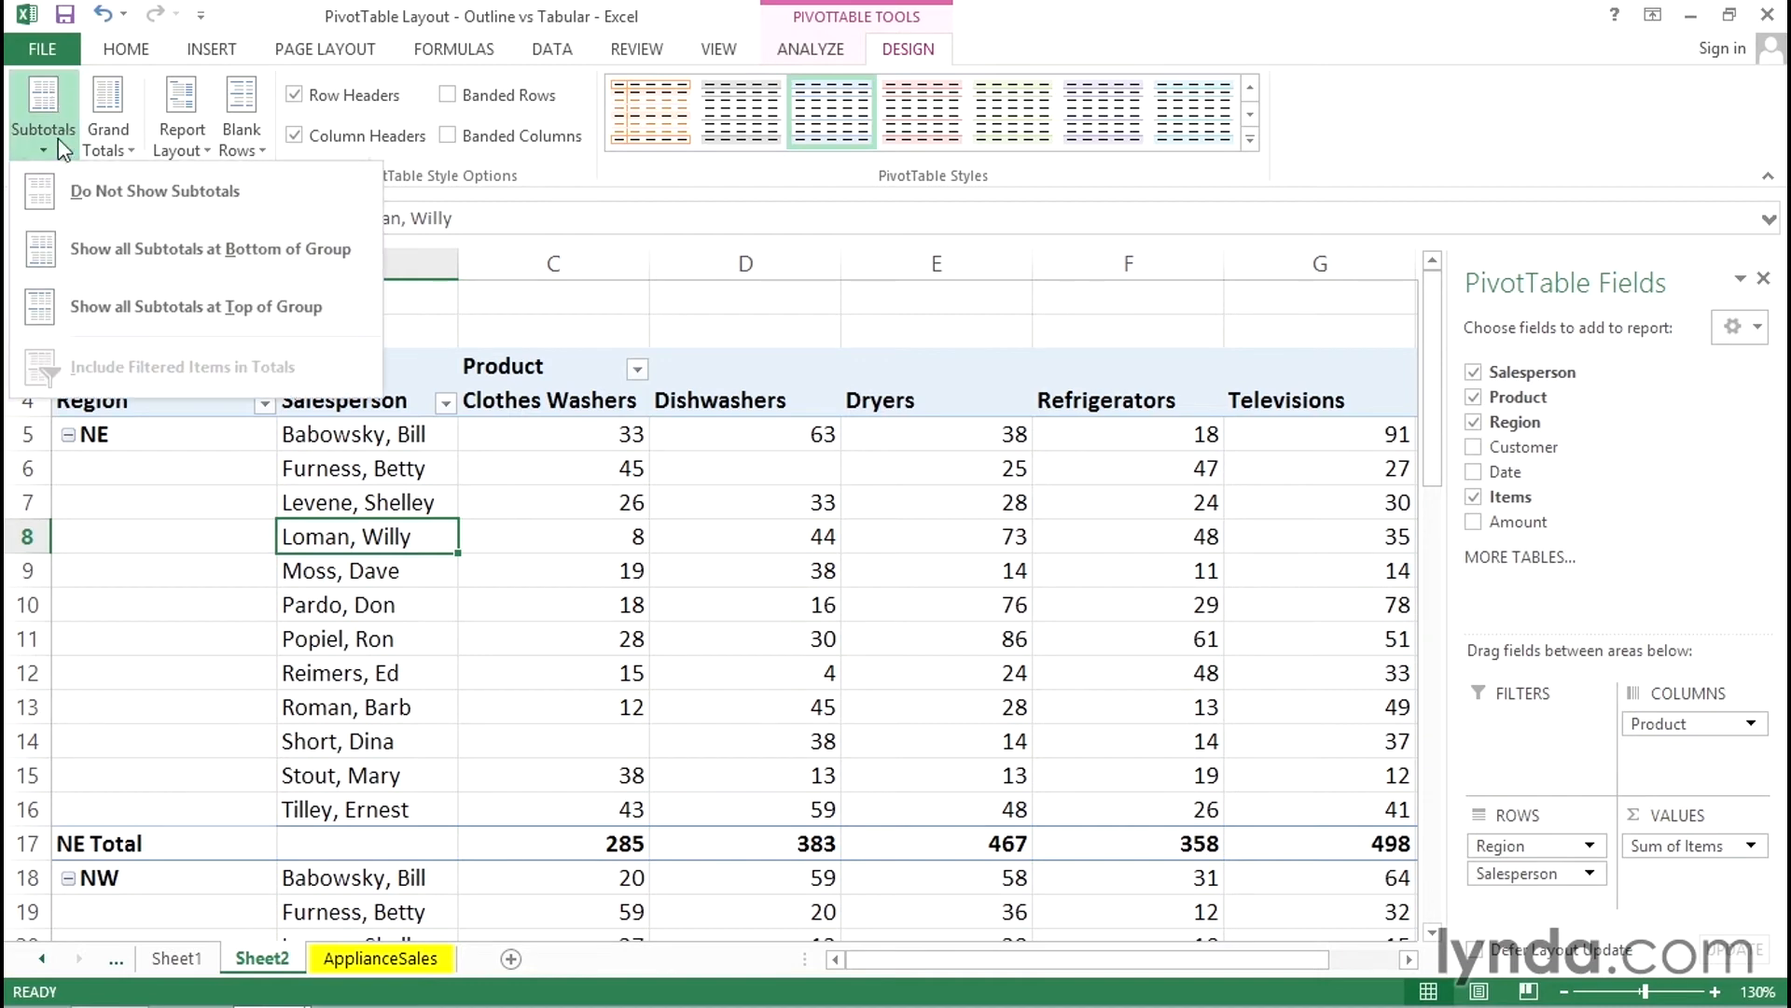
mouse_move(61, 102)
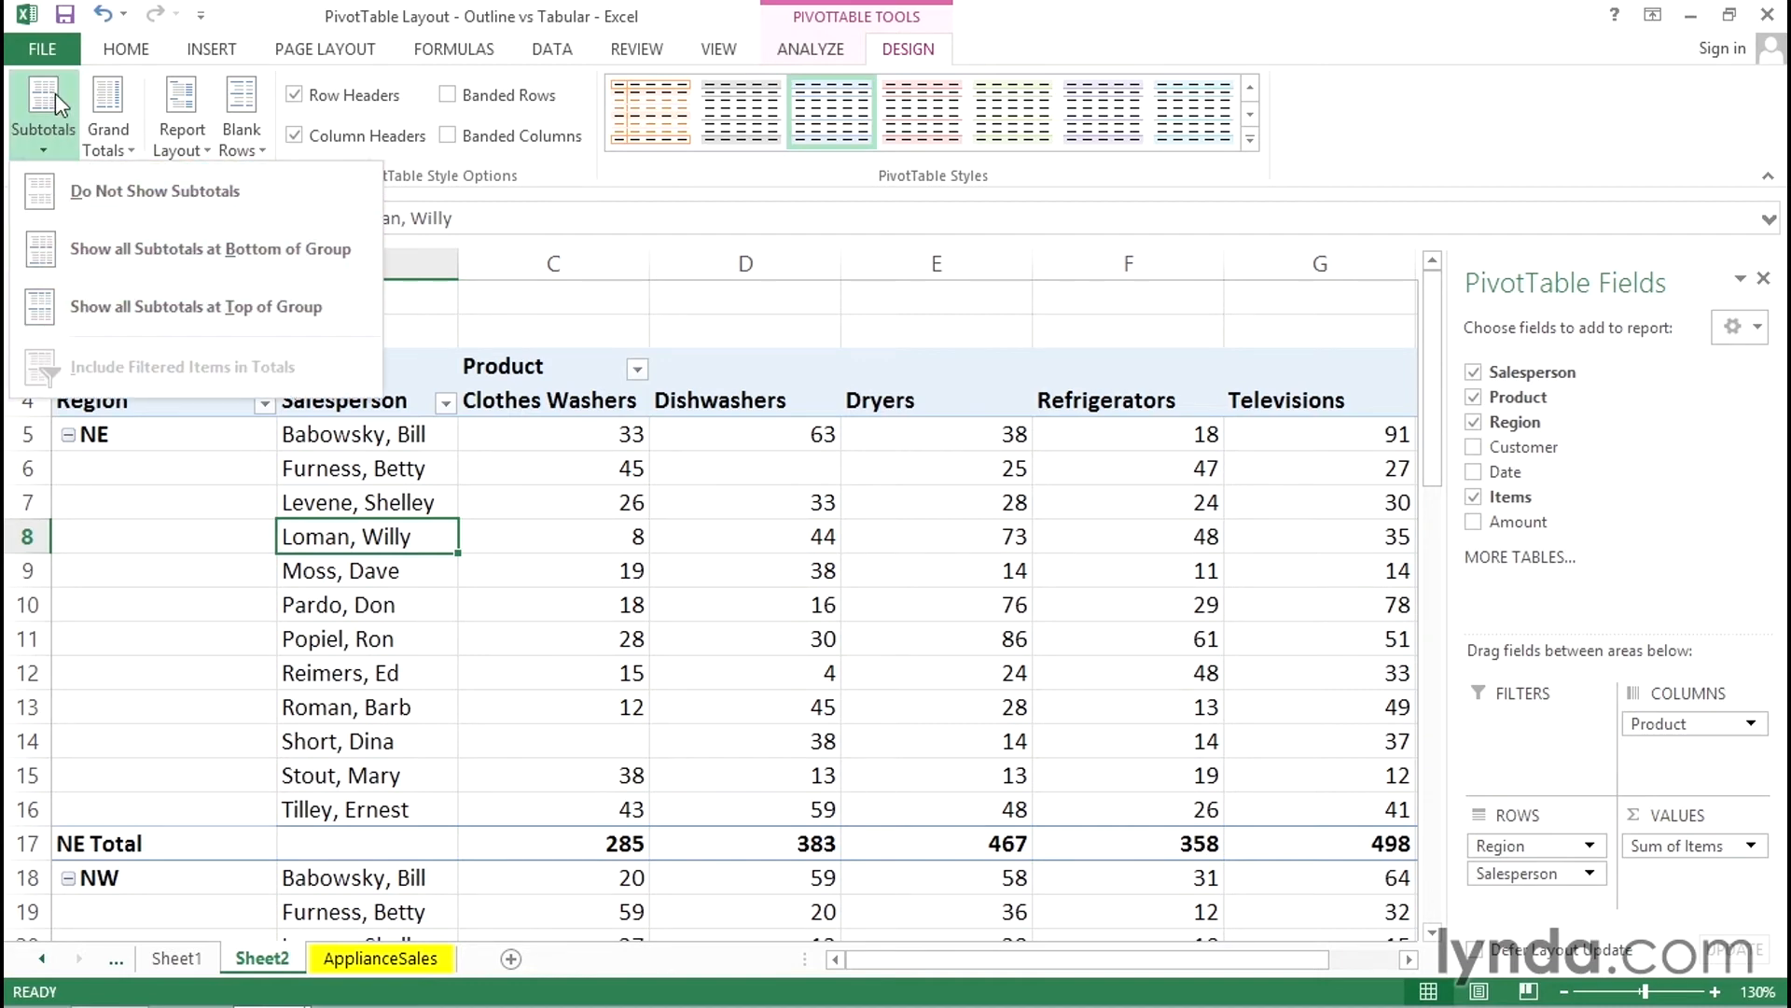
Step: Put the PivotTable in outline form and set subtotals to show at the bottom of each group
click(181, 112)
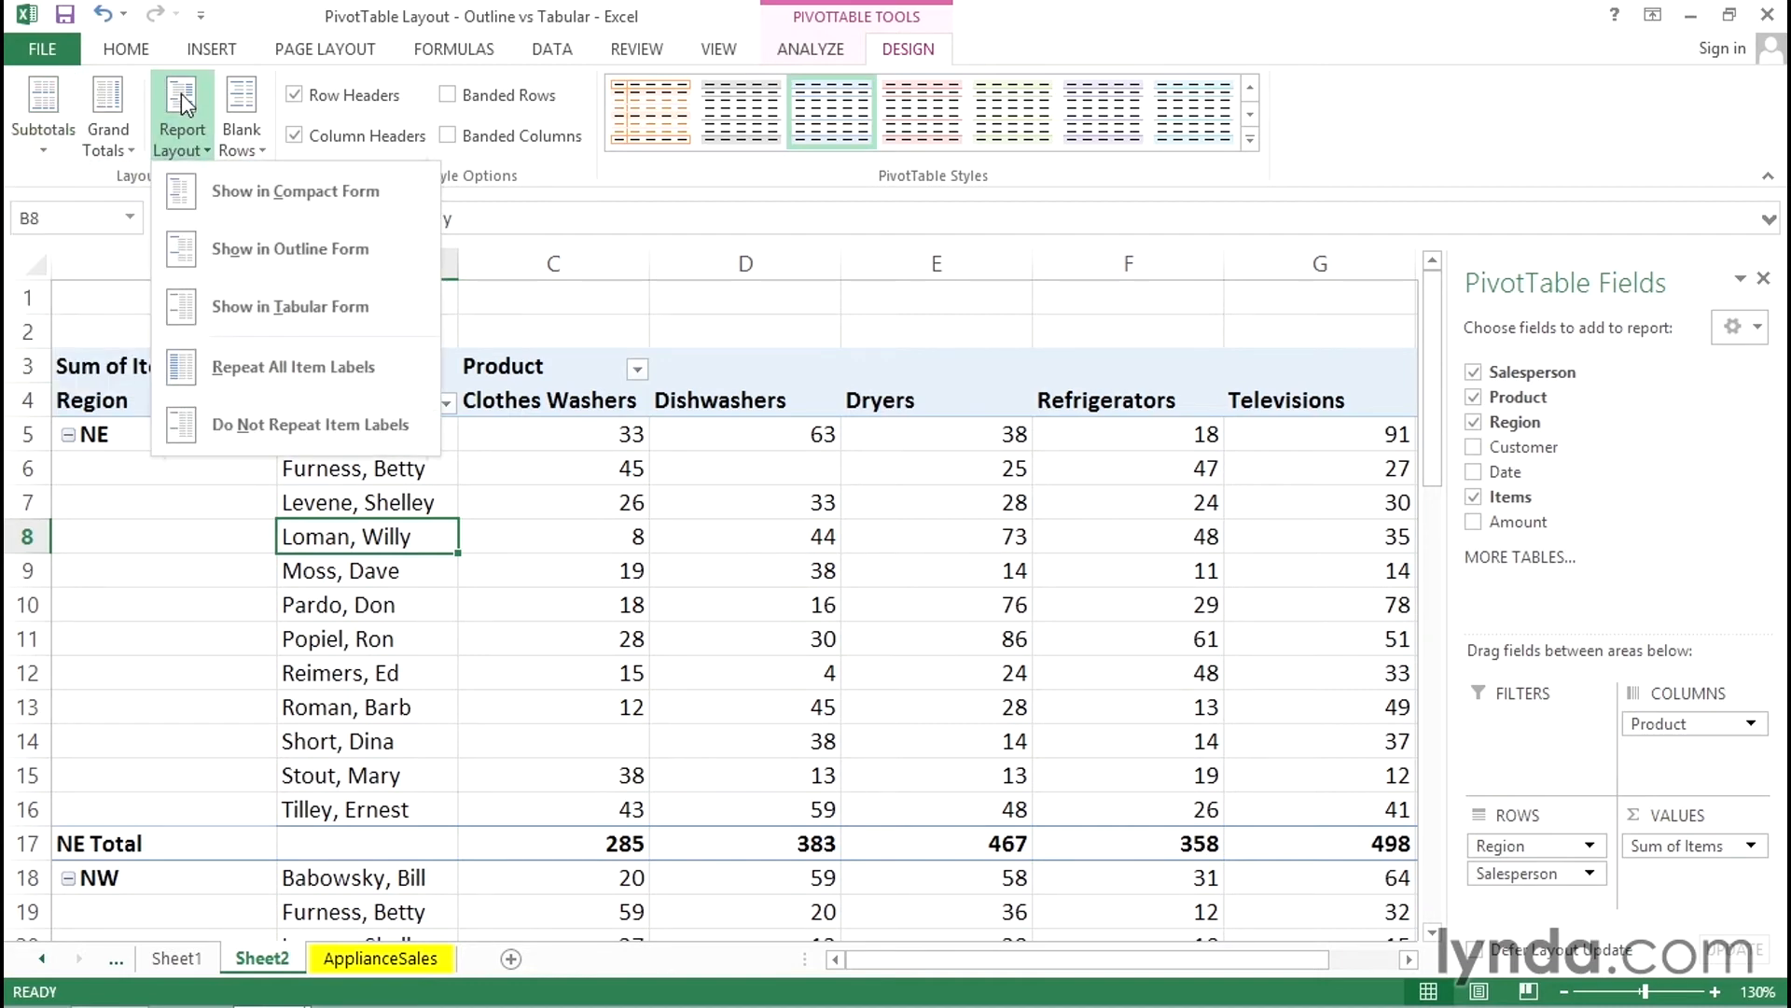
mouse_move(291, 248)
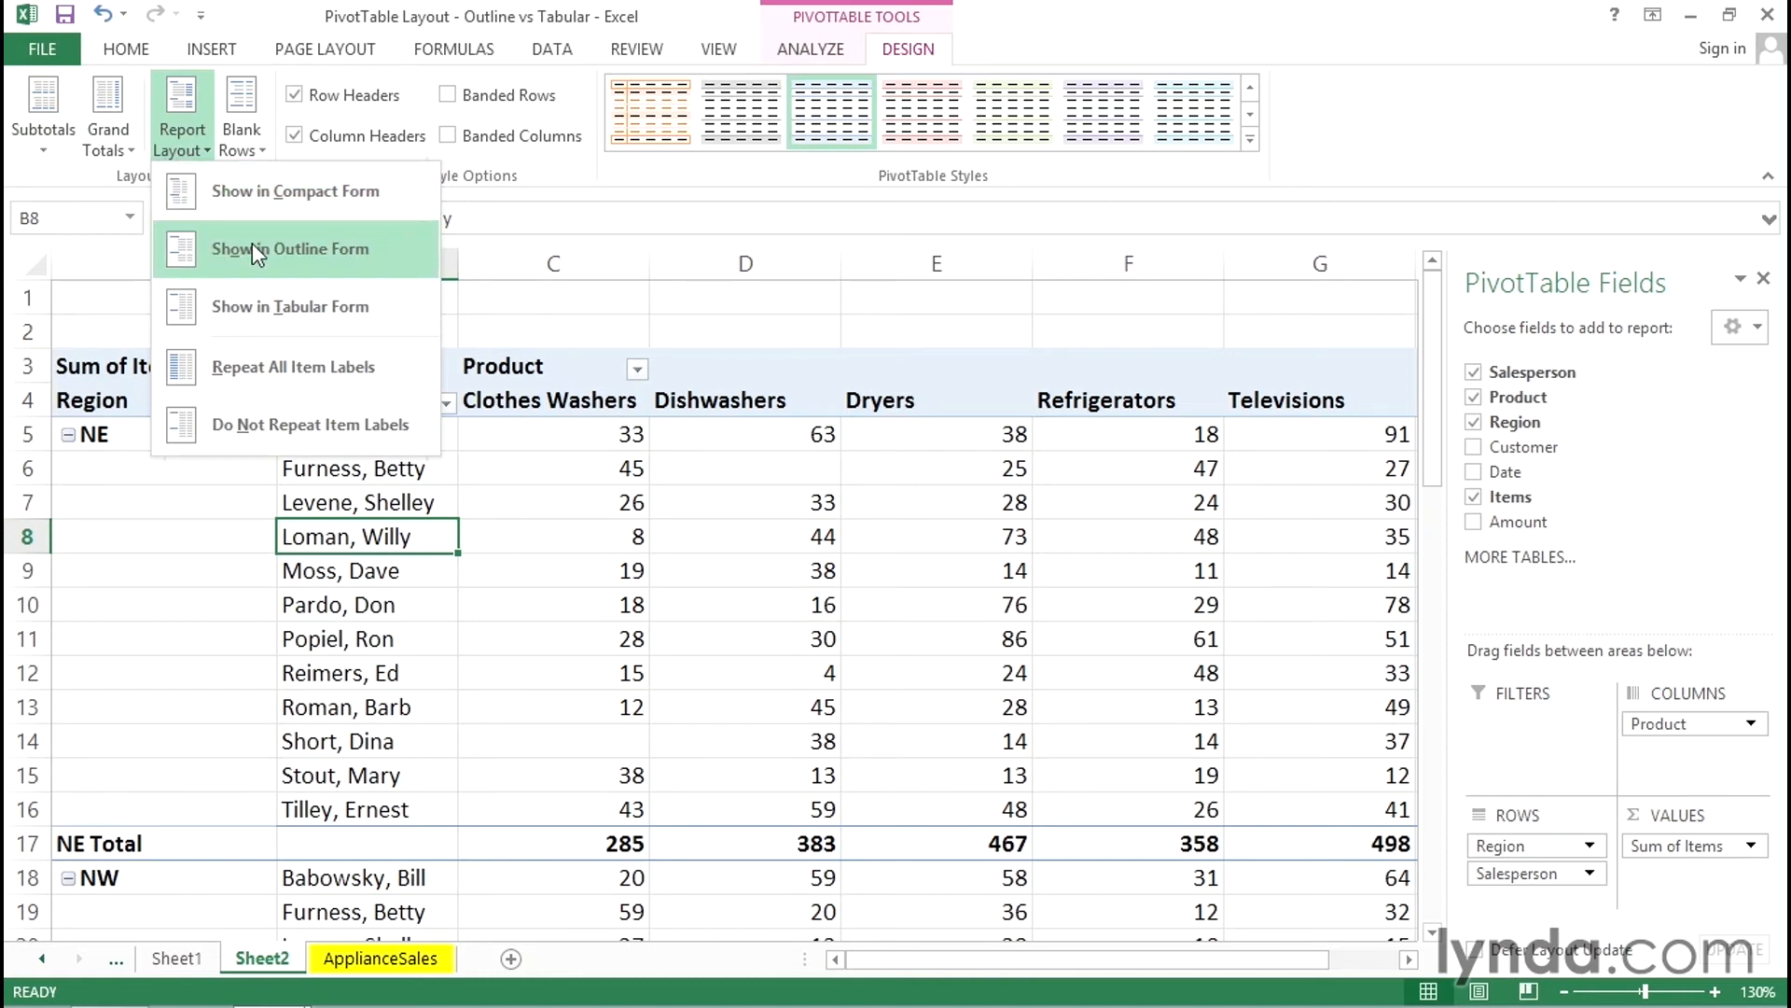
click(291, 248)
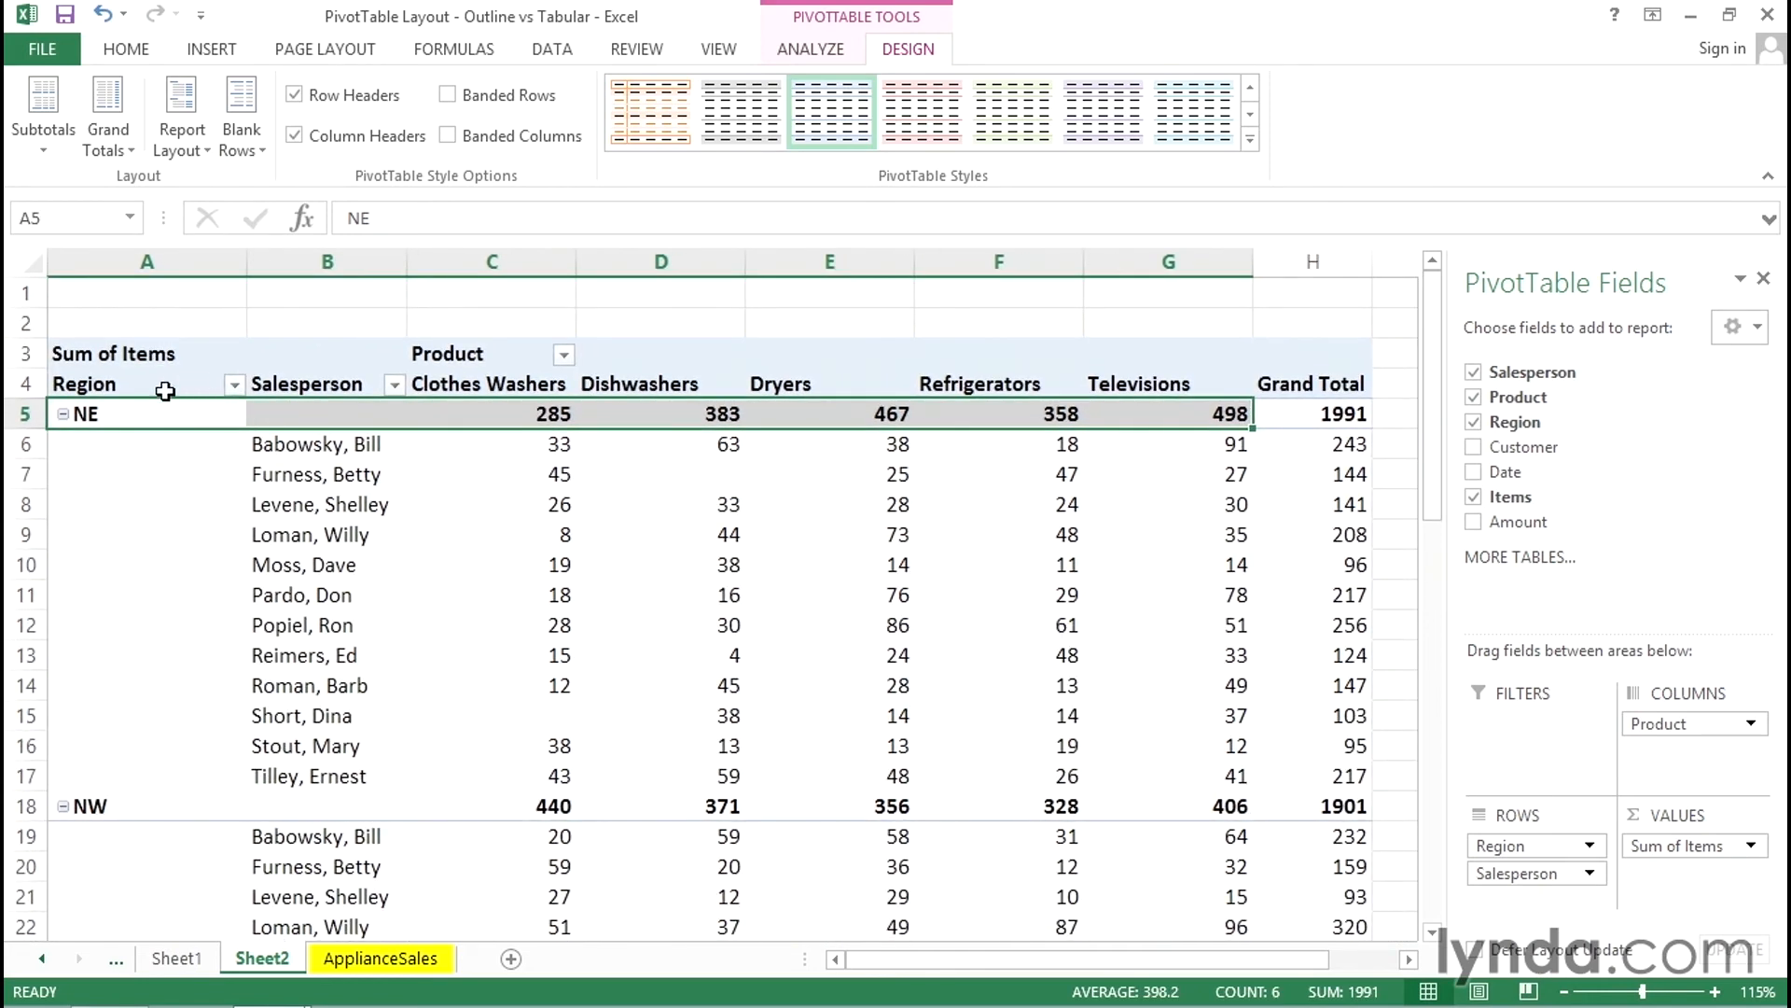
mouse_move(162, 413)
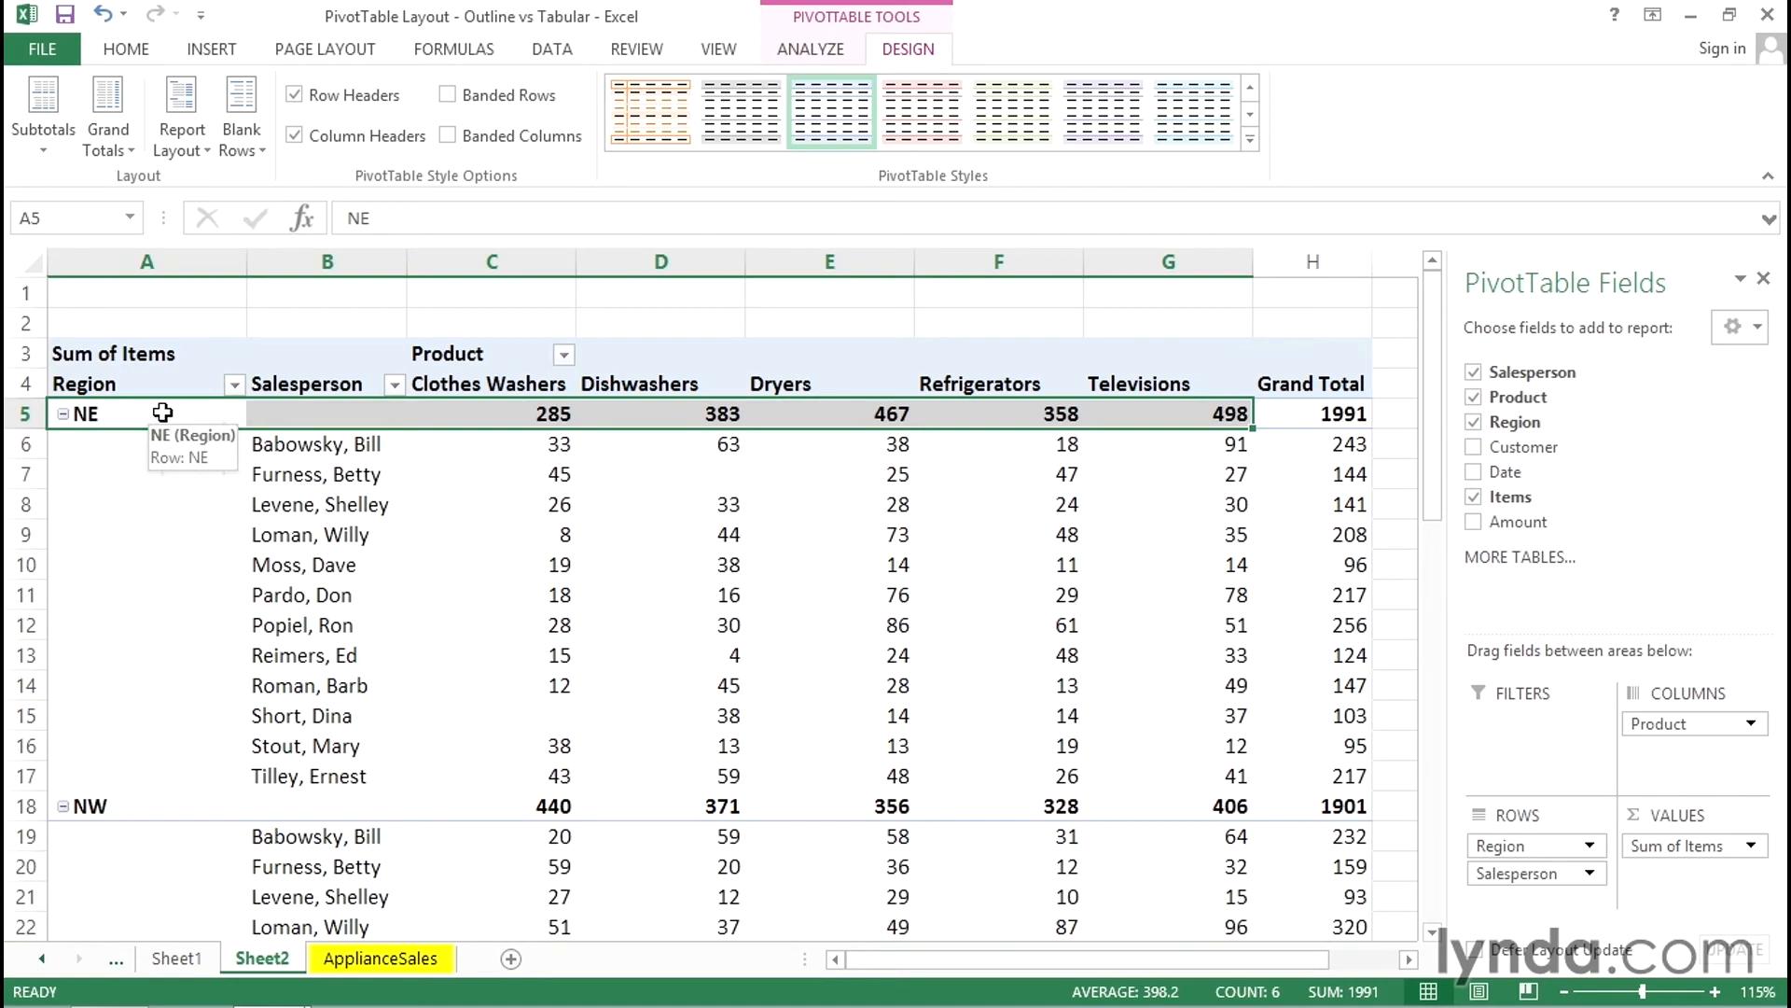
click(181, 112)
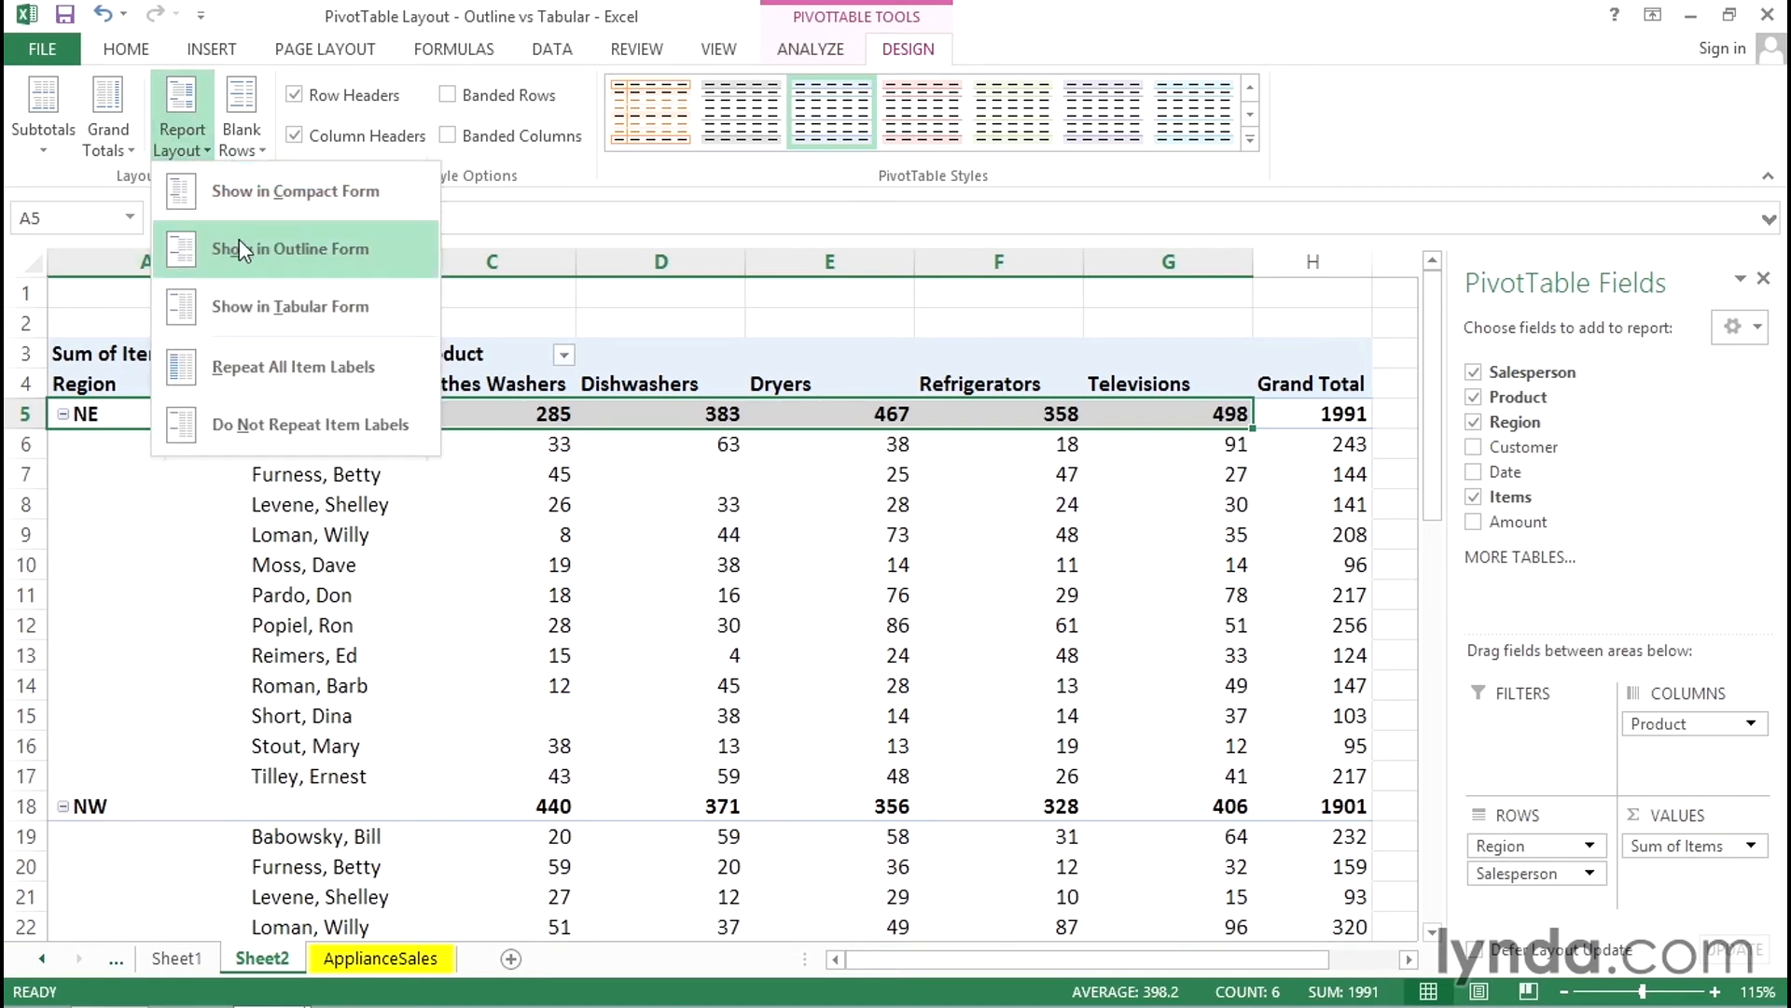
mouse_move(71, 400)
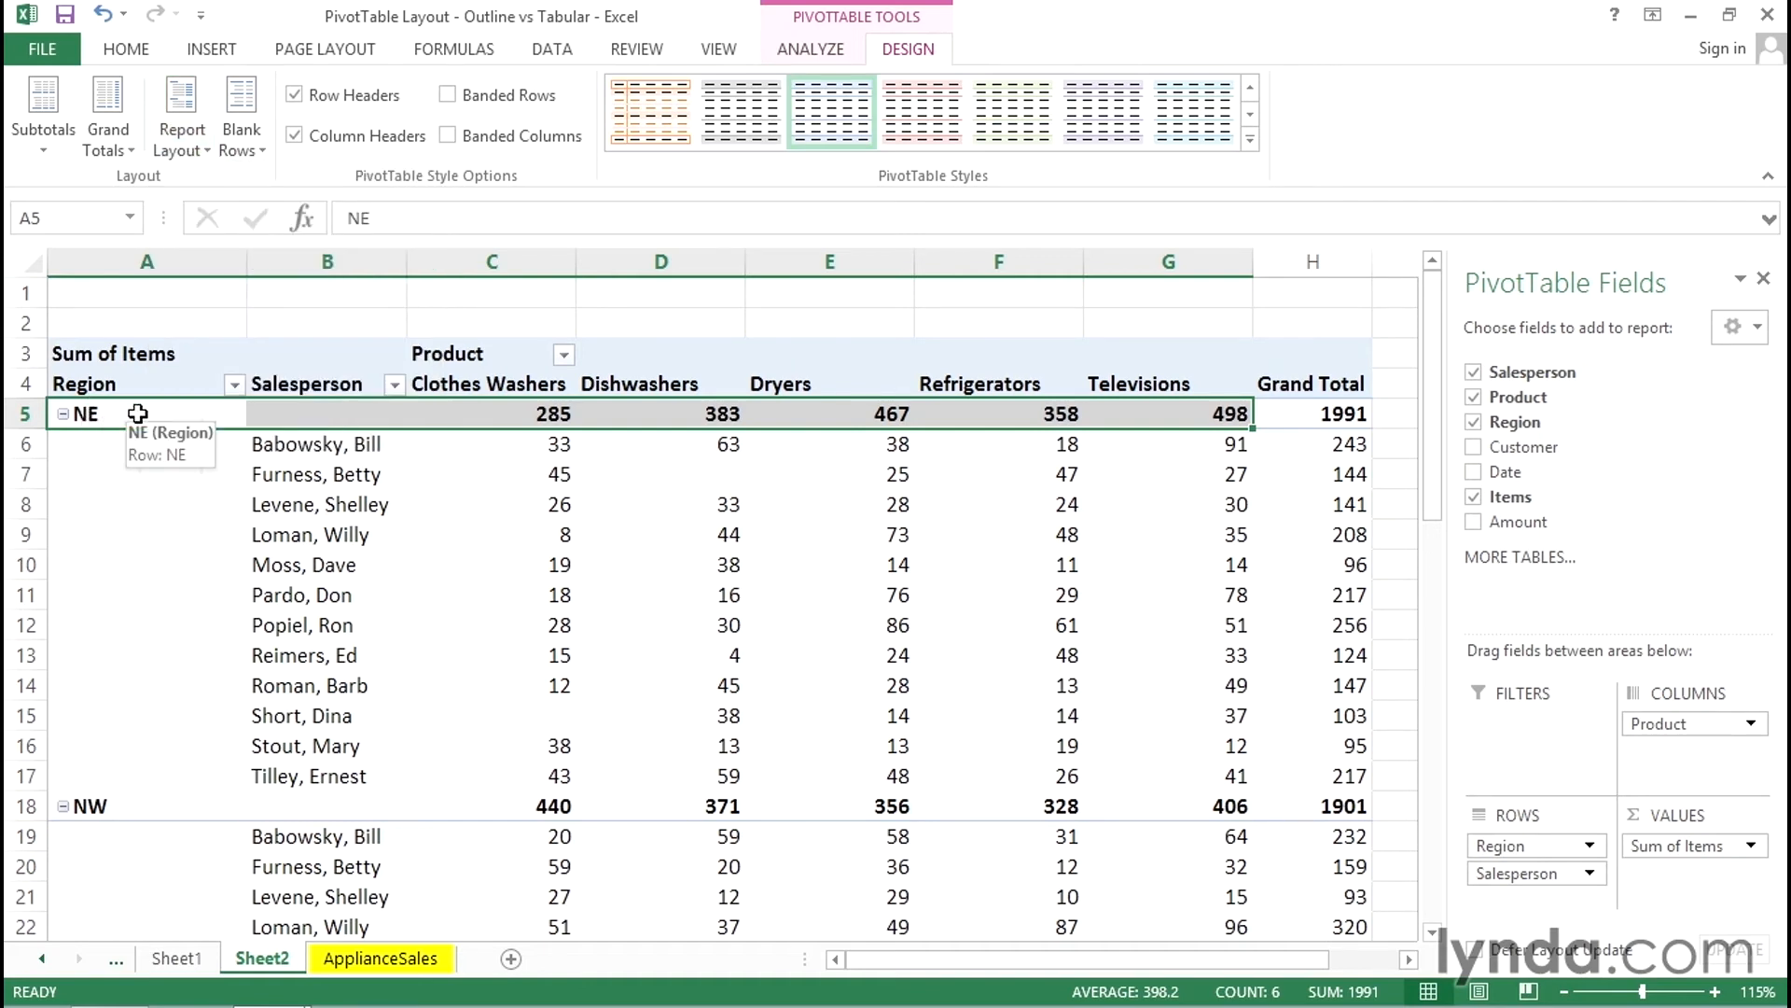
click(43, 112)
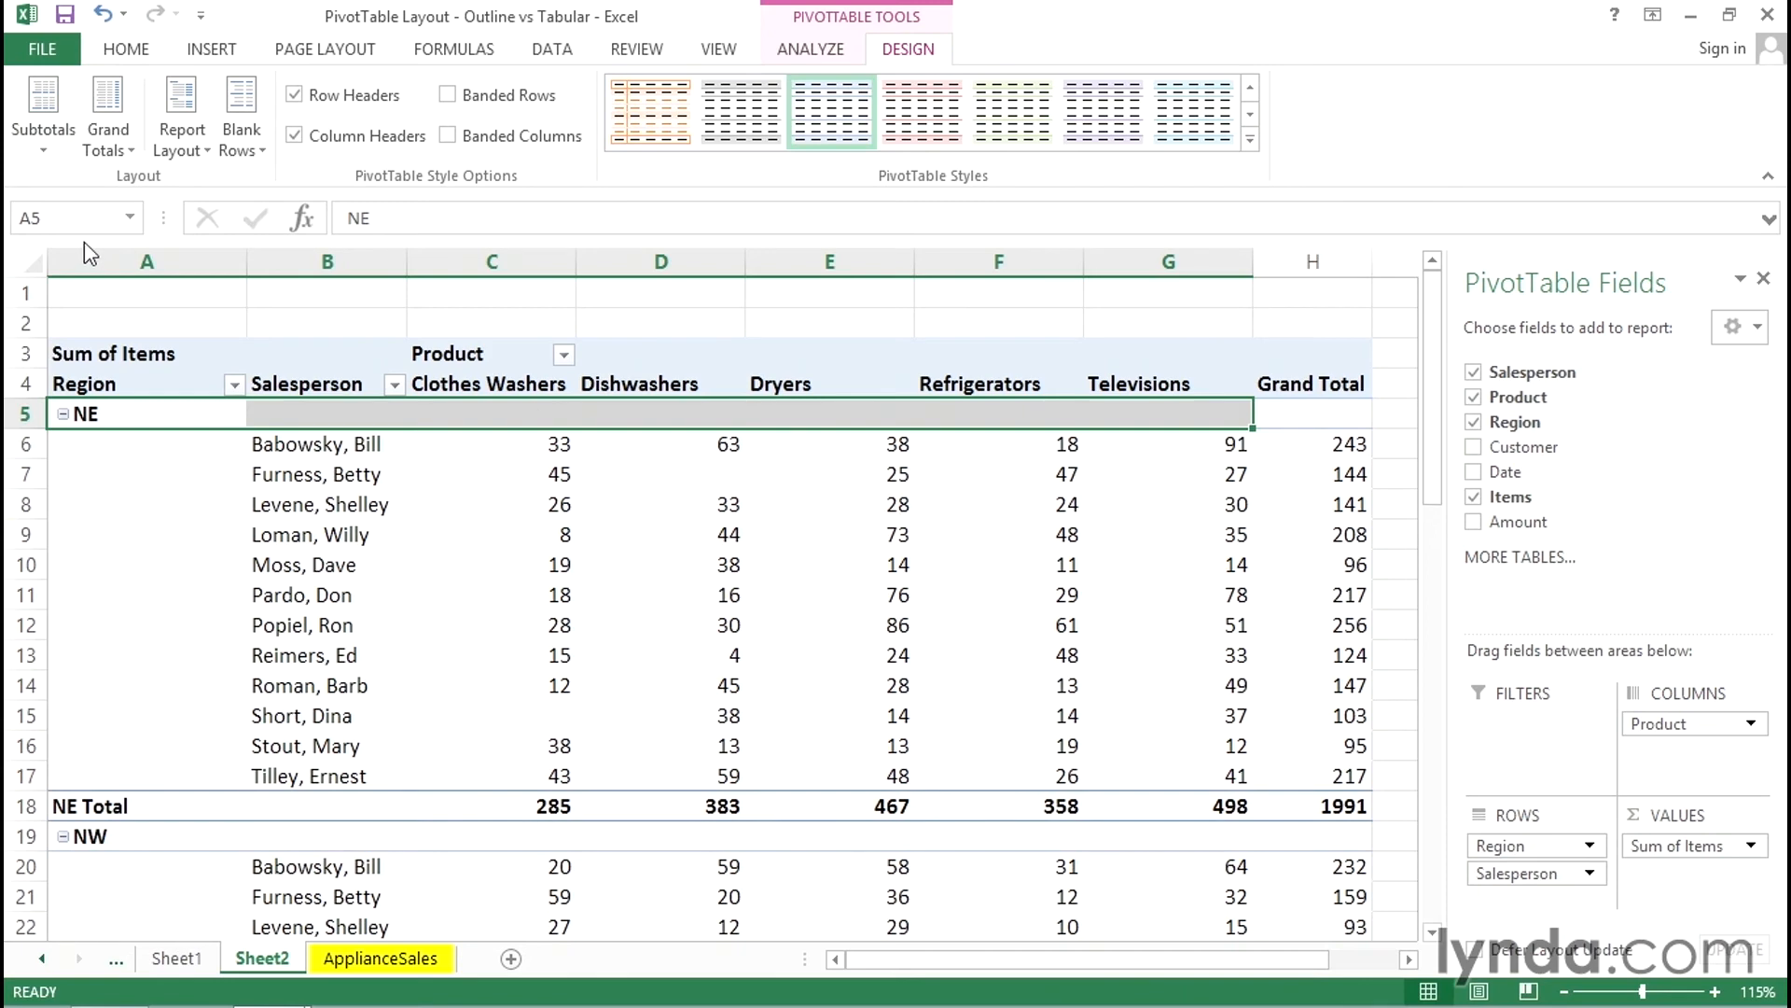
mouse_move(135, 420)
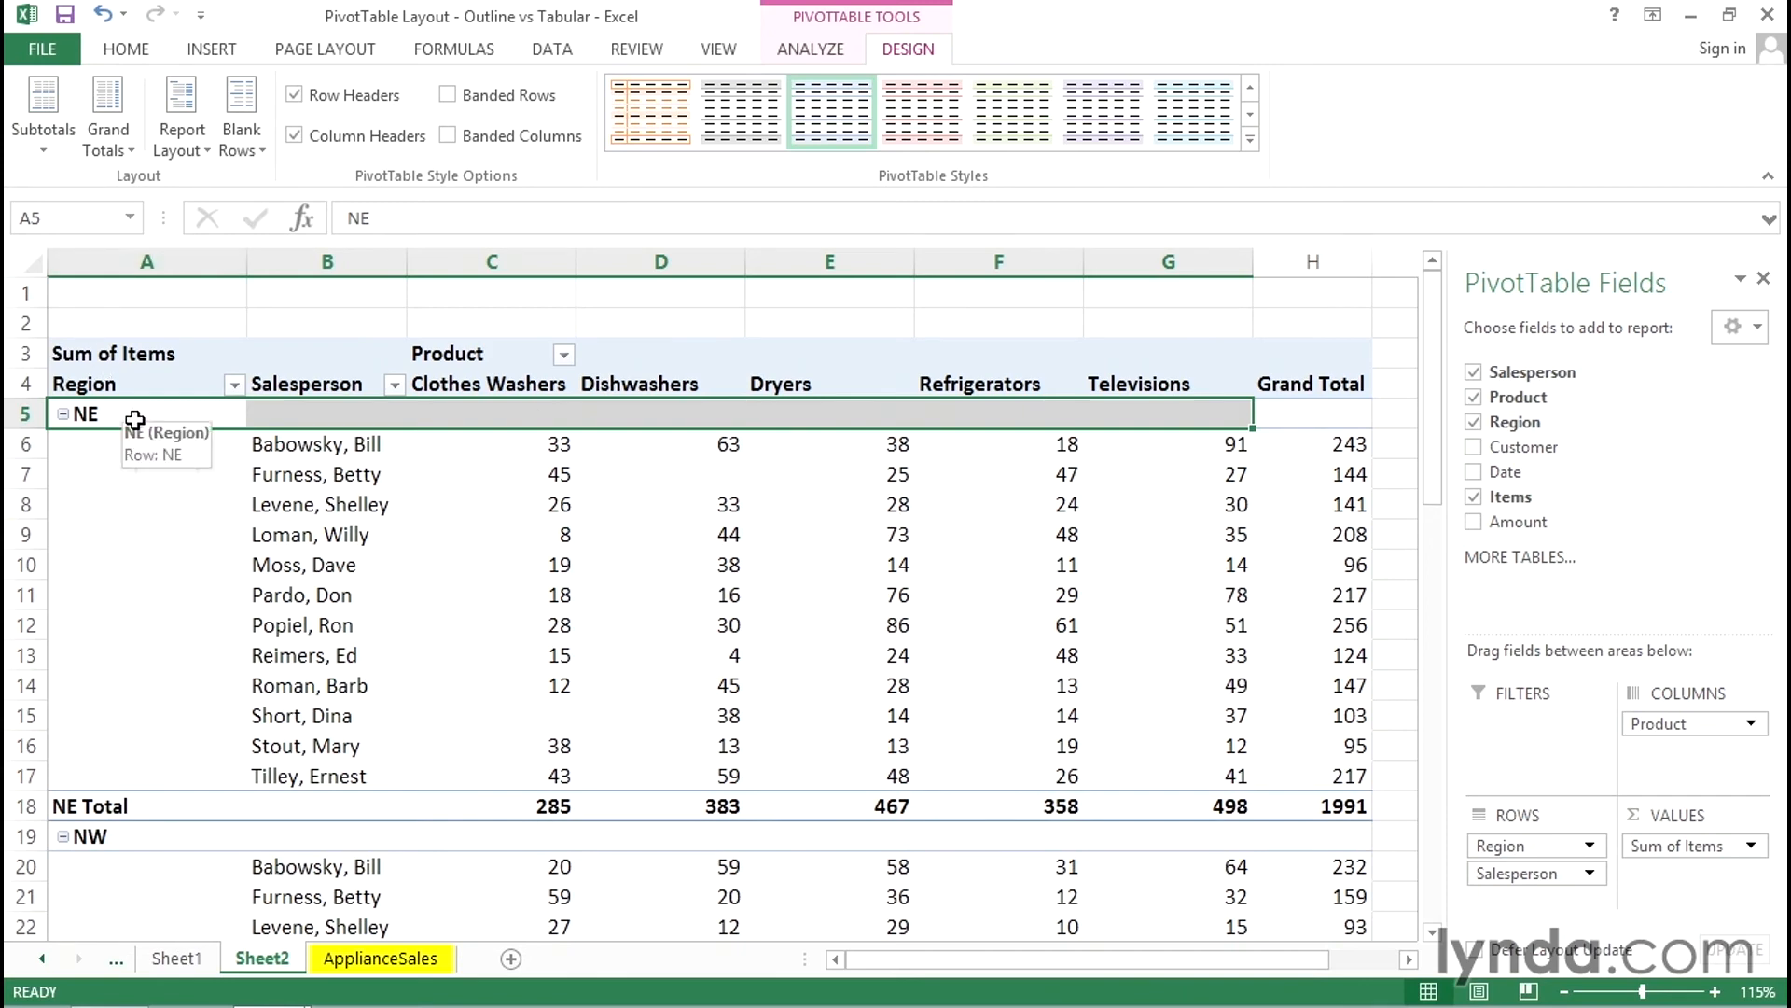
mouse_move(187, 192)
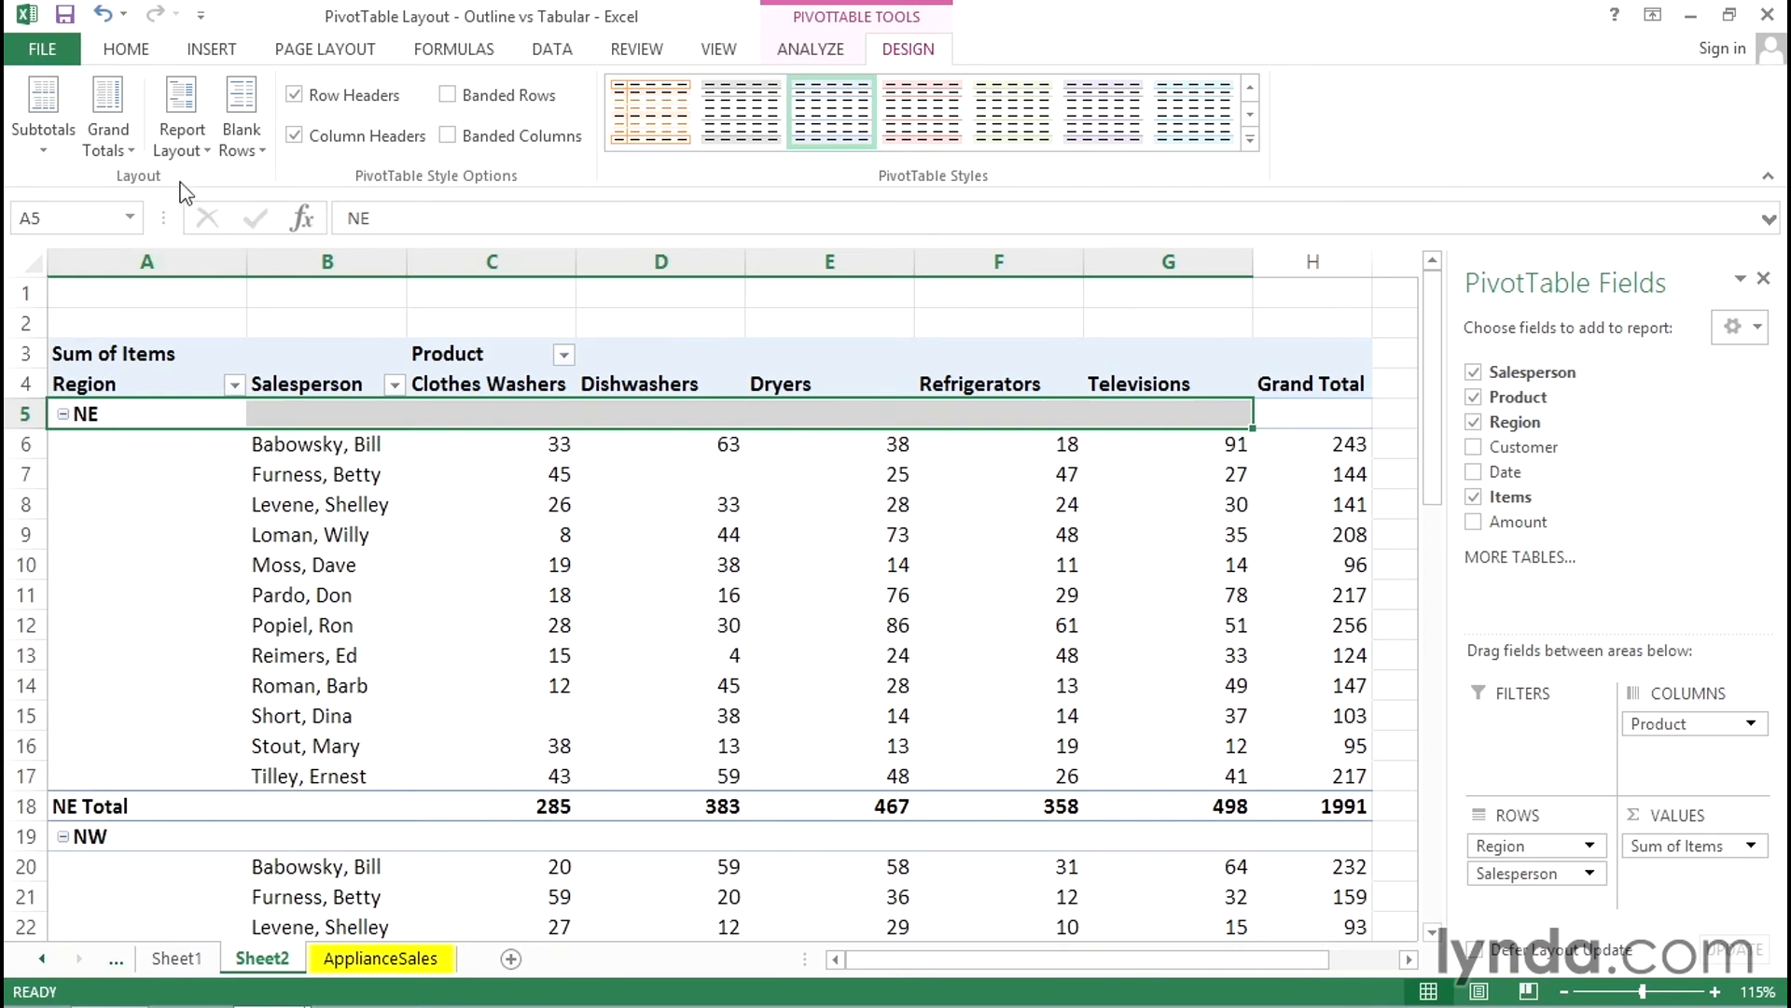
Step: Switch the PivotTable to tabular form, then back to compact form
click(181, 114)
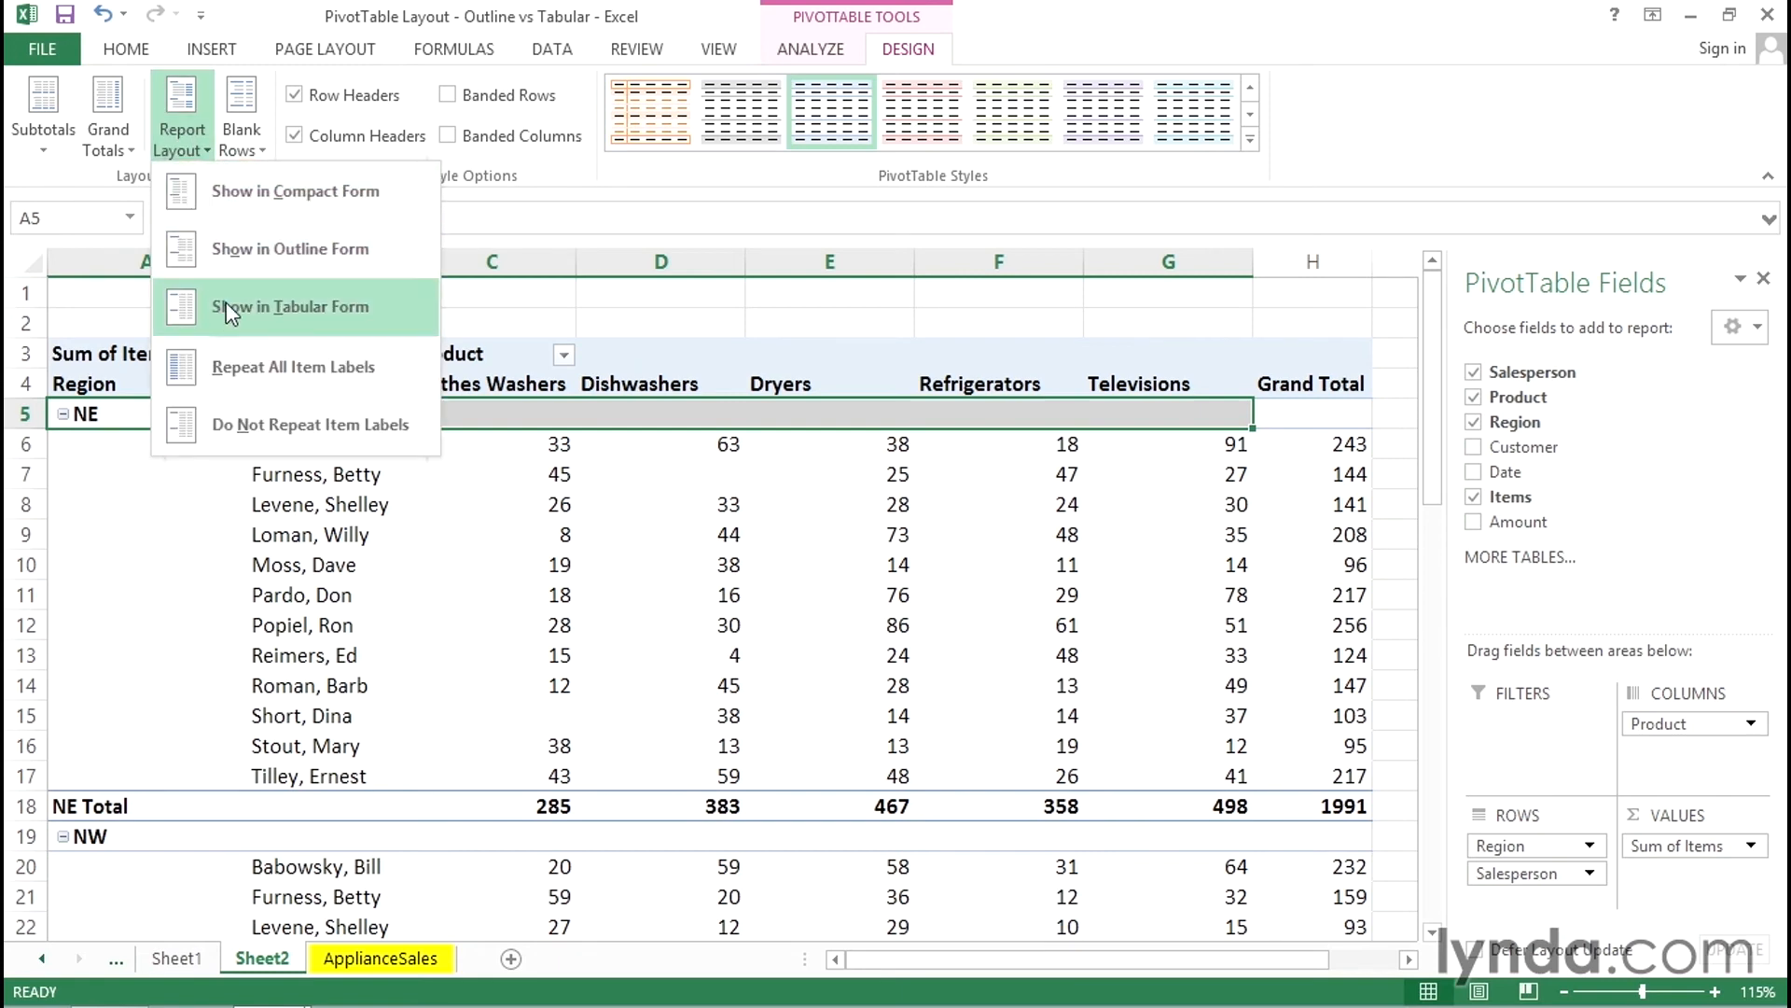
click(291, 306)
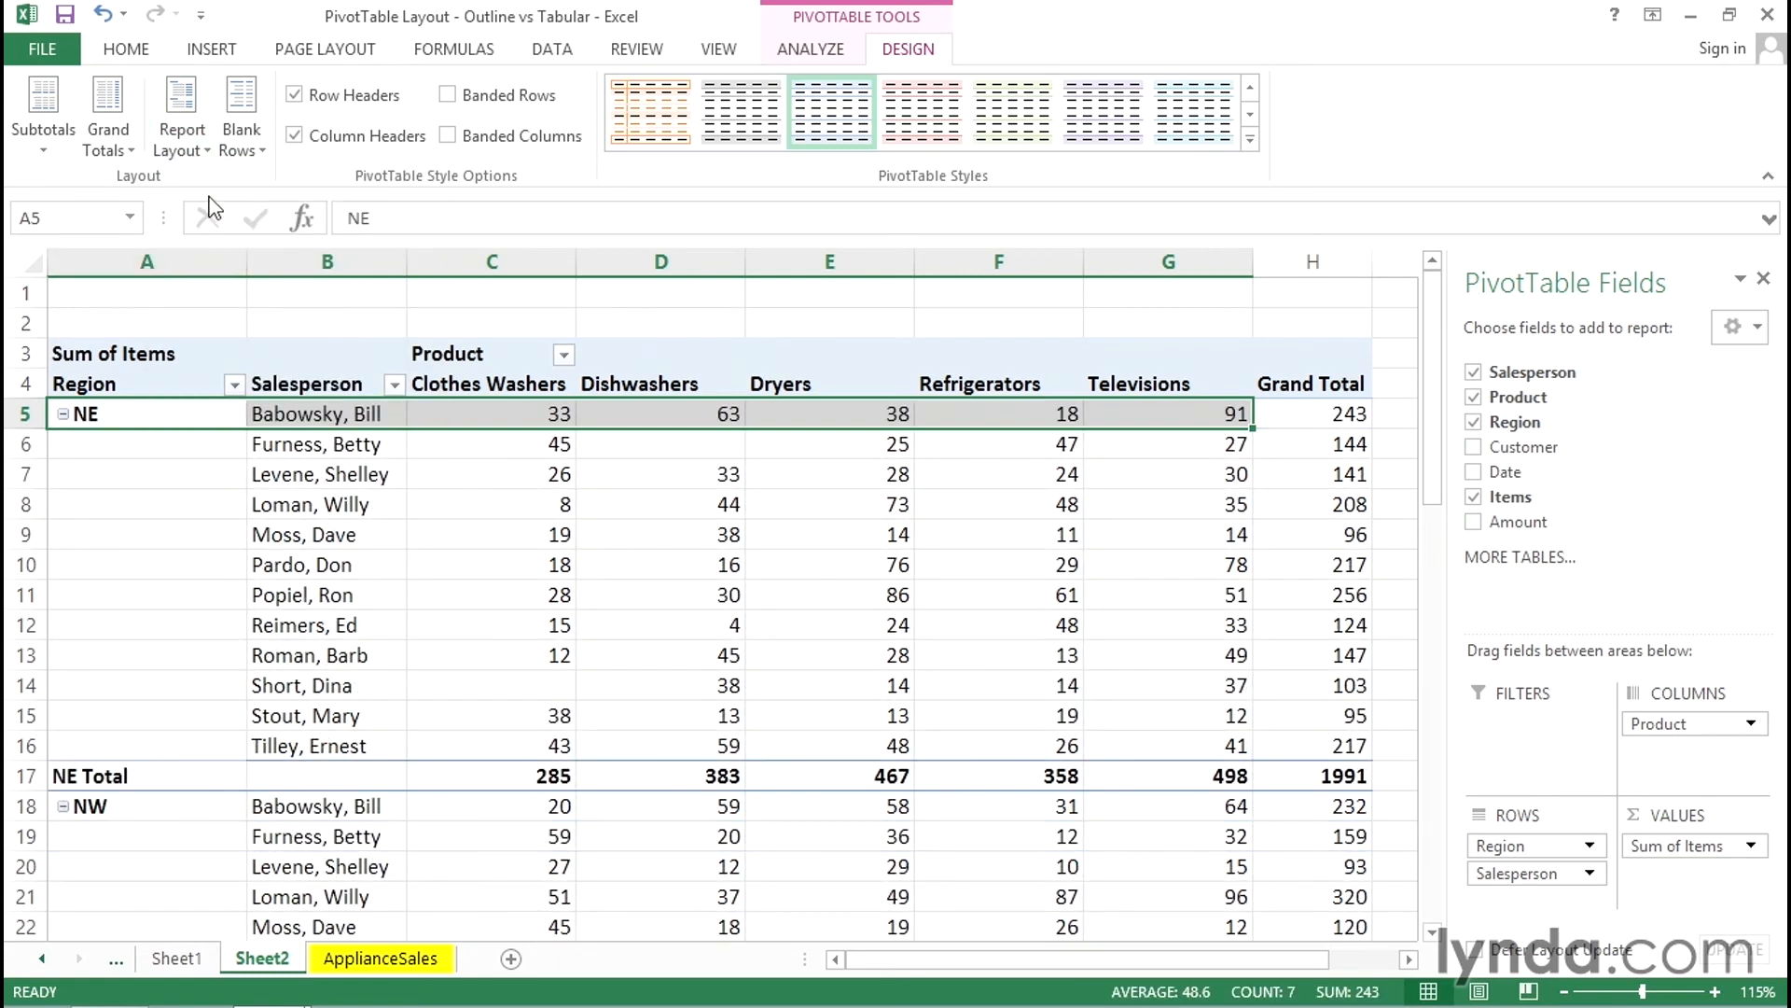
click(181, 112)
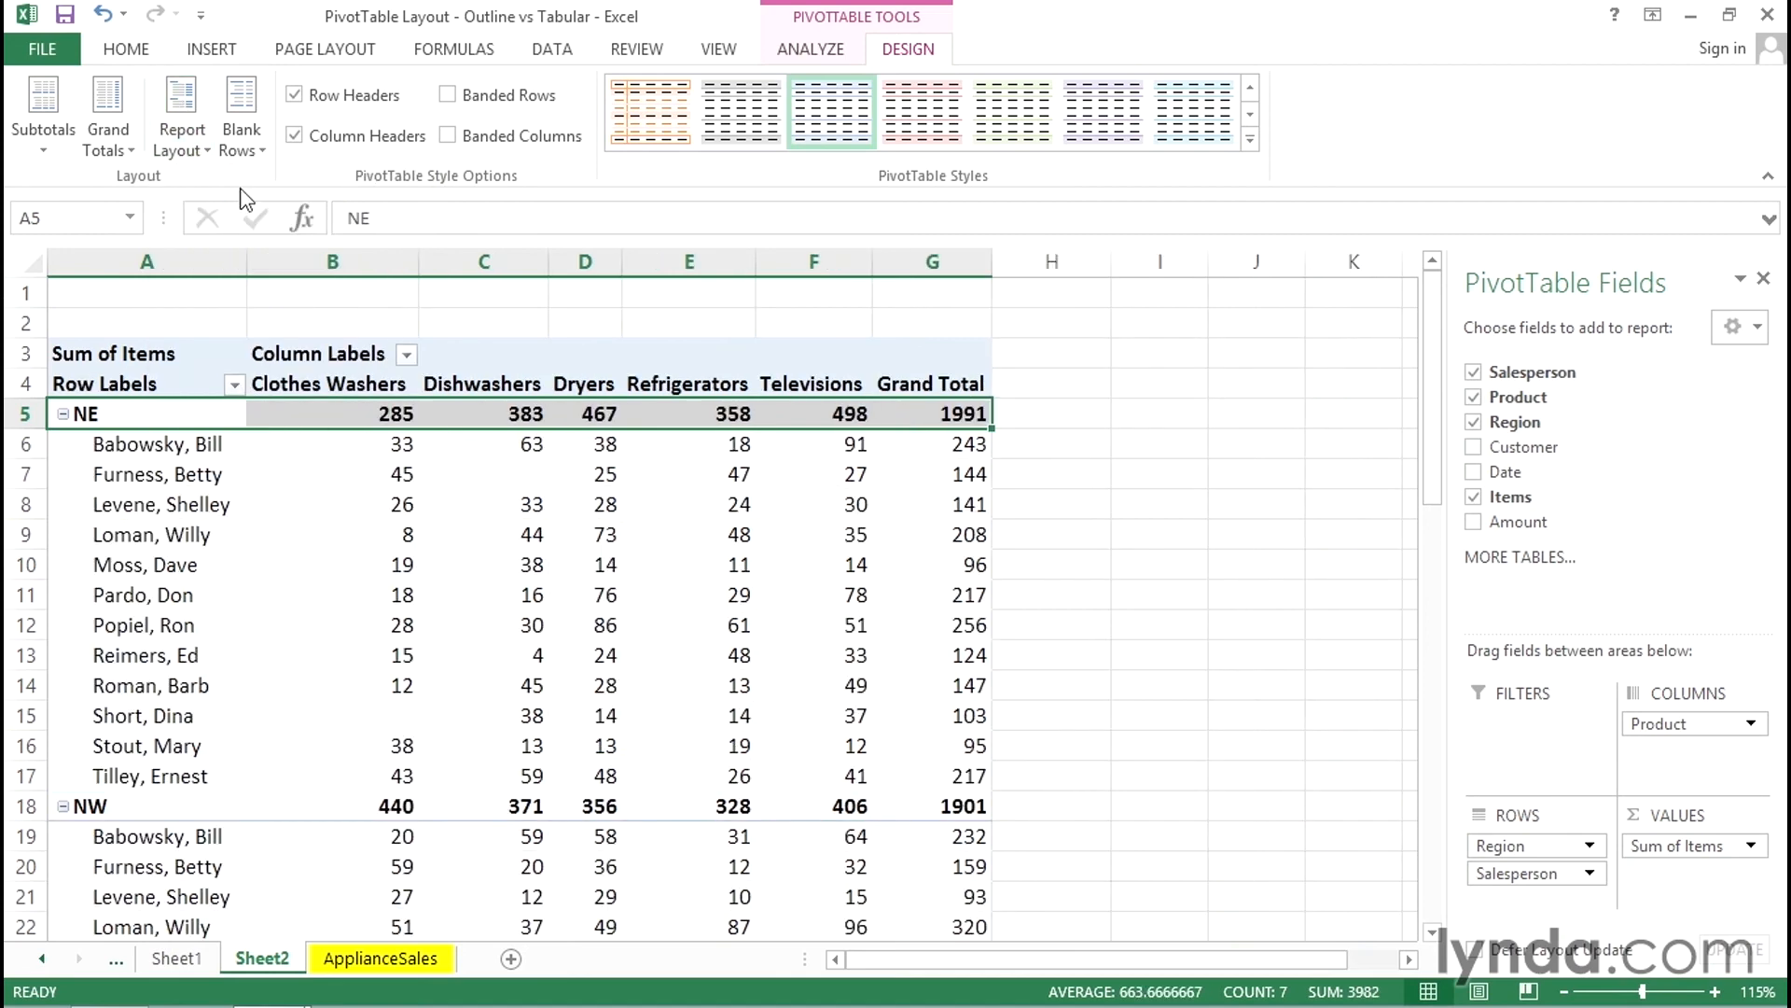
mouse_move(263, 414)
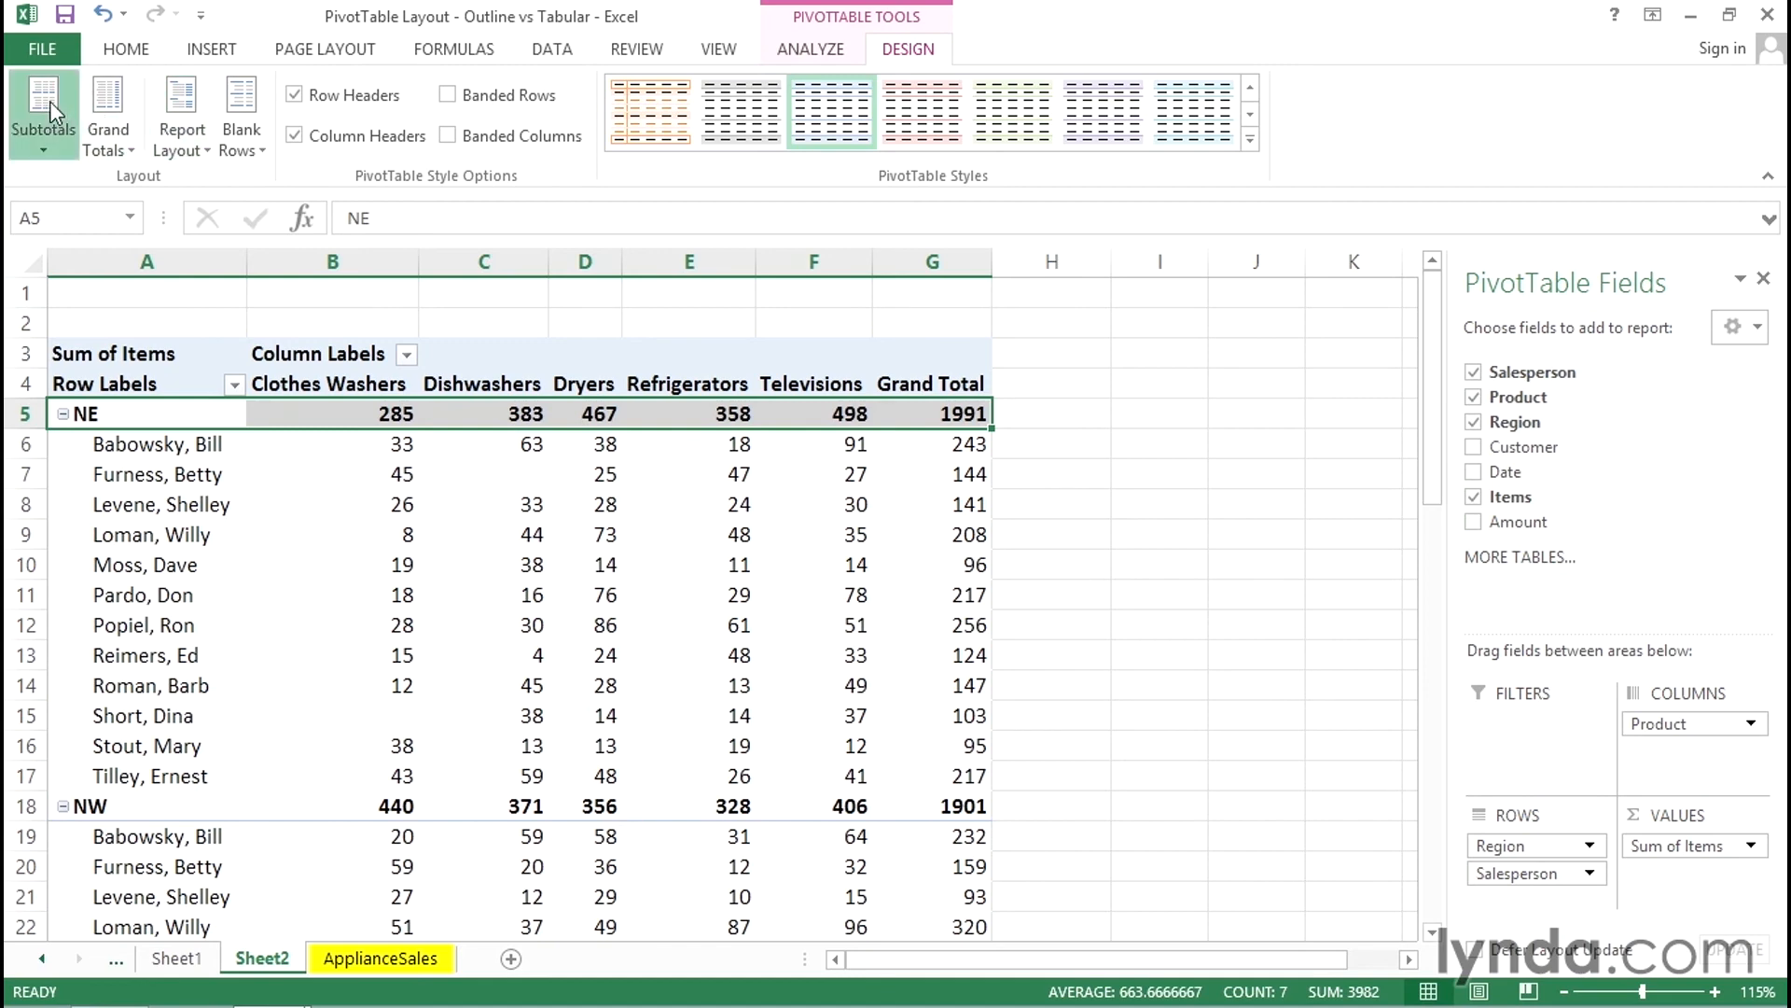
Step: Move region subtotals to the bottom of each group, then back to the top
click(43, 111)
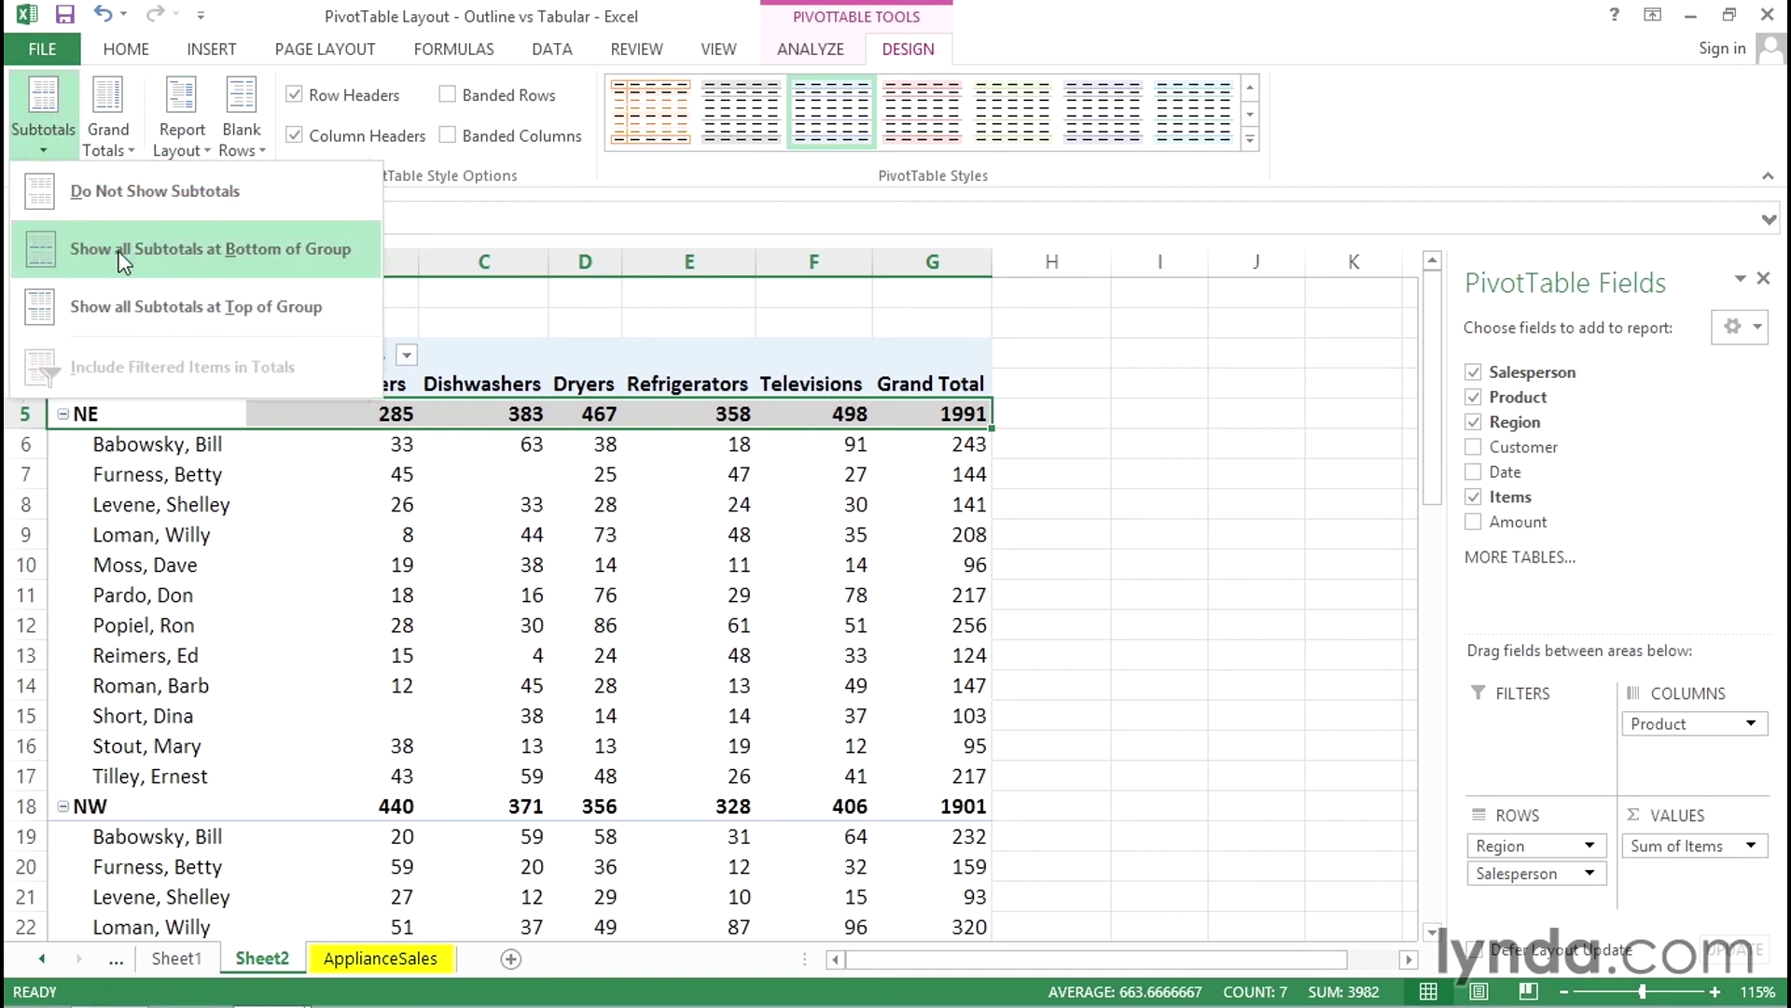
click(215, 248)
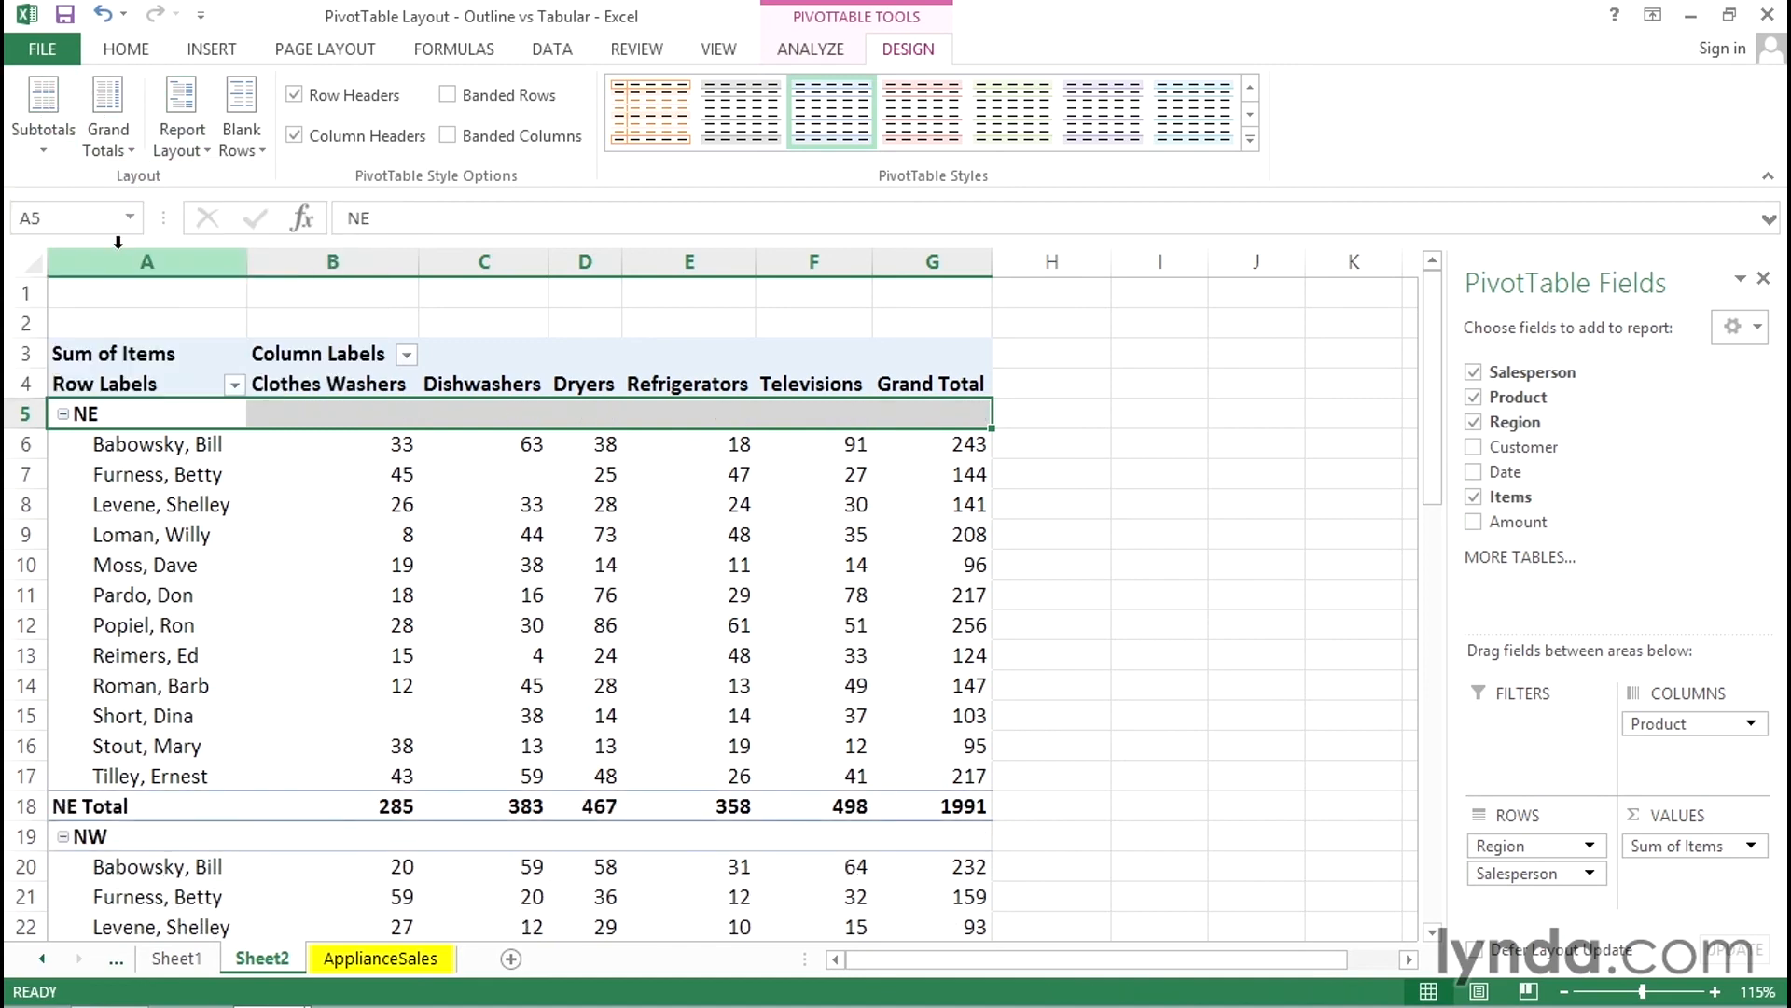
click(43, 114)
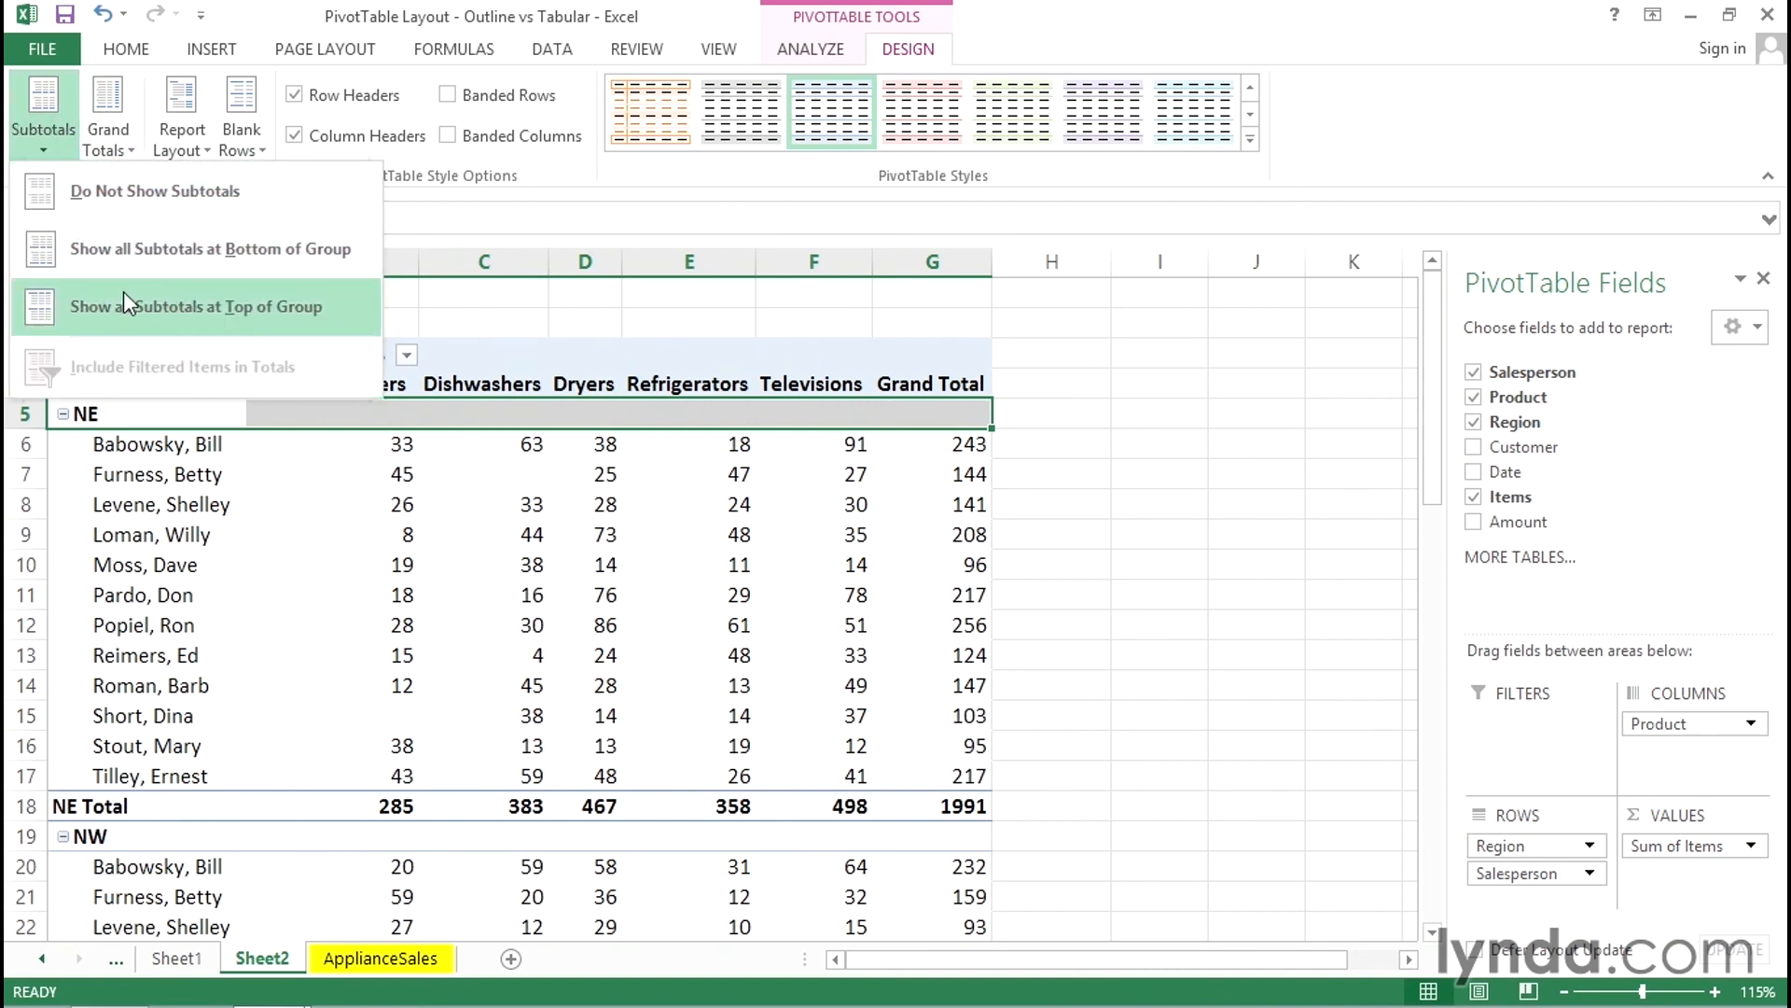
click(198, 306)
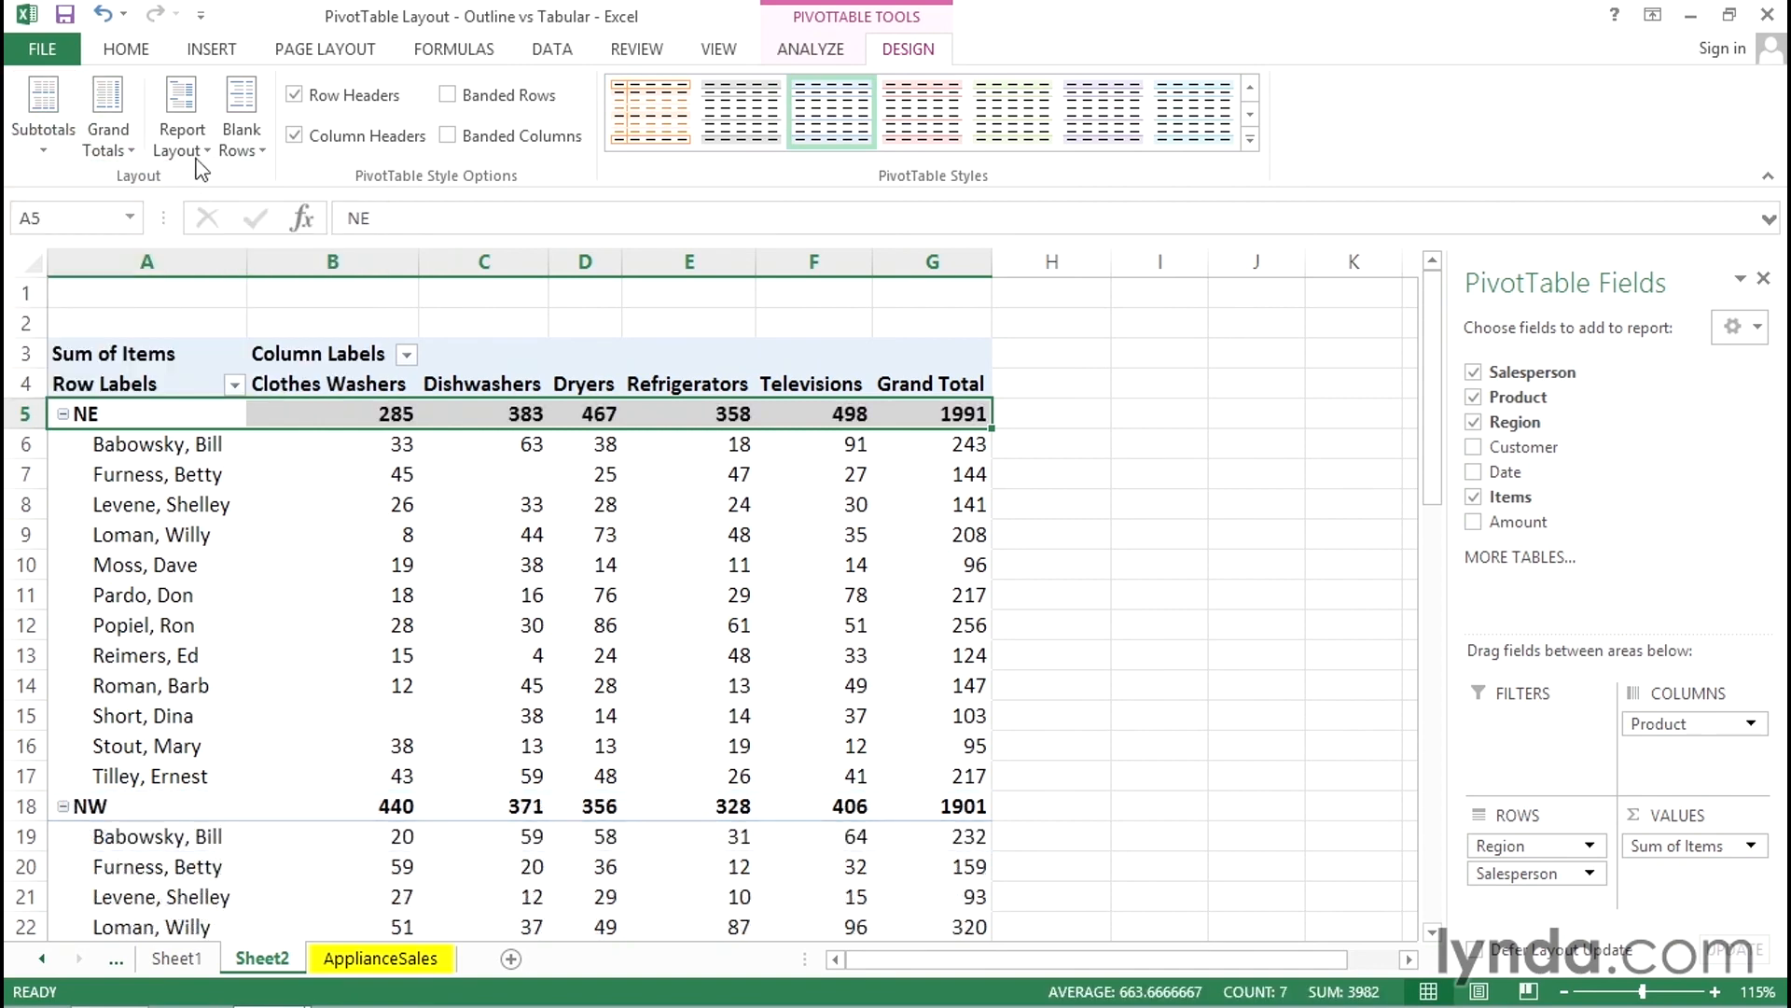
click(181, 114)
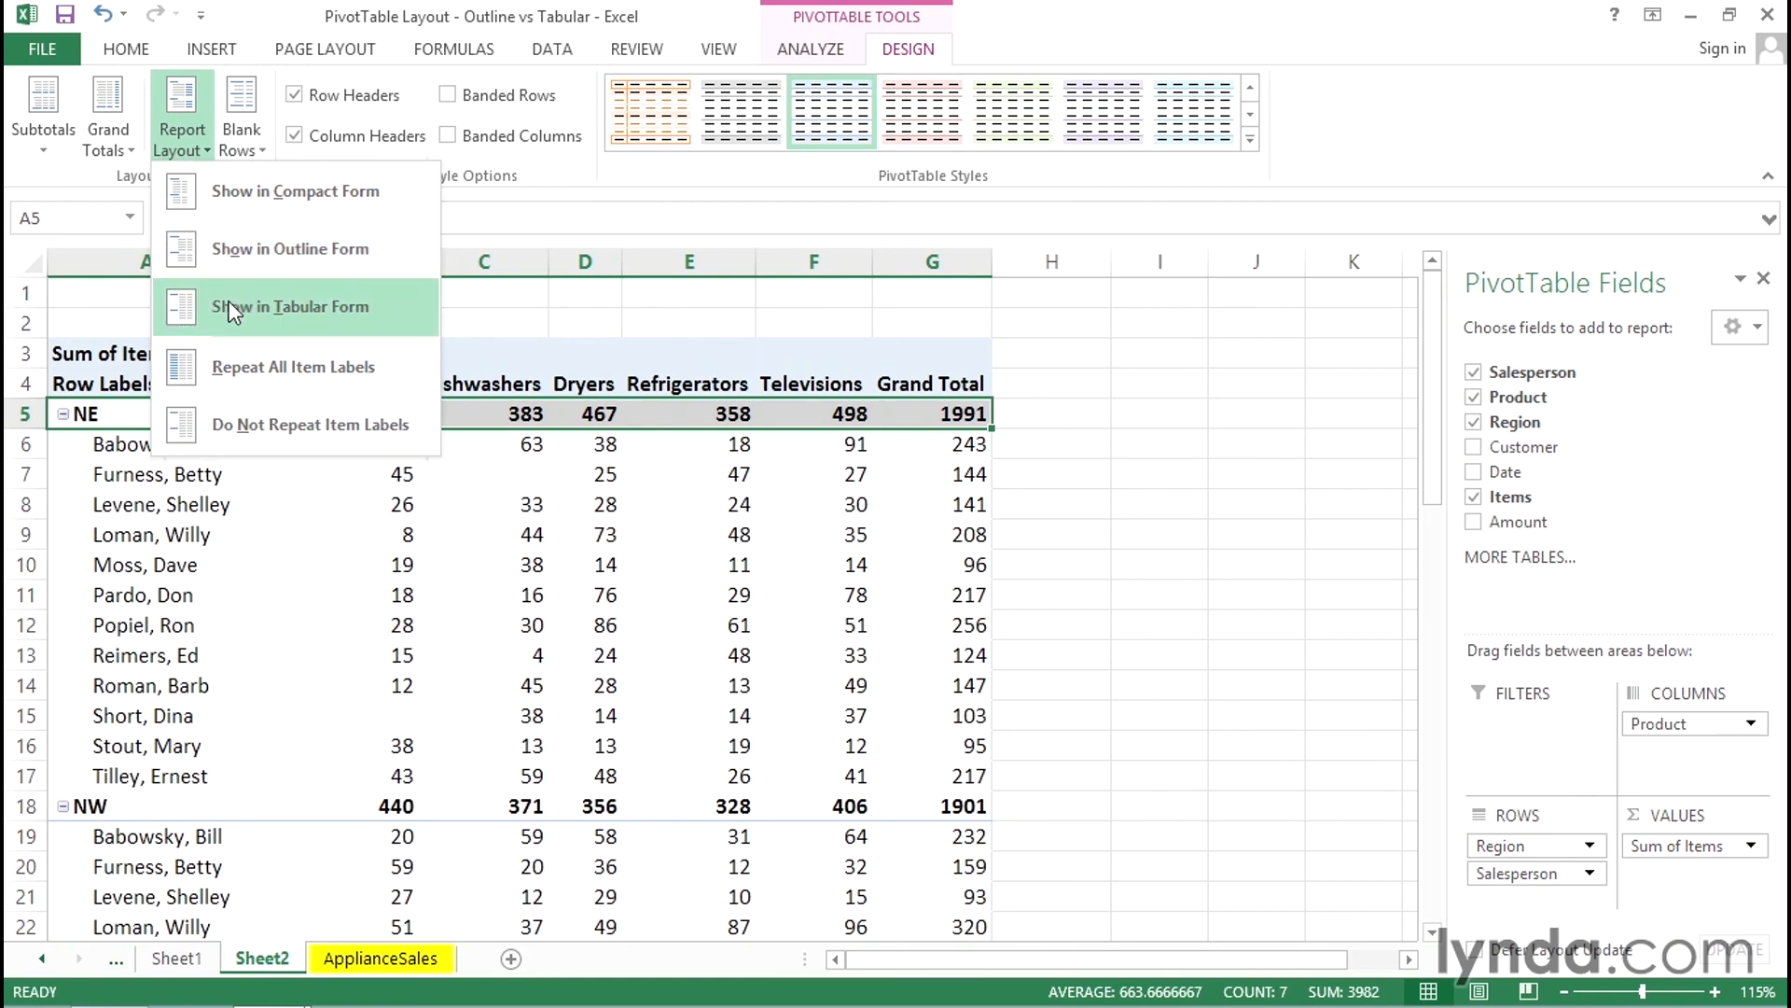
Step: Switch the PivotTable to tabular form and bring up the subtotal placement options
click(291, 306)
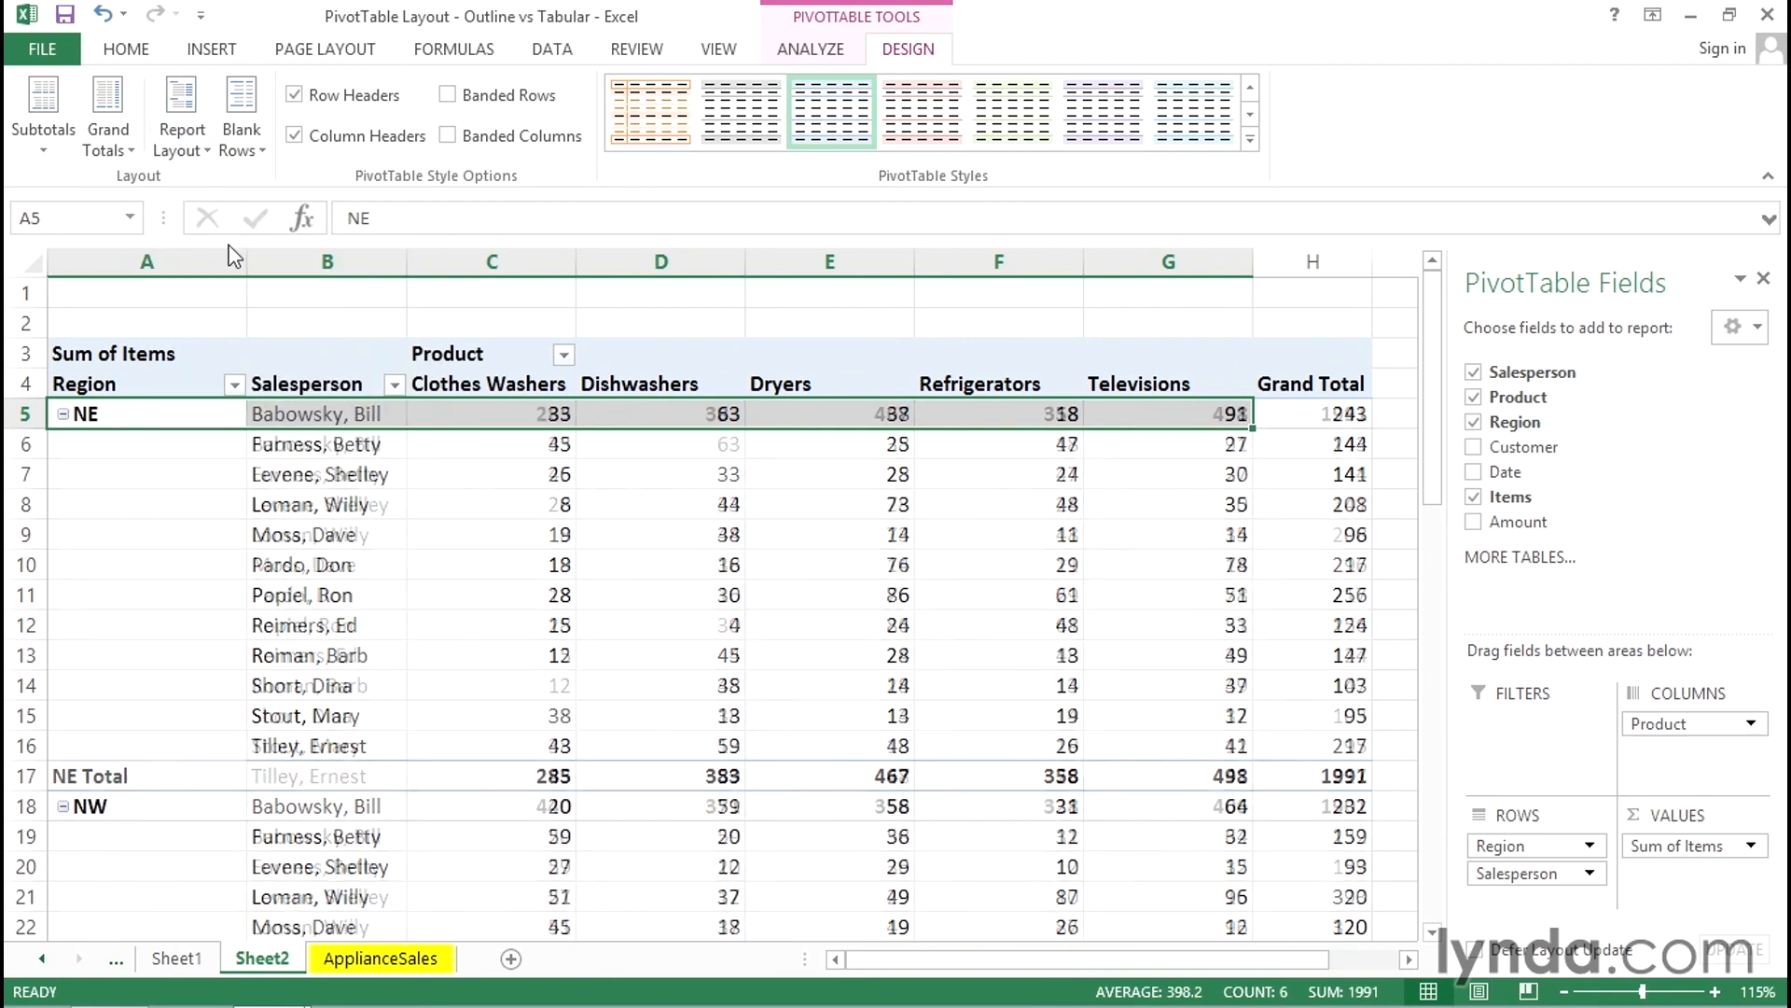
click(43, 108)
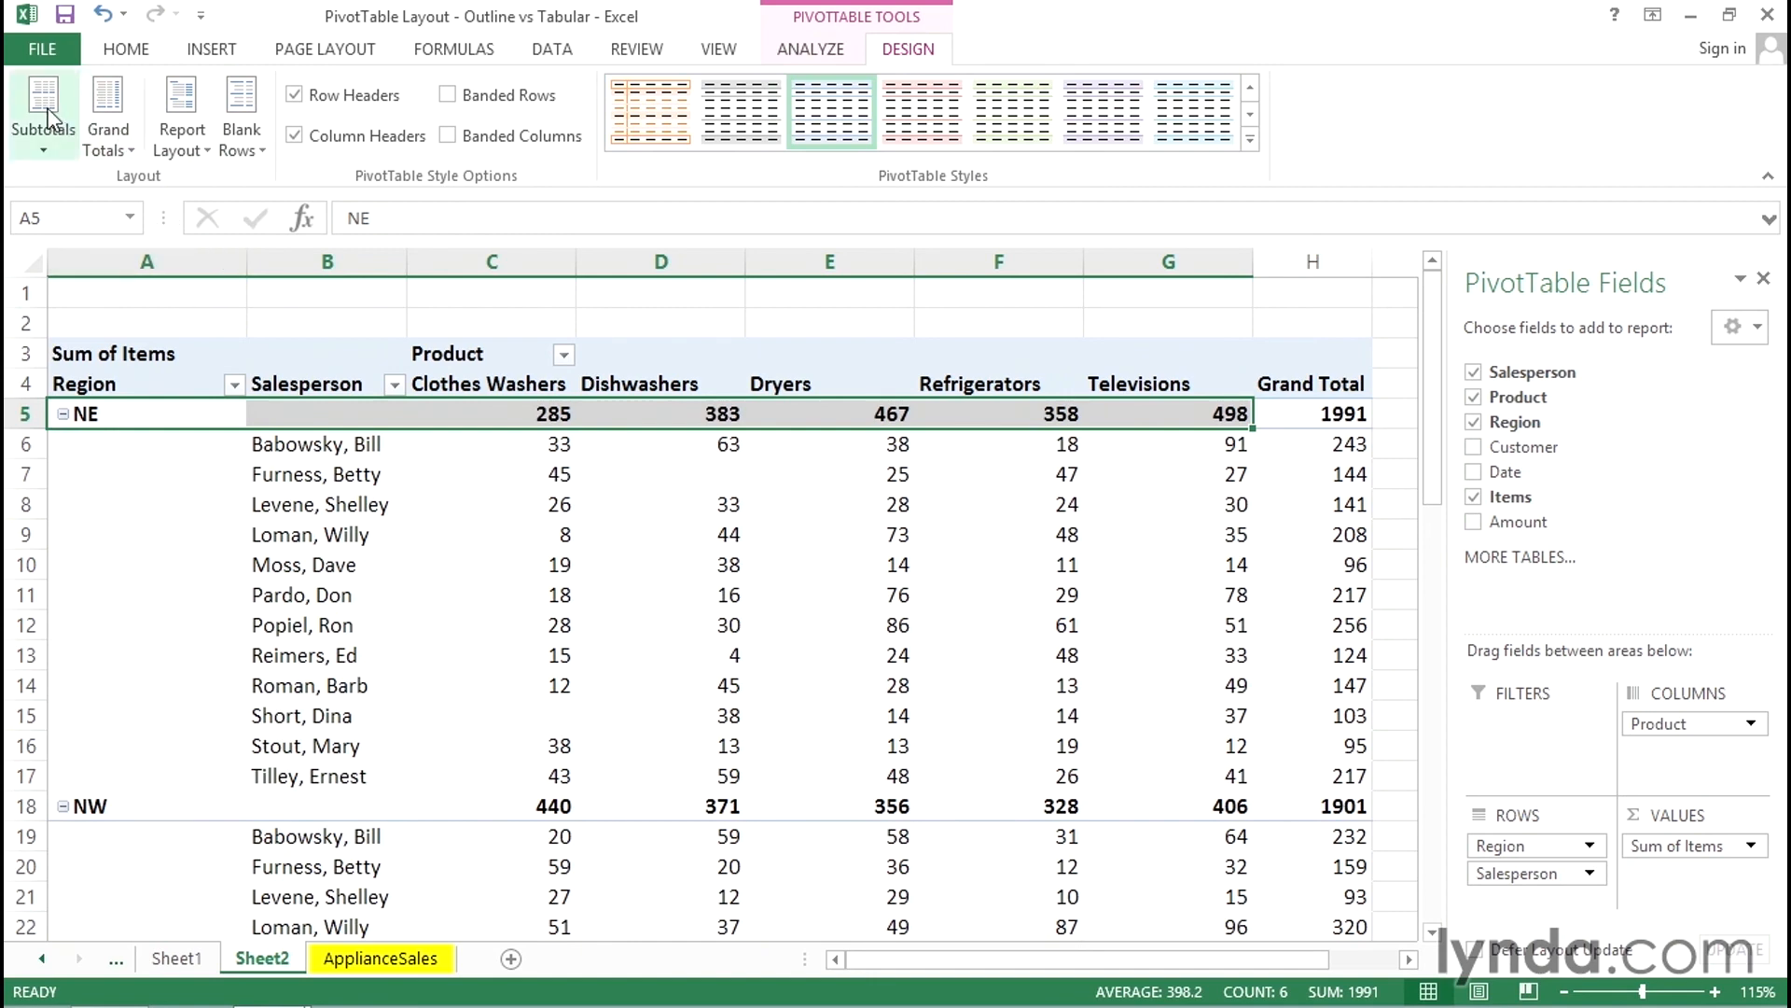
click(43, 110)
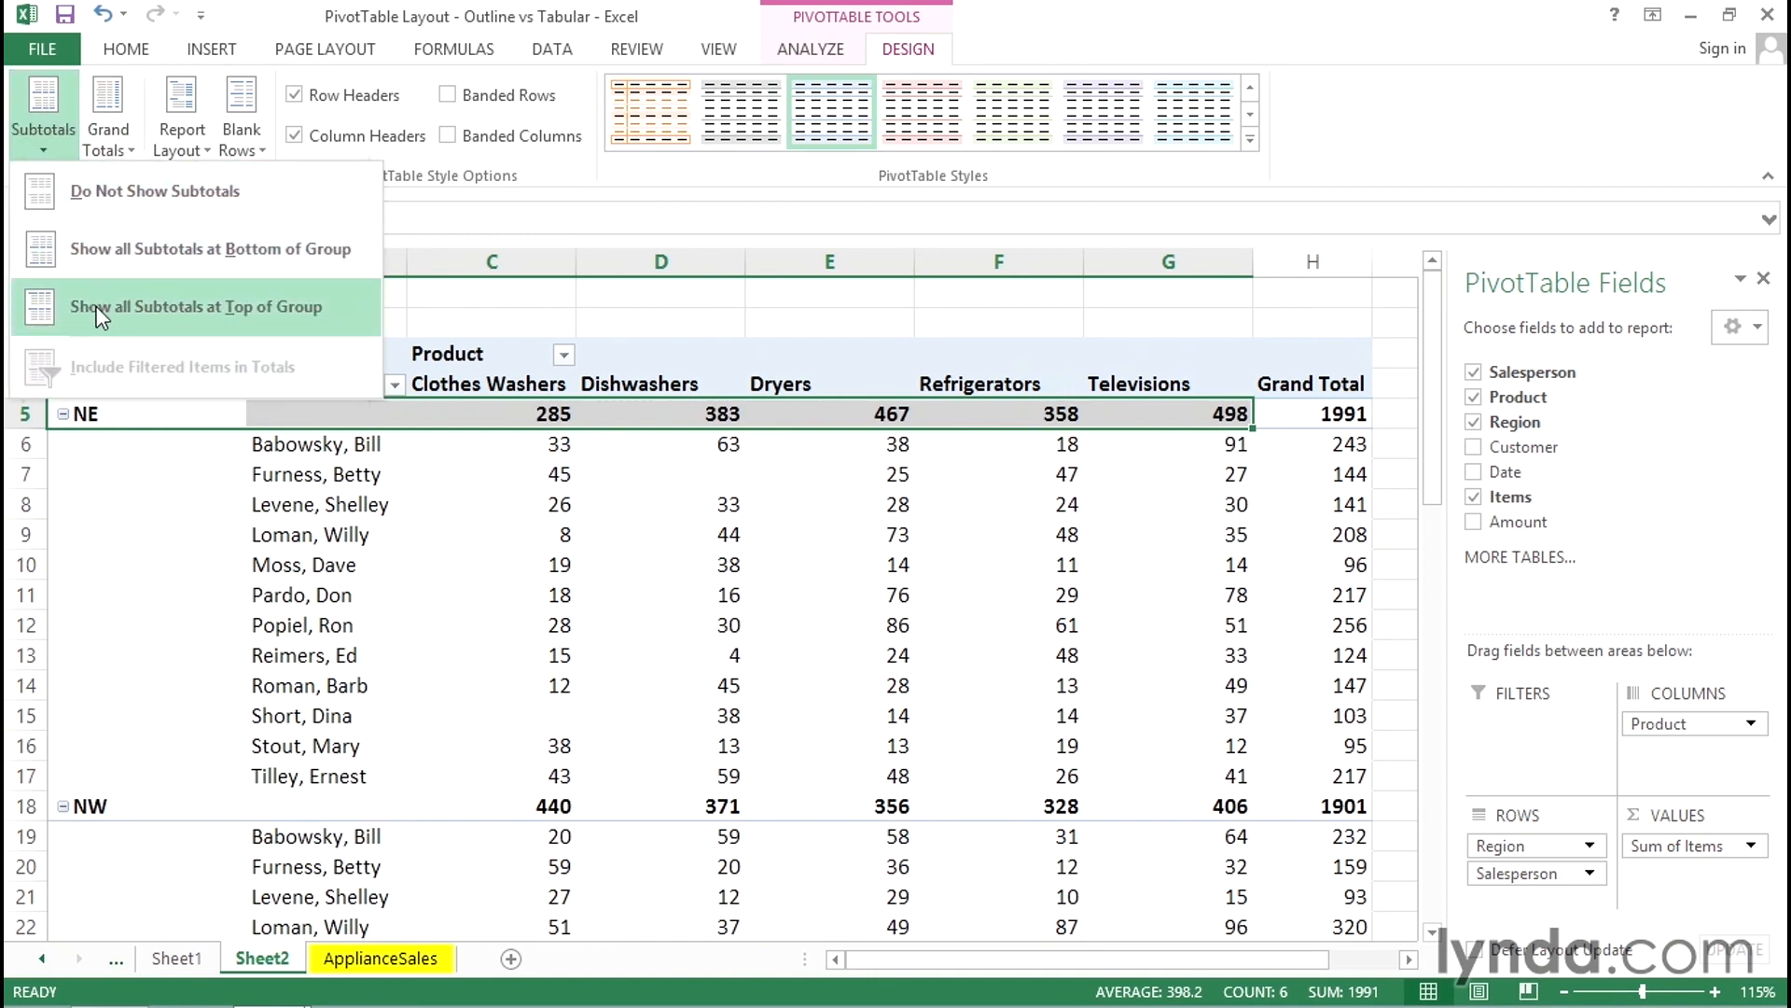